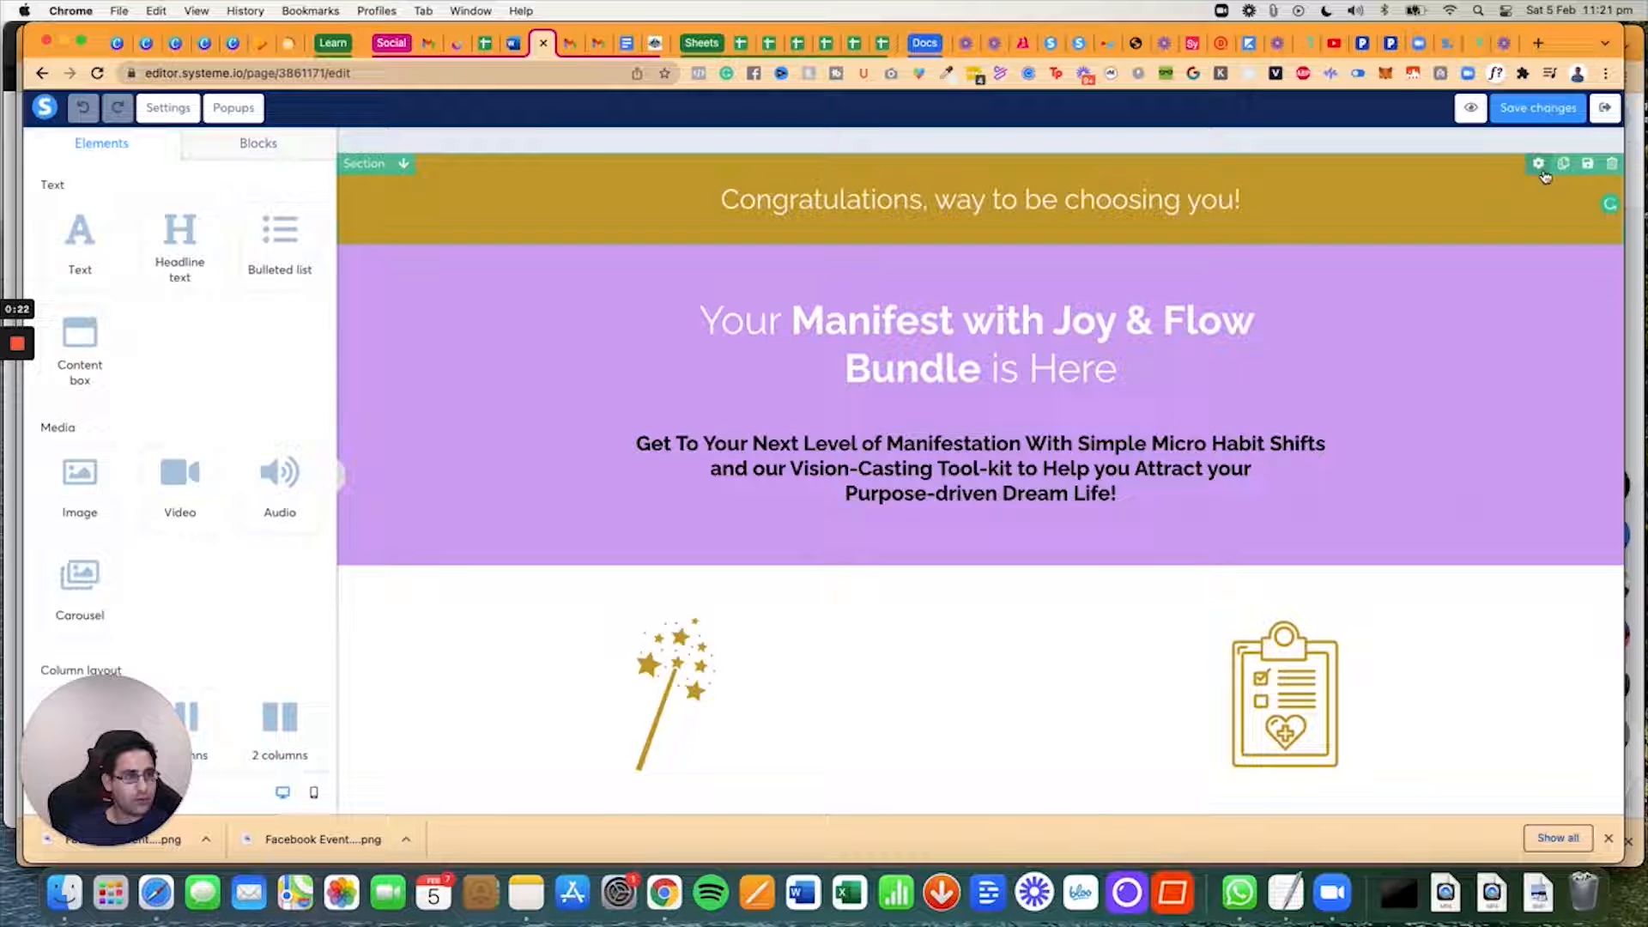
Step: Review the congratulations text, then give its banner section Small content width and save
{"action": "left_click", "coordinate": [977, 200]}
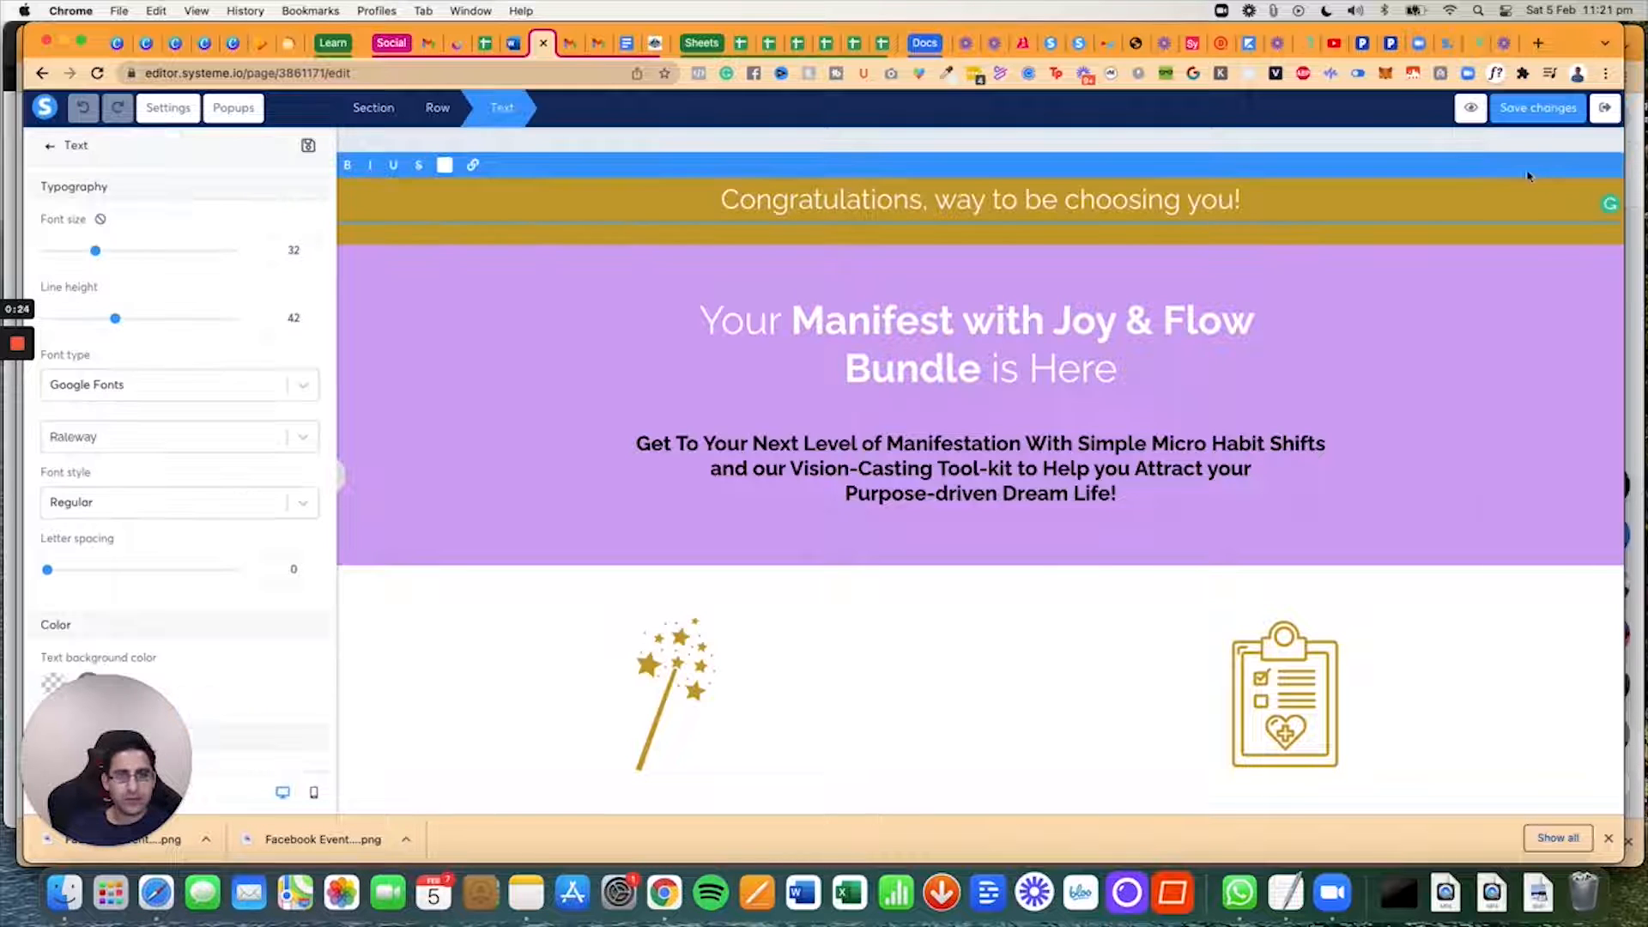
{"action": "scroll", "scroll_direction": "down", "scroll_amount": 3}
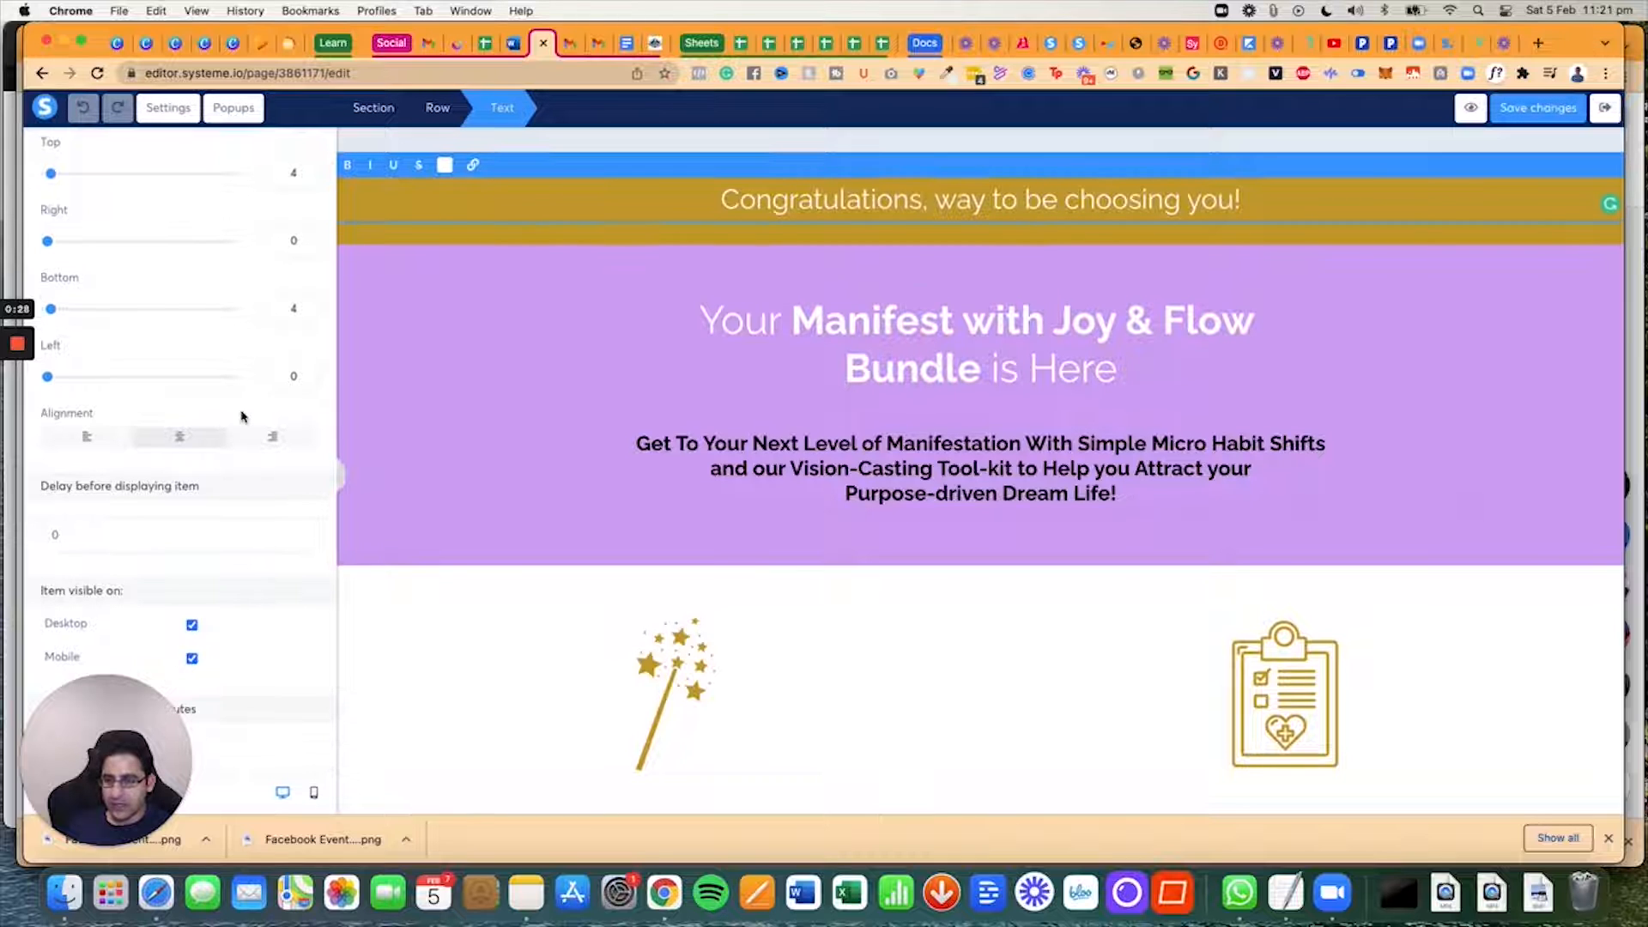
{"action": "mouse_move", "coordinate": [523, 323]}
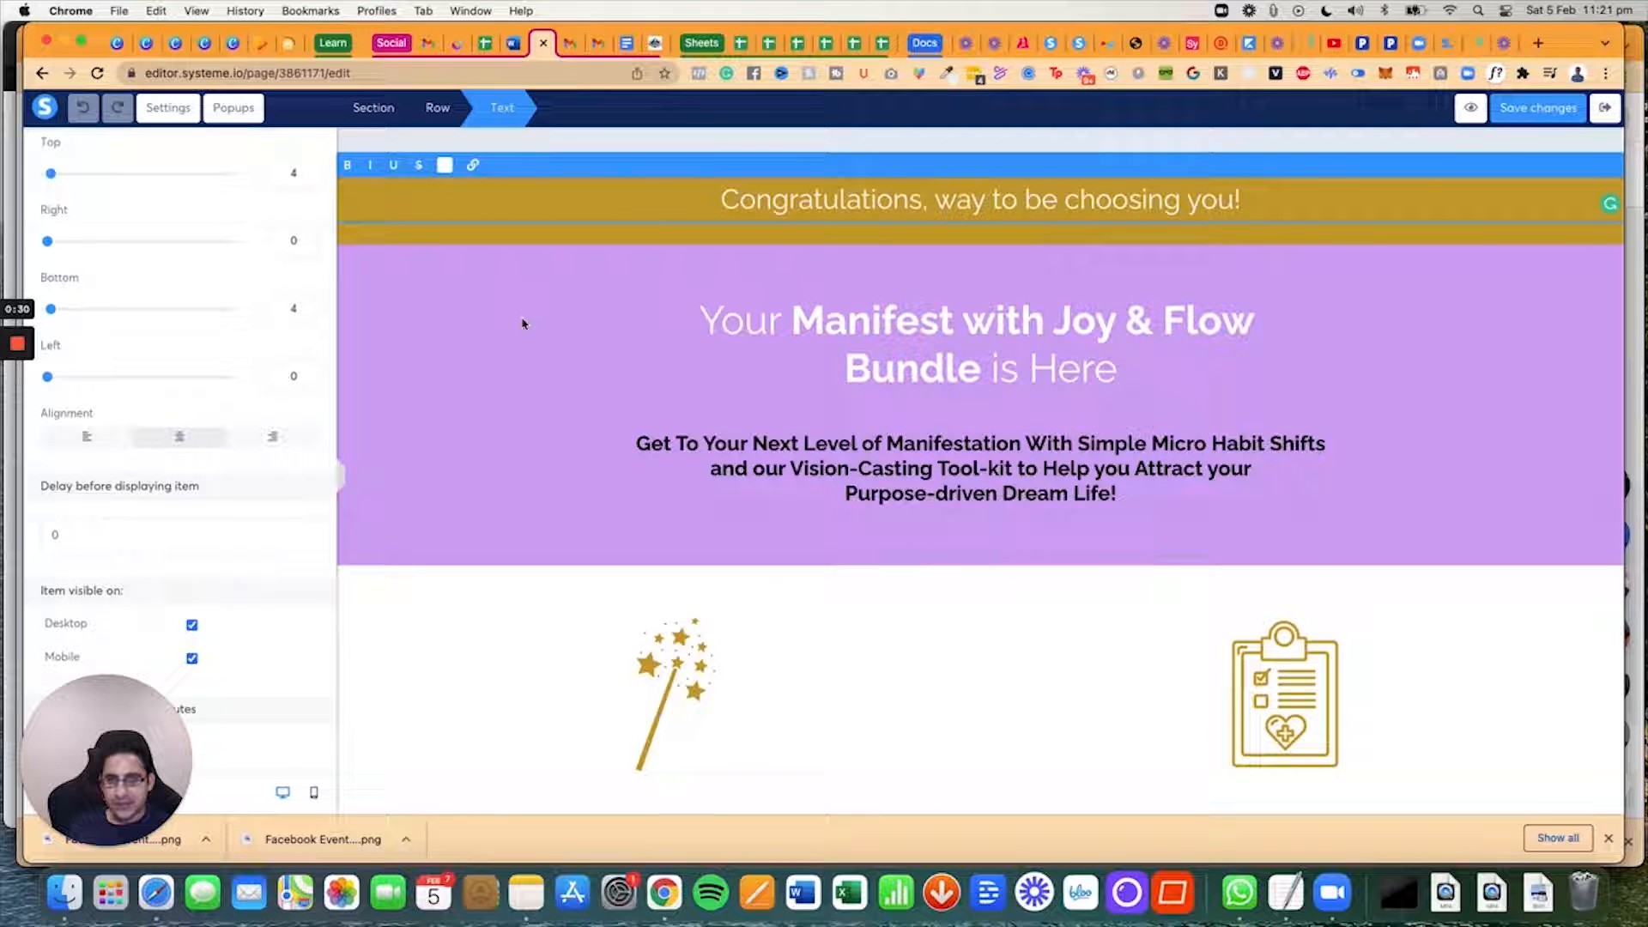
{"action": "left_click", "coordinate": [365, 218]}
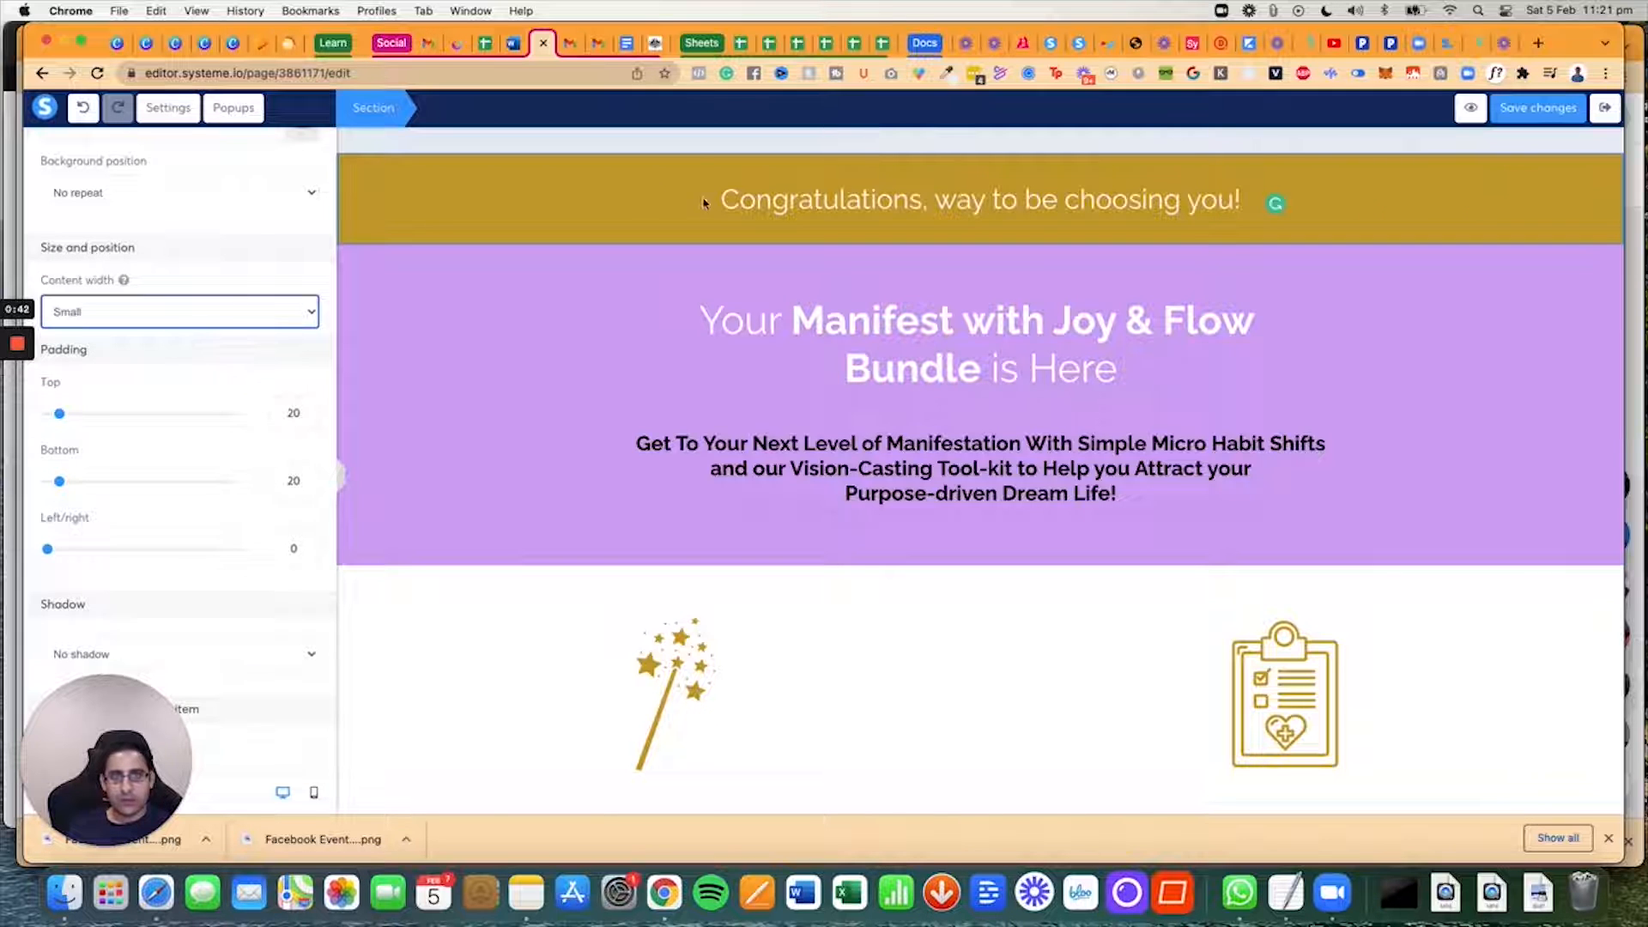
{"action": "left_click", "coordinate": [978, 200]}
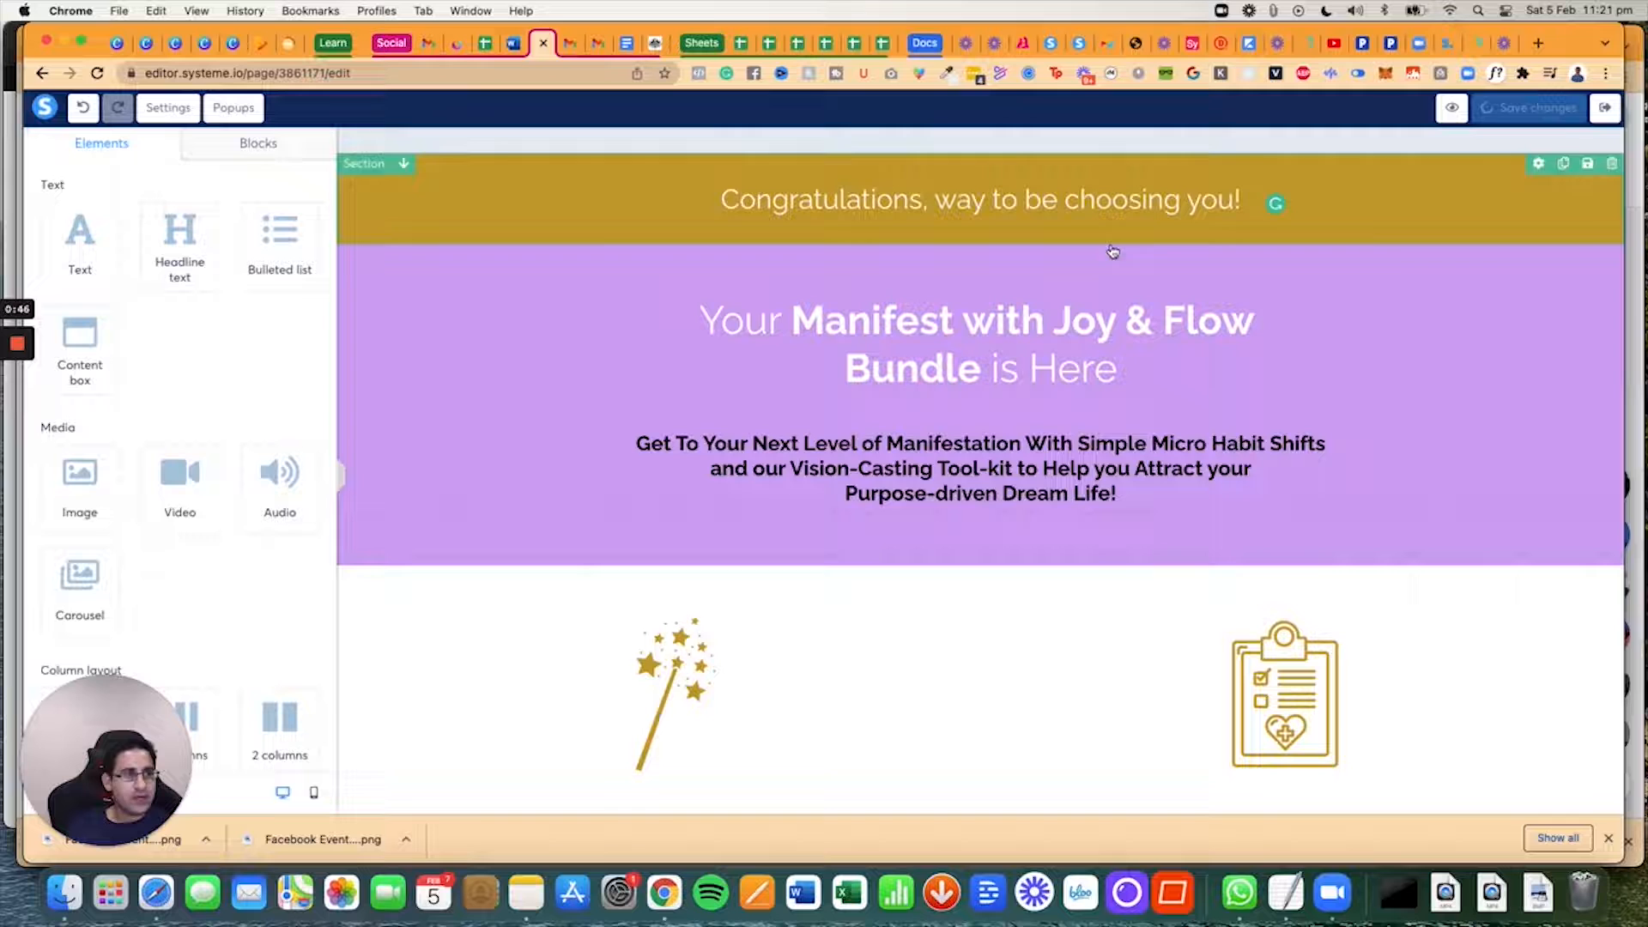
Step: In mobile view, give the congratulations heading font size 27 and line height 32
{"action": "left_click", "coordinate": [314, 792]}
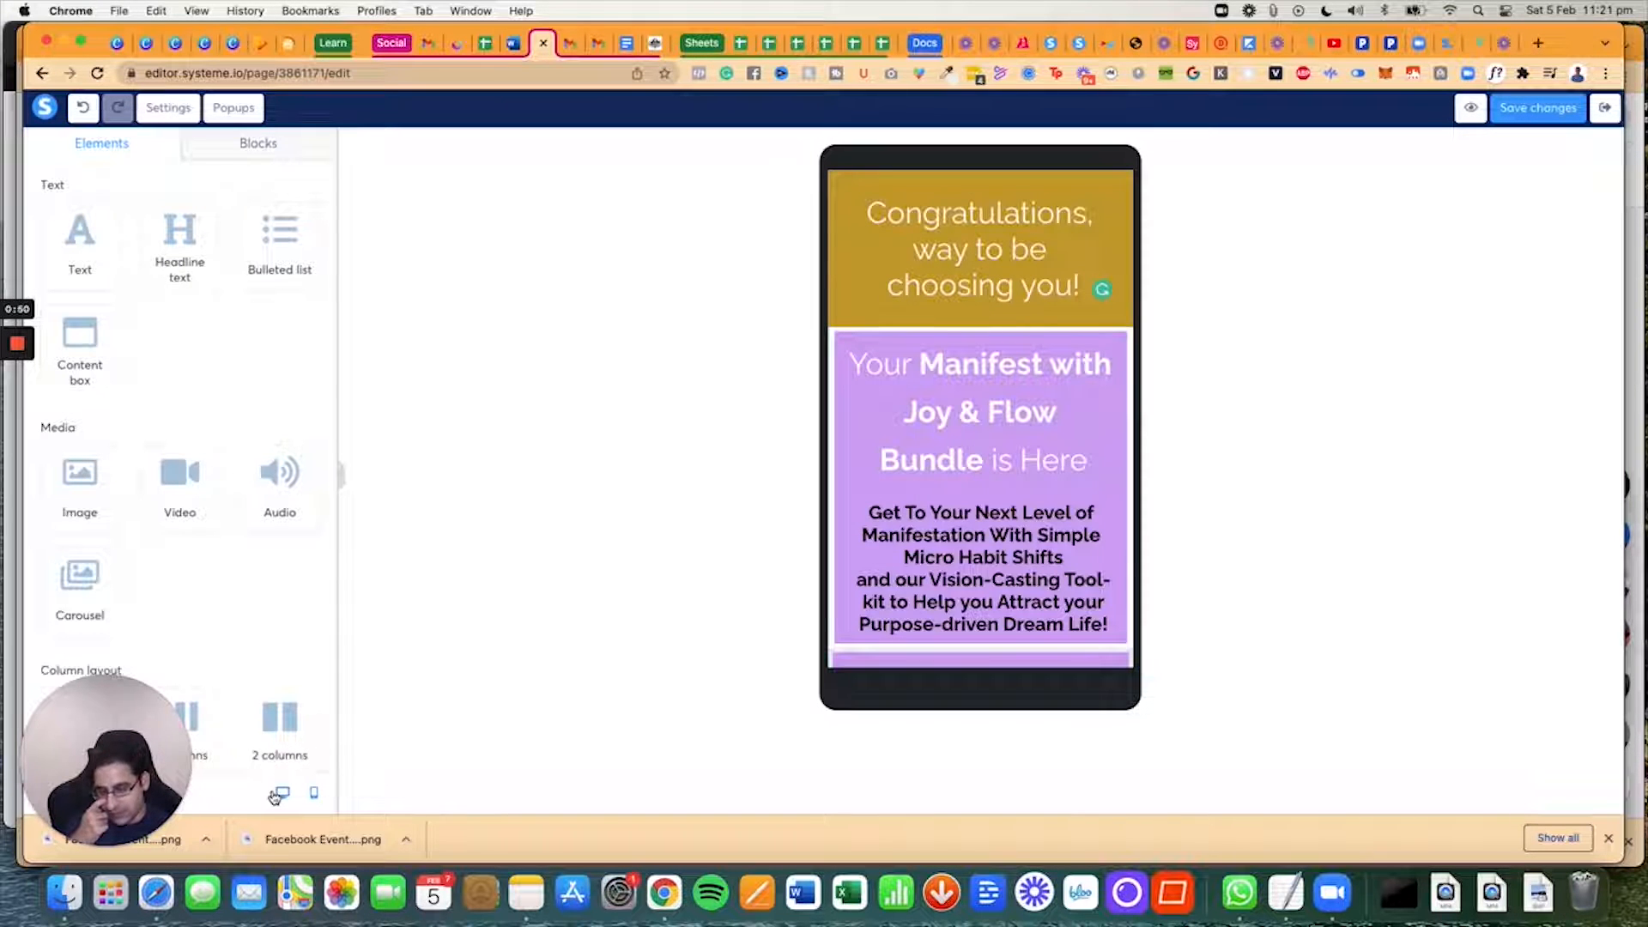
{"action": "left_click", "coordinate": [978, 242]}
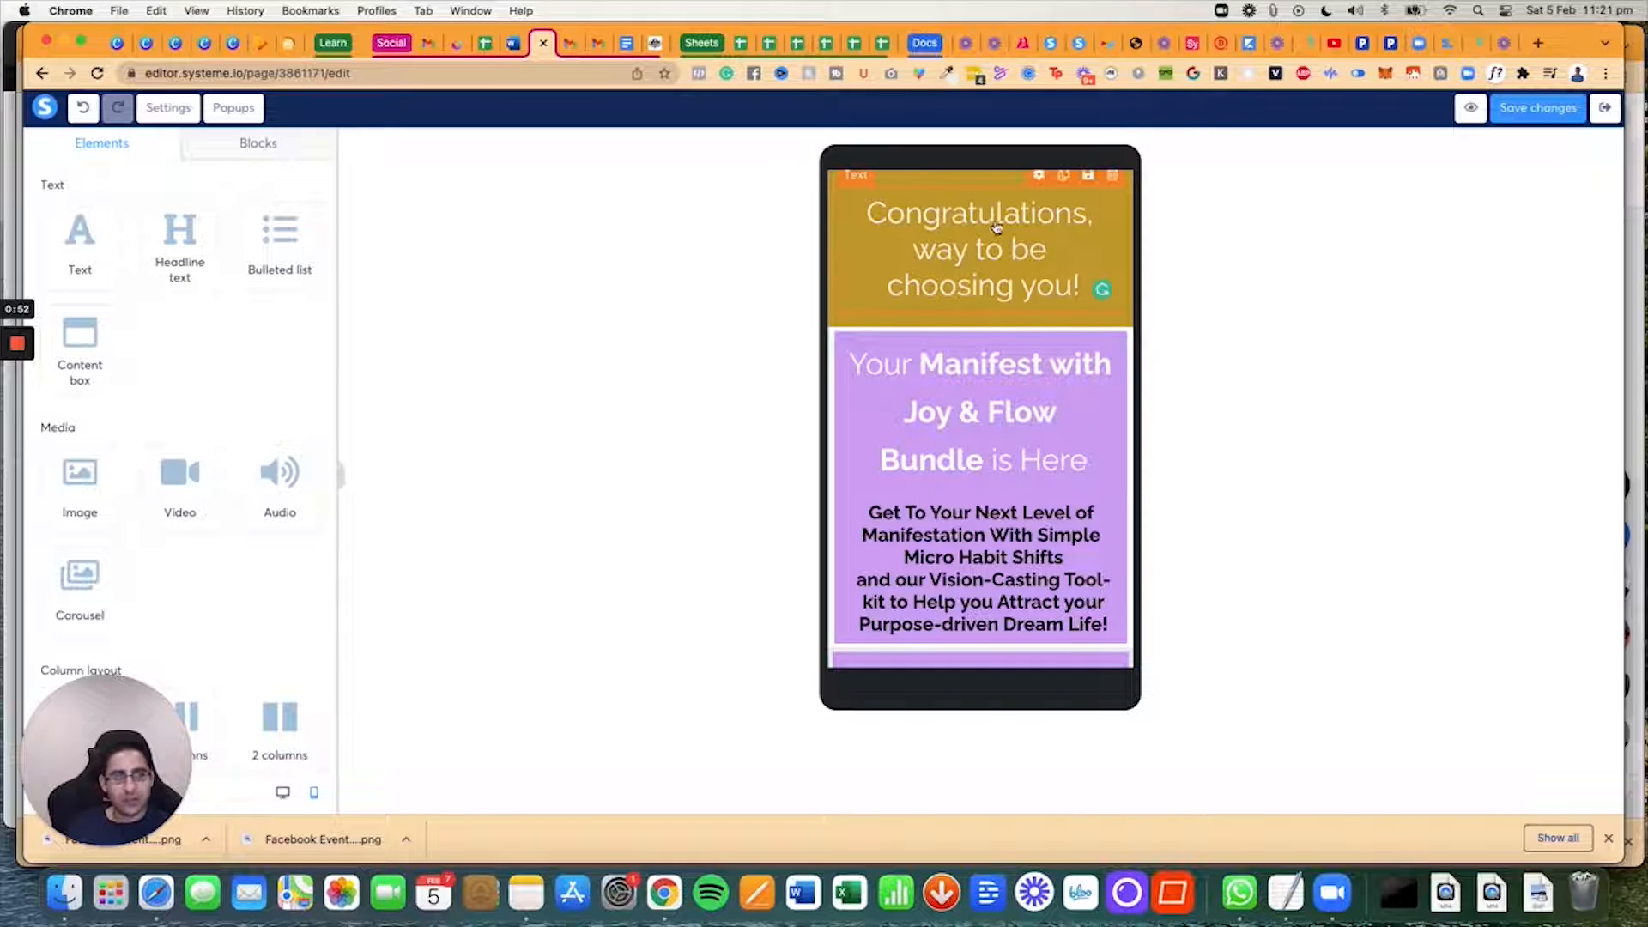
{"action": "left_click", "coordinate": [977, 249]}
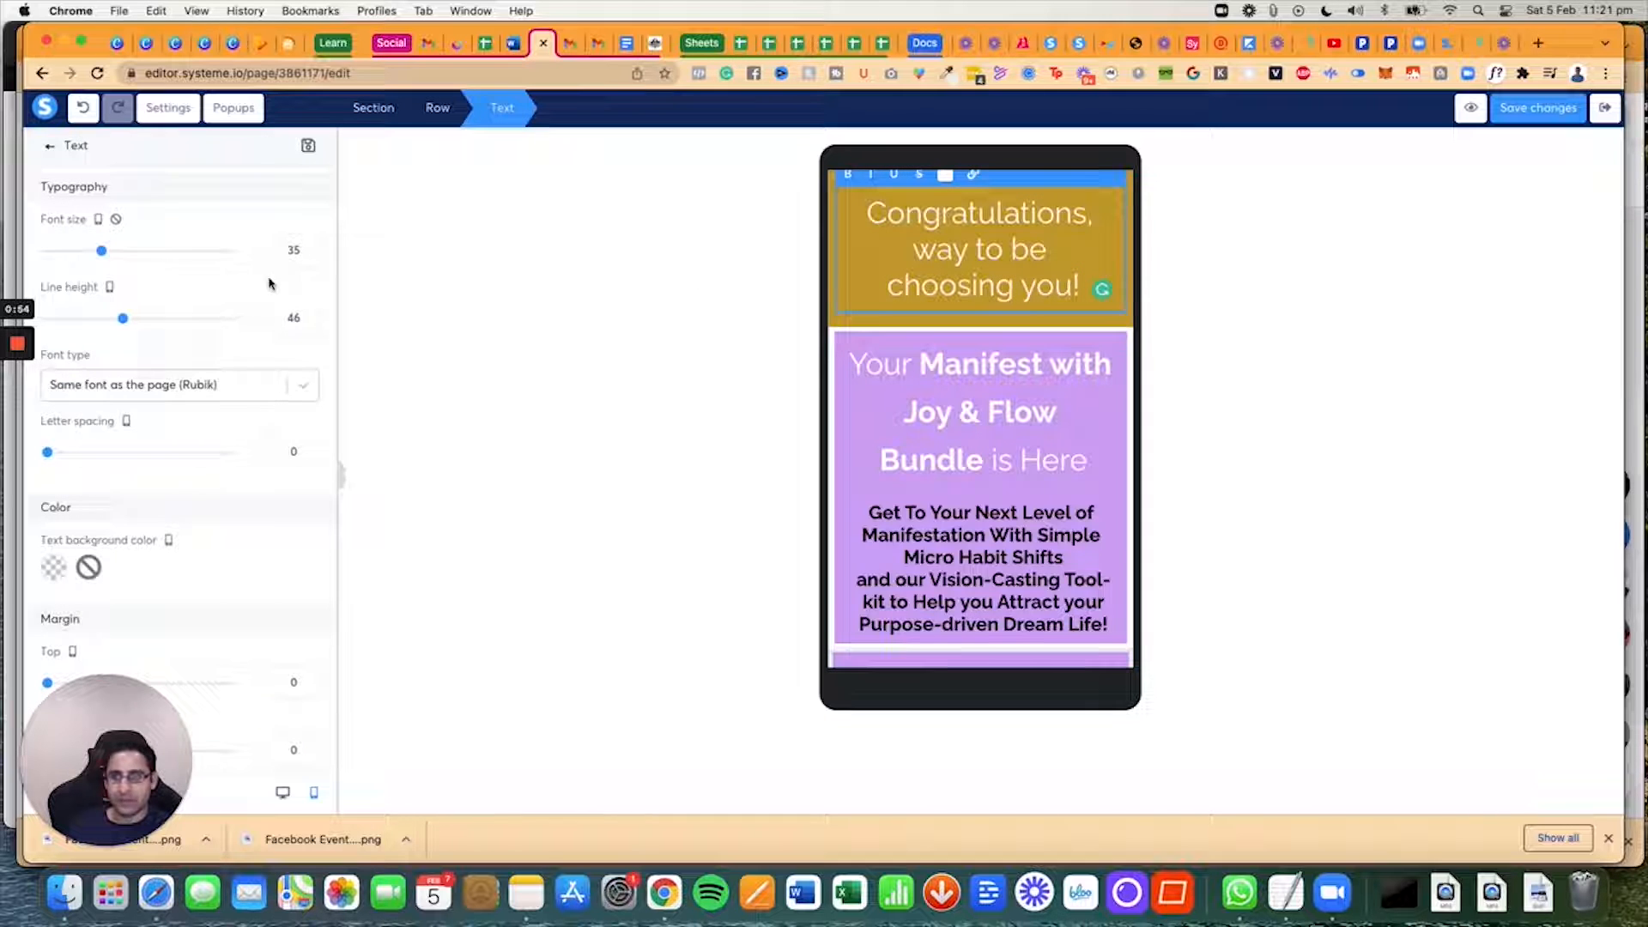
{"action": "left_click_drag", "start_coordinate": [102, 249], "coordinate": [90, 249]}
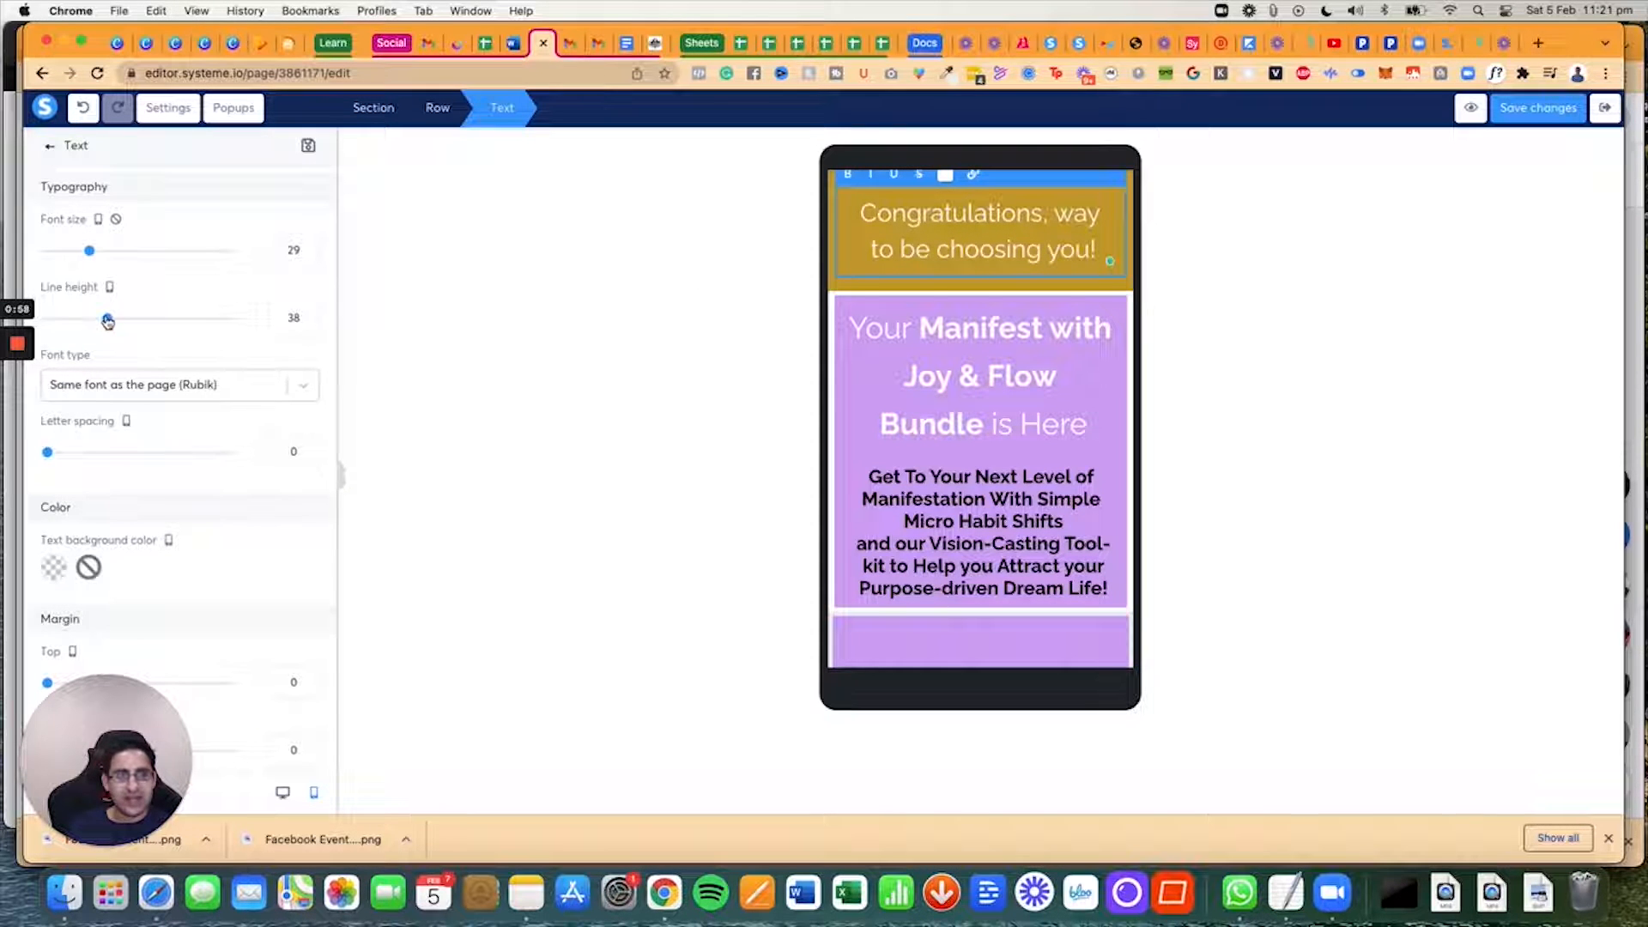
{"action": "left_click_drag", "start_coordinate": [108, 317], "coordinate": [95, 317]}
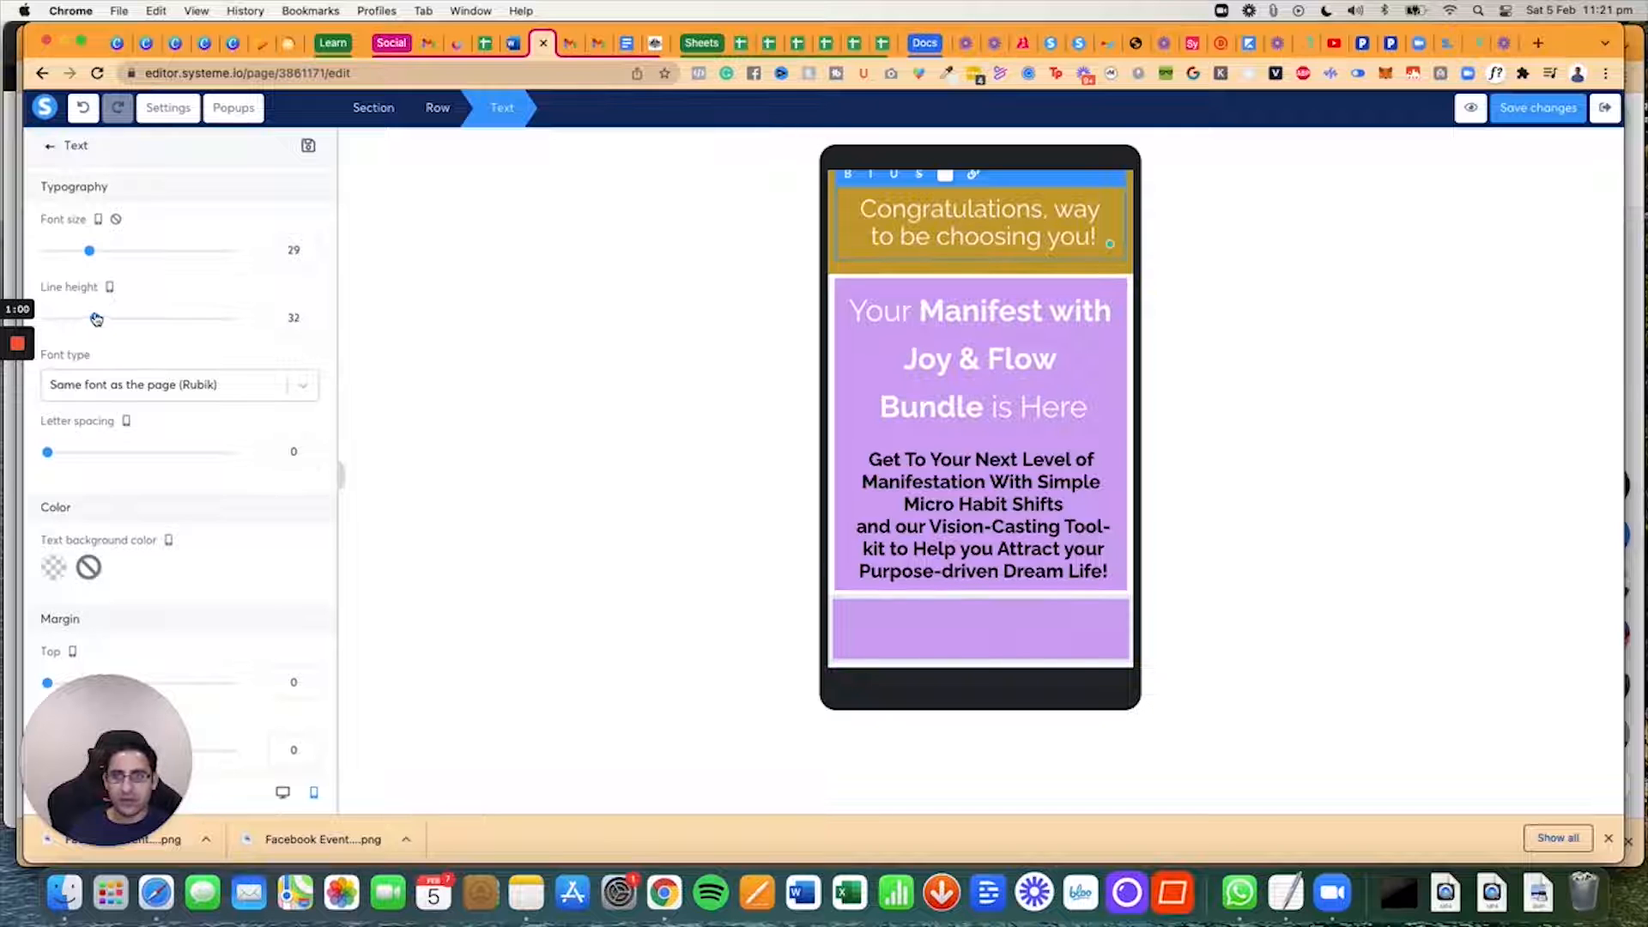
{"action": "left_click_drag", "start_coordinate": [91, 250], "coordinate": [85, 249]}
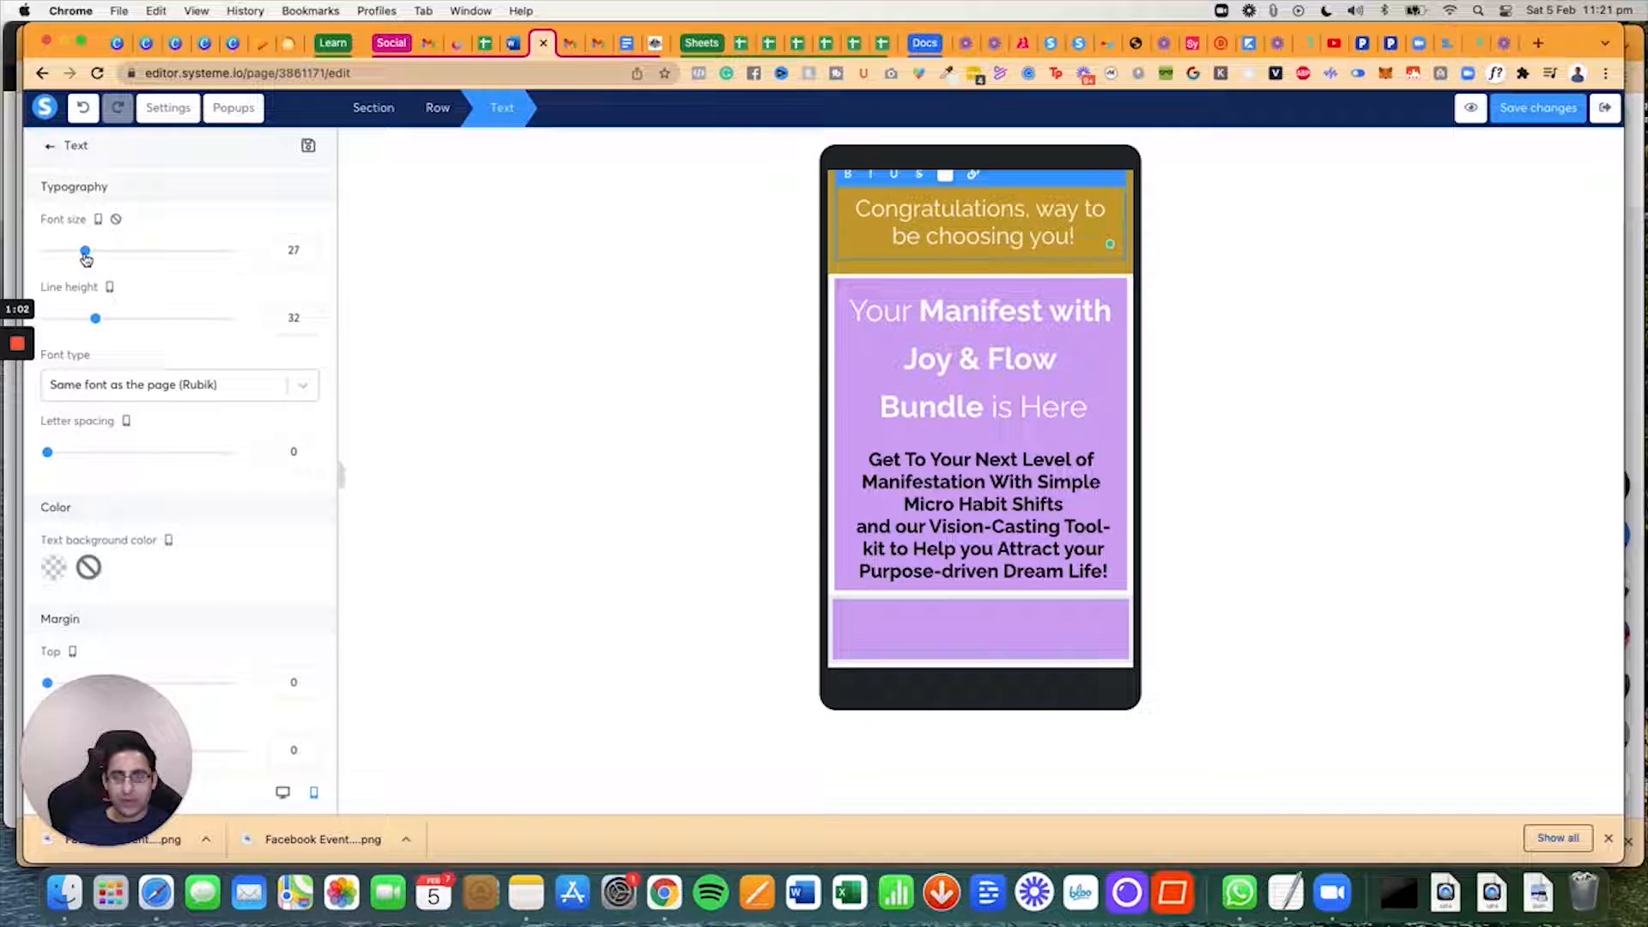
{"action": "left_click_drag", "start_coordinate": [85, 250], "coordinate": [89, 250]}
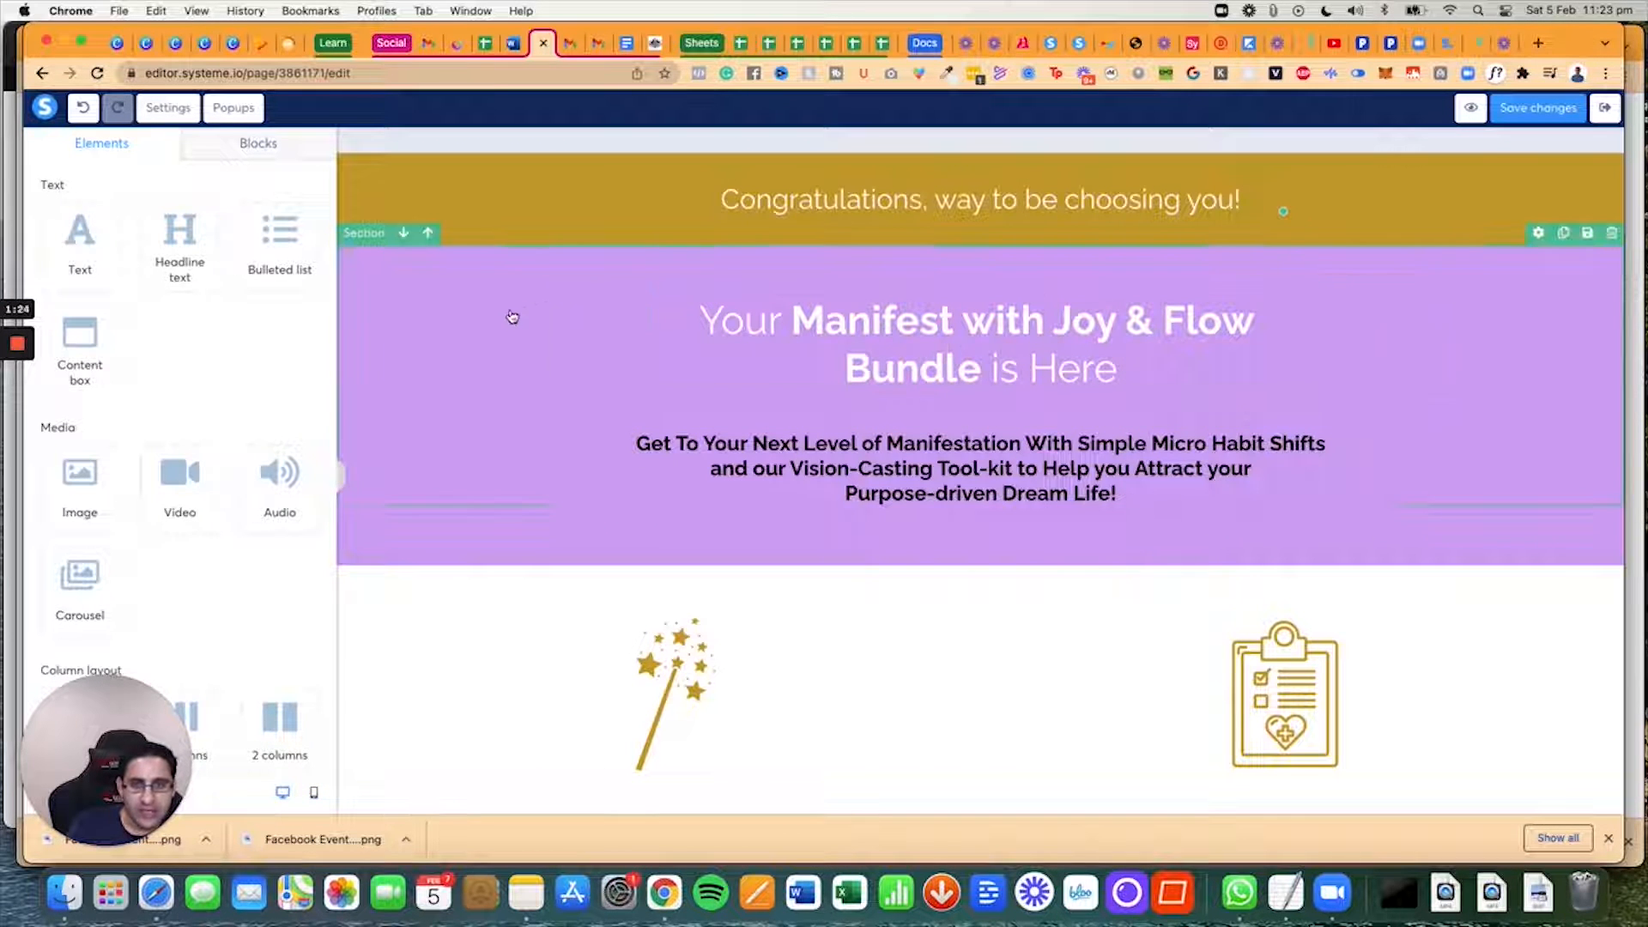
Step: Delete the empty row beneath the subtitle, cancelling a second section deletion
{"action": "left_click", "coordinate": [977, 468]}
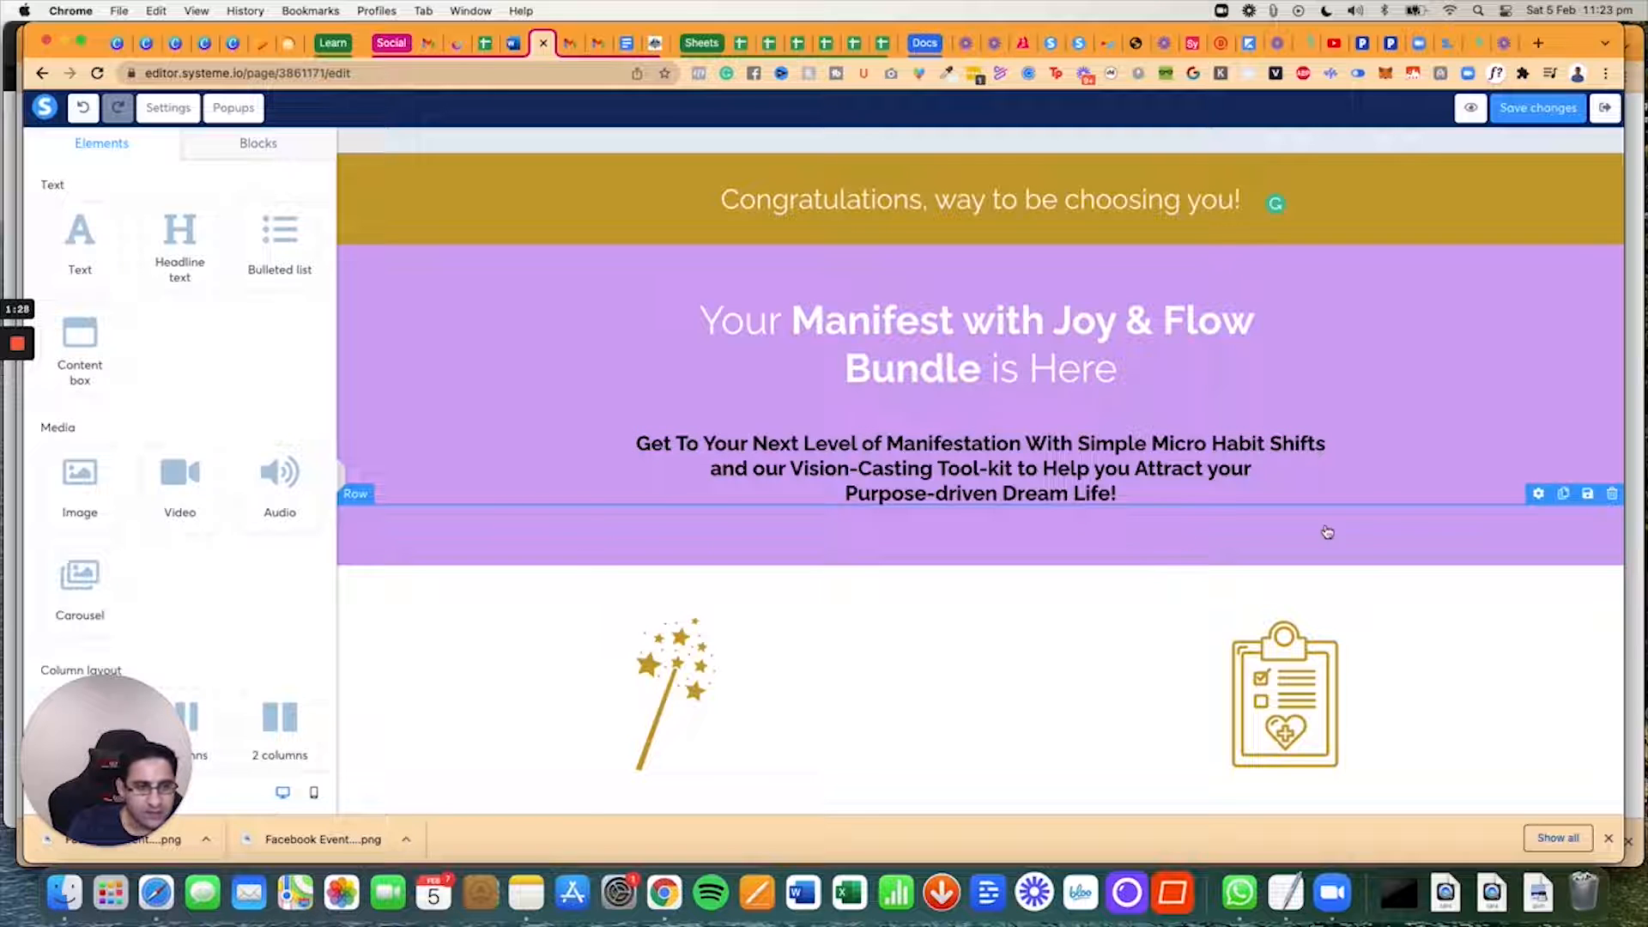
{"action": "left_click", "coordinate": [1611, 492]}
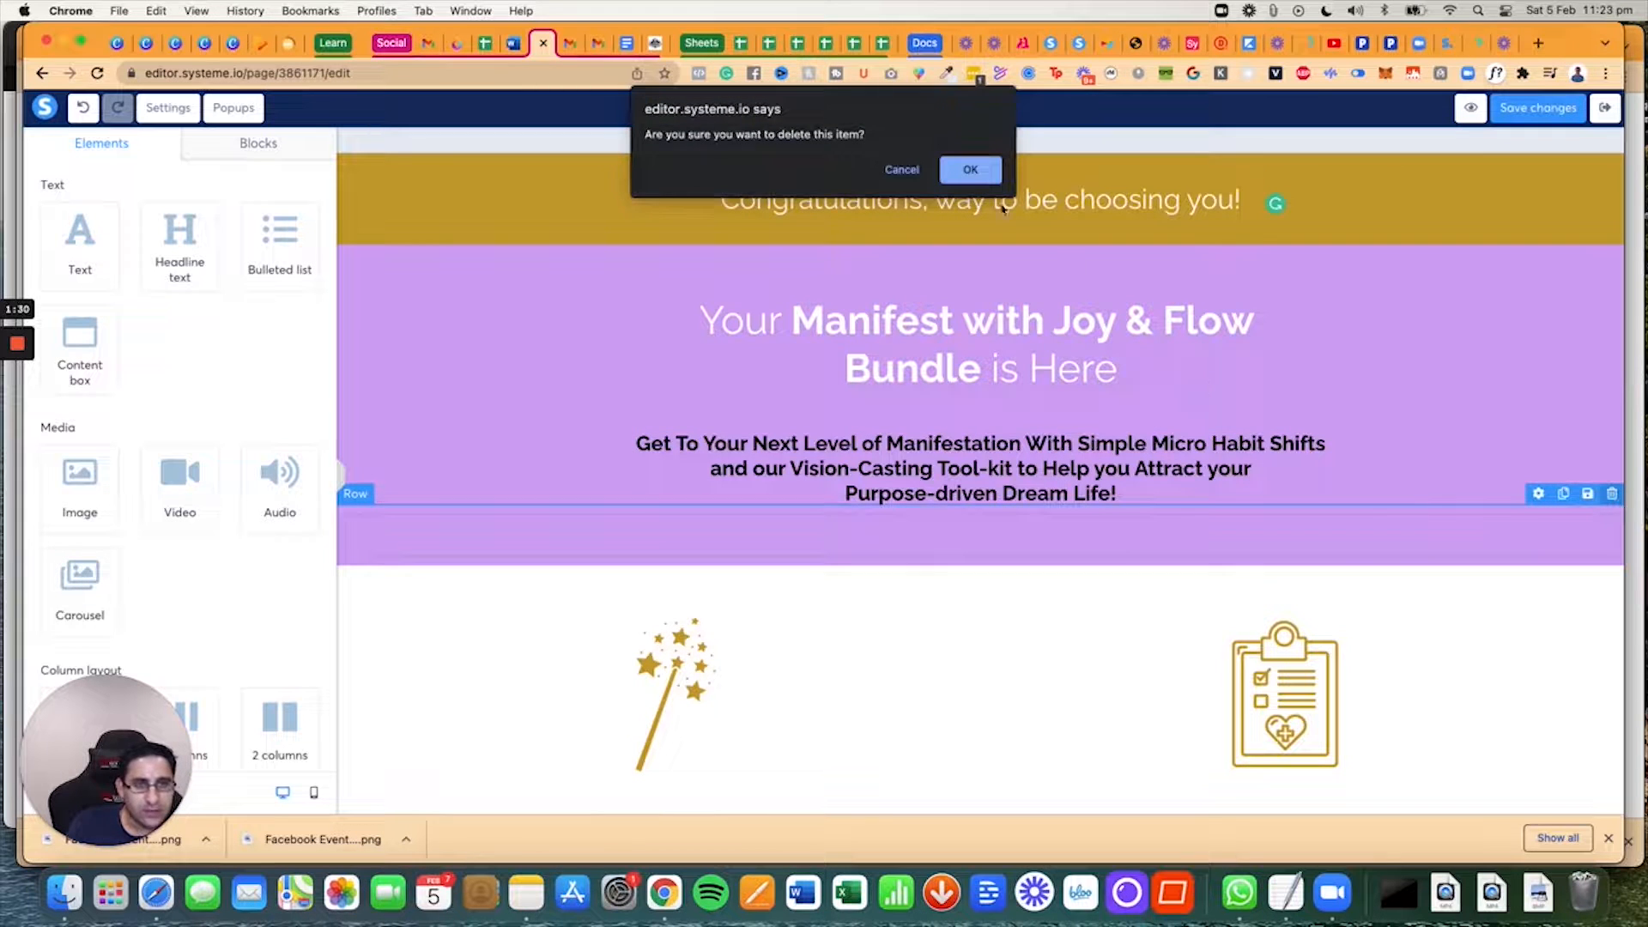
{"action": "left_click", "coordinate": [968, 169]}
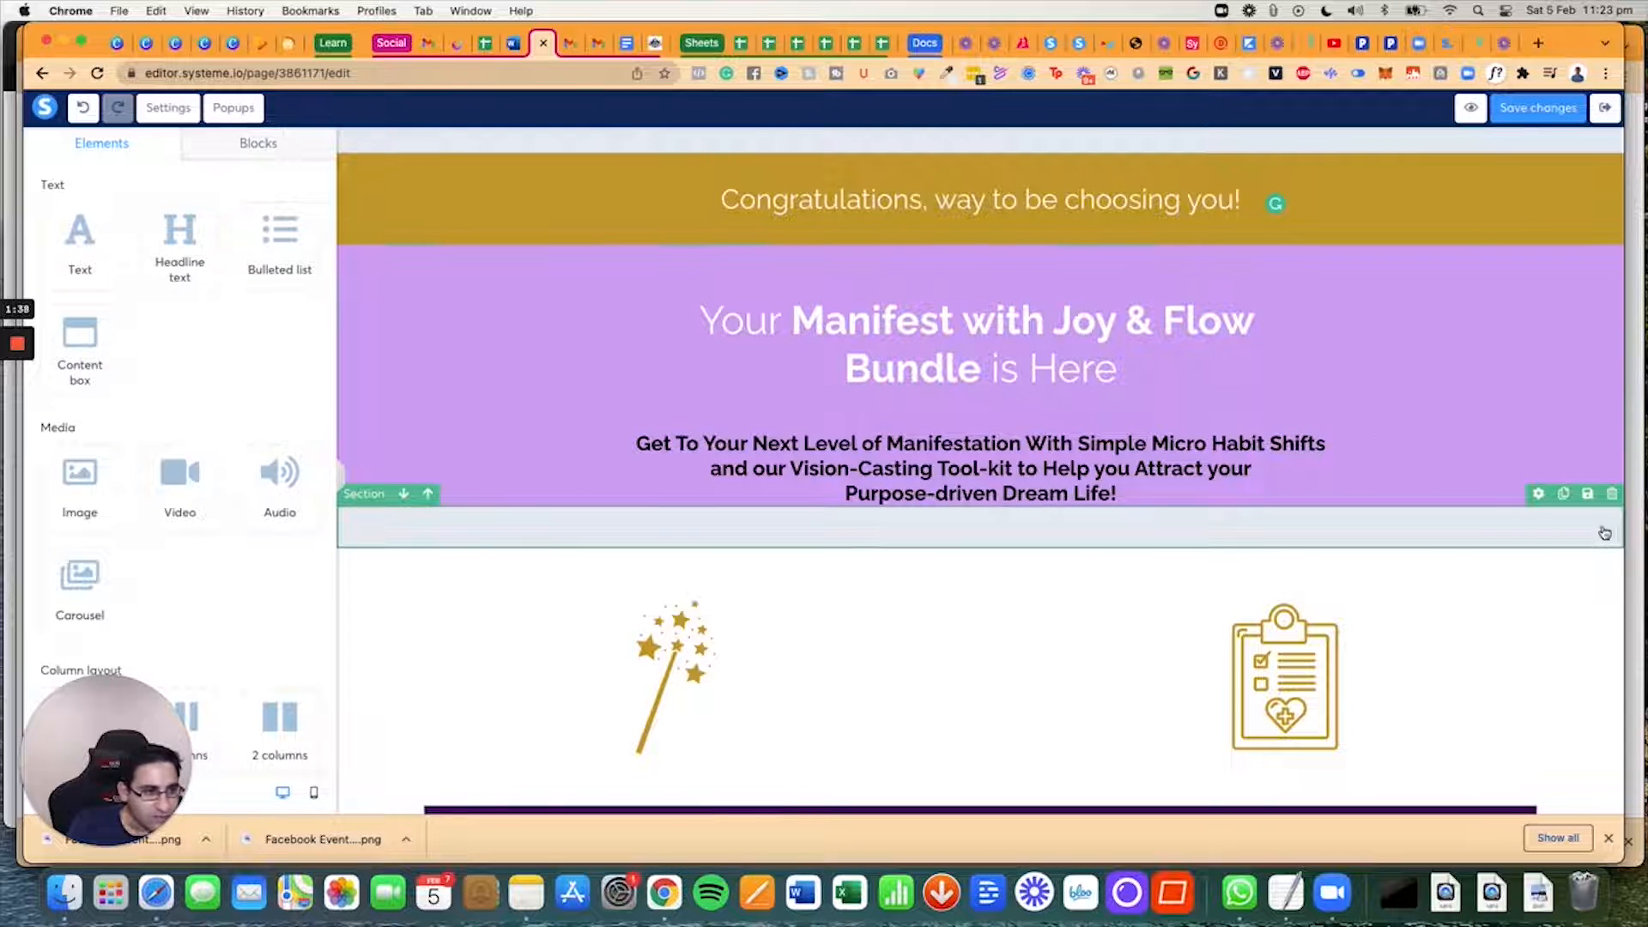
{"action": "left_click", "coordinate": [1611, 495]}
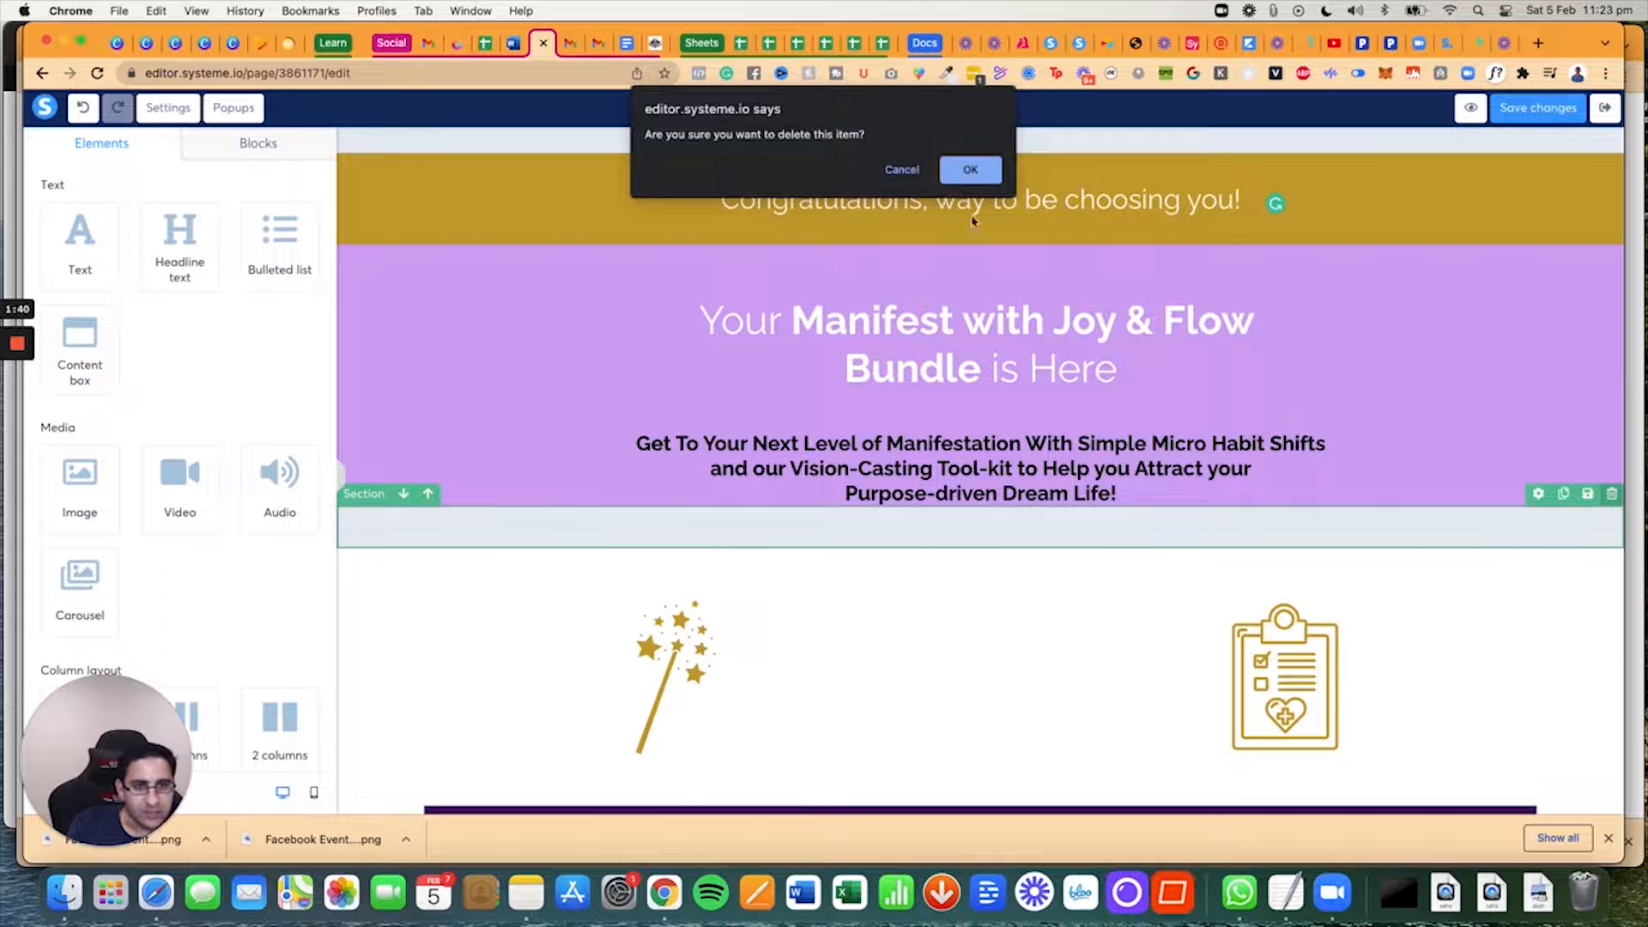
{"action": "left_click", "coordinate": [968, 169]}
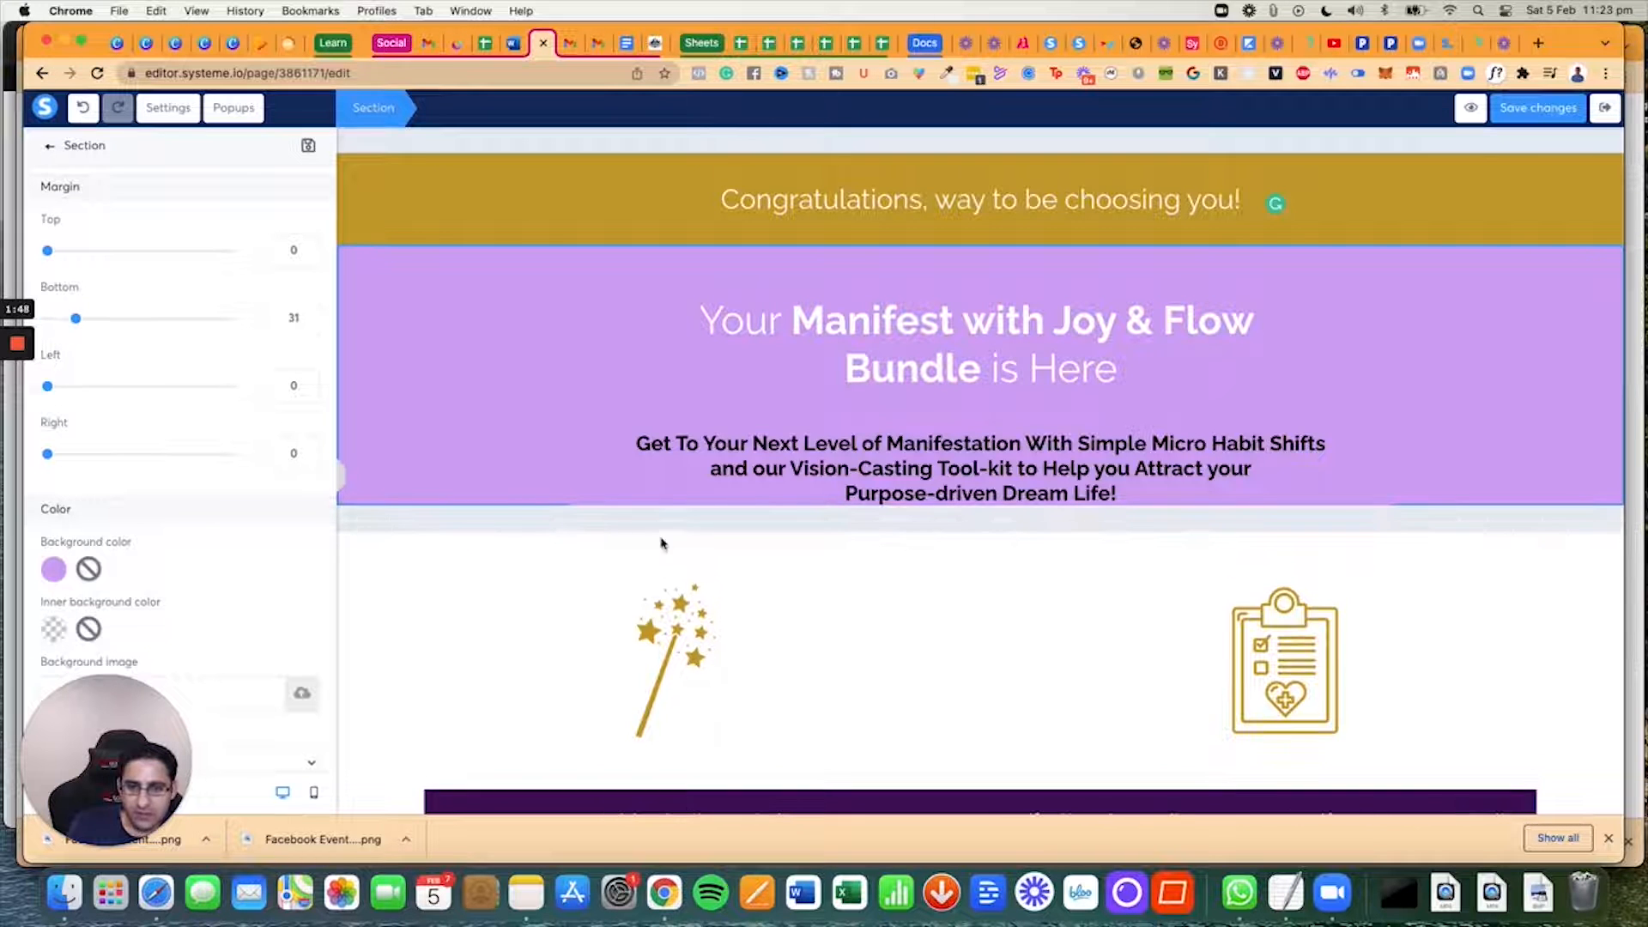
Step: Set the purple section's bottom margin to 0 and adjust the subtitle's margin spacing
{"action": "left_click_drag", "start_coordinate": [75, 318], "coordinate": [46, 318]}
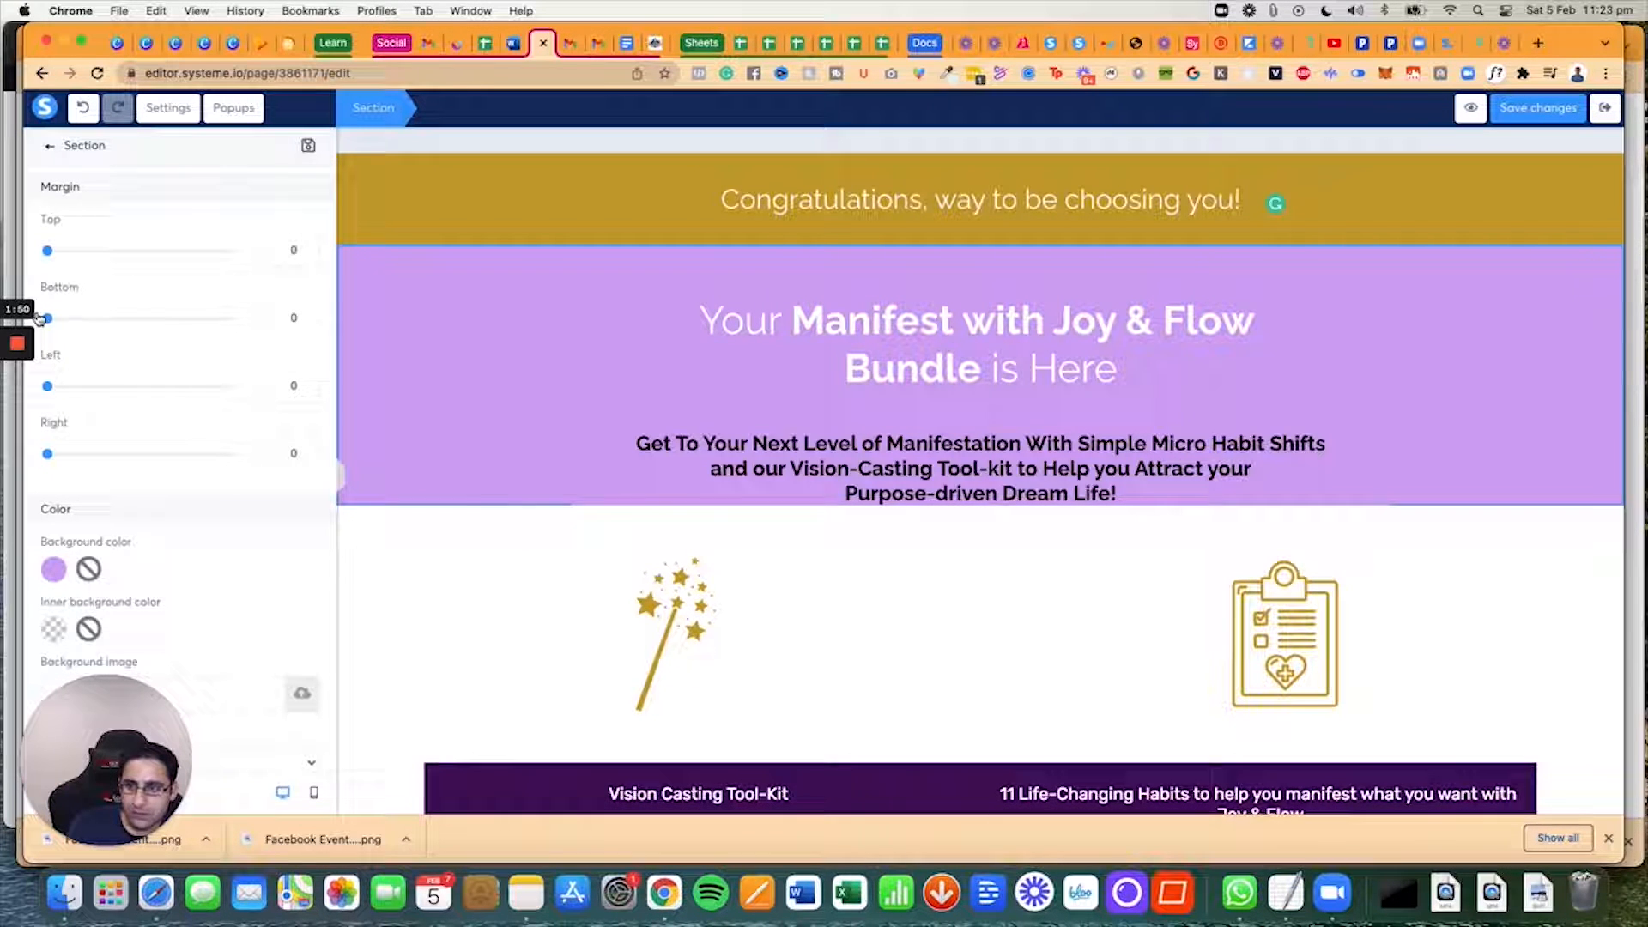
{"action": "left_click", "coordinate": [978, 468]}
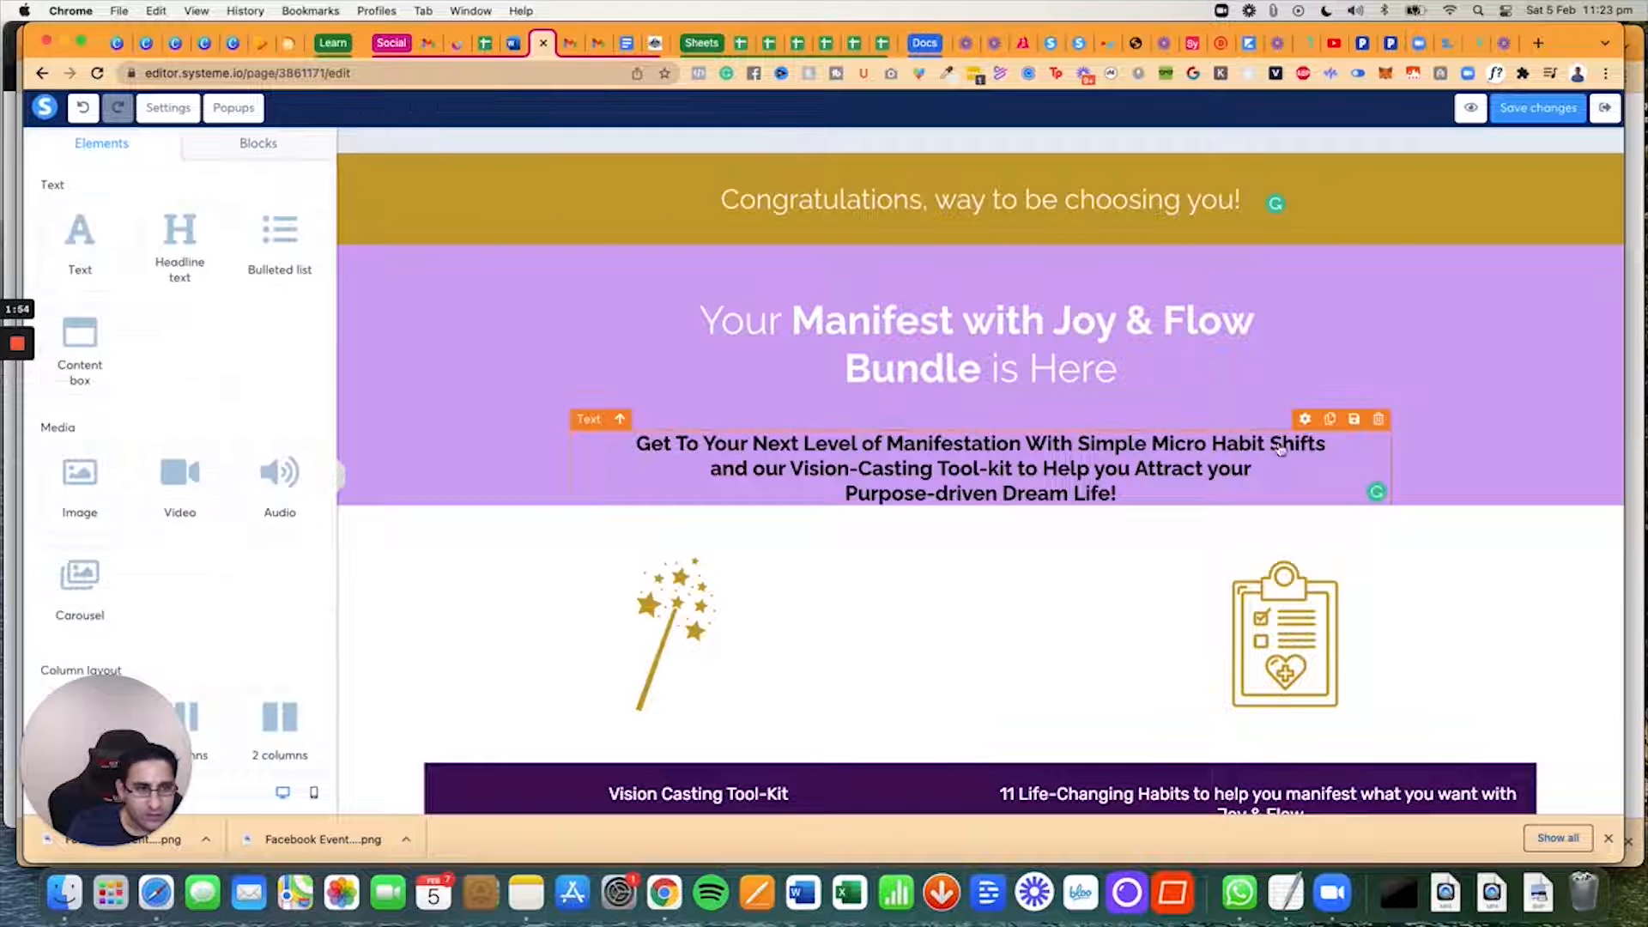
{"action": "left_click", "coordinate": [979, 467]}
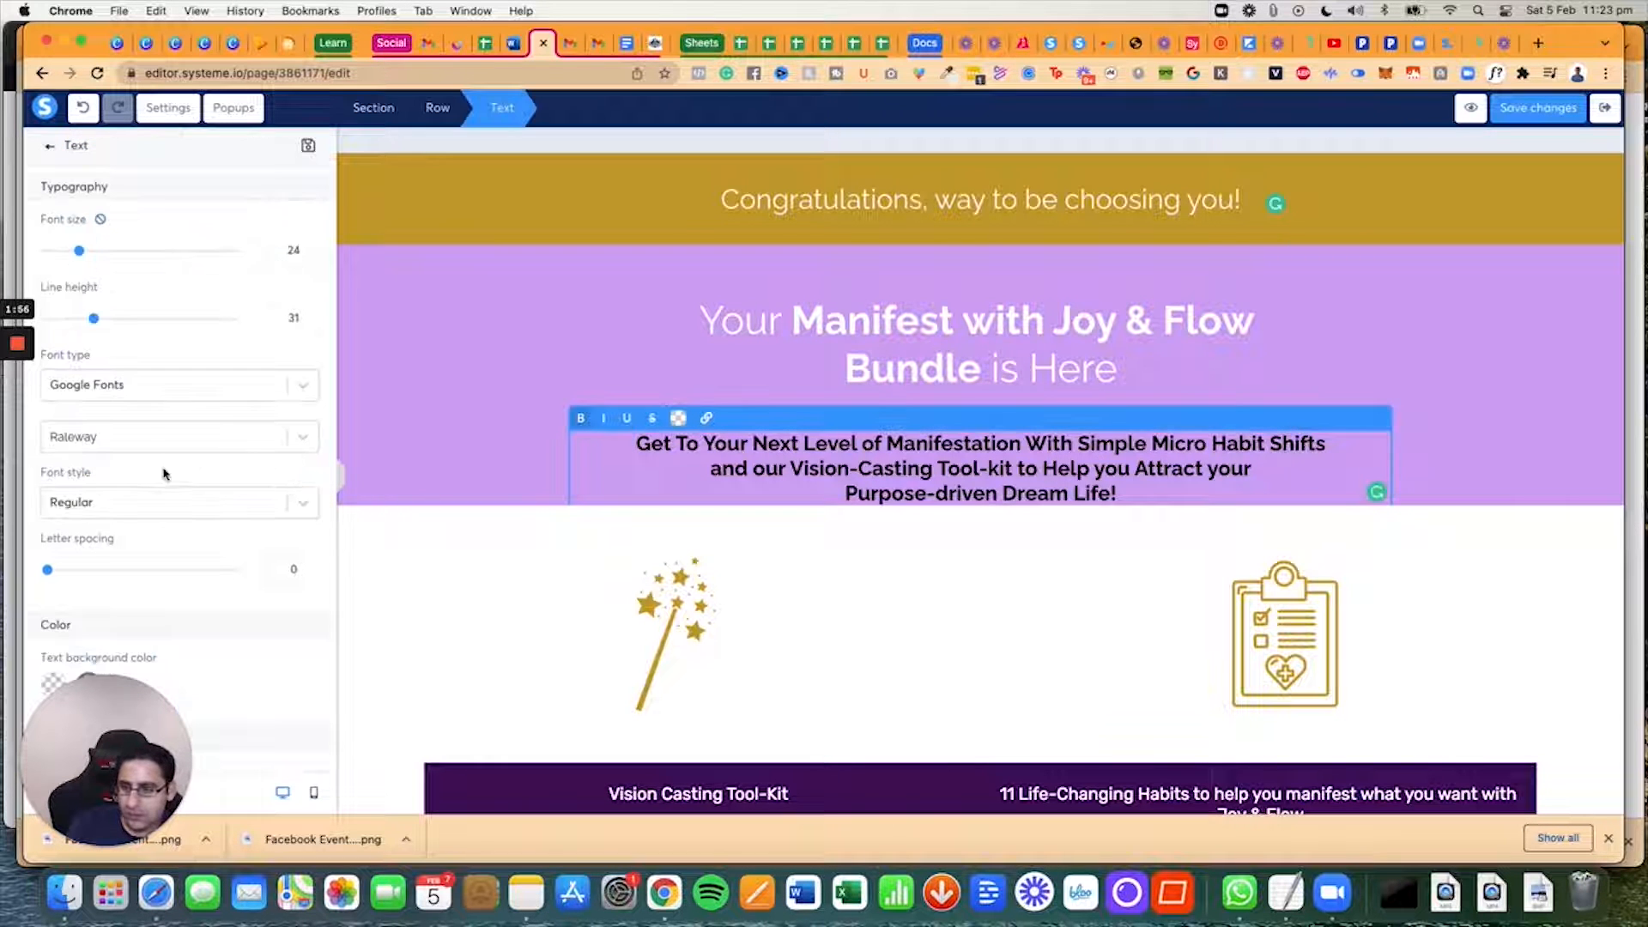
{"action": "scroll", "scroll_direction": "down", "scroll_amount": 3}
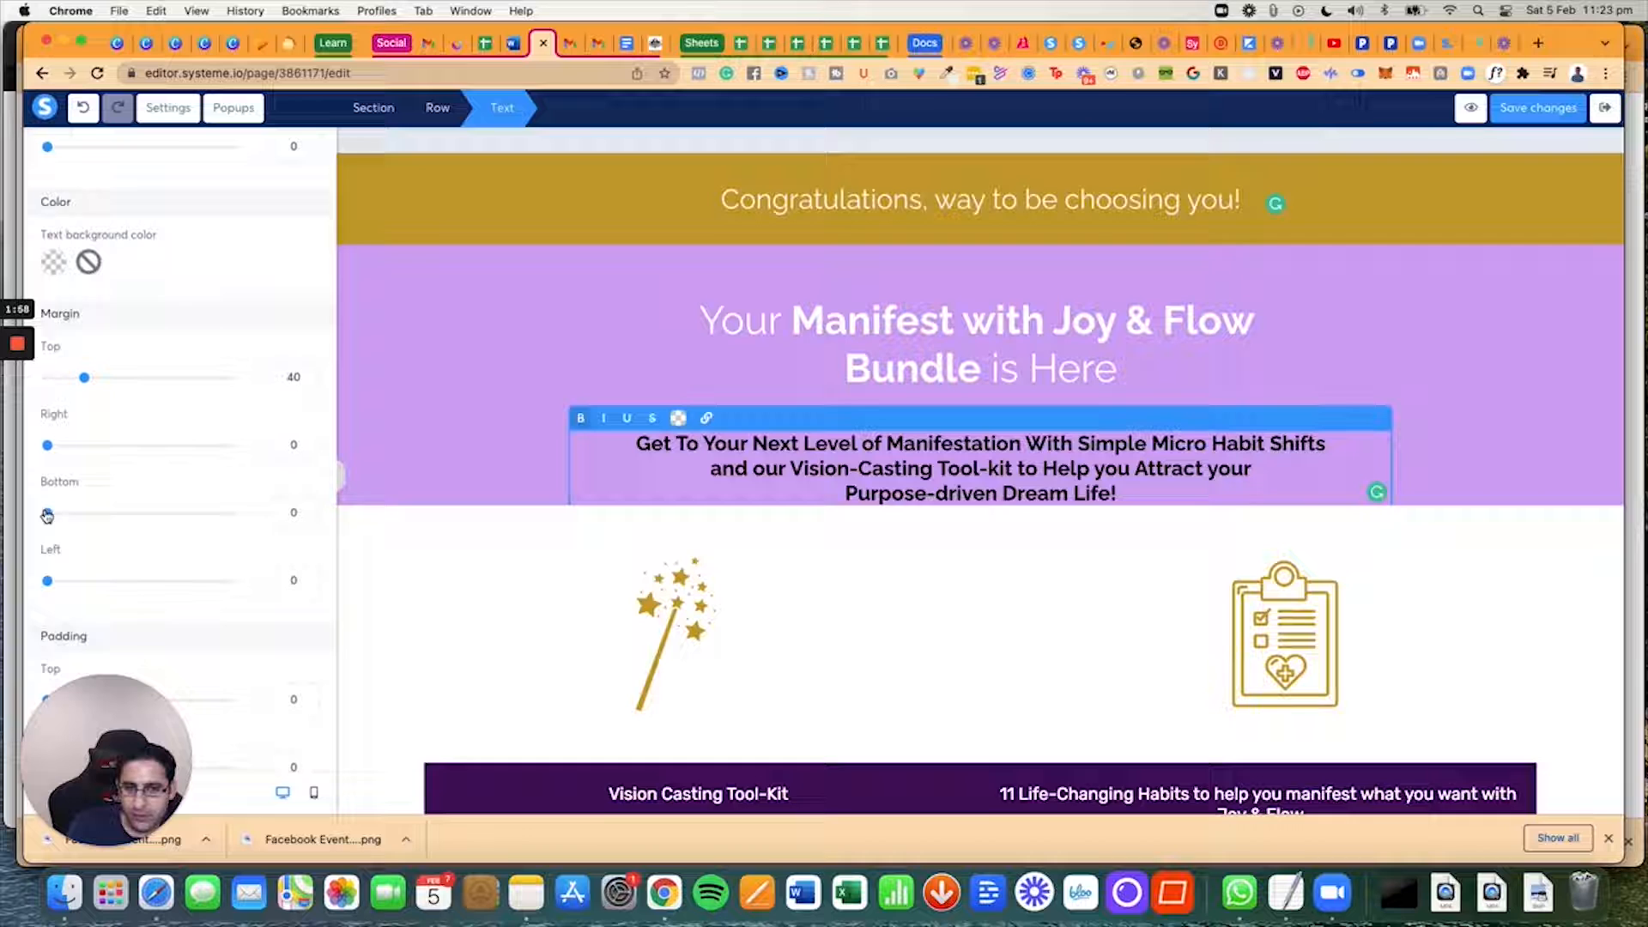
{"action": "left_click_drag", "start_coordinate": [47, 513], "coordinate": [76, 514]}
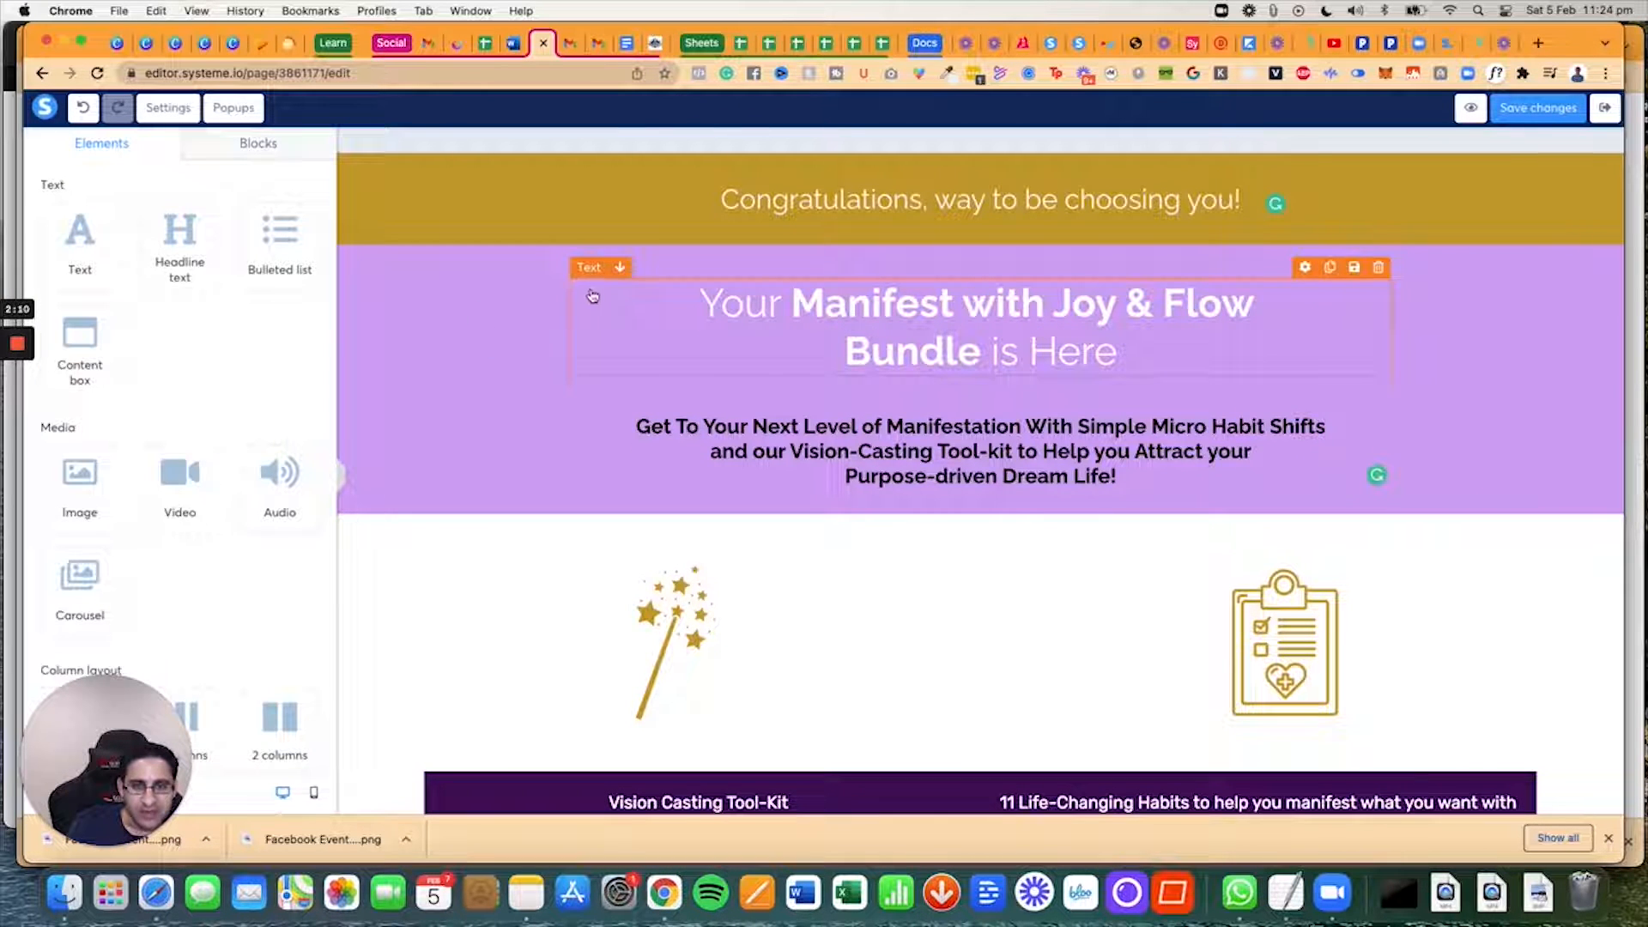
Step: Select the bundle heading, subtitle, magic wand image and the two-image section
{"action": "left_click", "coordinate": [942, 441]}
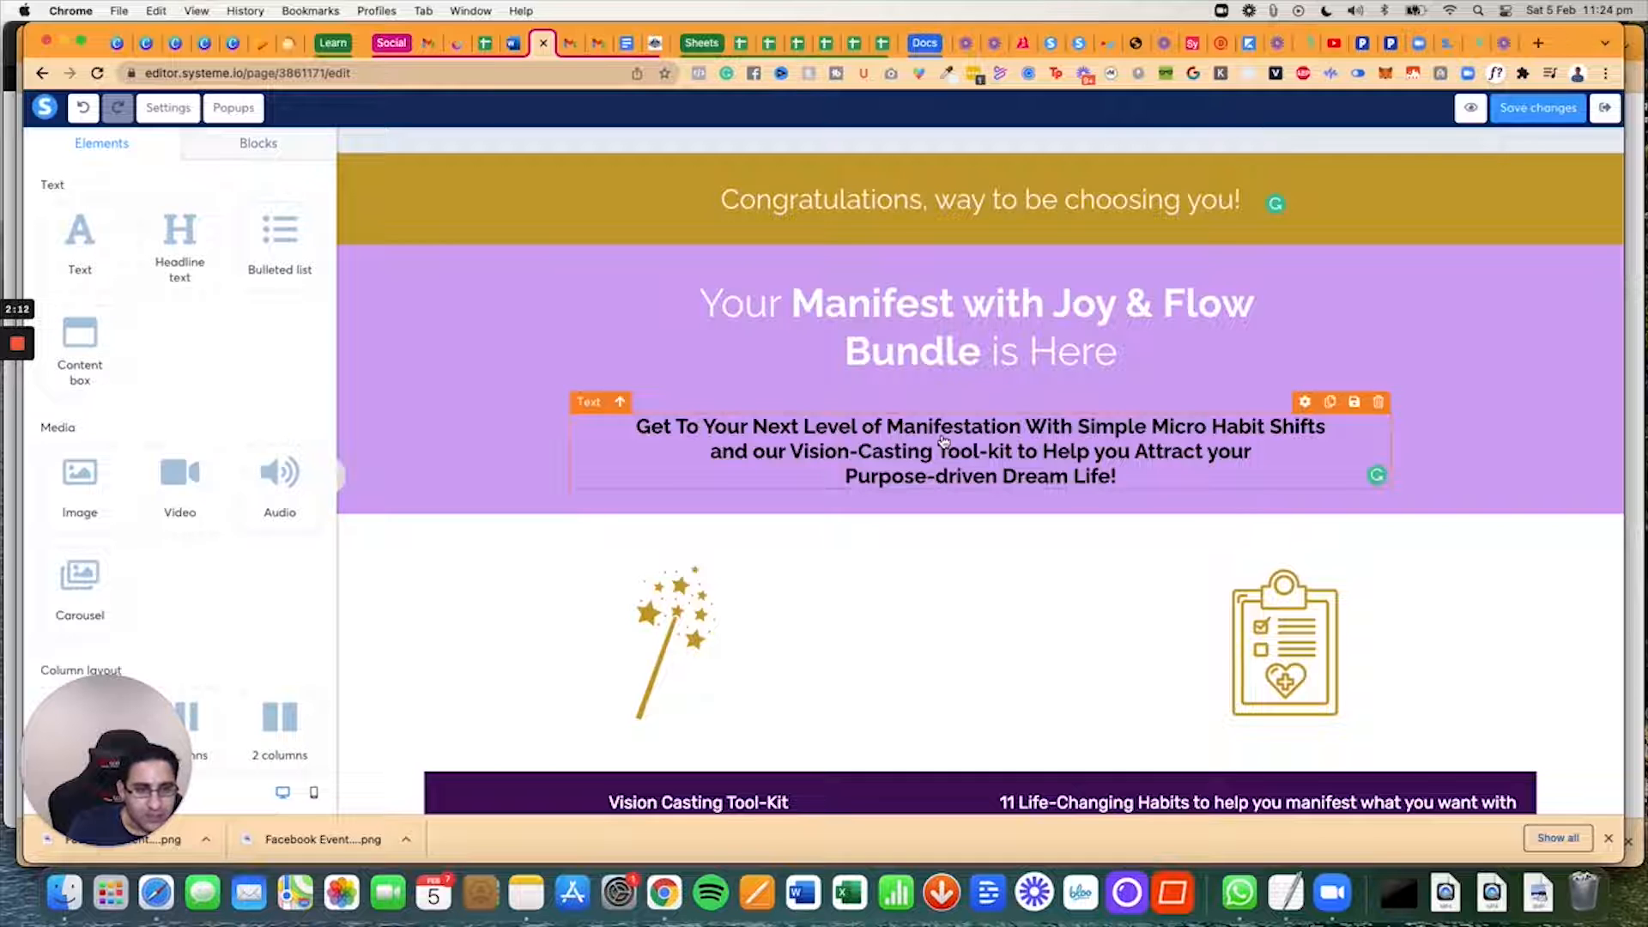
{"action": "left_click", "coordinate": [1098, 385]}
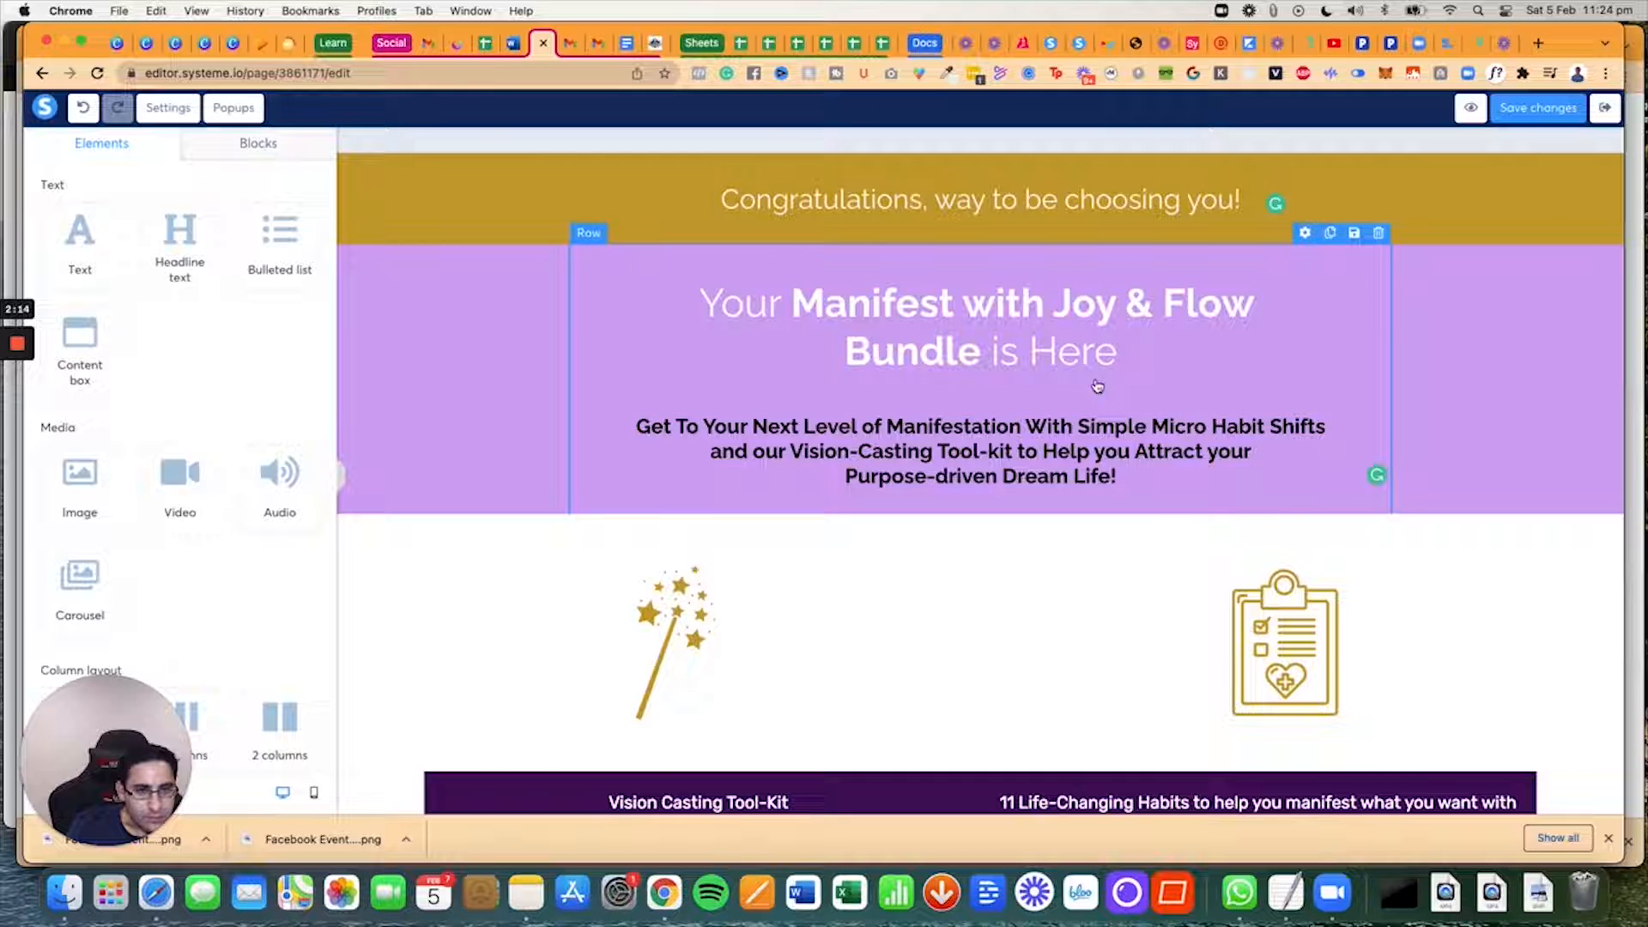
{"action": "scroll", "scroll_direction": "down", "scroll_amount": 3}
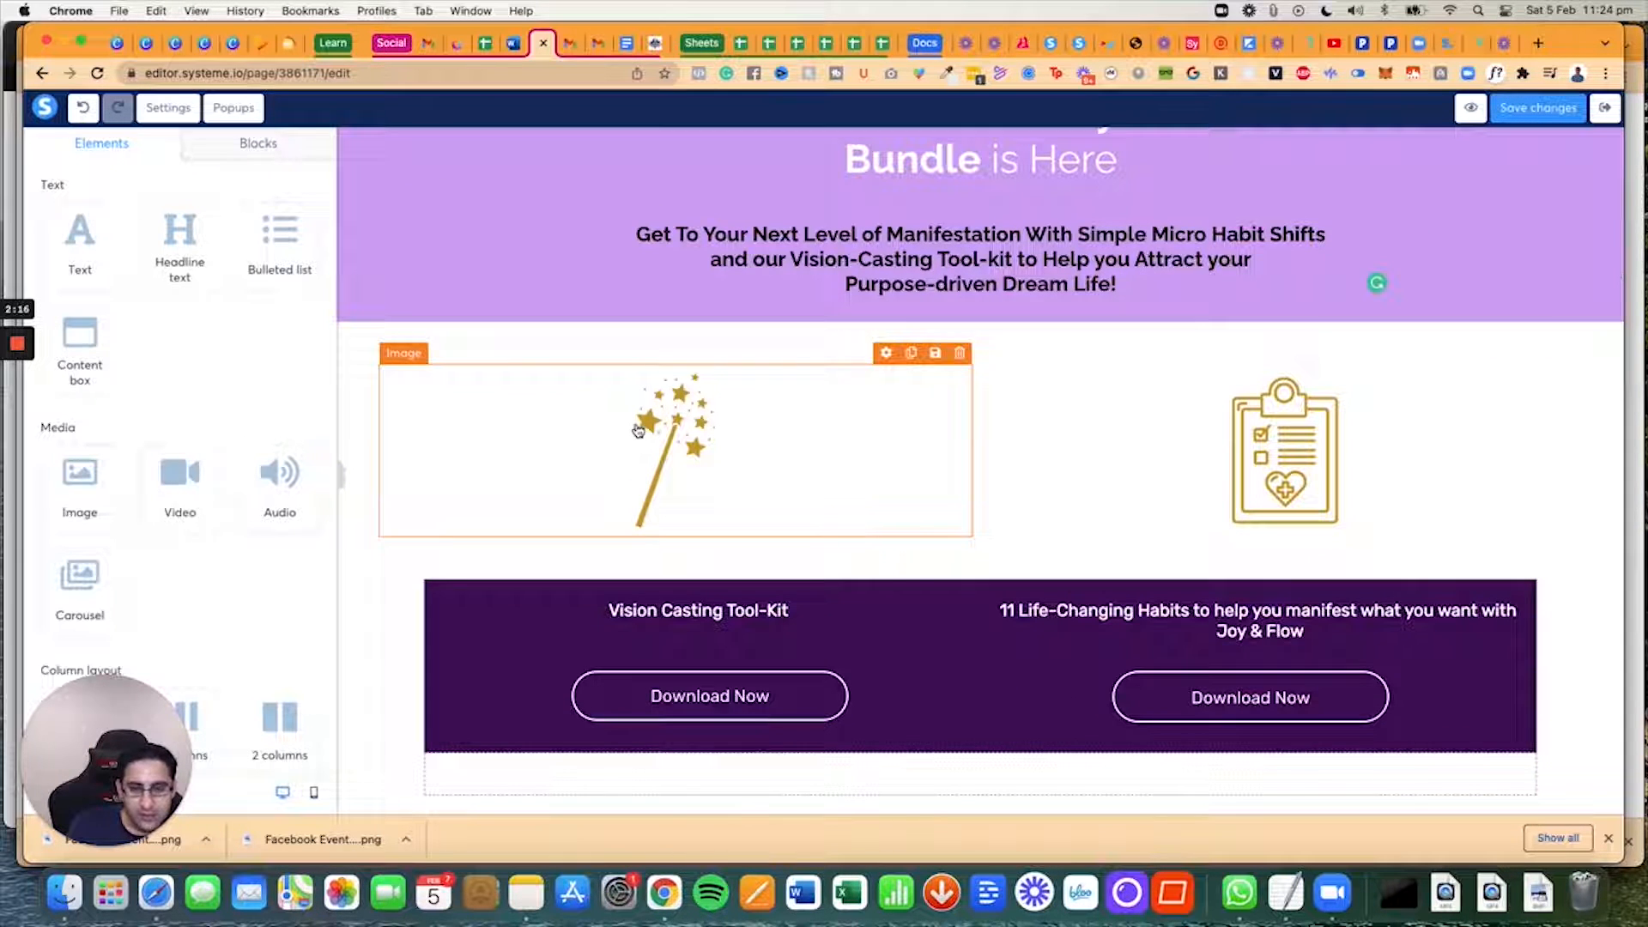
{"action": "left_click", "coordinate": [674, 452]}
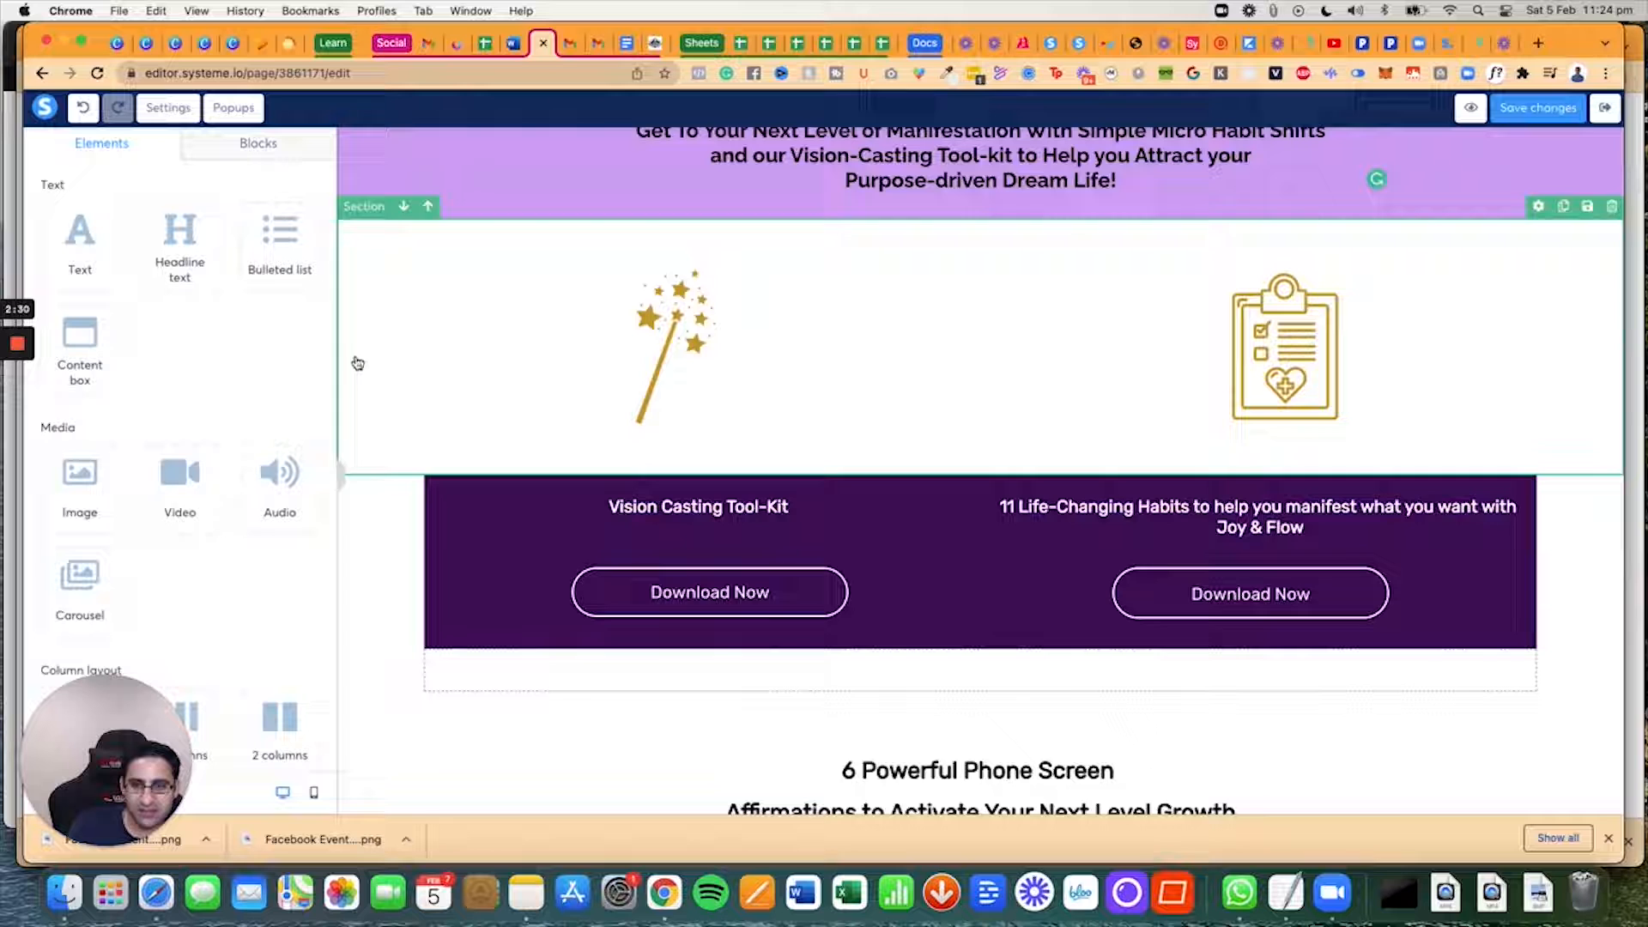
{"action": "left_click", "coordinate": [570, 319]}
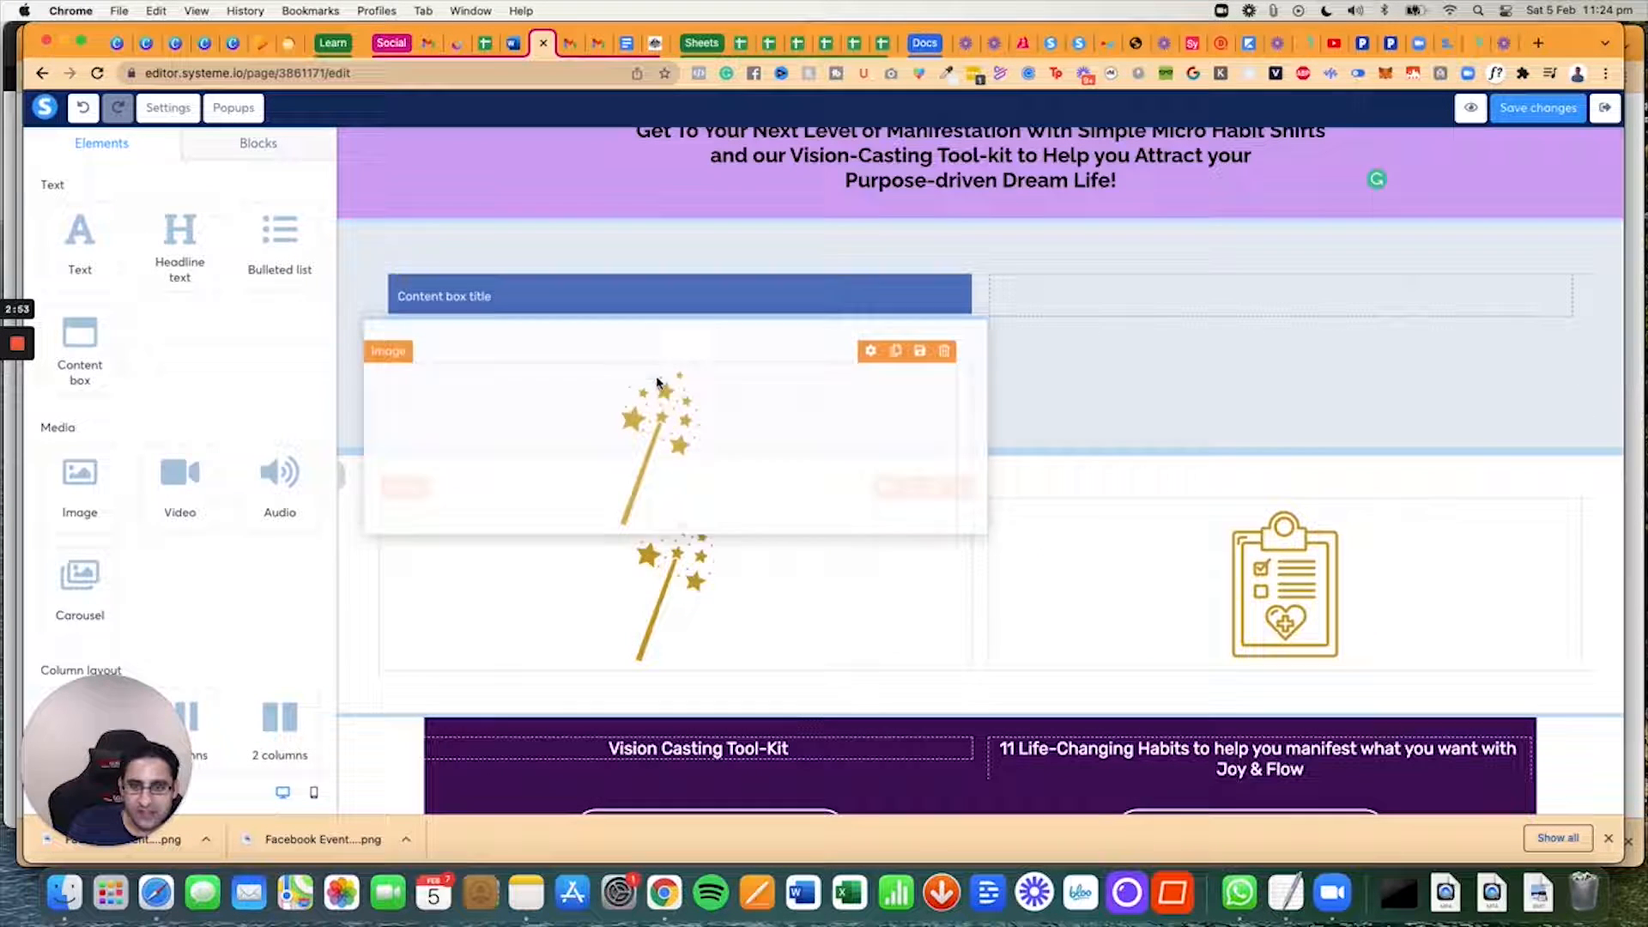
{"action": "scroll", "scroll_direction": "down", "scroll_amount": 3}
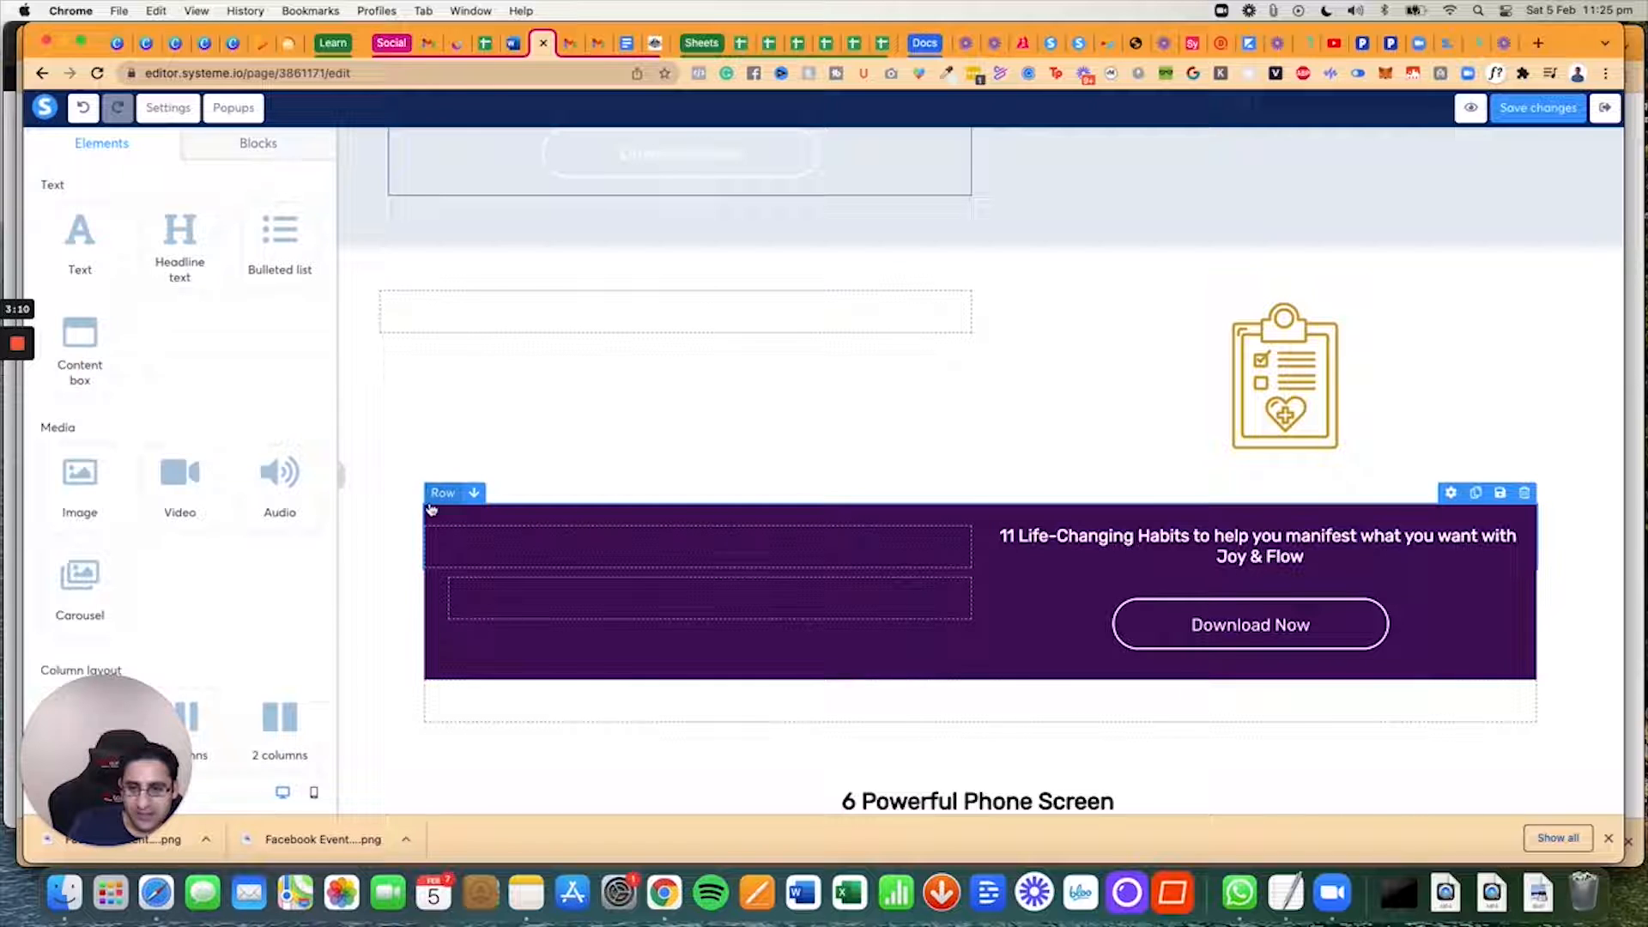
Step: Try a purple background on the Vision Casting section, then remove it again
{"action": "left_click", "coordinate": [444, 493]}
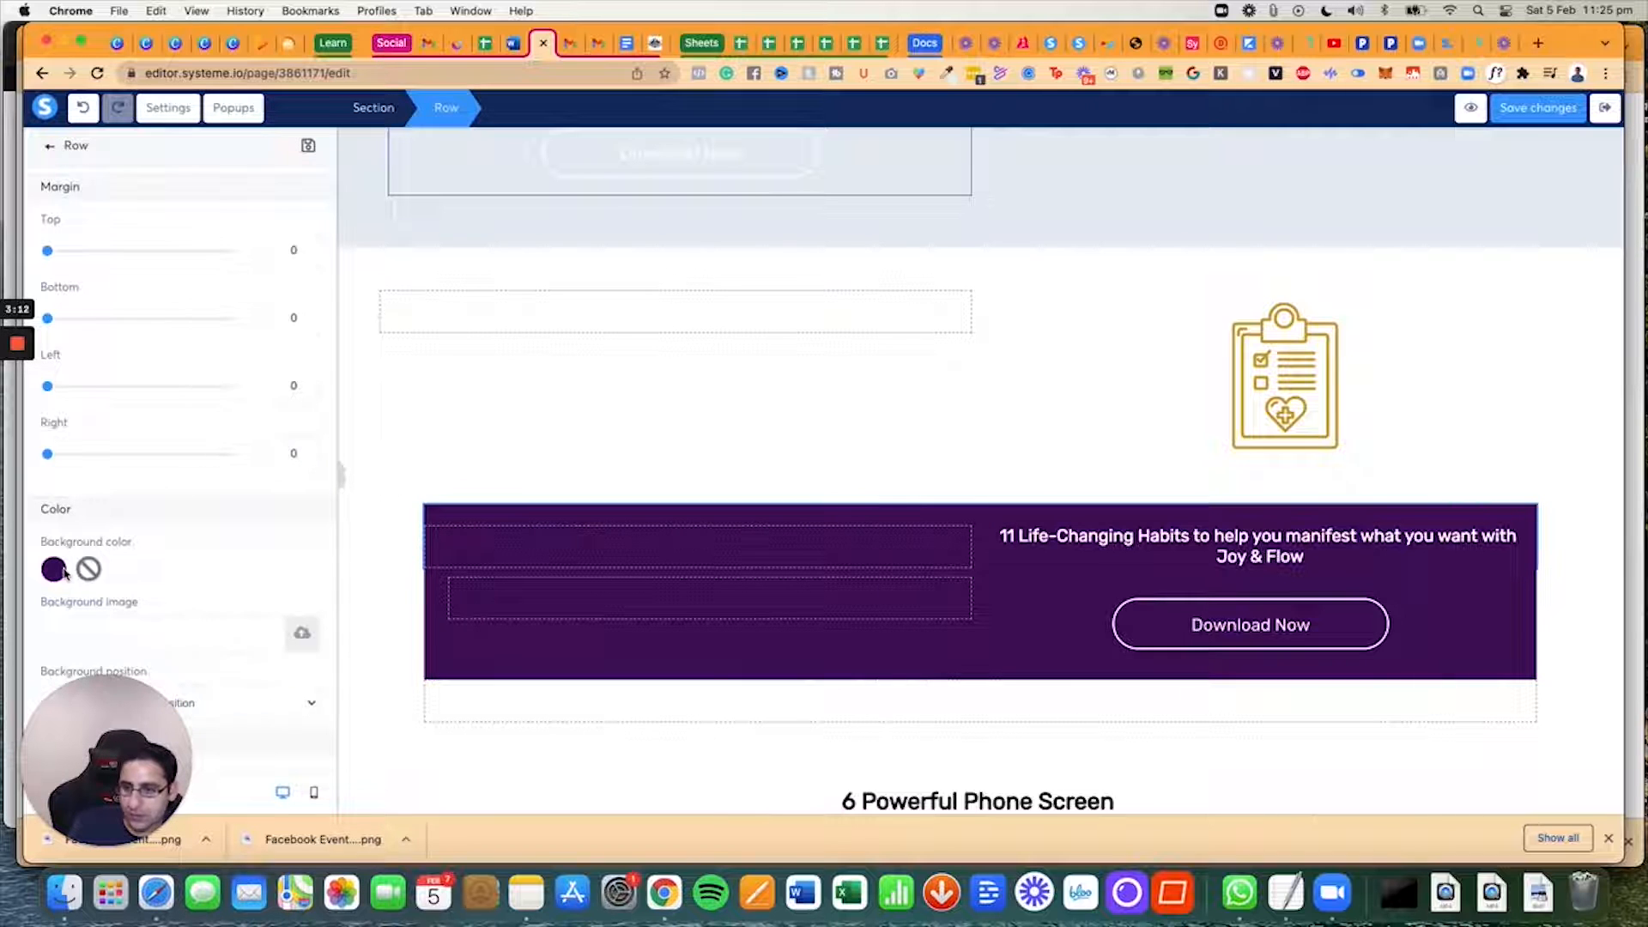
{"action": "left_click", "coordinate": [53, 568]}
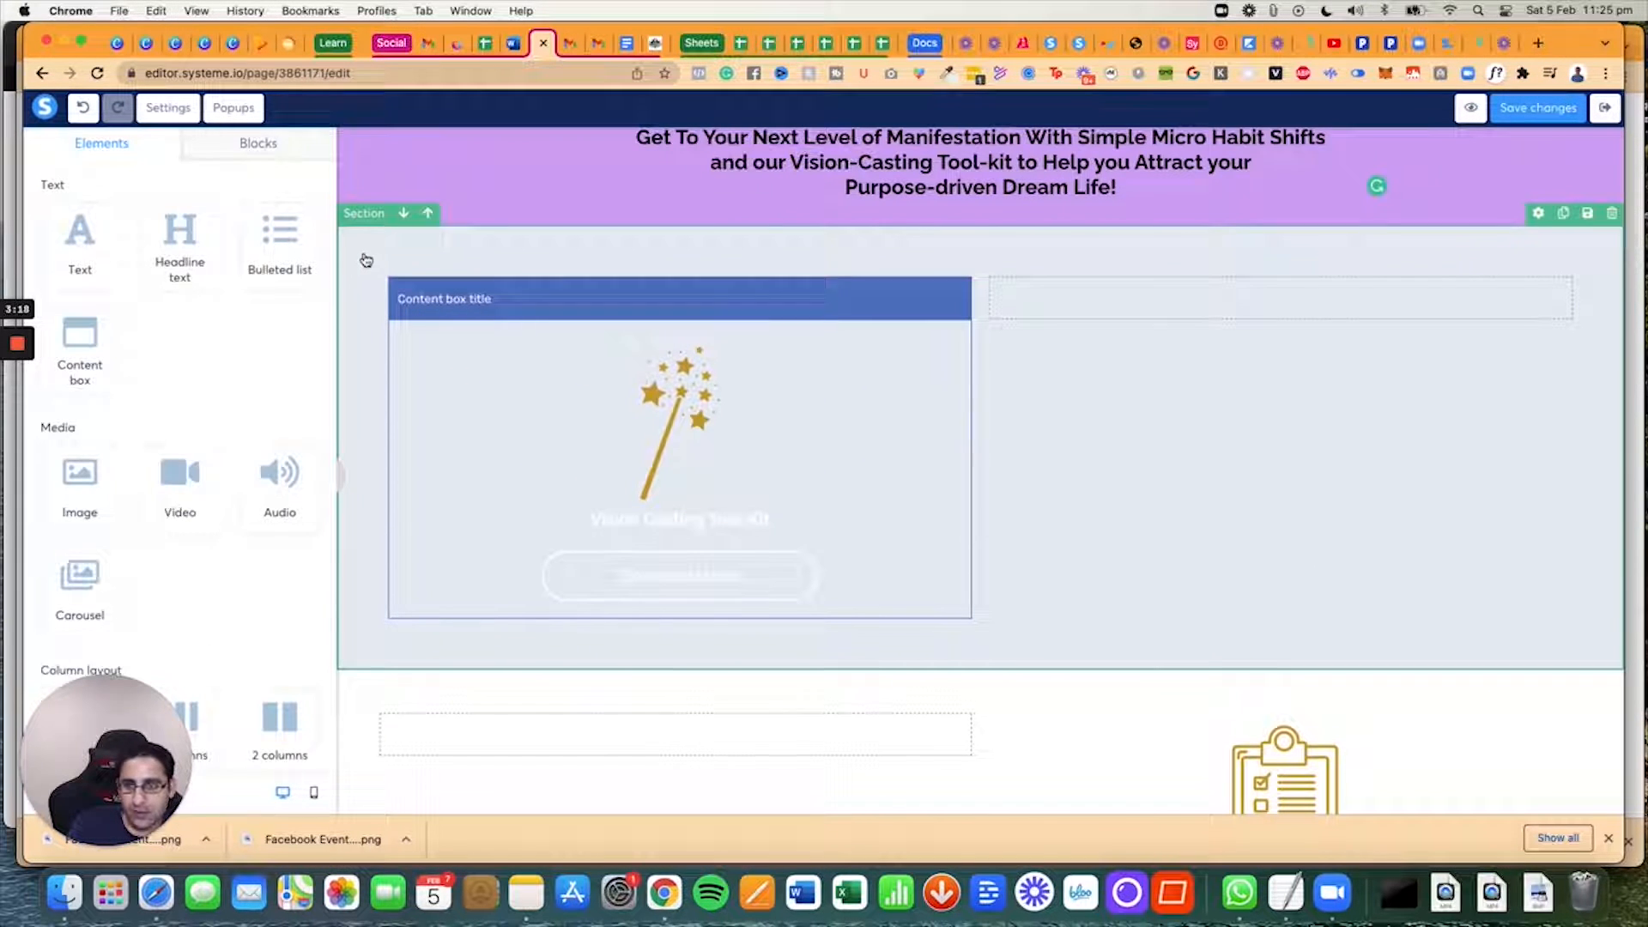
{"action": "left_click", "coordinate": [365, 212]}
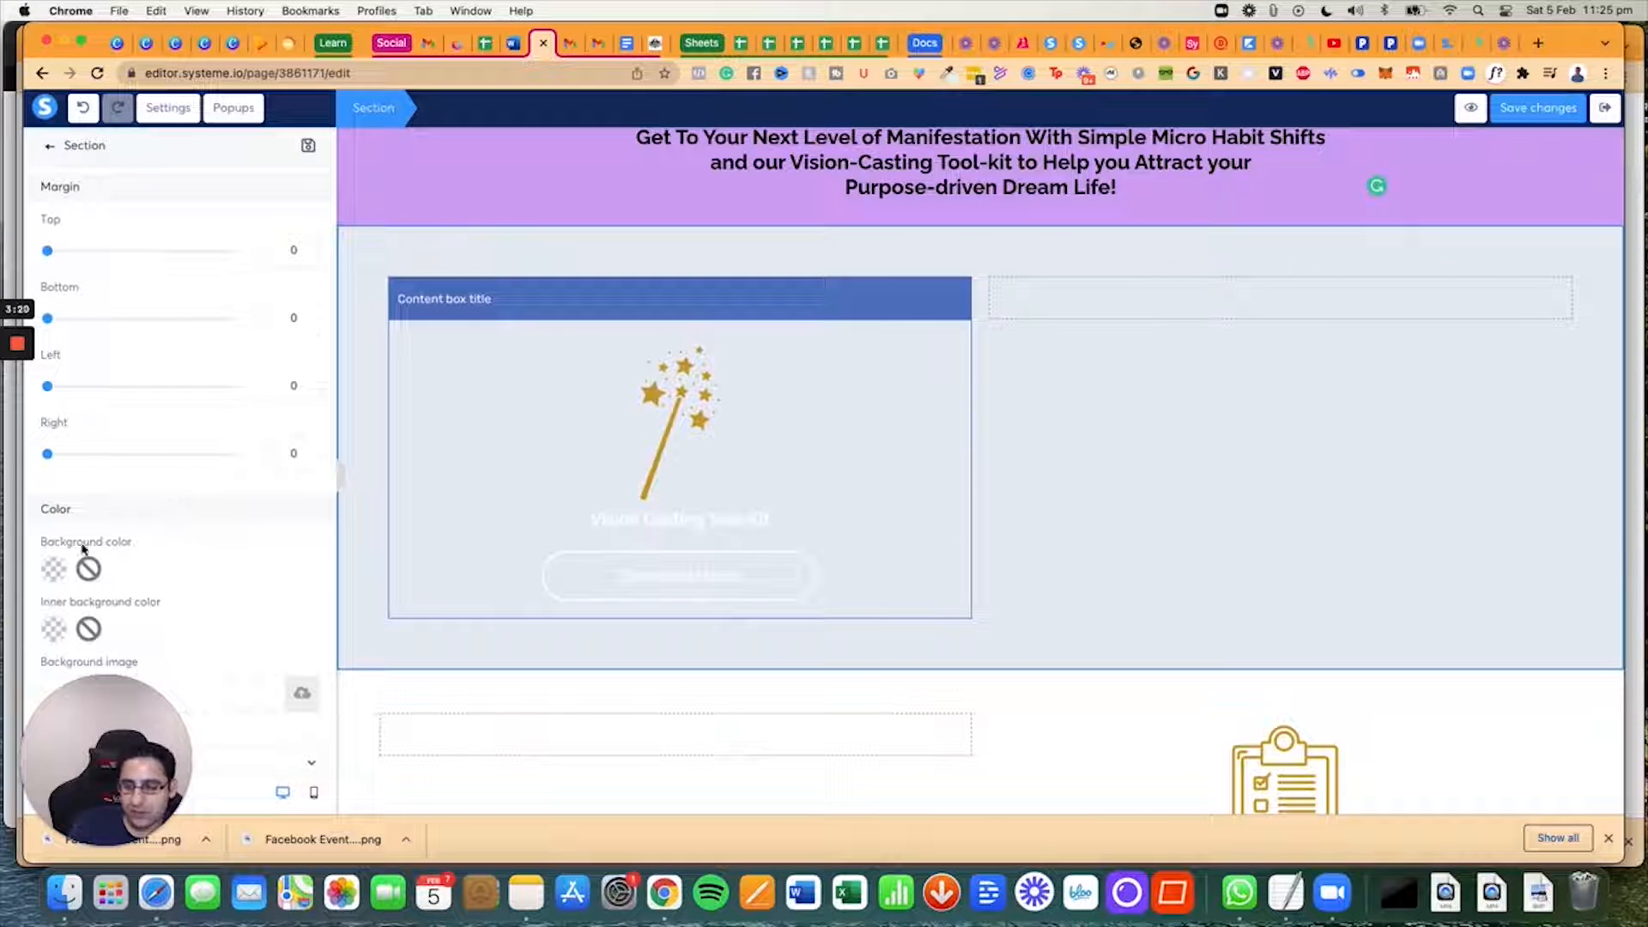
{"action": "left_click", "coordinate": [89, 568]}
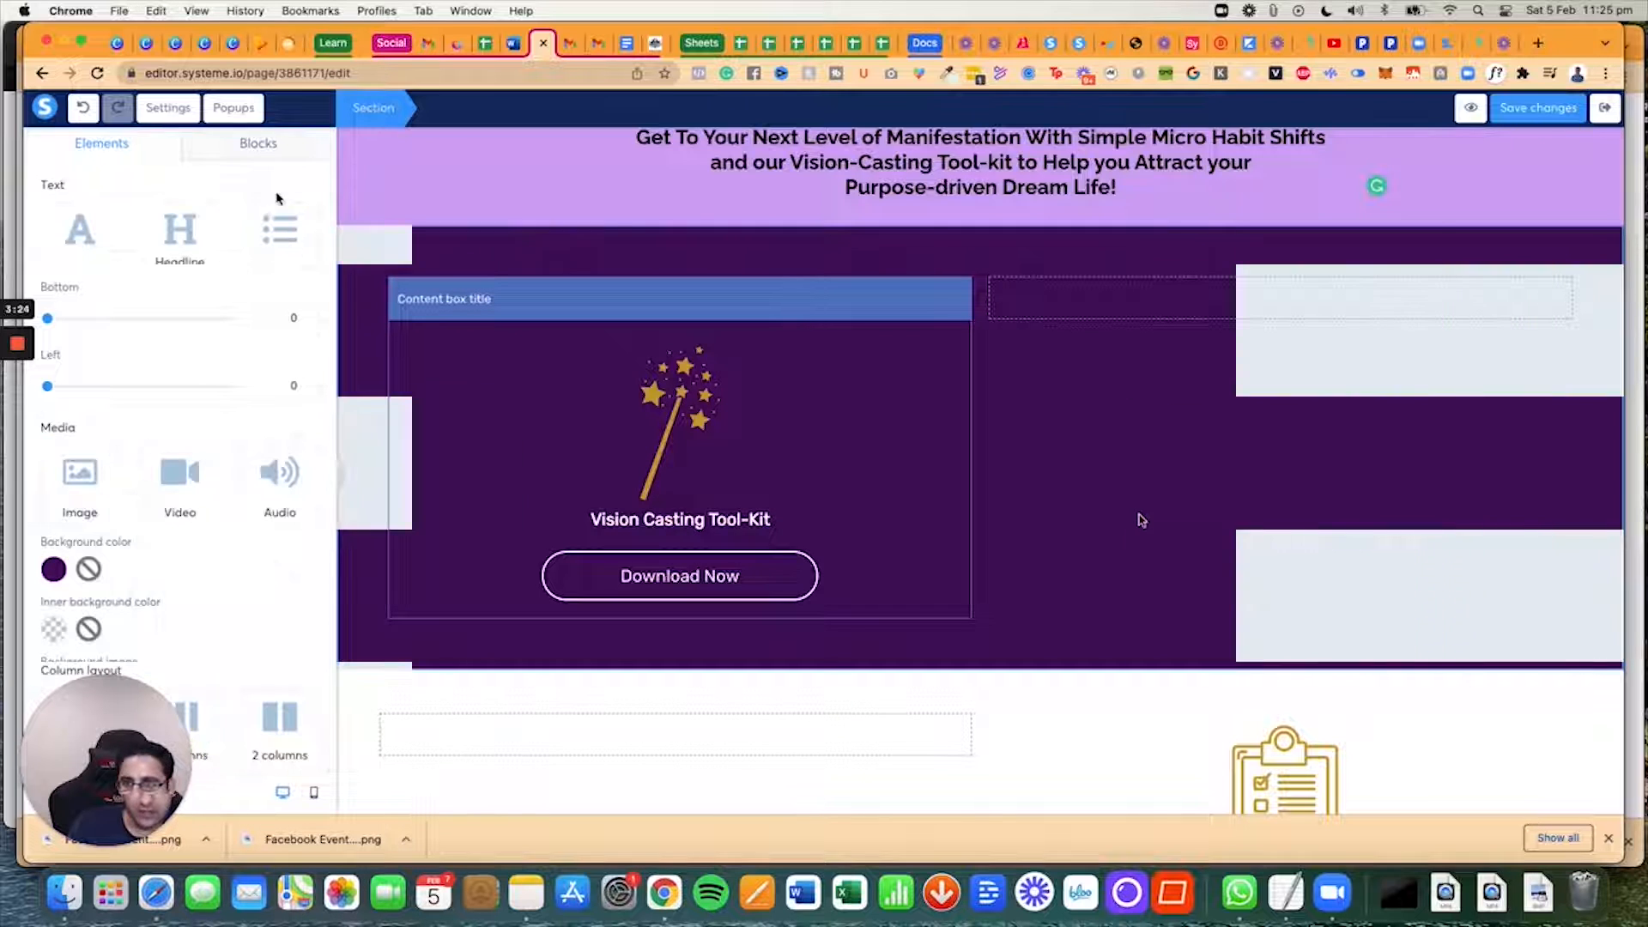
{"action": "left_click", "coordinate": [167, 108]}
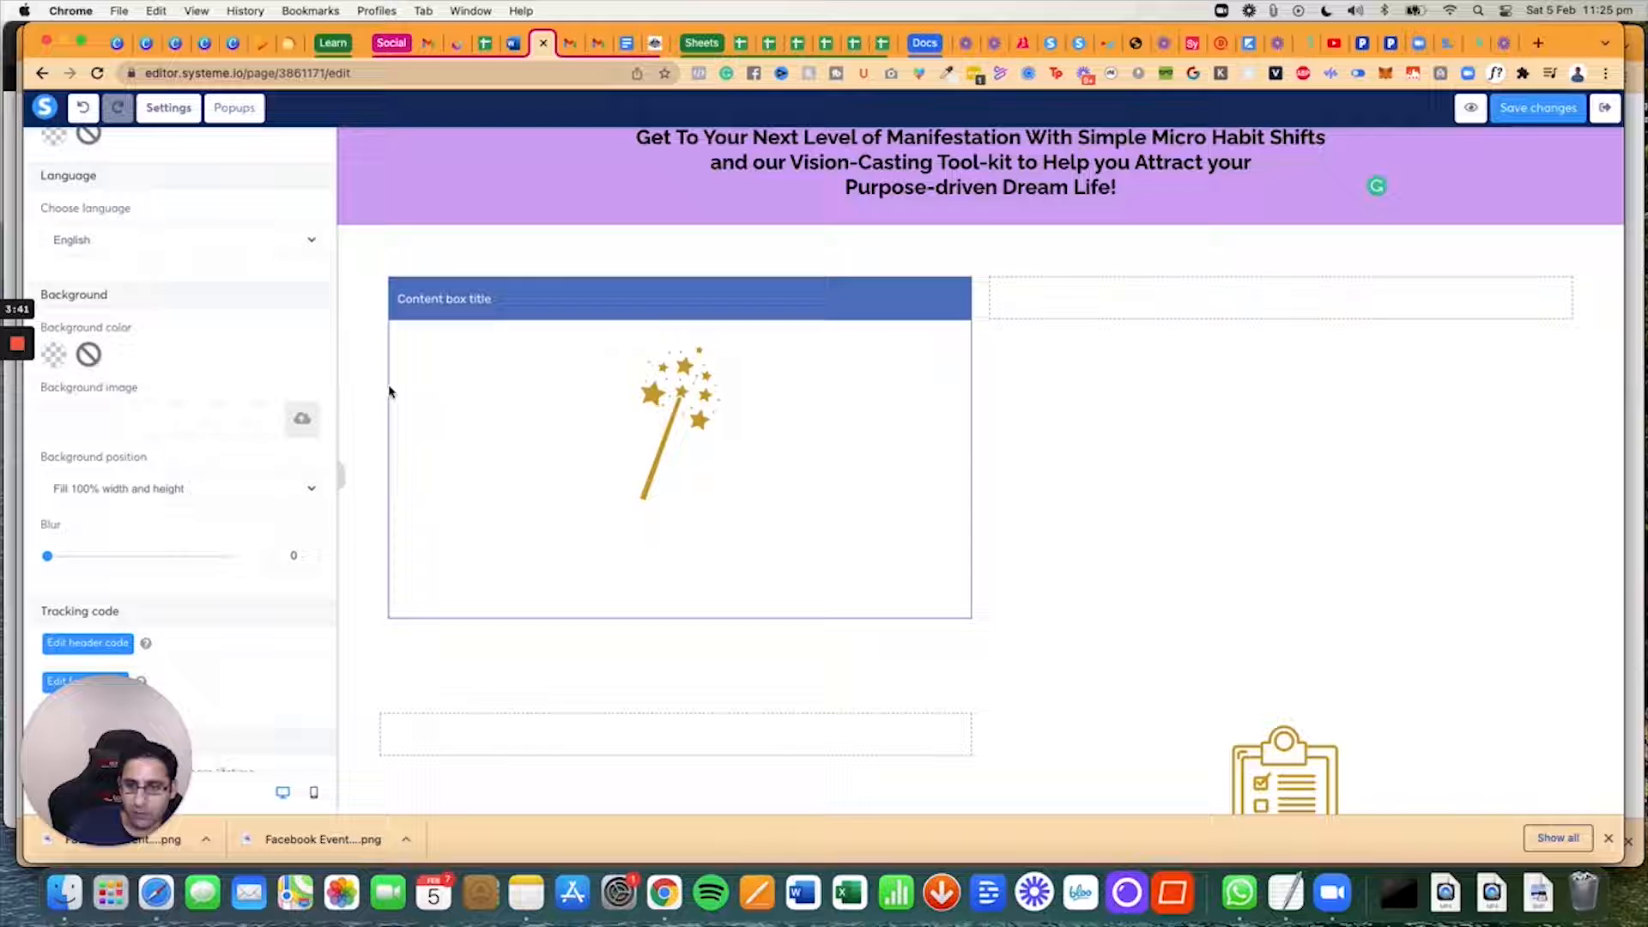
Step: Give the Download Now button background colour 460E5E and make the title dark purple
{"action": "left_click", "coordinate": [679, 421]}
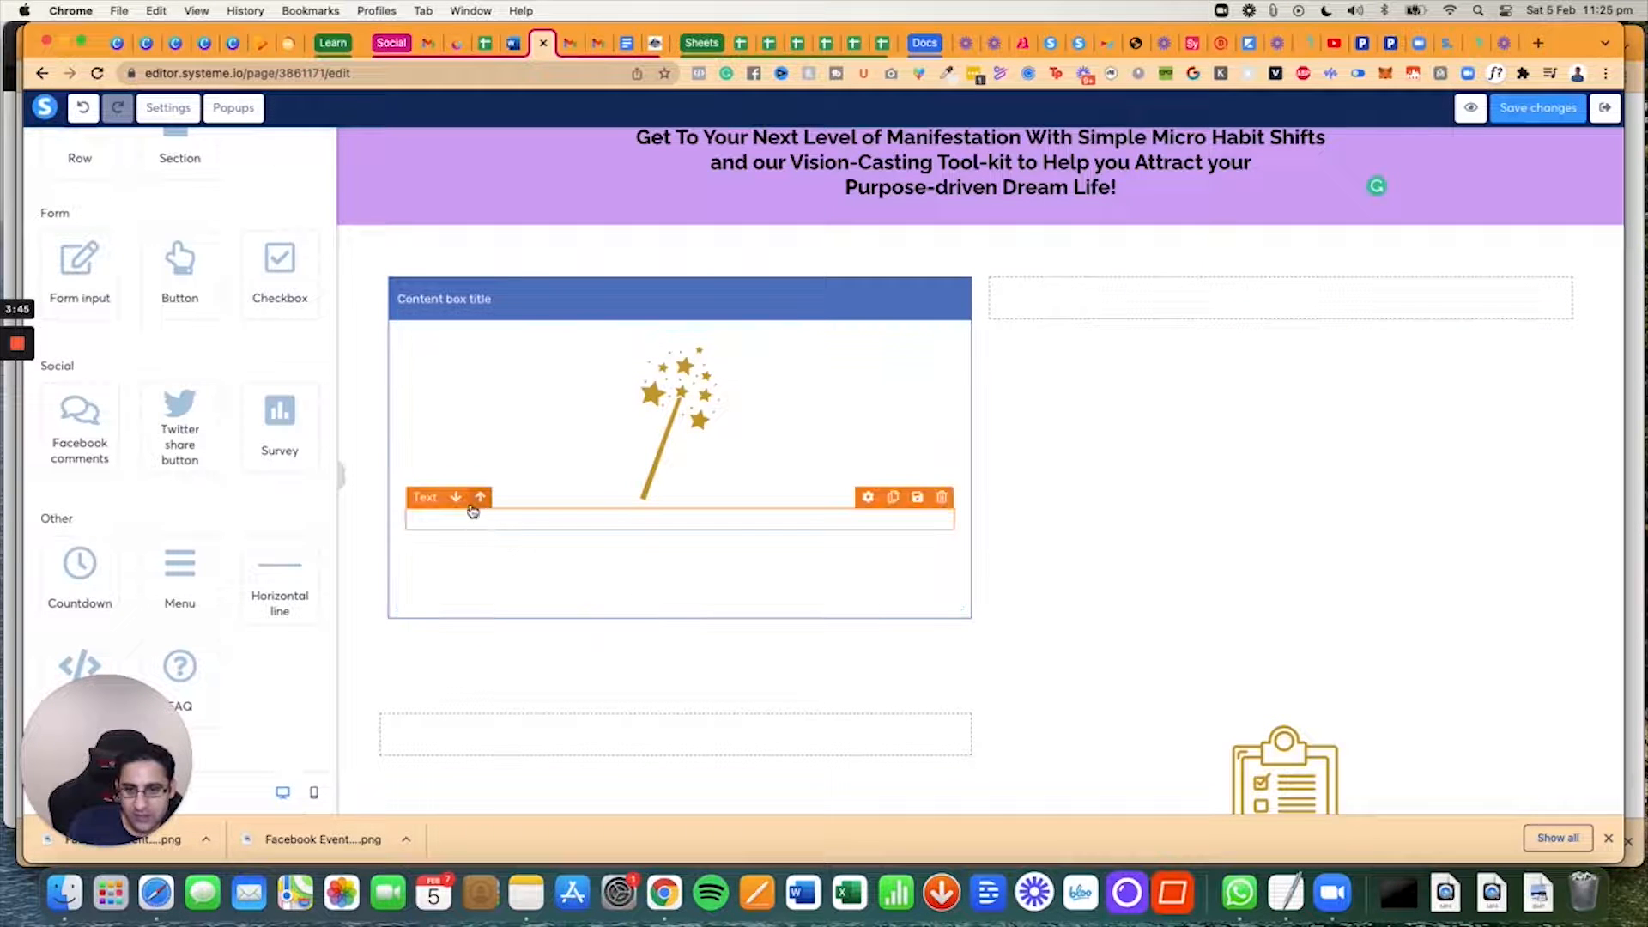
{"action": "left_click", "coordinate": [1502, 47]}
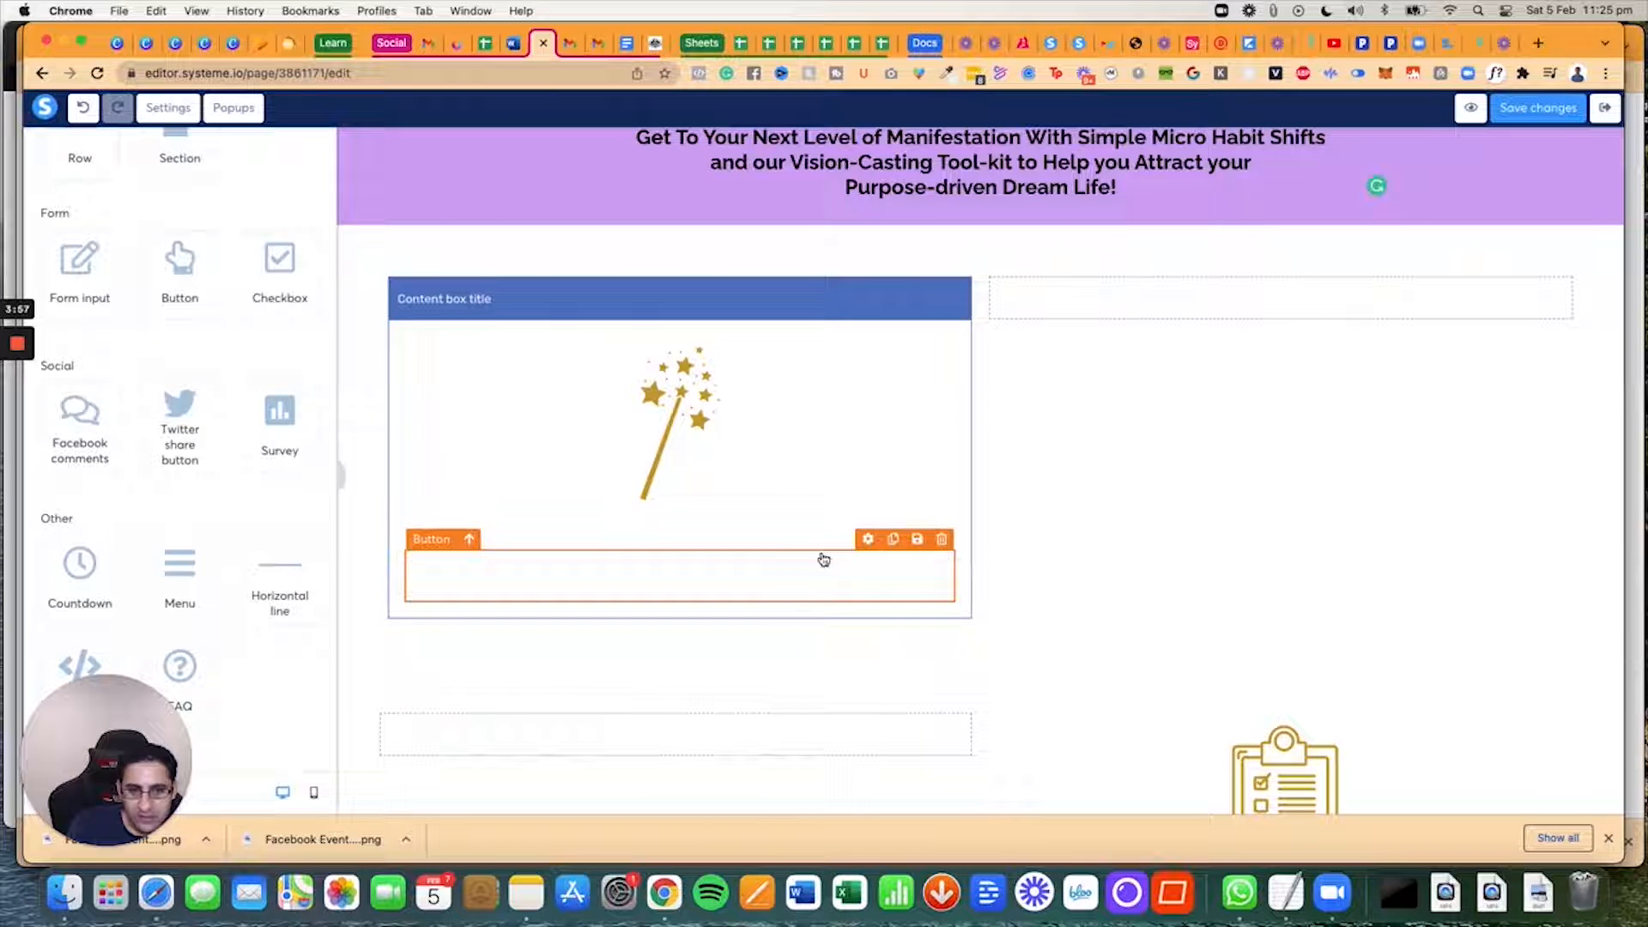
{"action": "left_click", "coordinate": [678, 575]}
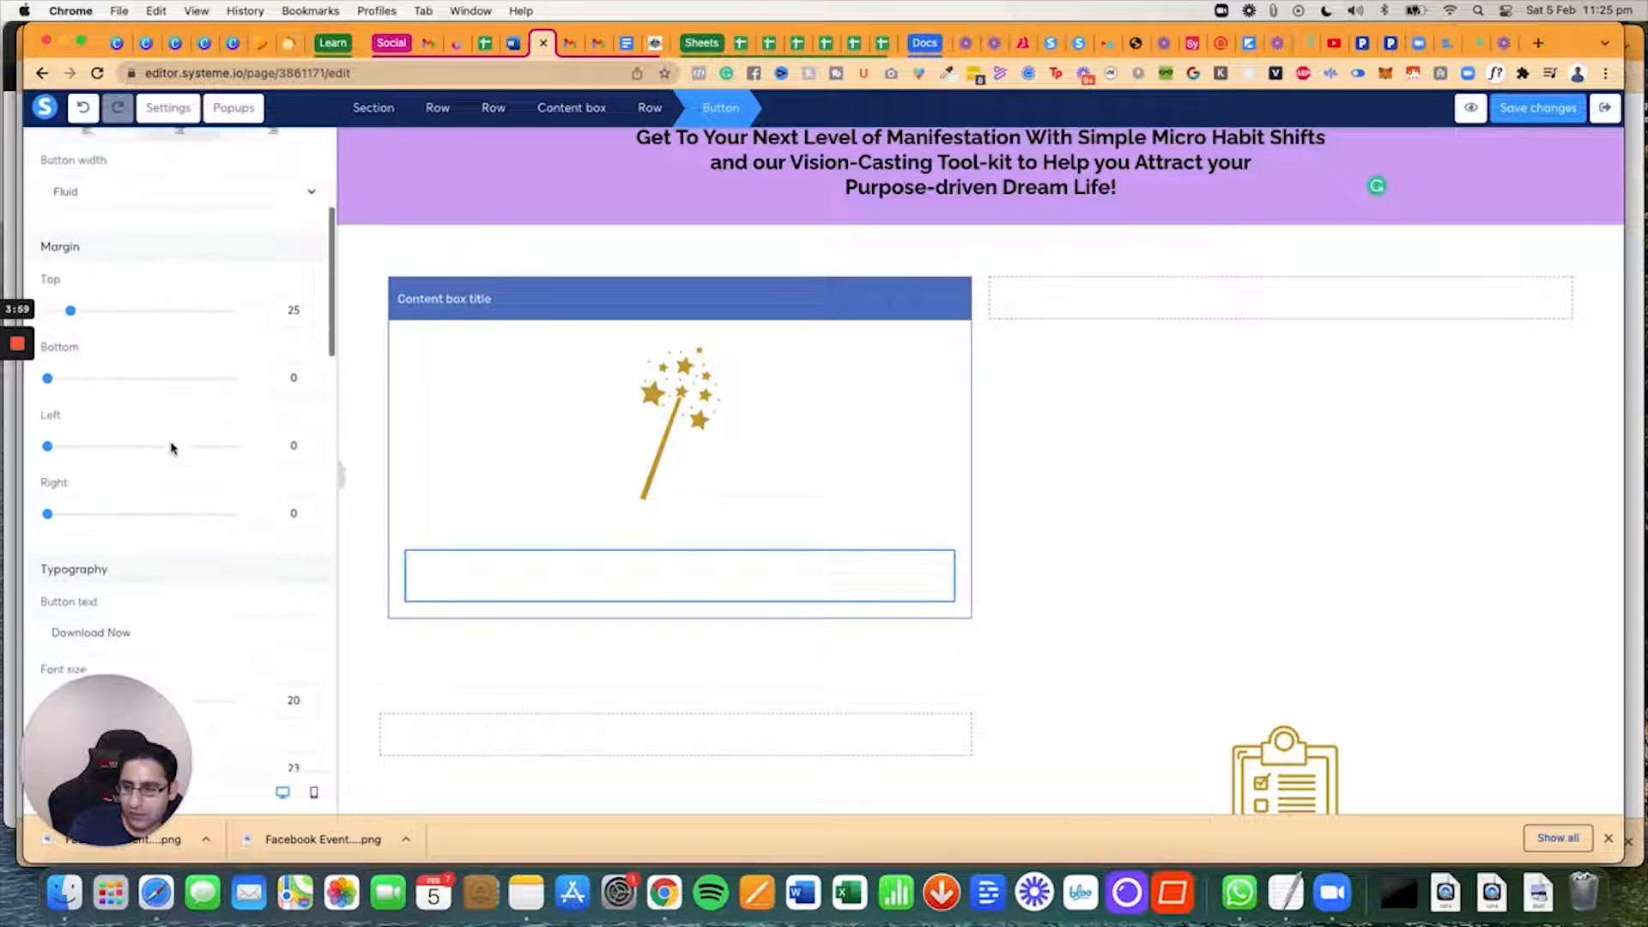
{"action": "scroll", "scroll_direction": "down", "scroll_amount": 3}
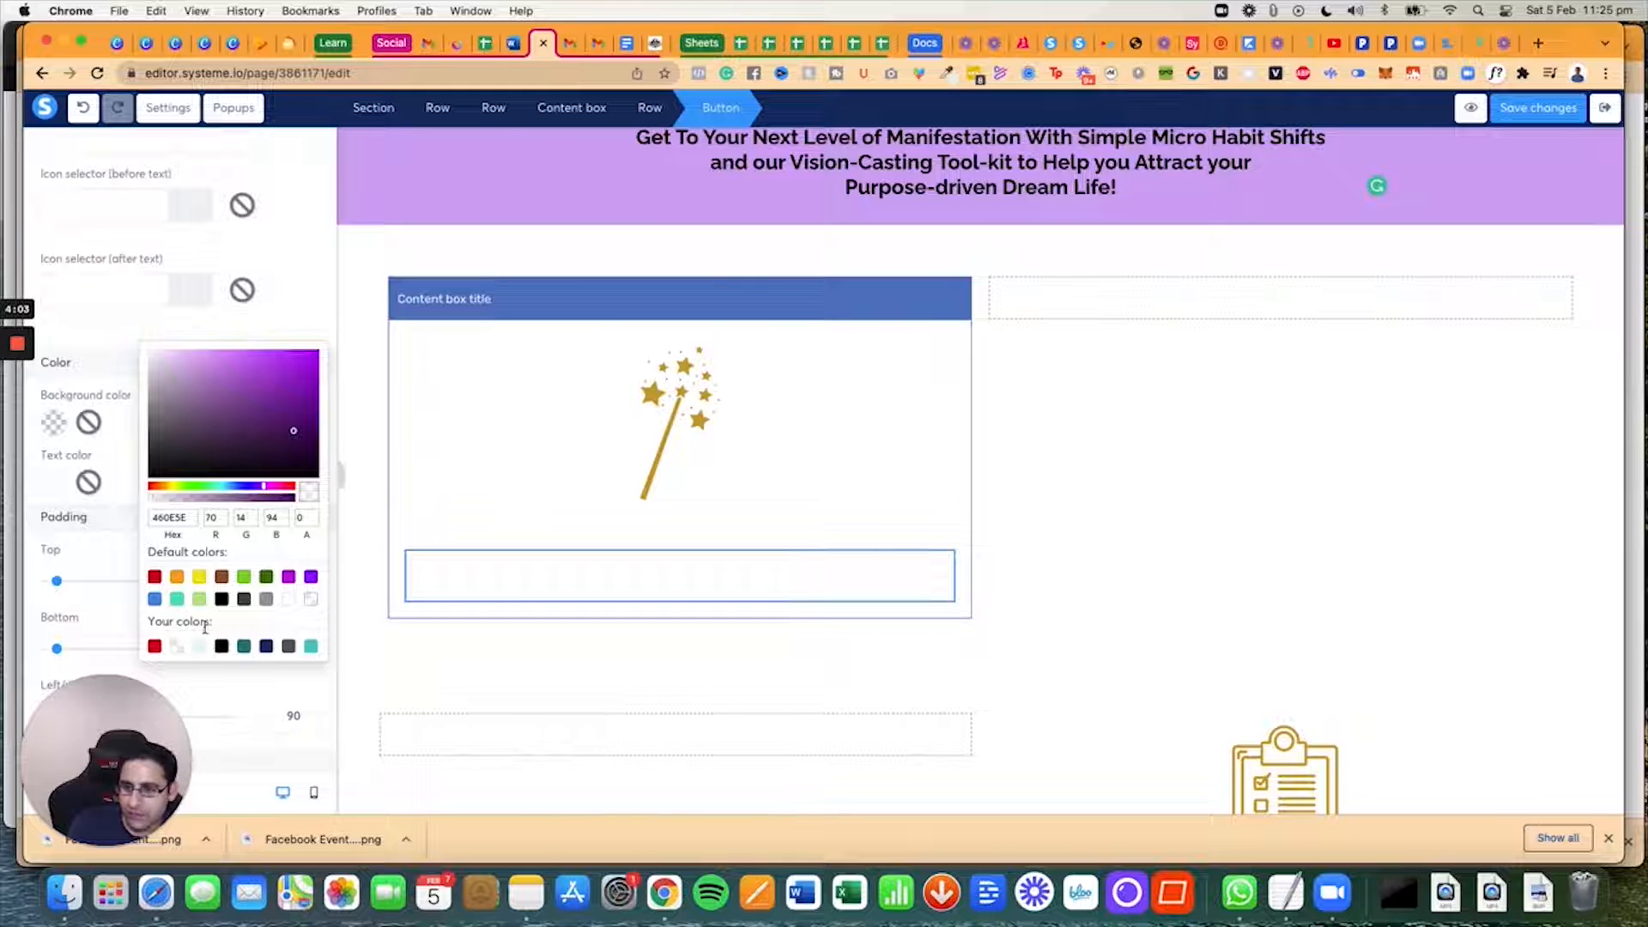
{"action": "left_click", "coordinate": [170, 516]}
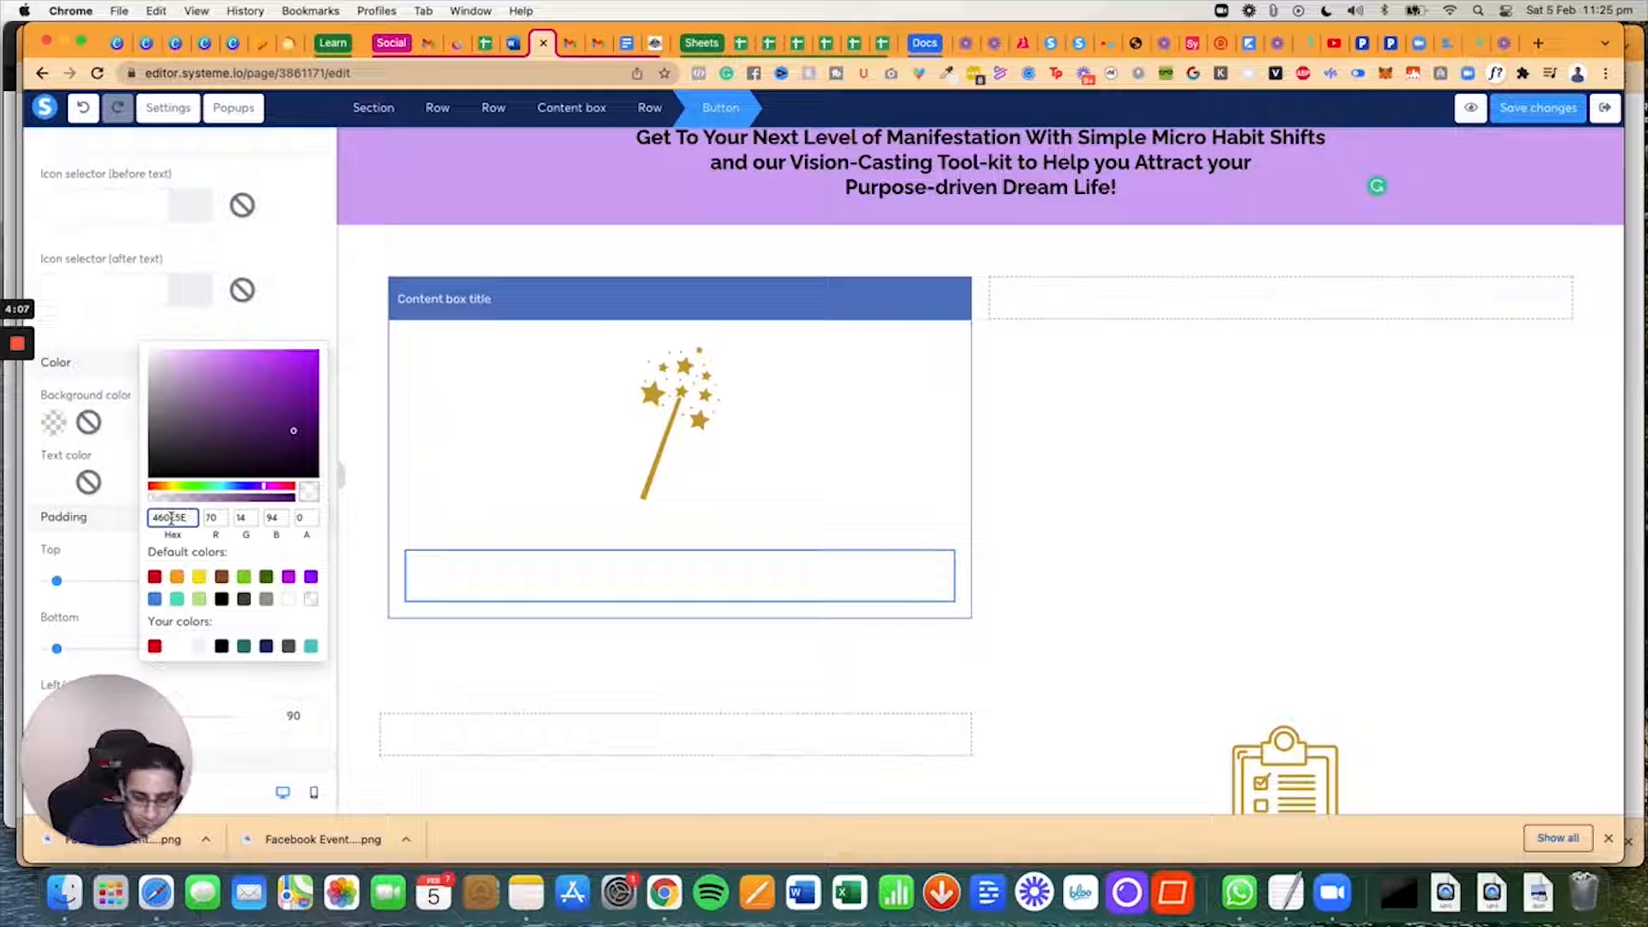
{"action": "type", "text": "60E5E"}
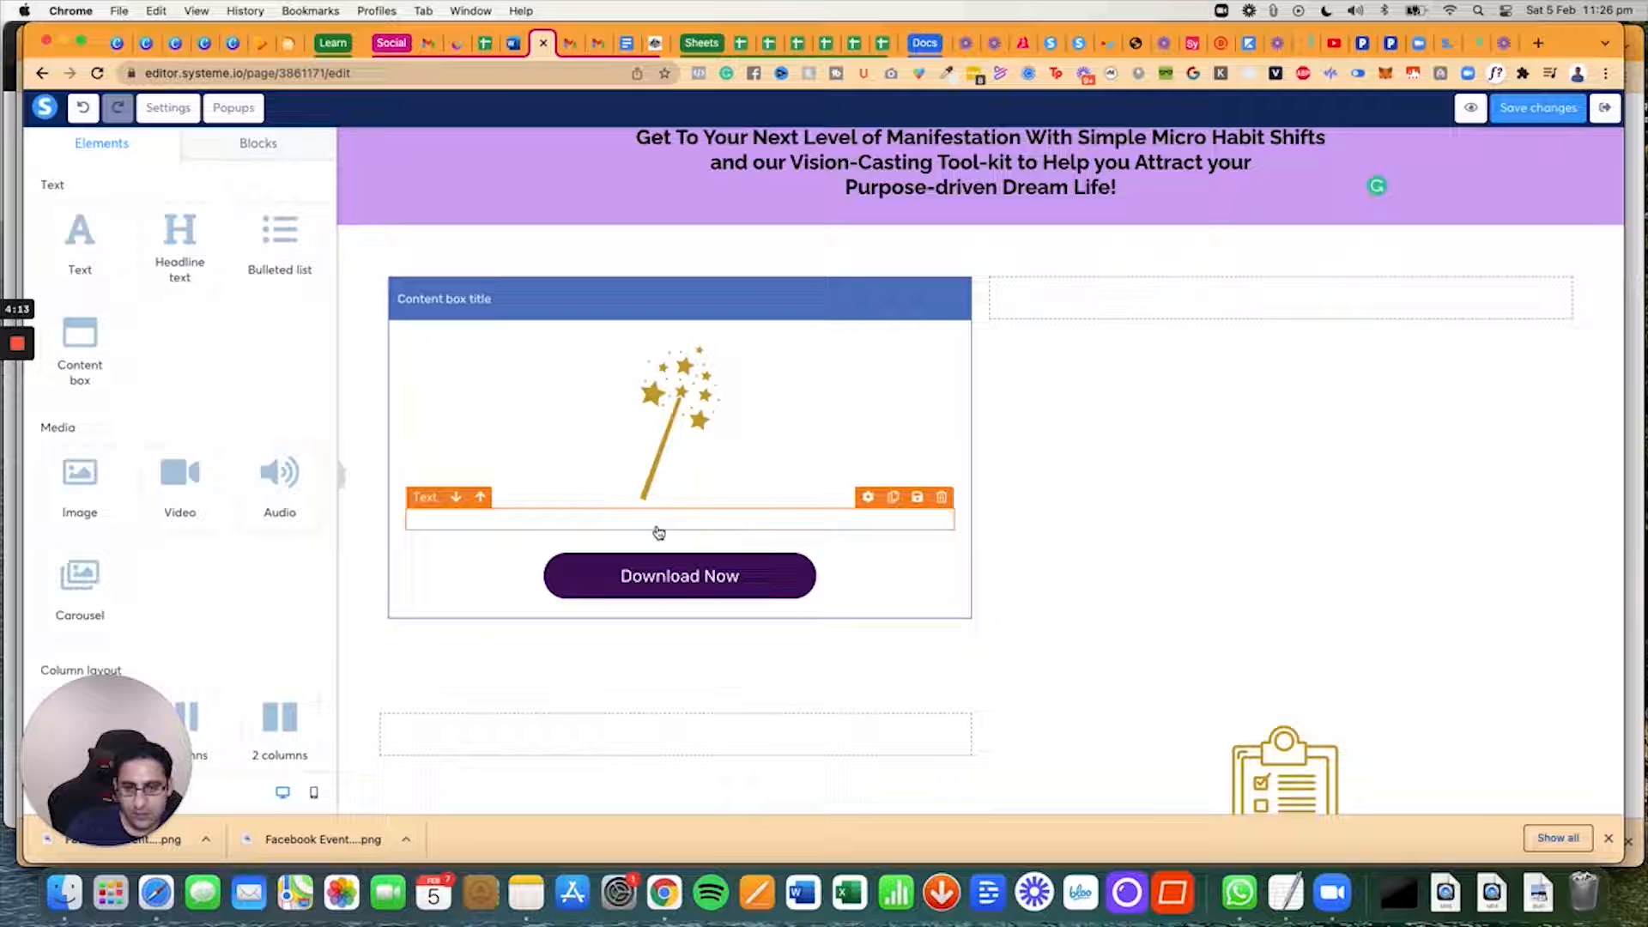
{"action": "left_click", "coordinate": [679, 517]}
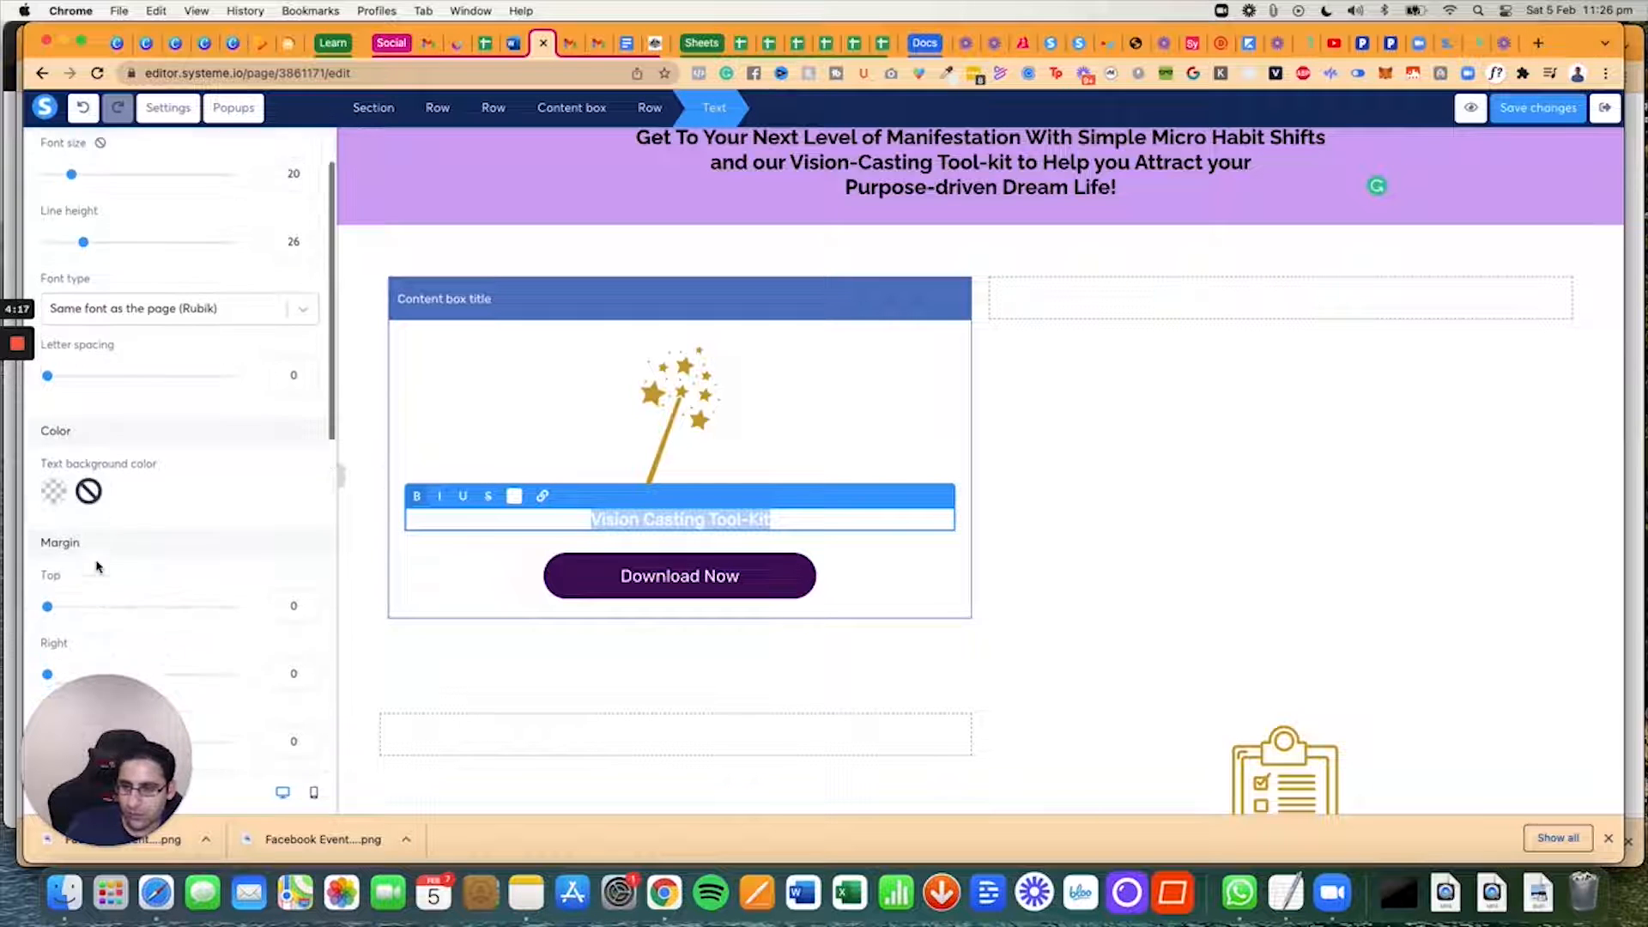
{"action": "left_click", "coordinate": [515, 496]}
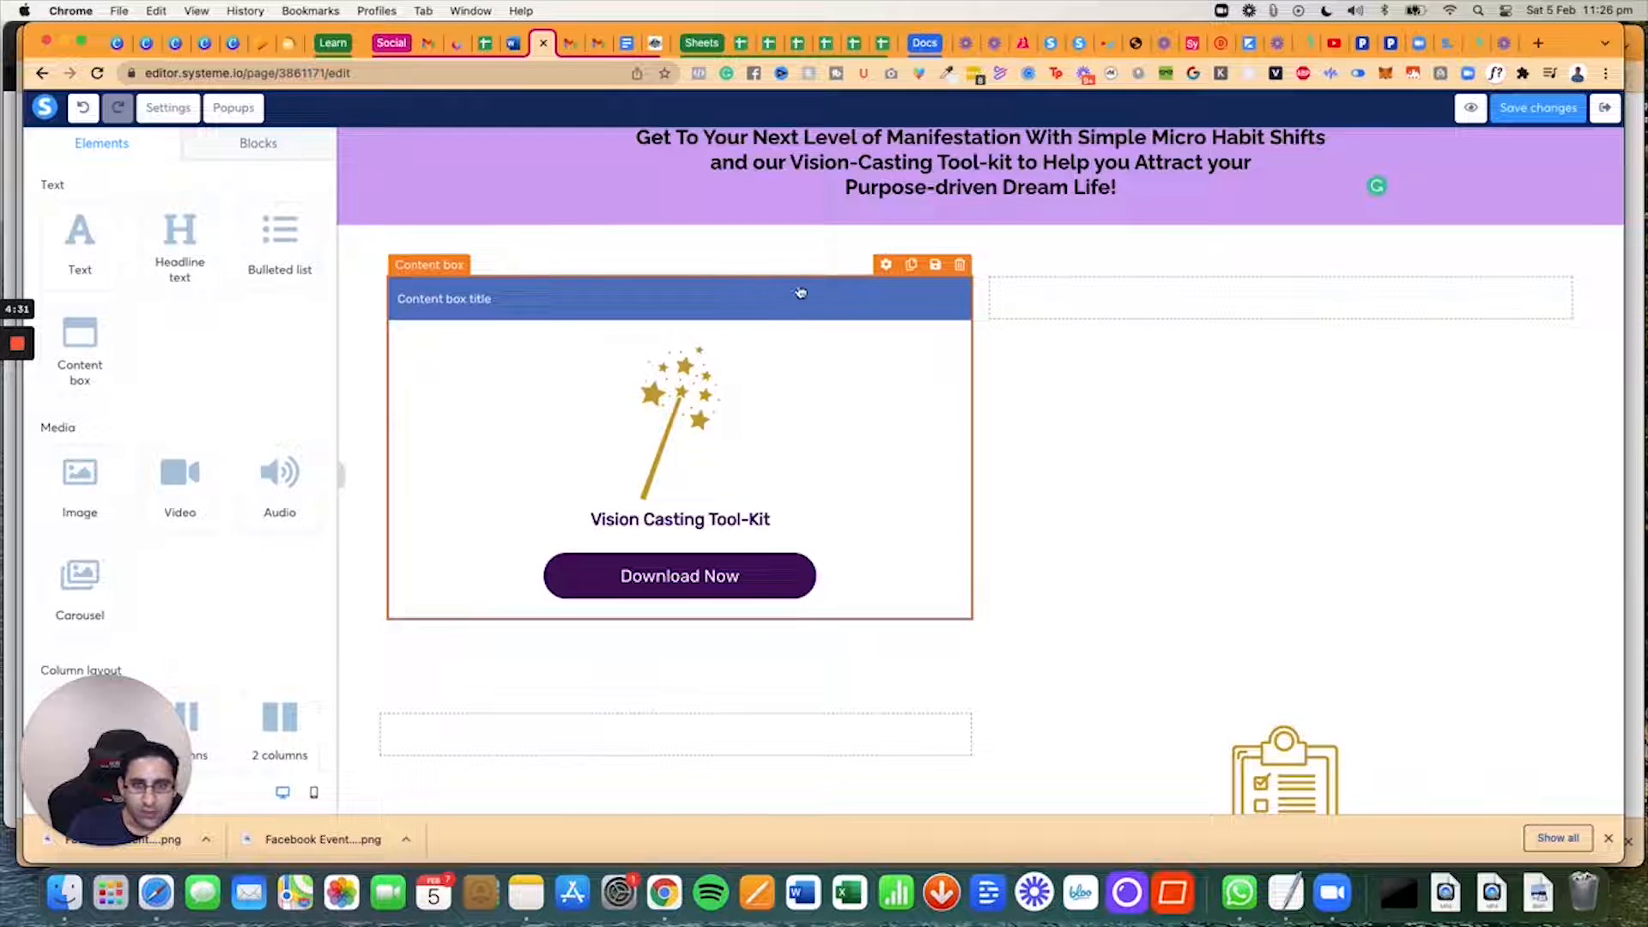
Step: Turn off the Vision Casting content box header and clear its border colour
{"action": "scroll", "scroll_direction": "down", "scroll_amount": 3}
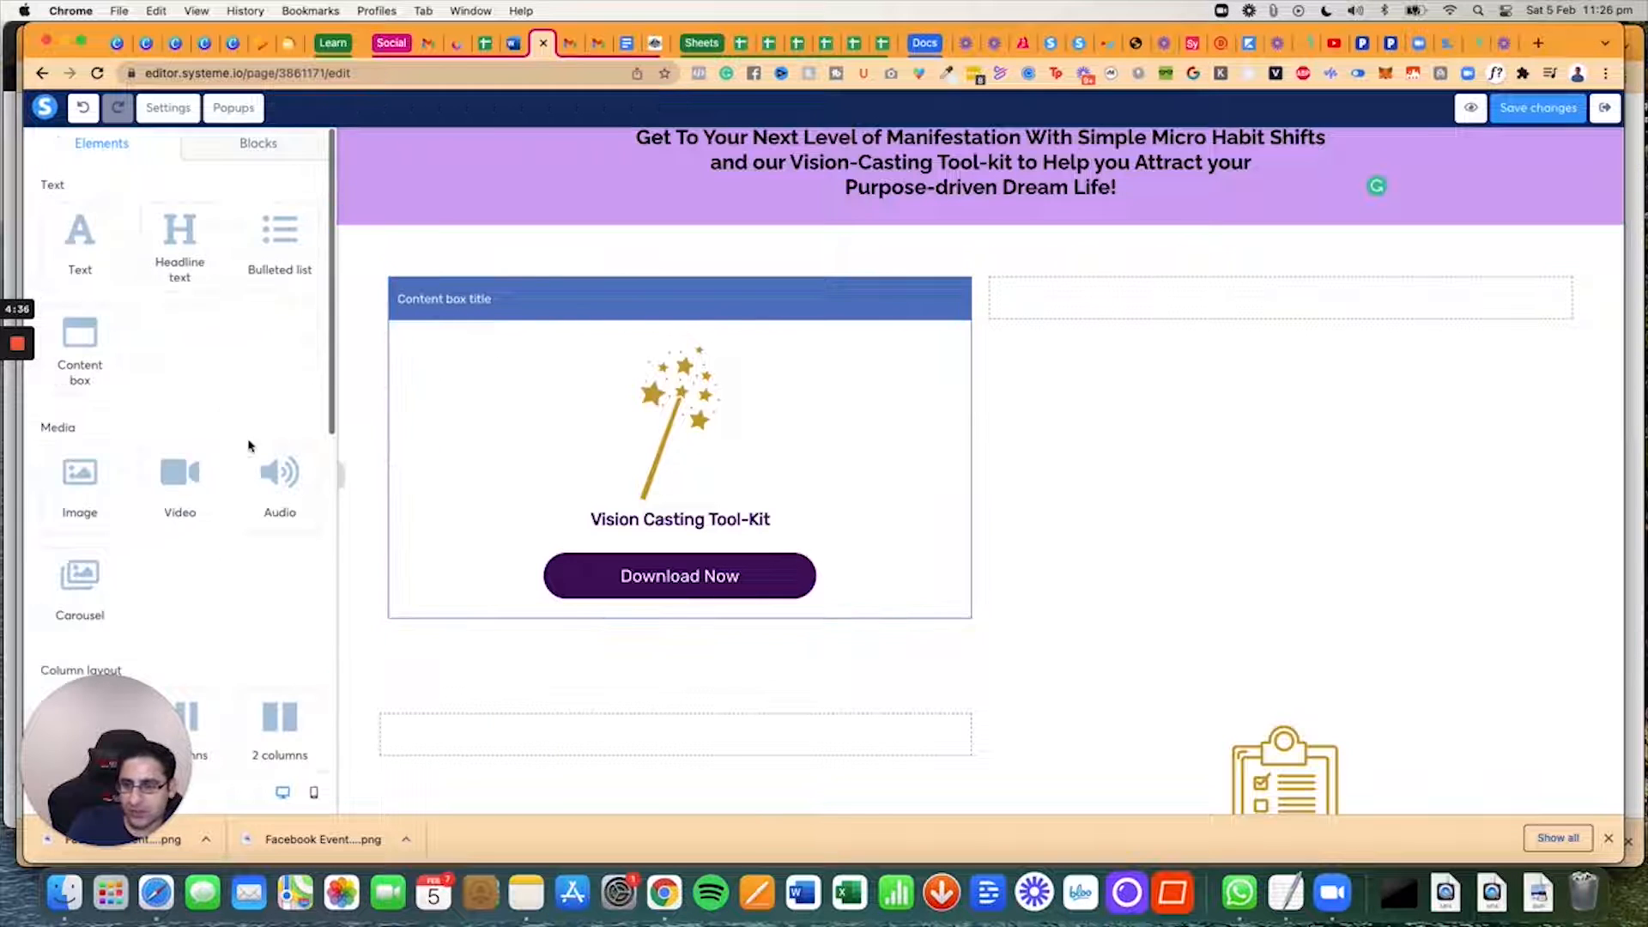
{"action": "left_click", "coordinate": [679, 452]}
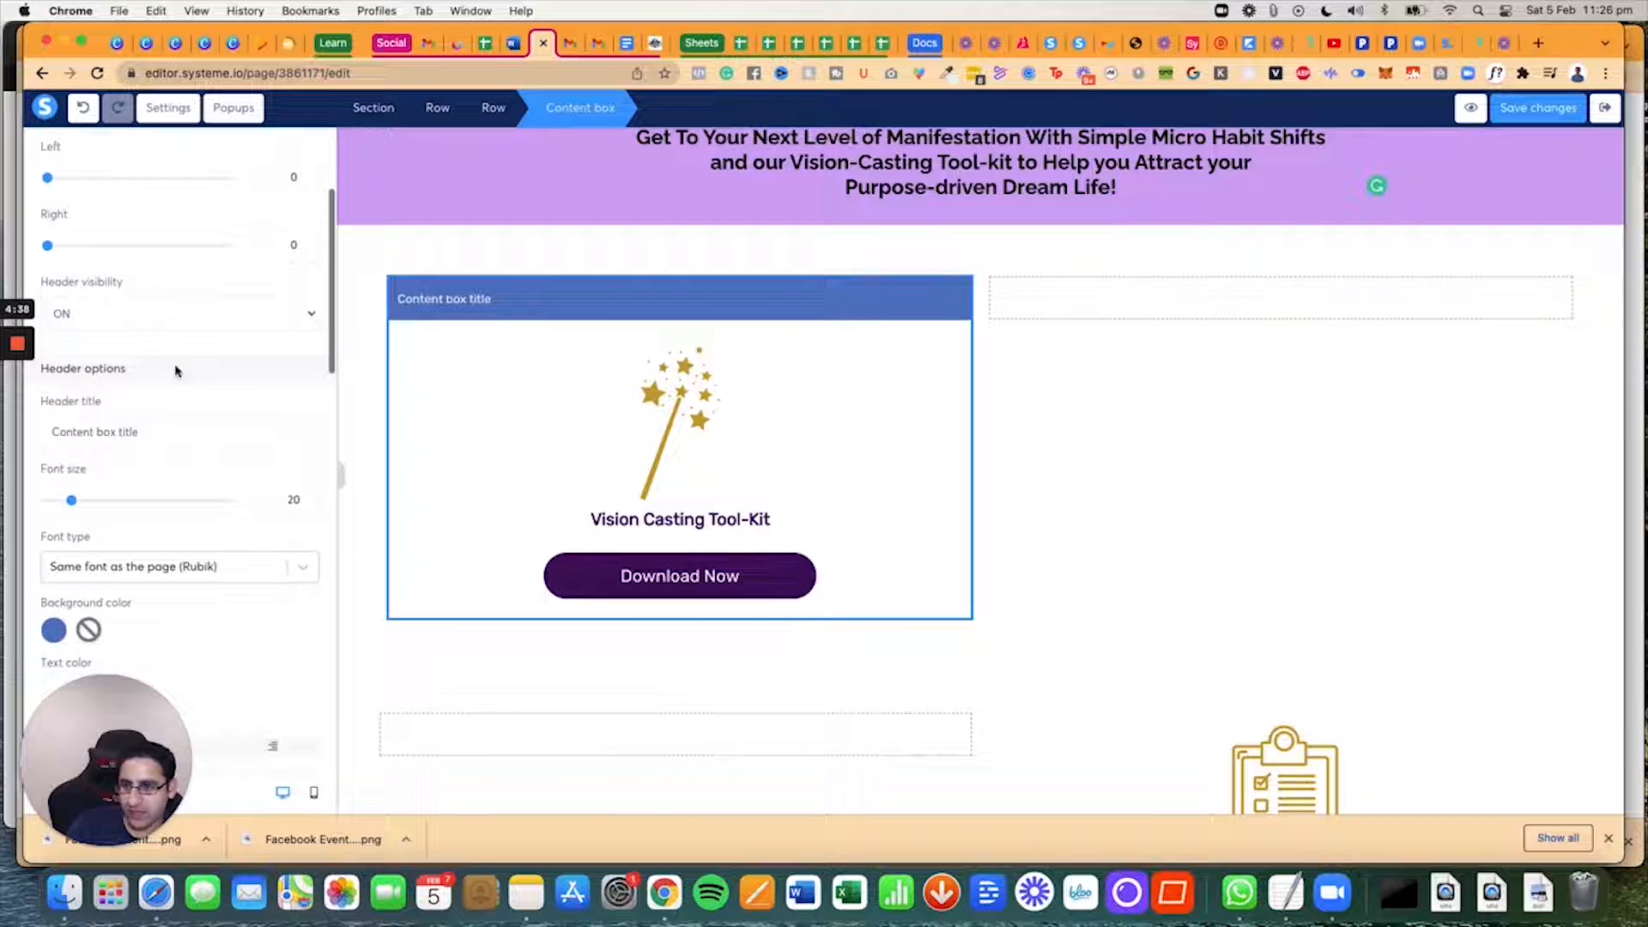
{"action": "left_click", "coordinate": [179, 313]}
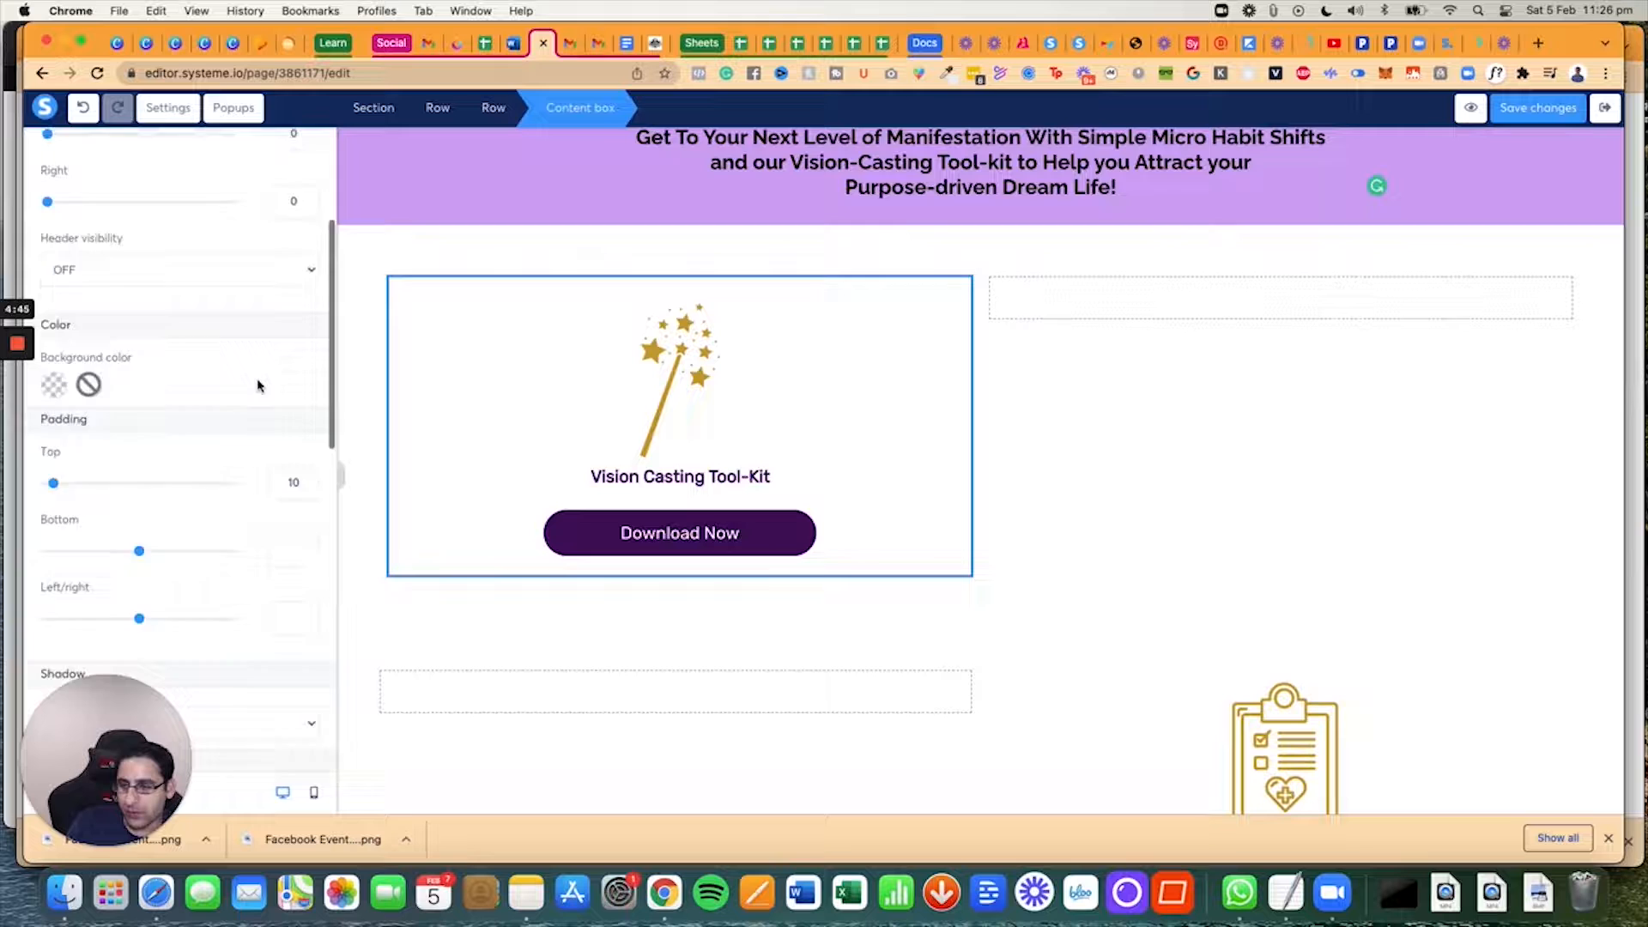
{"action": "scroll", "scroll_direction": "down", "scroll_amount": 3}
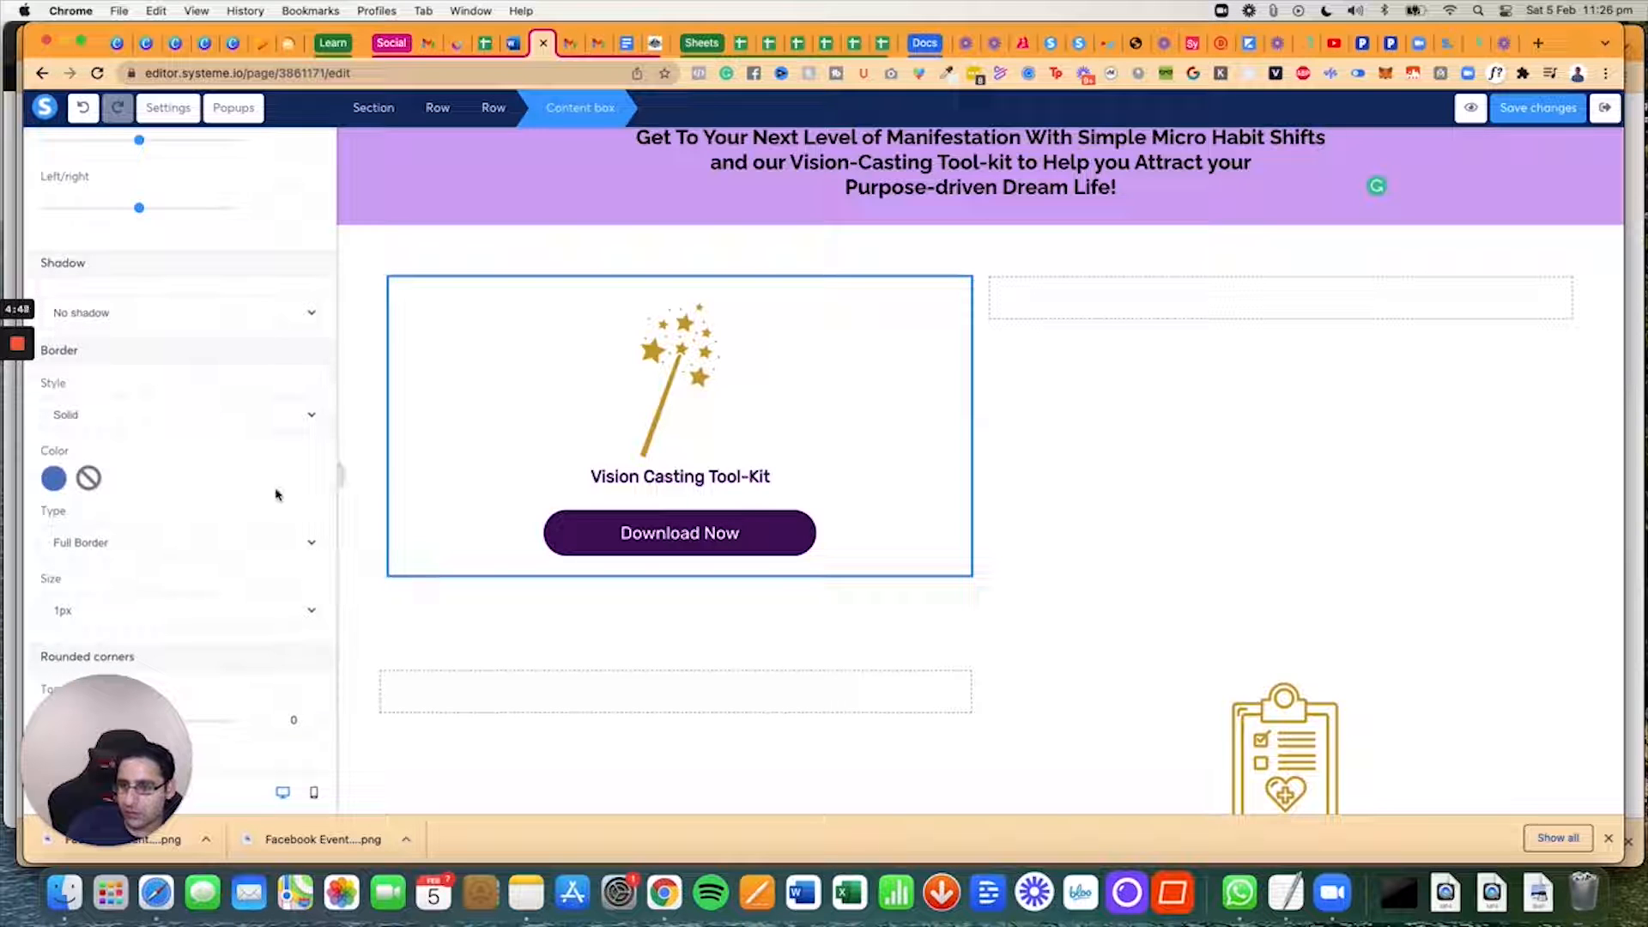
{"action": "left_click", "coordinate": [179, 543]}
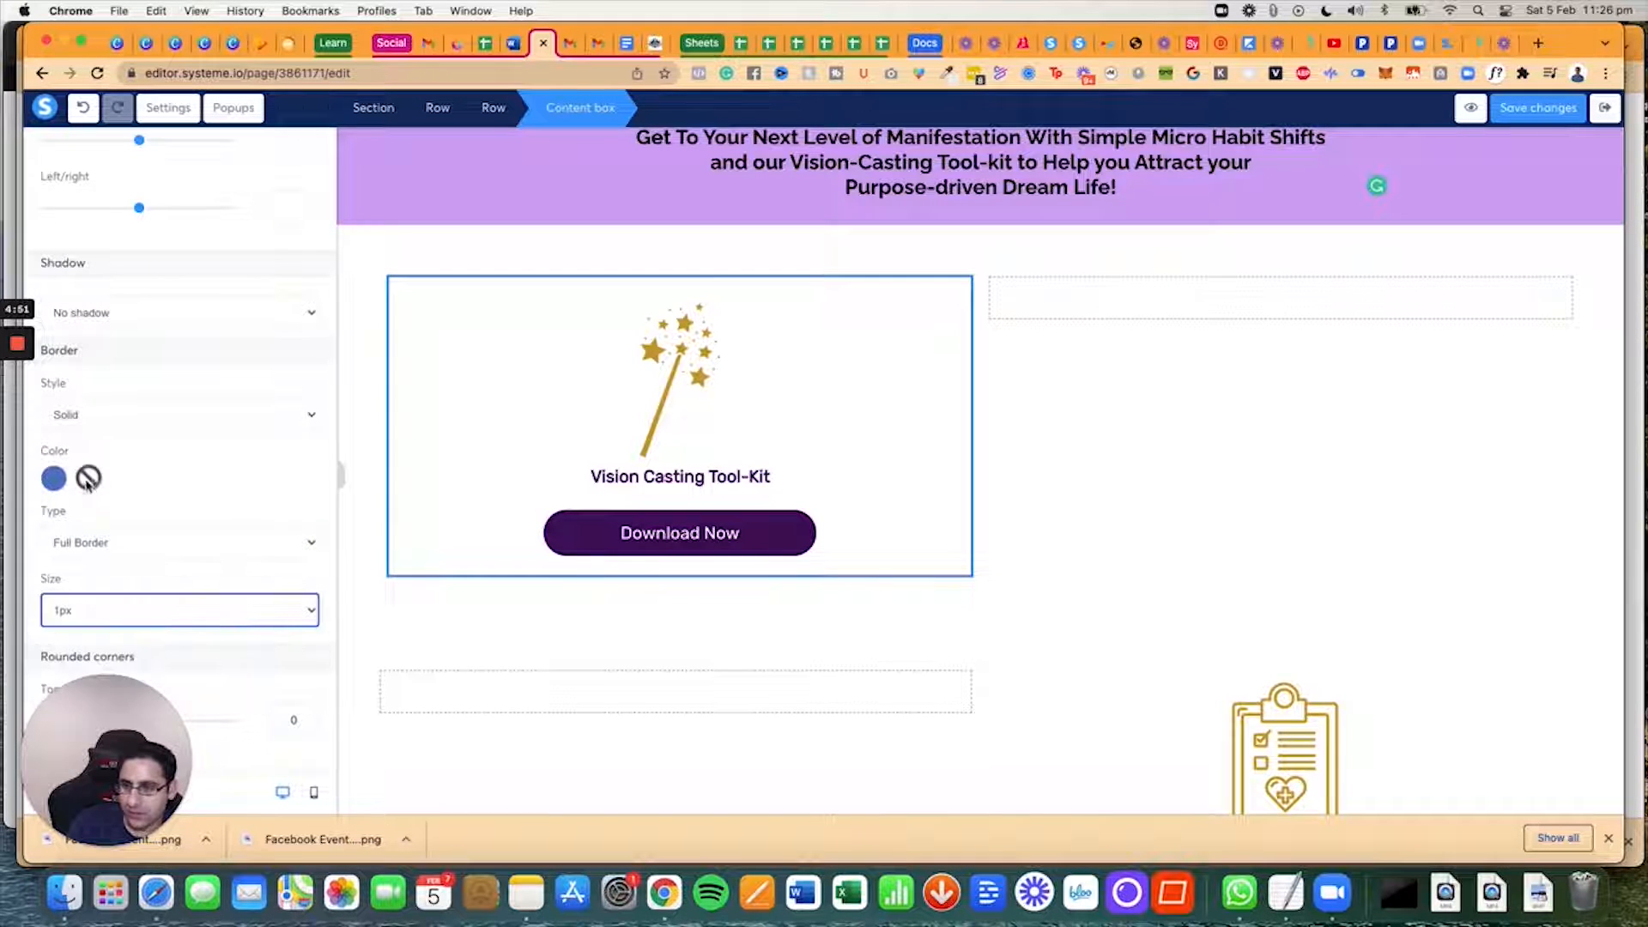
{"action": "left_click", "coordinate": [54, 478]}
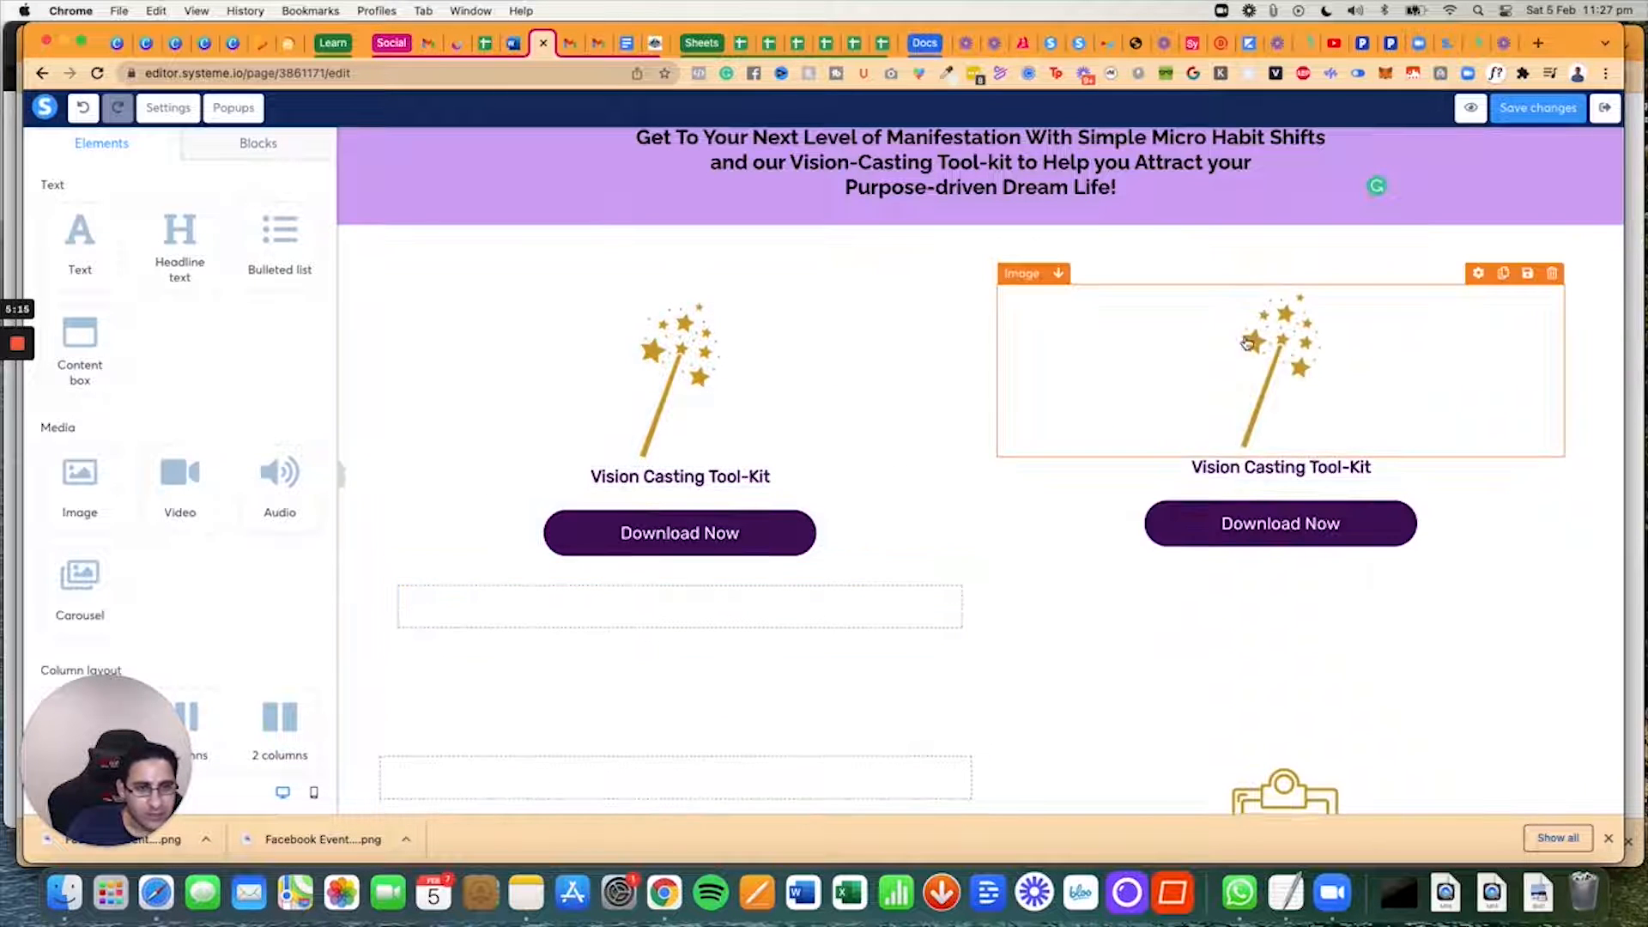
Step: Delete the duplicate wand image and duplicate Vision Casting Tool-Kit text
{"action": "scroll", "scroll_direction": "down", "scroll_amount": 3}
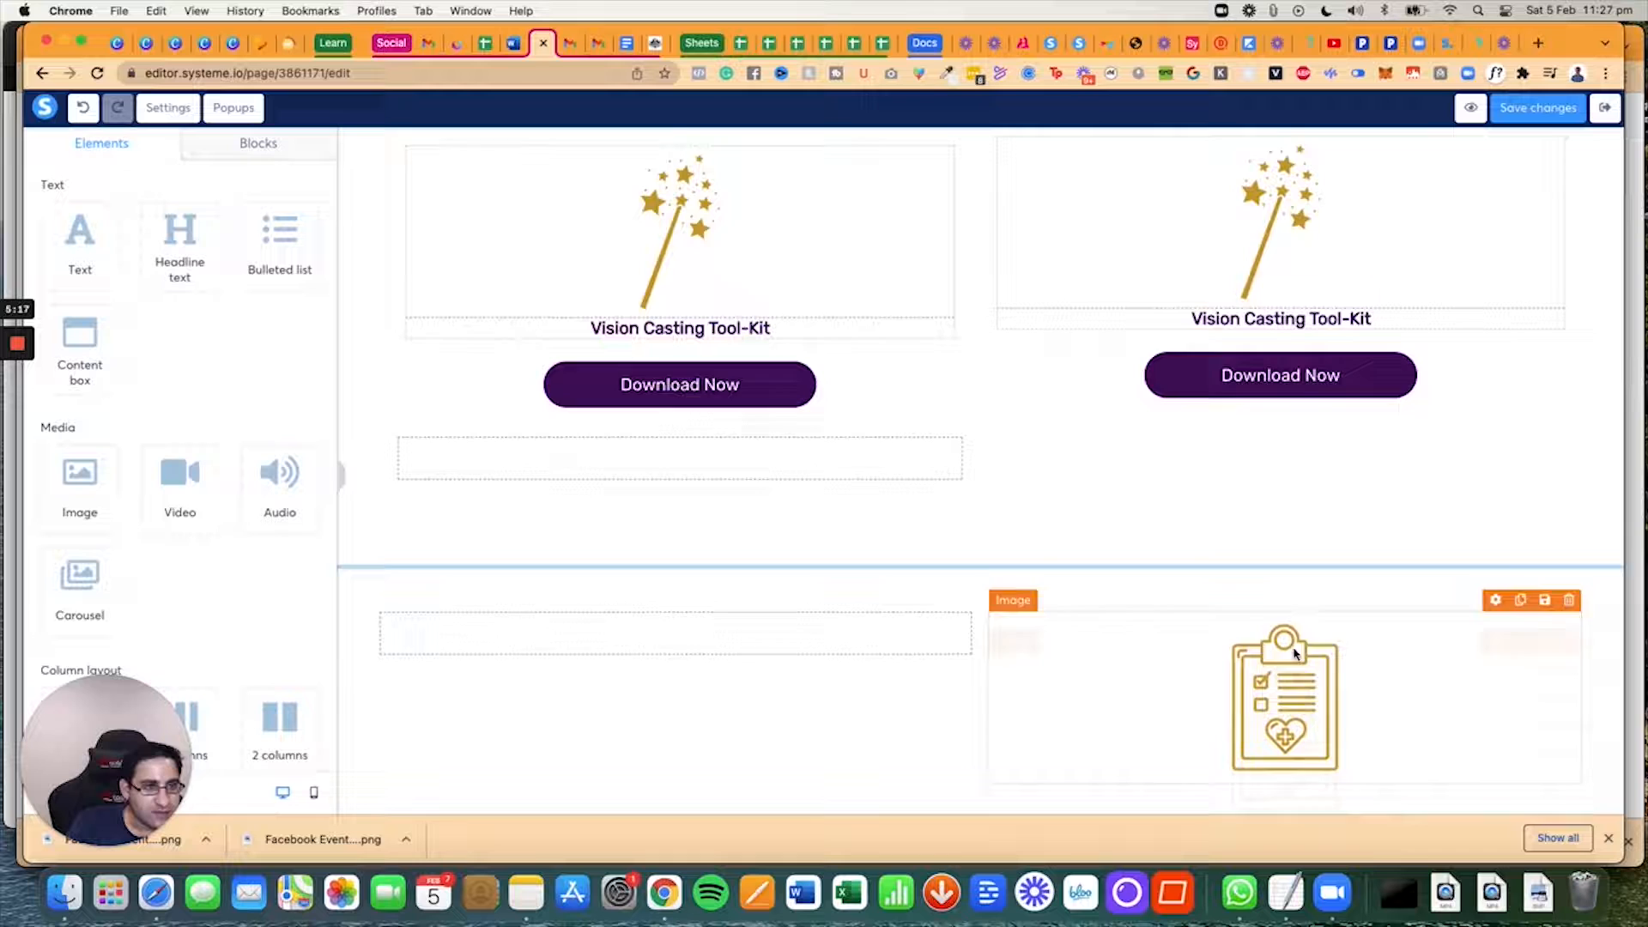
{"action": "scroll", "scroll_direction": "down", "scroll_amount": 3}
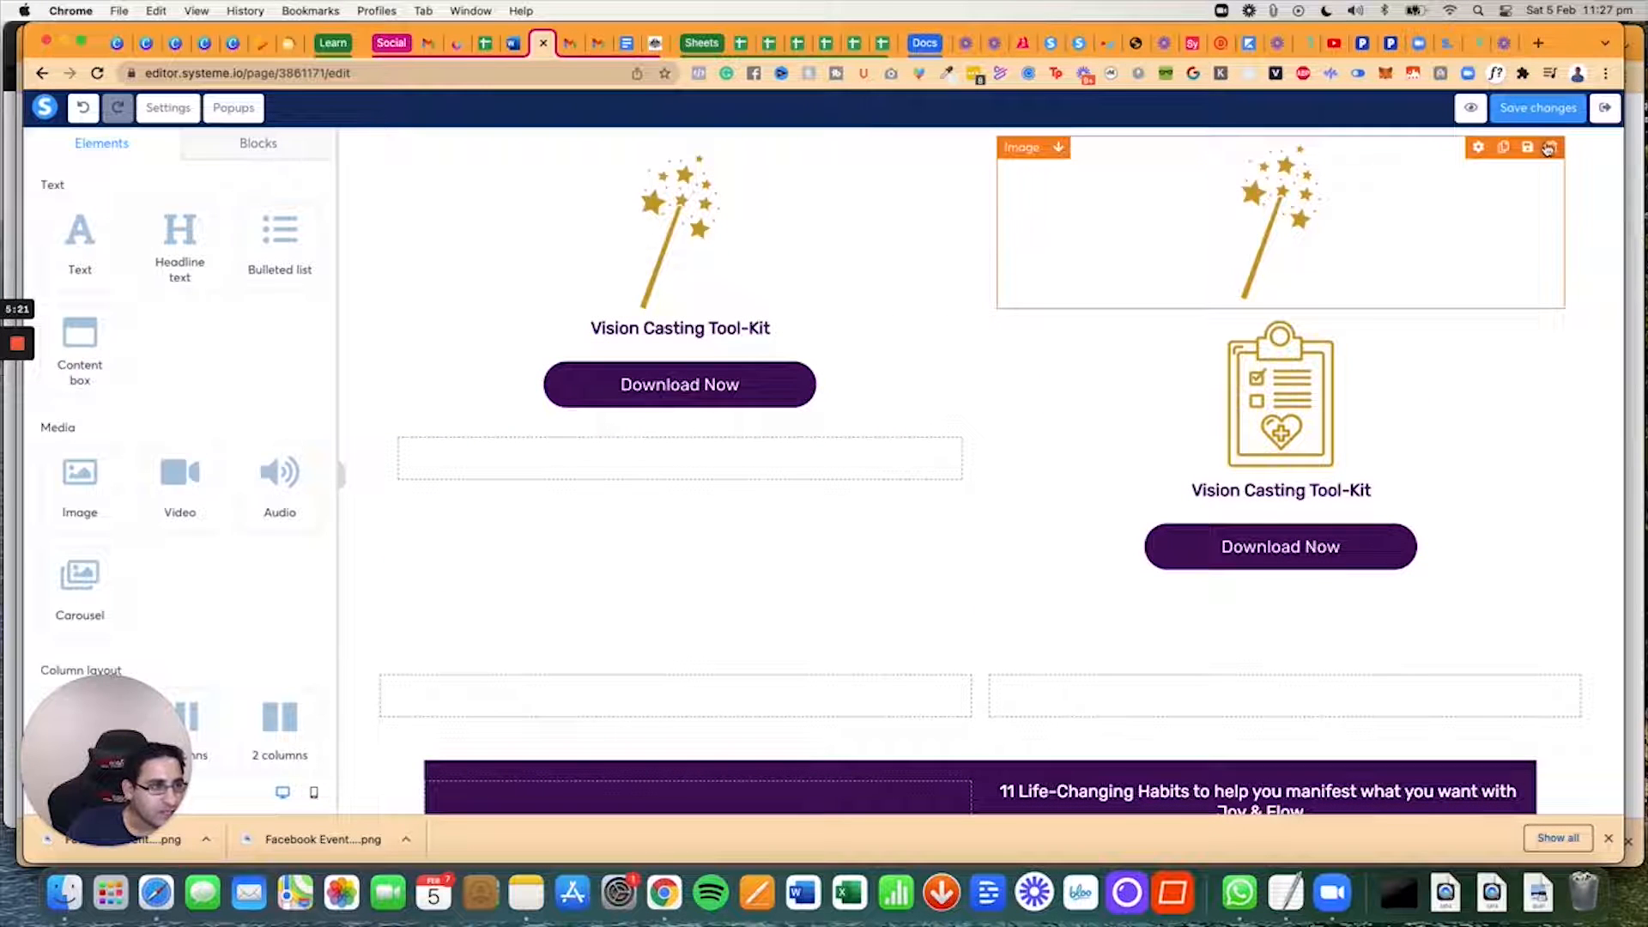
{"action": "left_click", "coordinate": [1280, 375]}
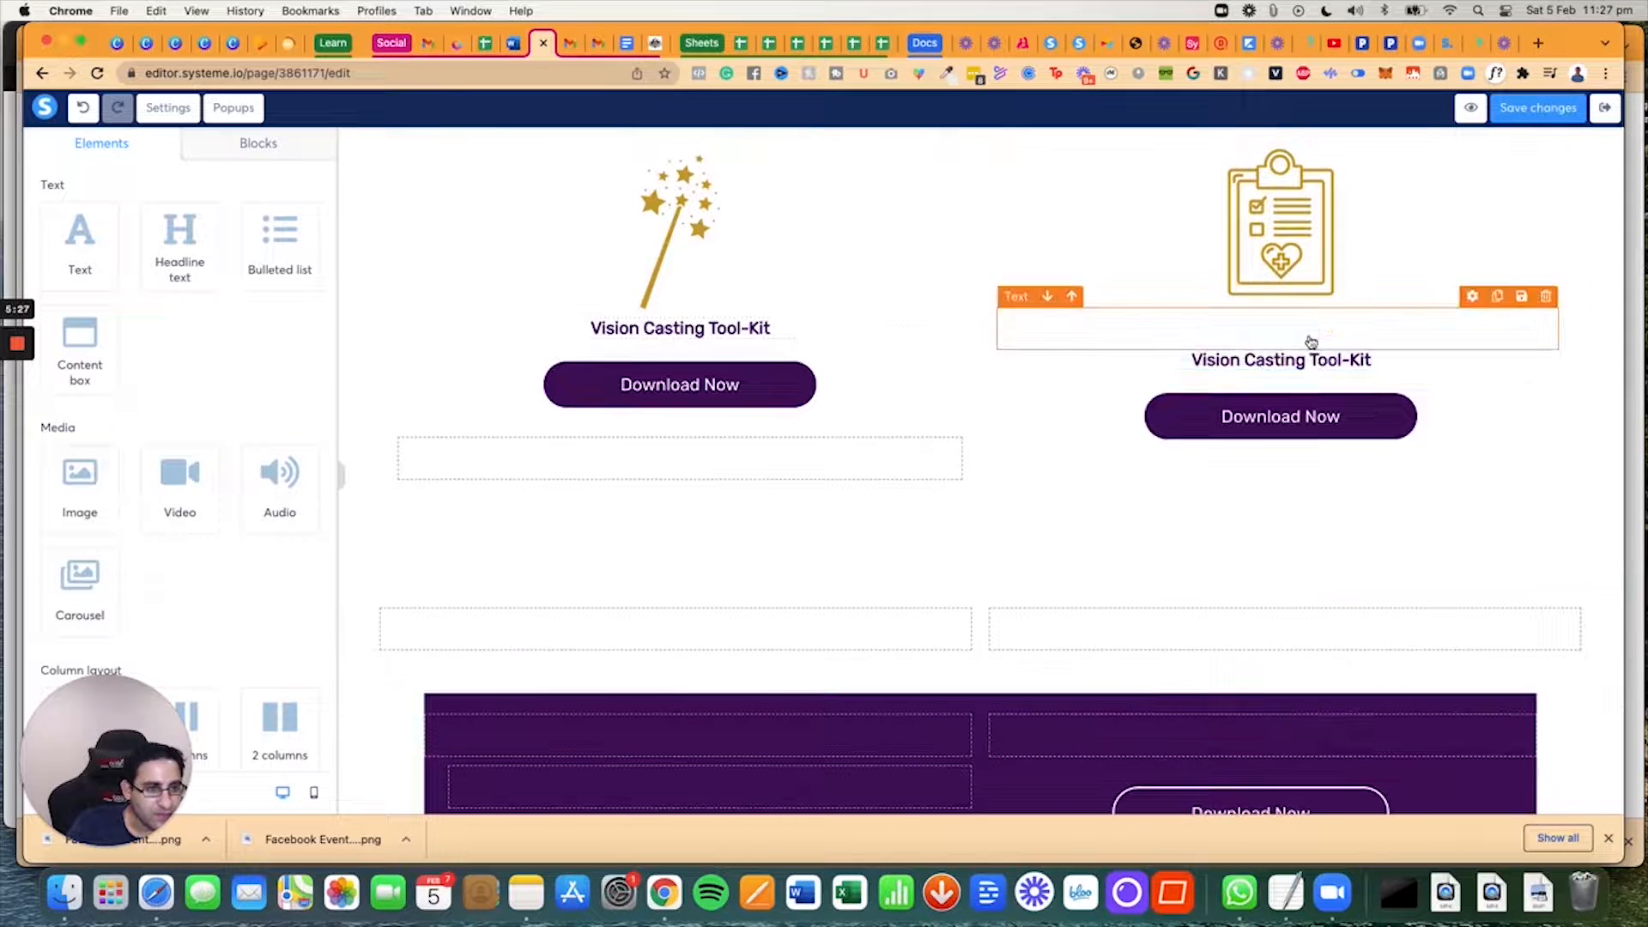
{"action": "left_click", "coordinate": [1546, 295]}
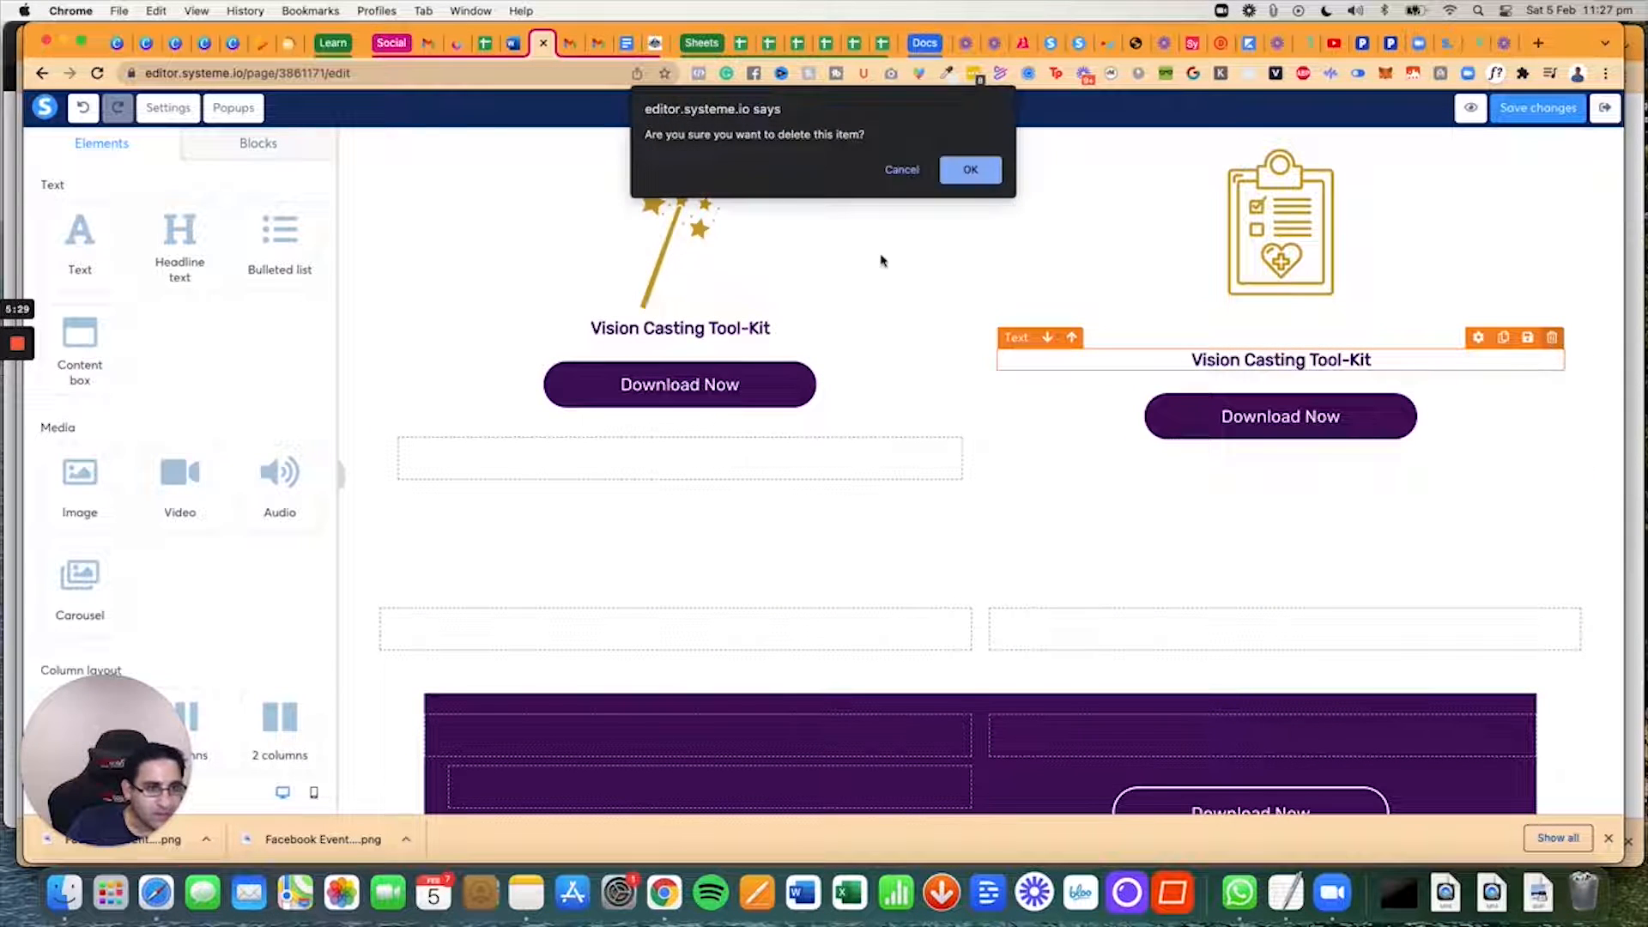
{"action": "left_click", "coordinate": [969, 169]}
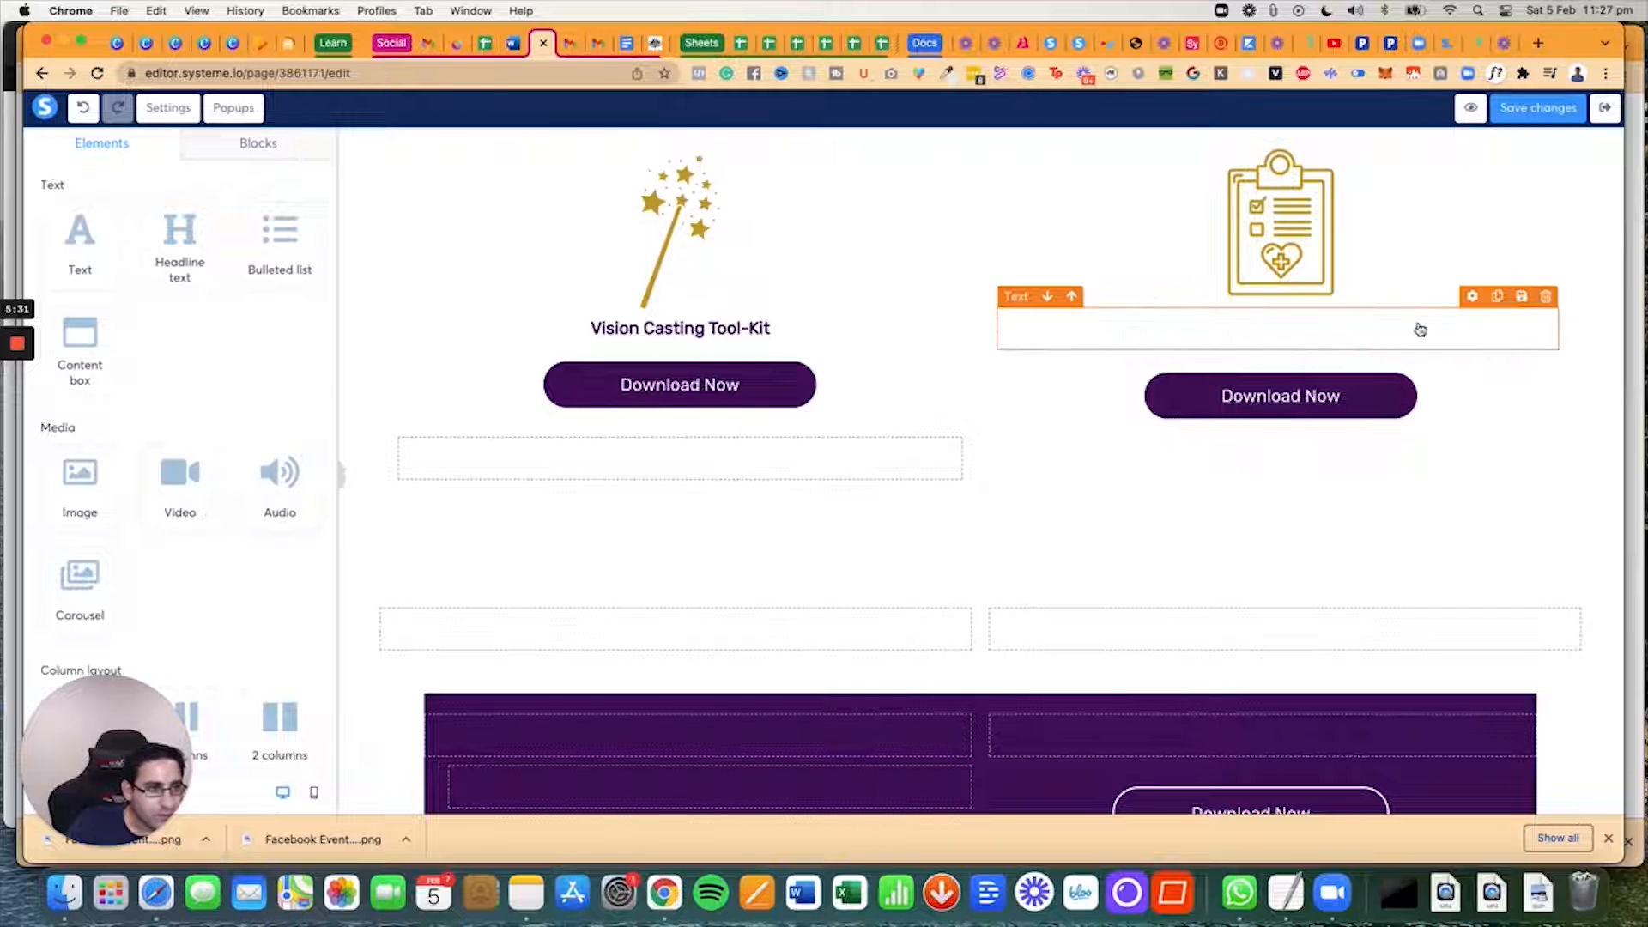
Step: Fill the empty text block with the 11 Life-Changing Habits caption and check both Download Now buttons
{"action": "left_click", "coordinate": [1277, 328]}
{"action": "type", "text": "11 Life-Changing Habits to help you manifest what you want with Joy & Flow"}
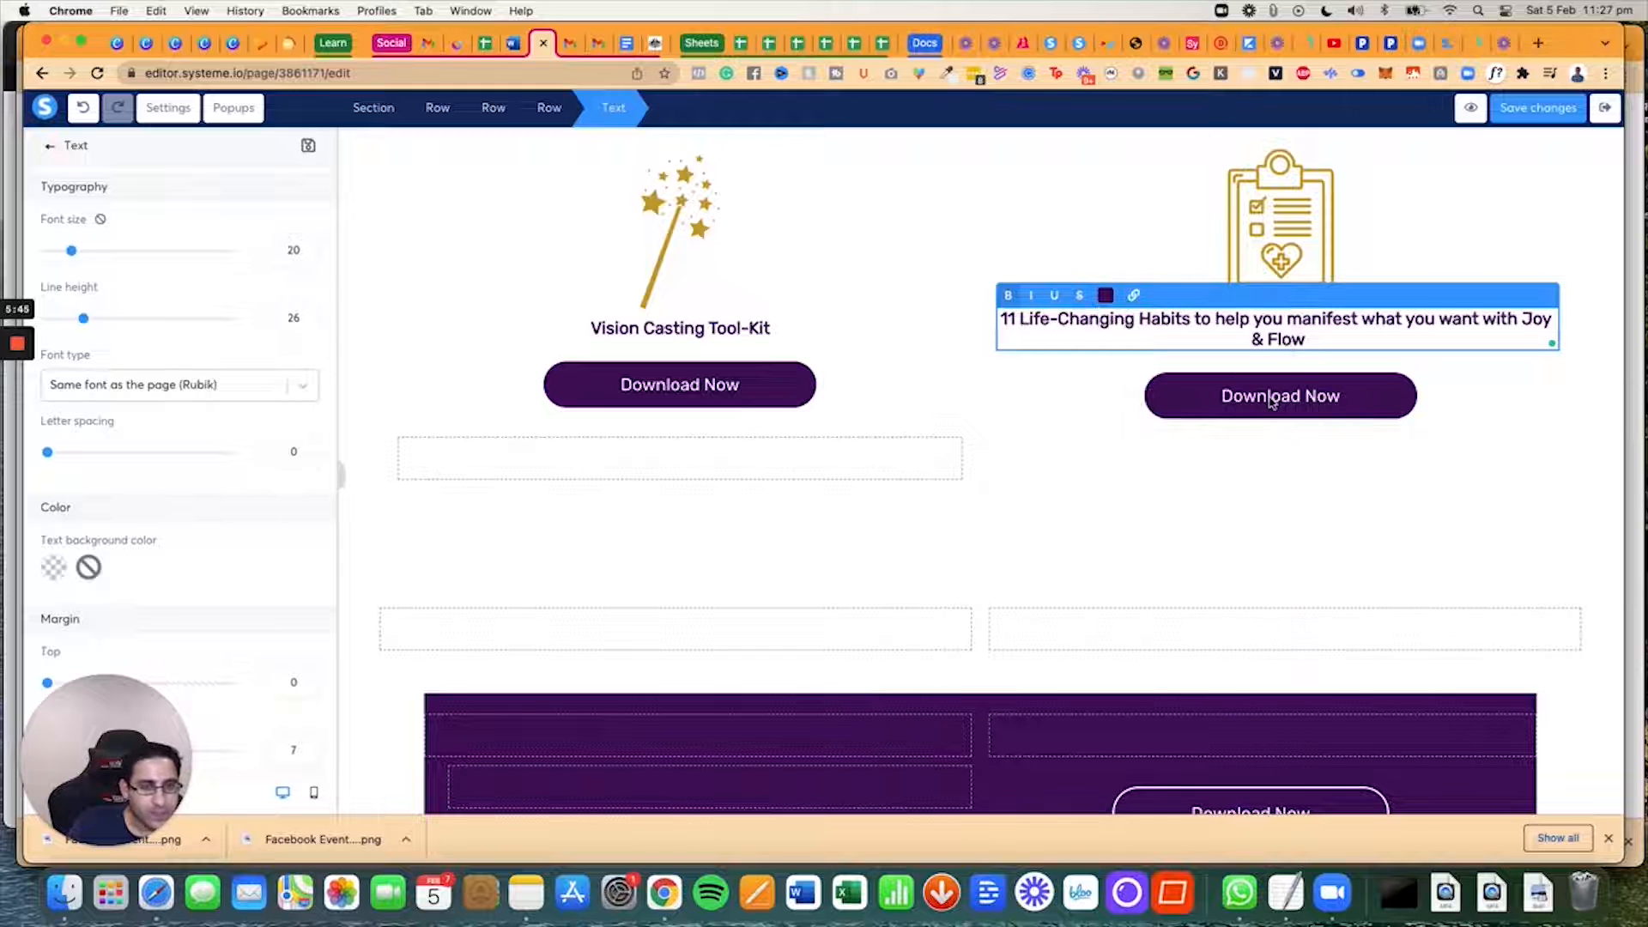
{"action": "left_click", "coordinate": [1280, 397]}
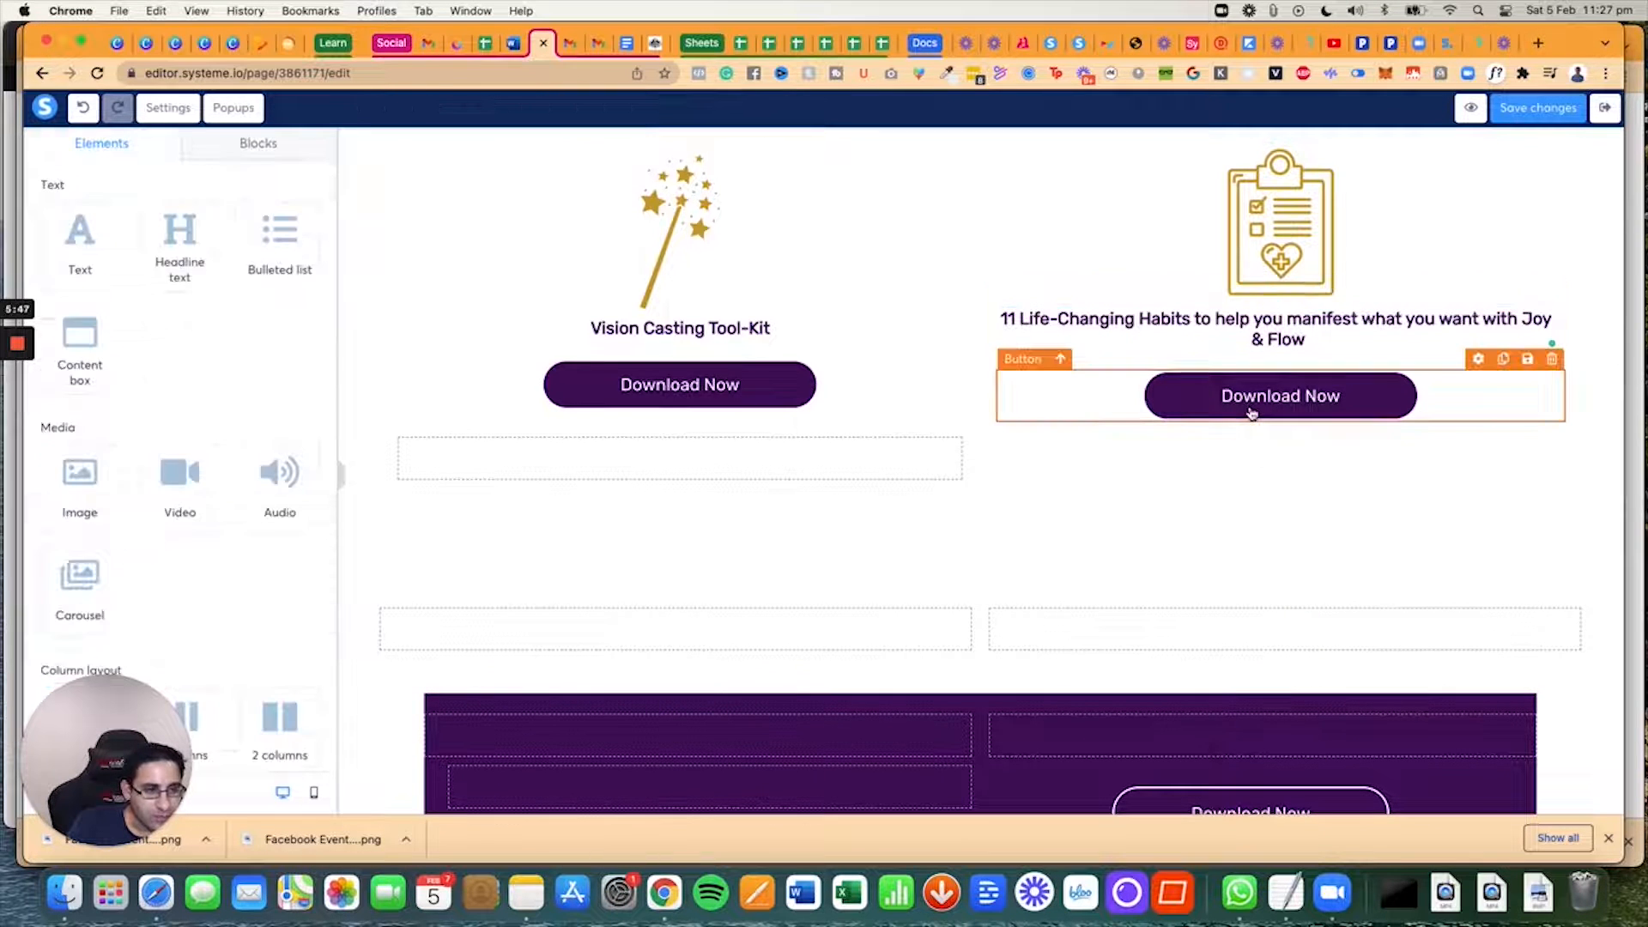
{"action": "scroll", "scroll_direction": "down", "scroll_amount": 3}
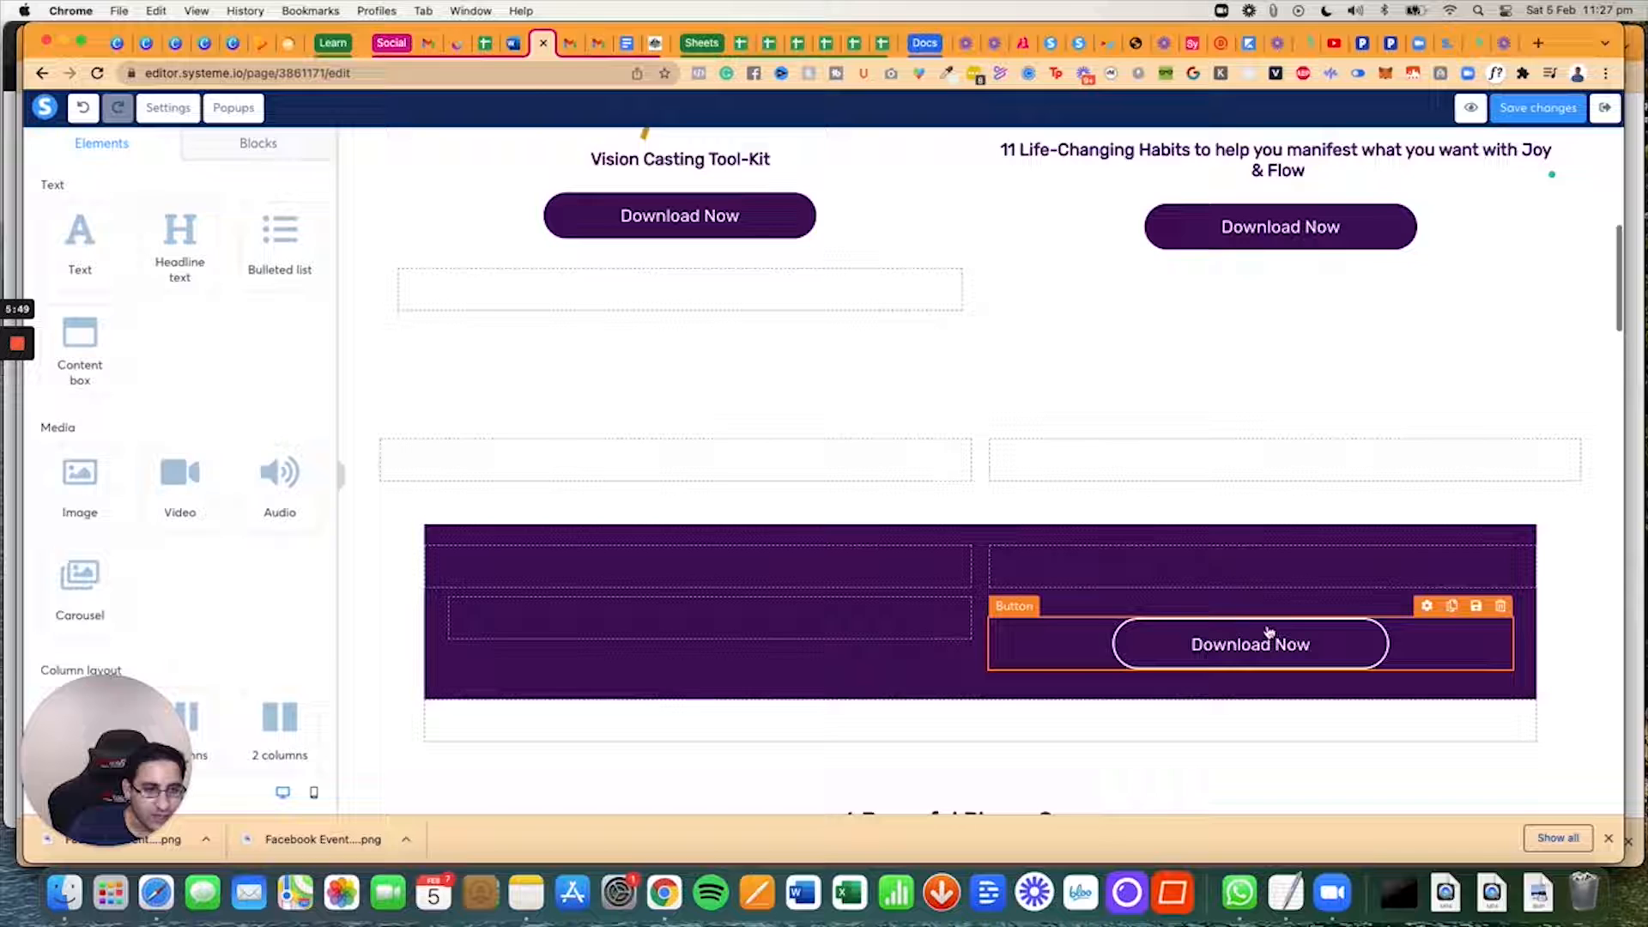
{"action": "left_click", "coordinate": [1250, 643]}
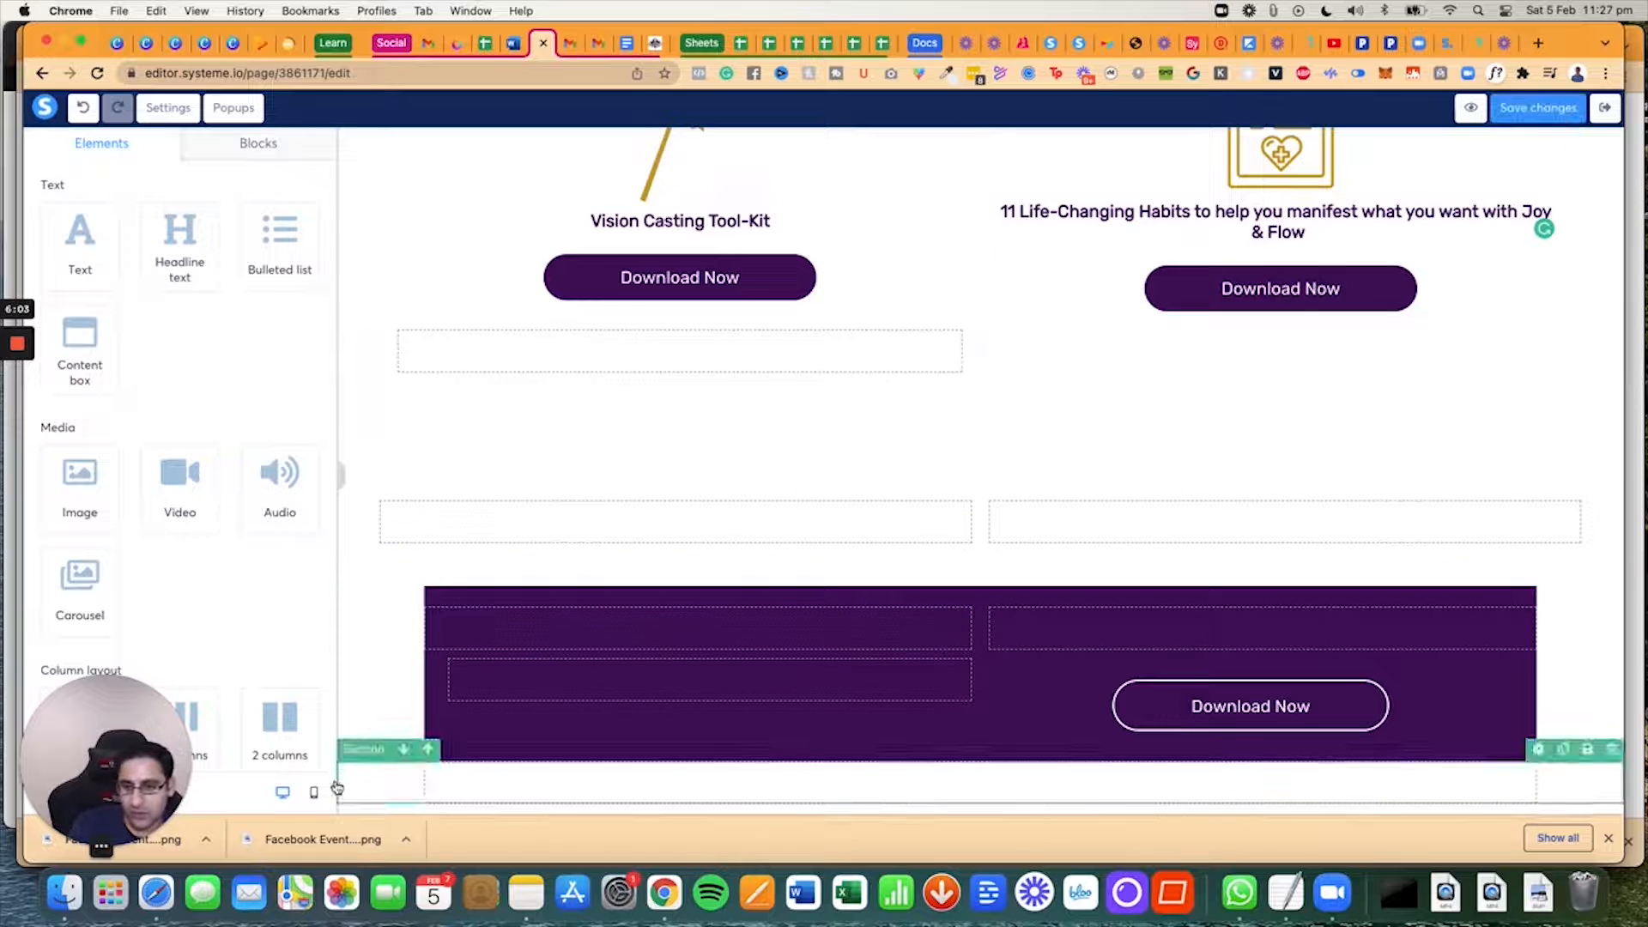
Step: Preview the page in mobile layout, briefly check desktop, then return to mobile
{"action": "left_click", "coordinate": [313, 793]}
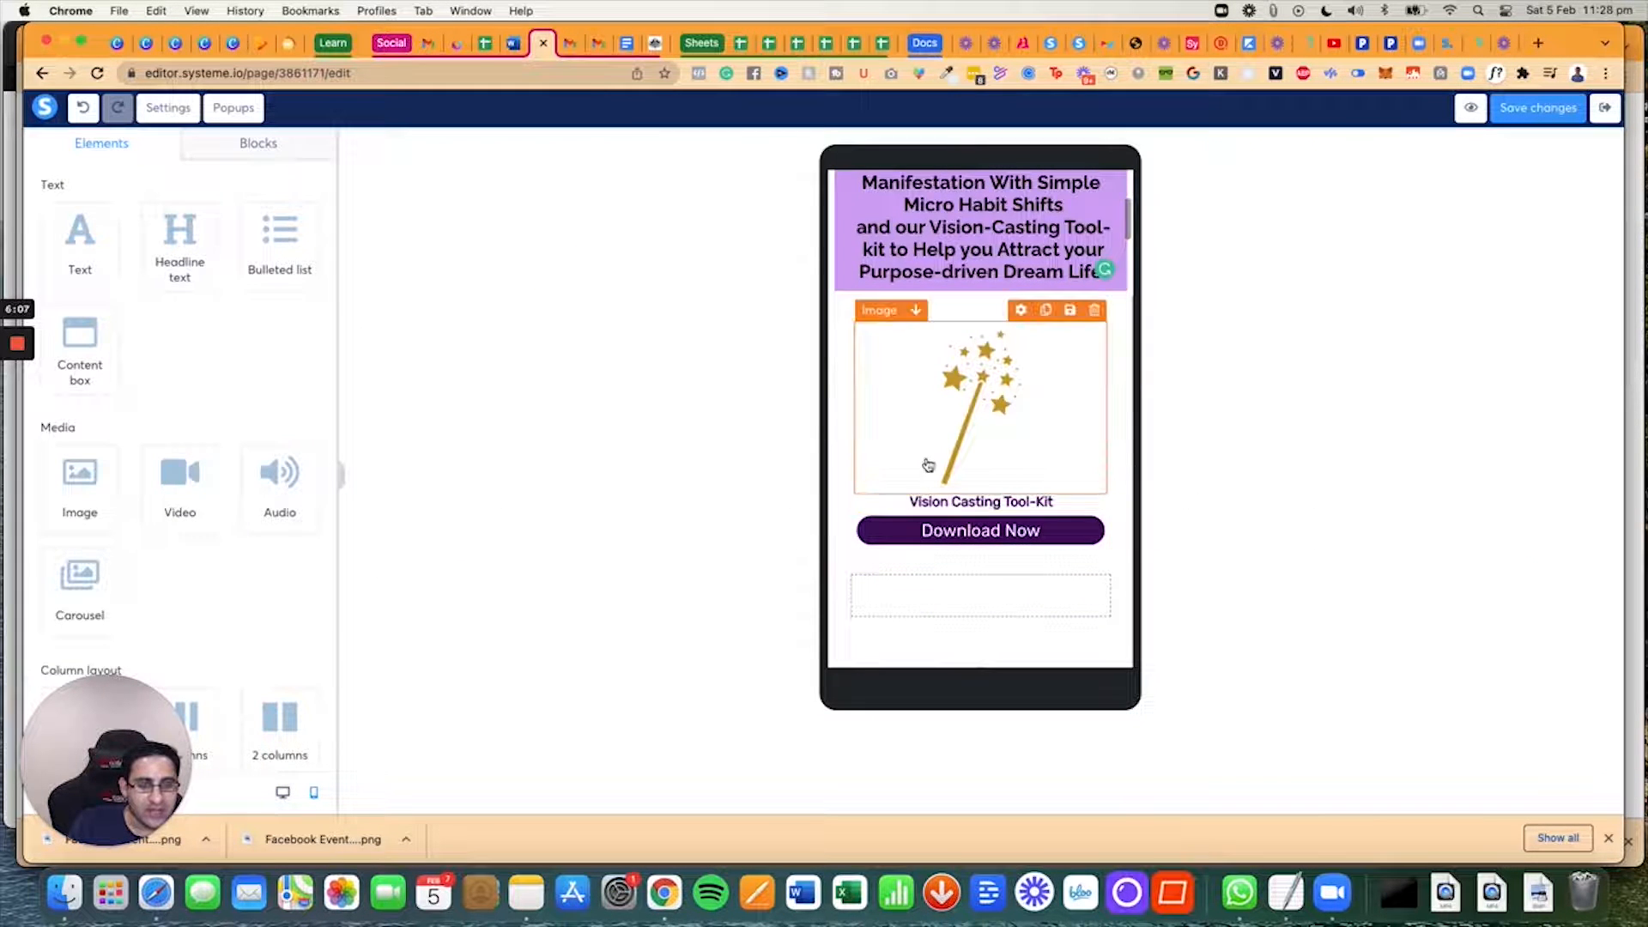
{"action": "scroll", "scroll_direction": "down", "scroll_amount": 3}
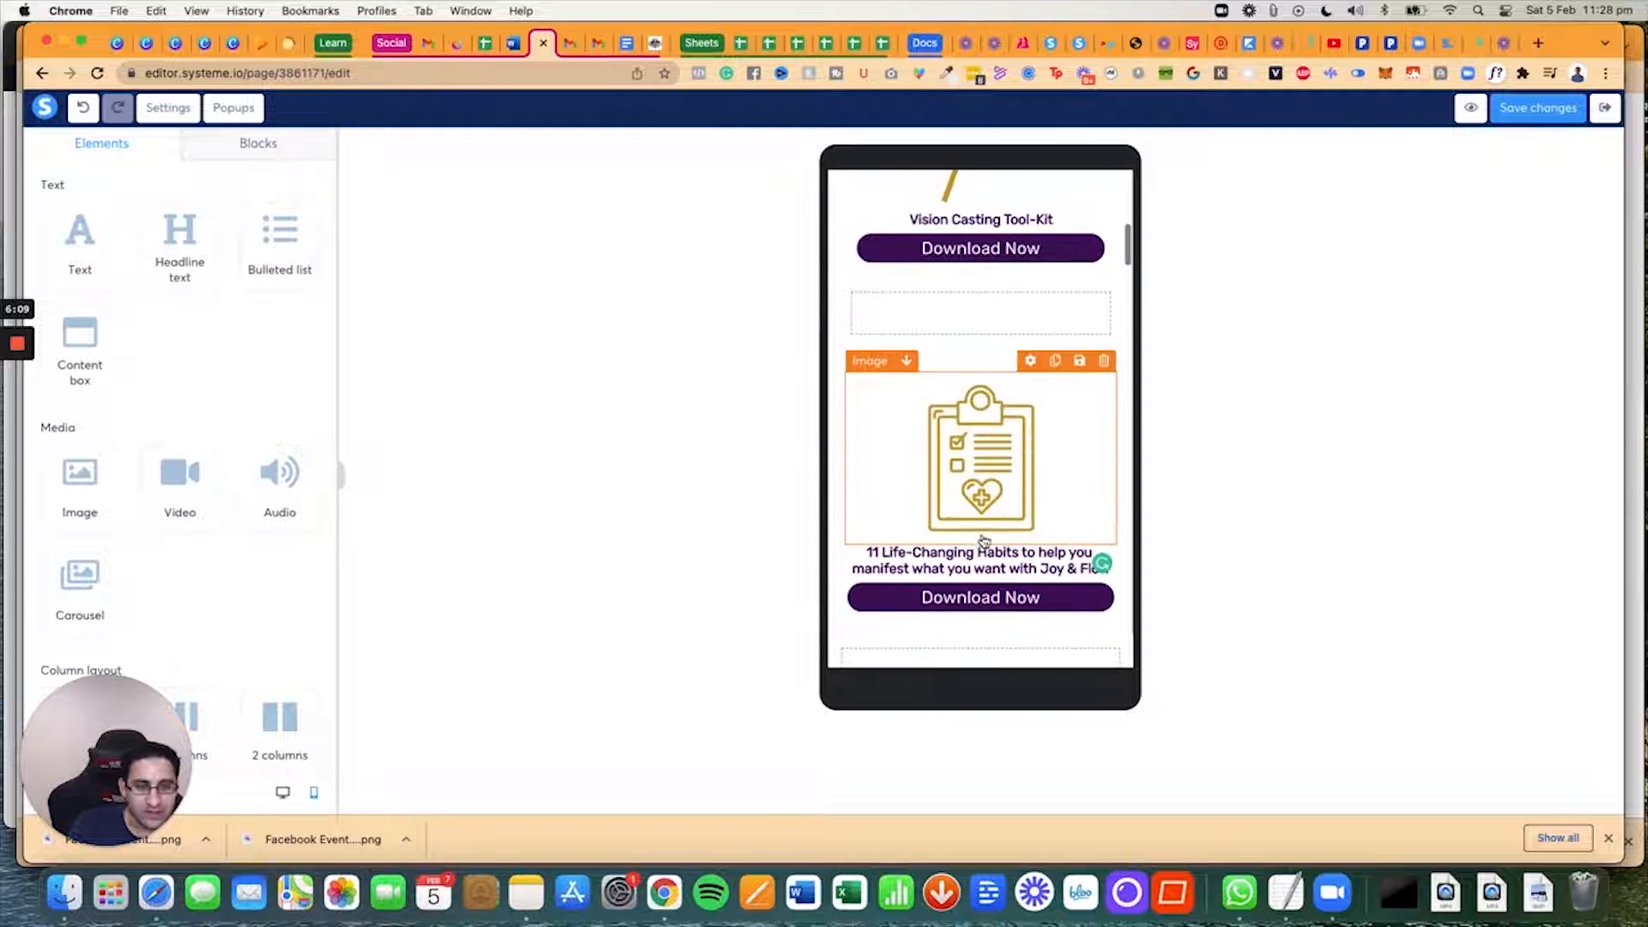
{"action": "left_click", "coordinate": [978, 323]}
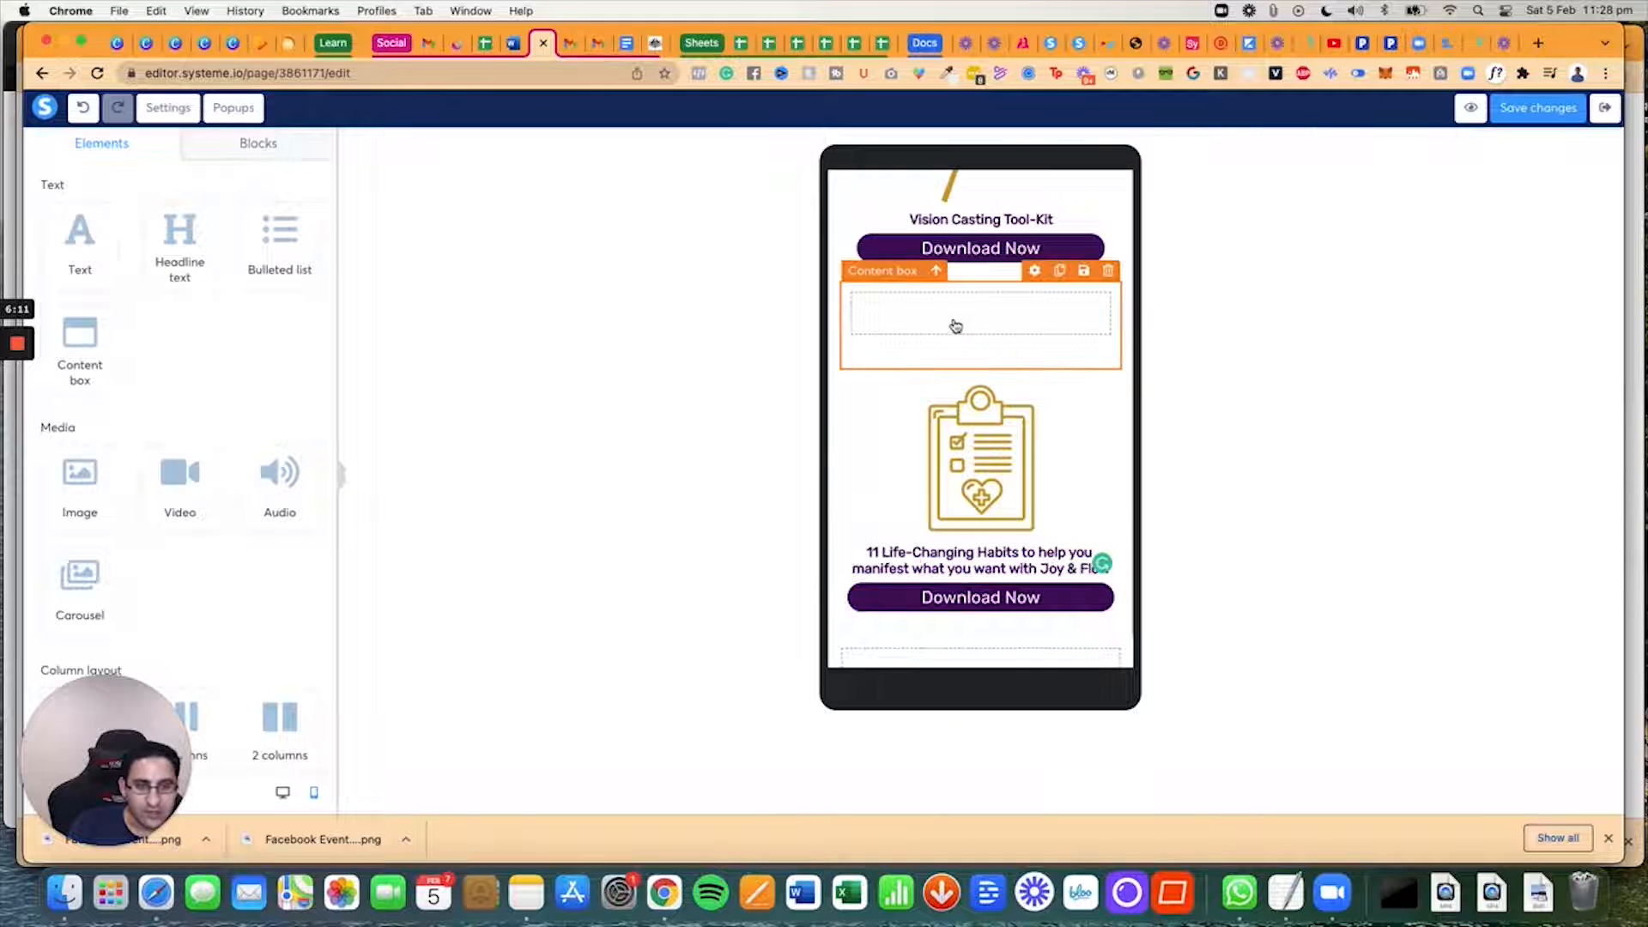
{"action": "left_click", "coordinate": [689, 398]}
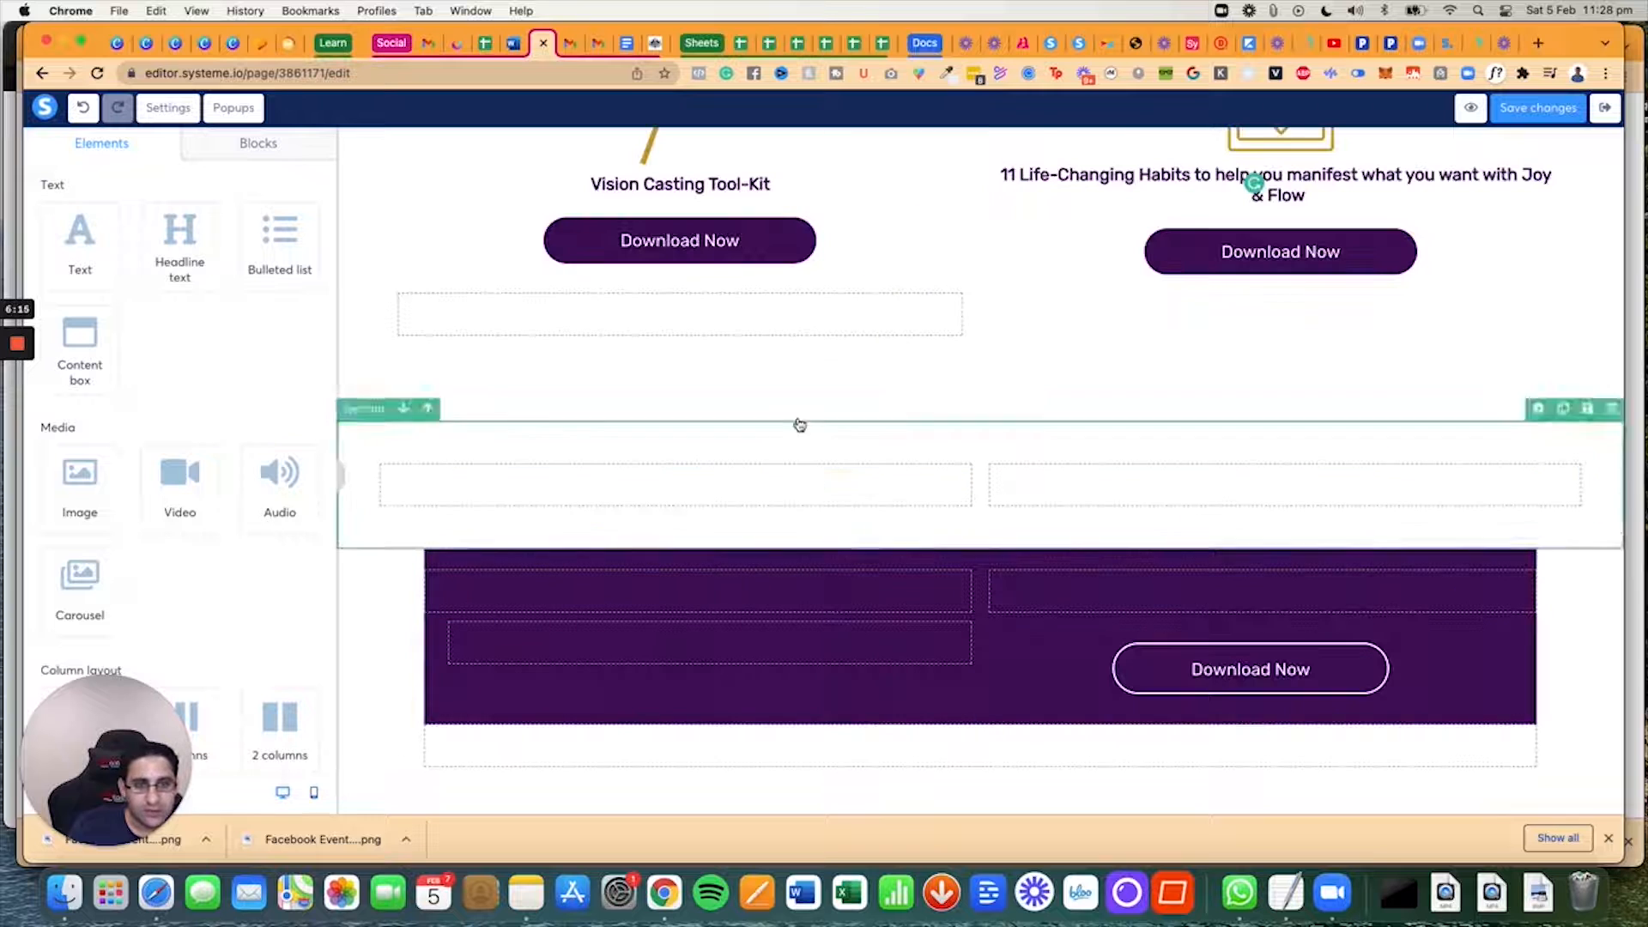
{"action": "left_click", "coordinate": [679, 313]}
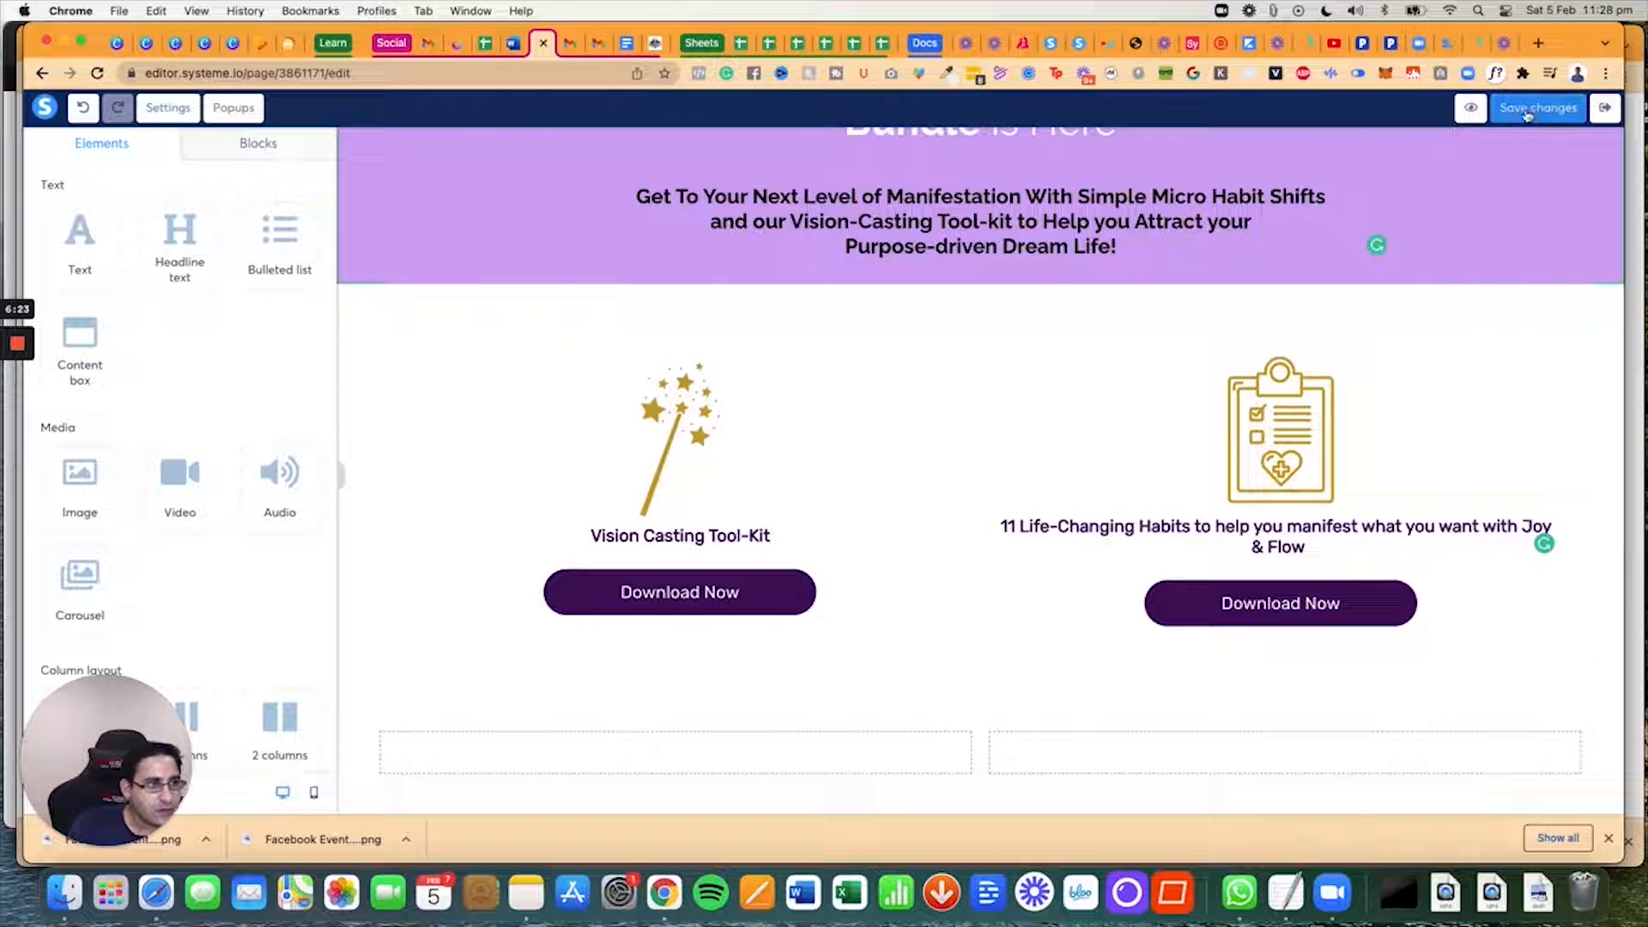
{"action": "left_click", "coordinate": [314, 792]}
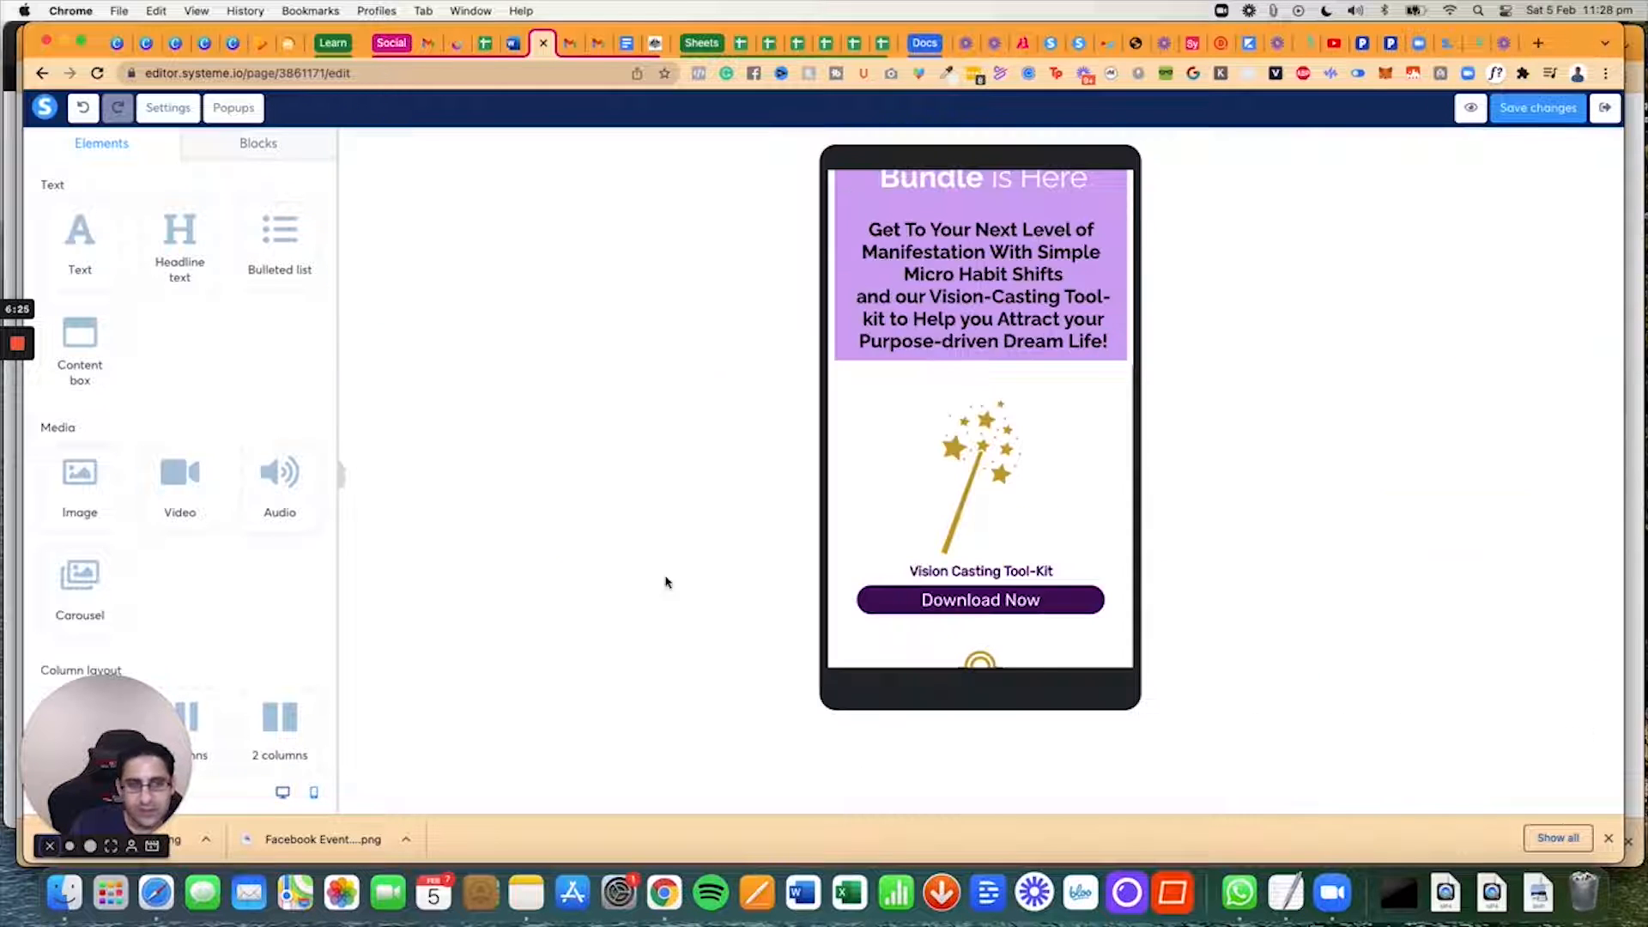
{"action": "scroll", "scroll_direction": "down", "scroll_amount": 3}
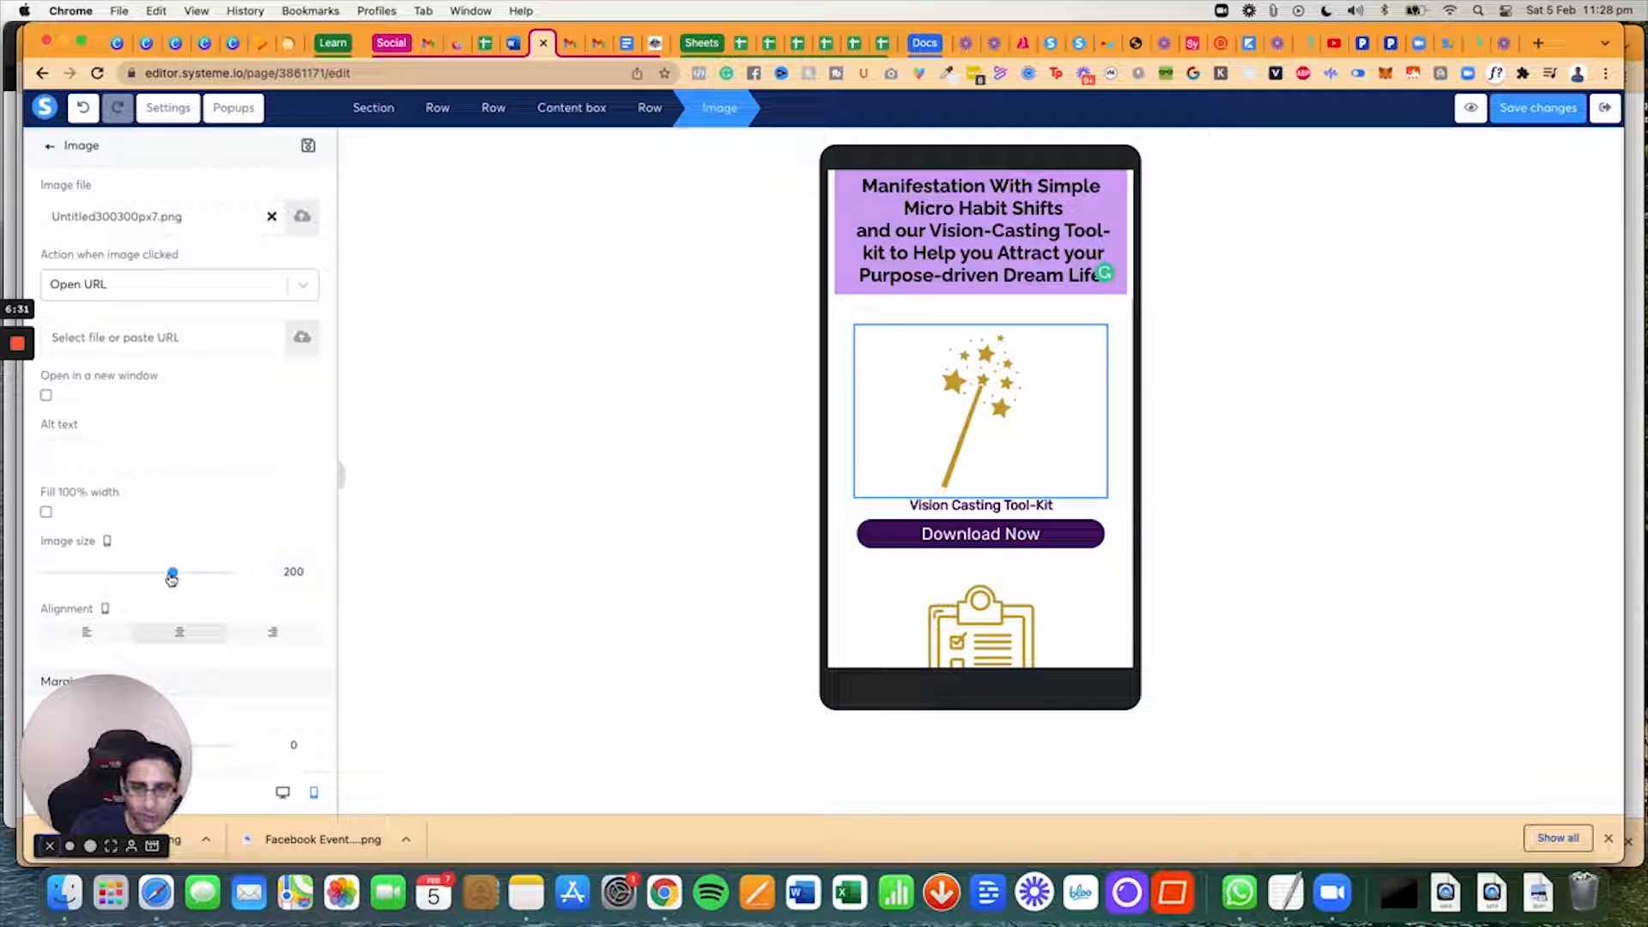
Step: Resize the wand and clipboard images from 200 to about 100 in mobile settings
{"action": "left_click_drag", "start_coordinate": [173, 571], "coordinate": [113, 570]}
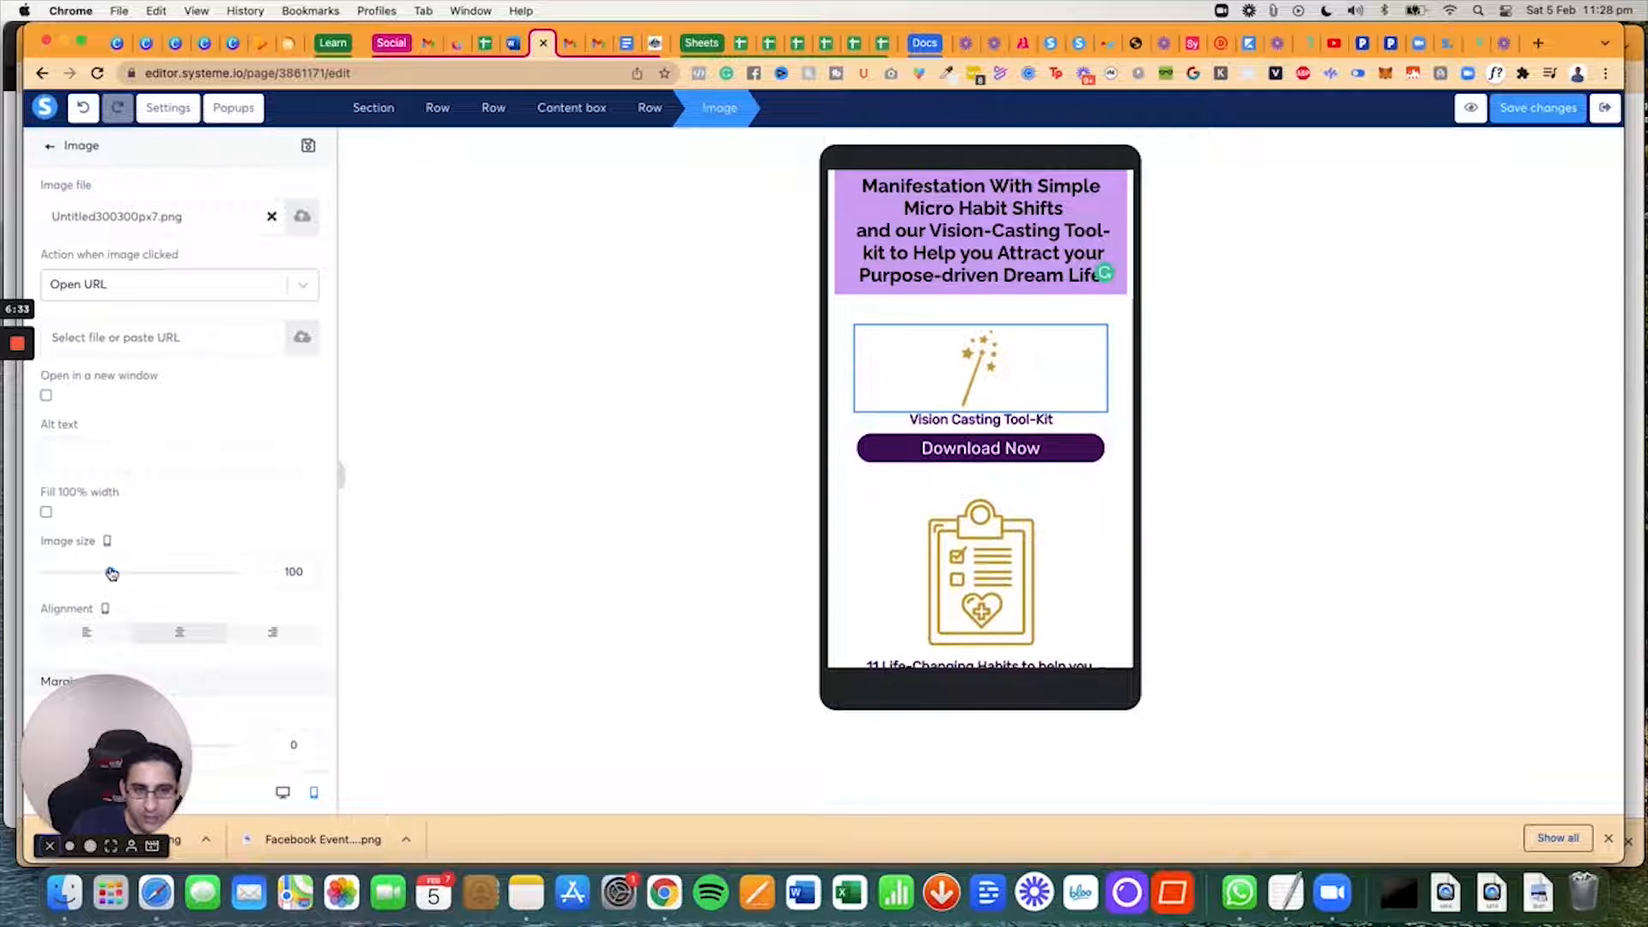
{"action": "left_click_drag", "start_coordinate": [113, 571], "coordinate": [102, 571]}
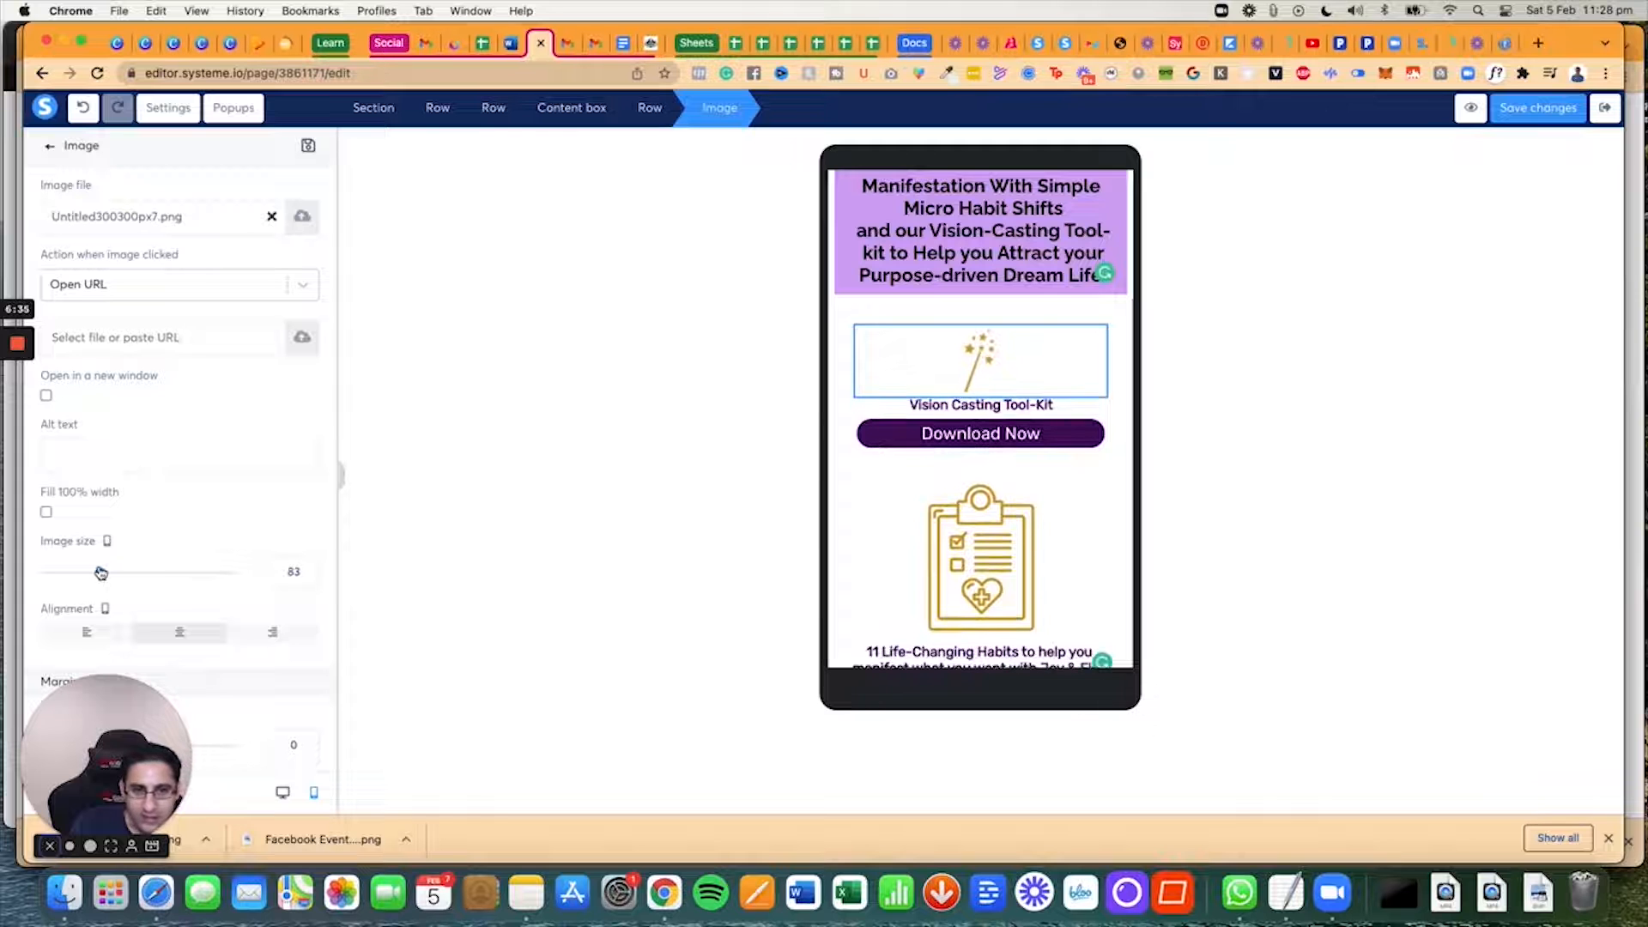
{"action": "left_click_drag", "start_coordinate": [101, 571], "coordinate": [116, 571]}
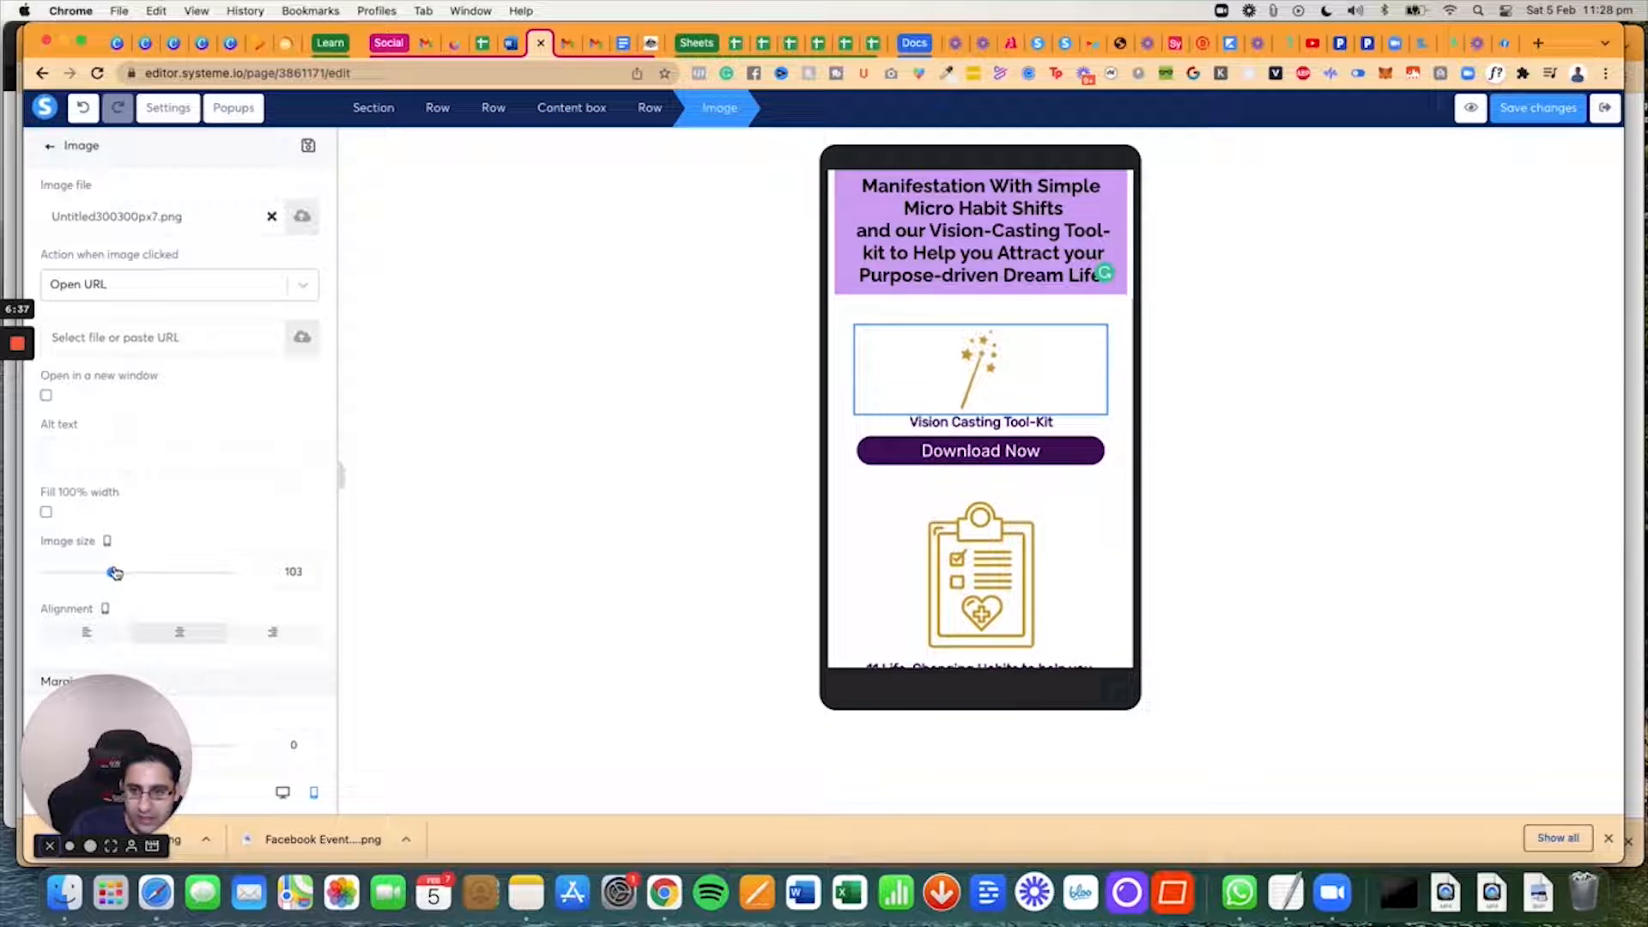
{"action": "left_click_drag", "start_coordinate": [116, 572], "coordinate": [112, 572]}
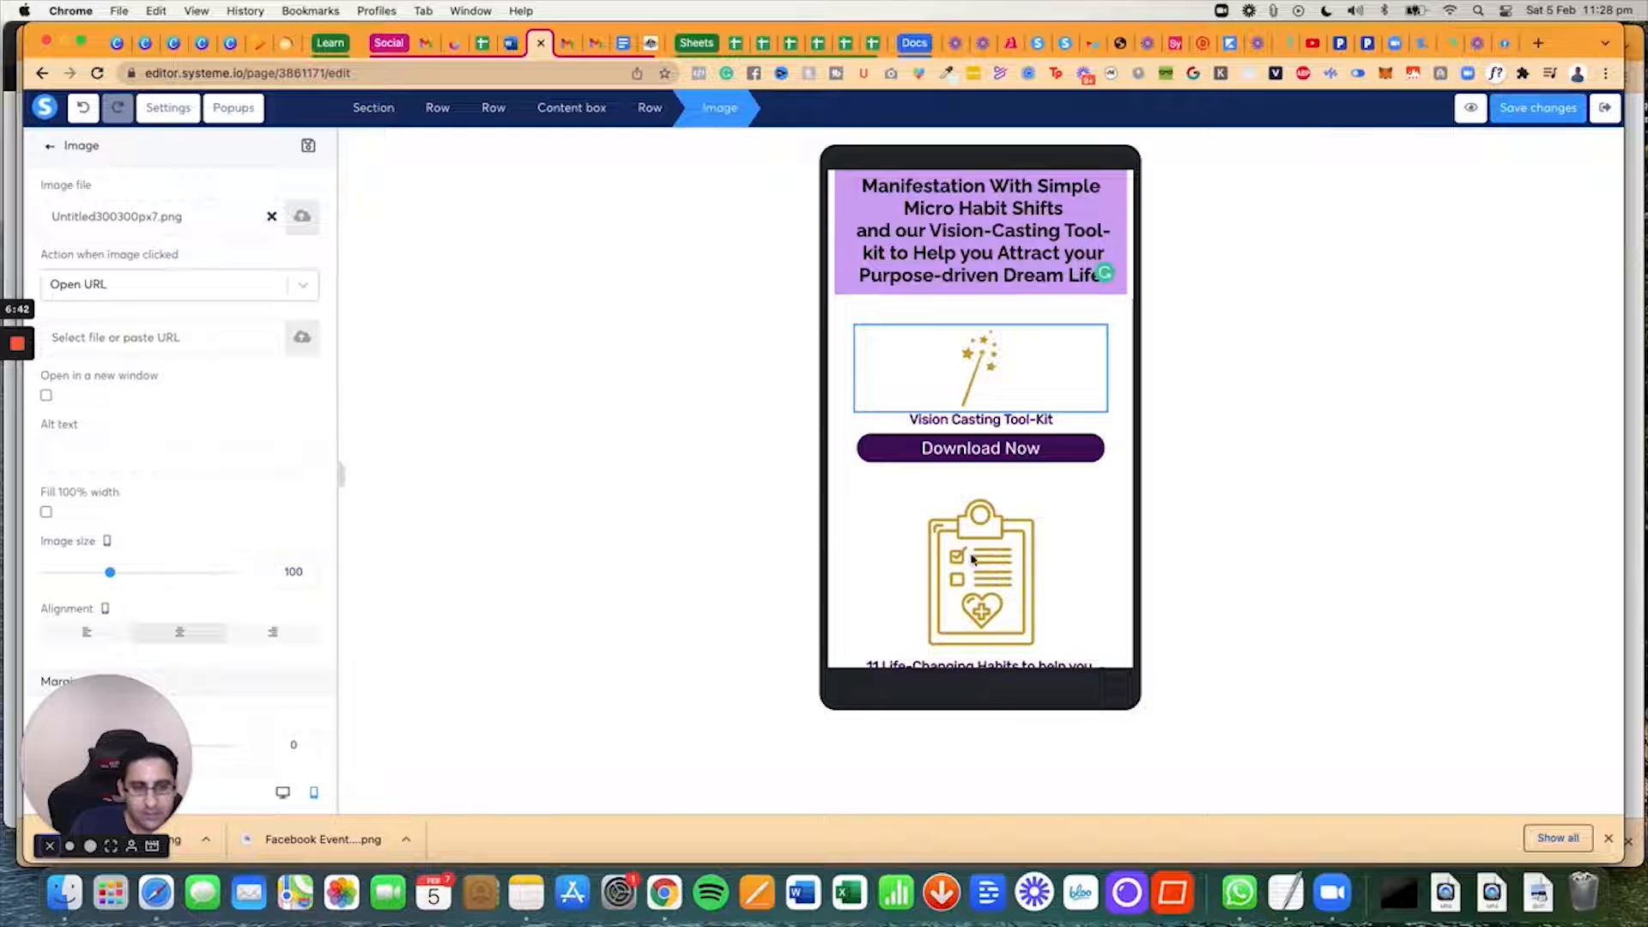
{"action": "left_click_drag", "start_coordinate": [109, 571], "coordinate": [163, 572]}
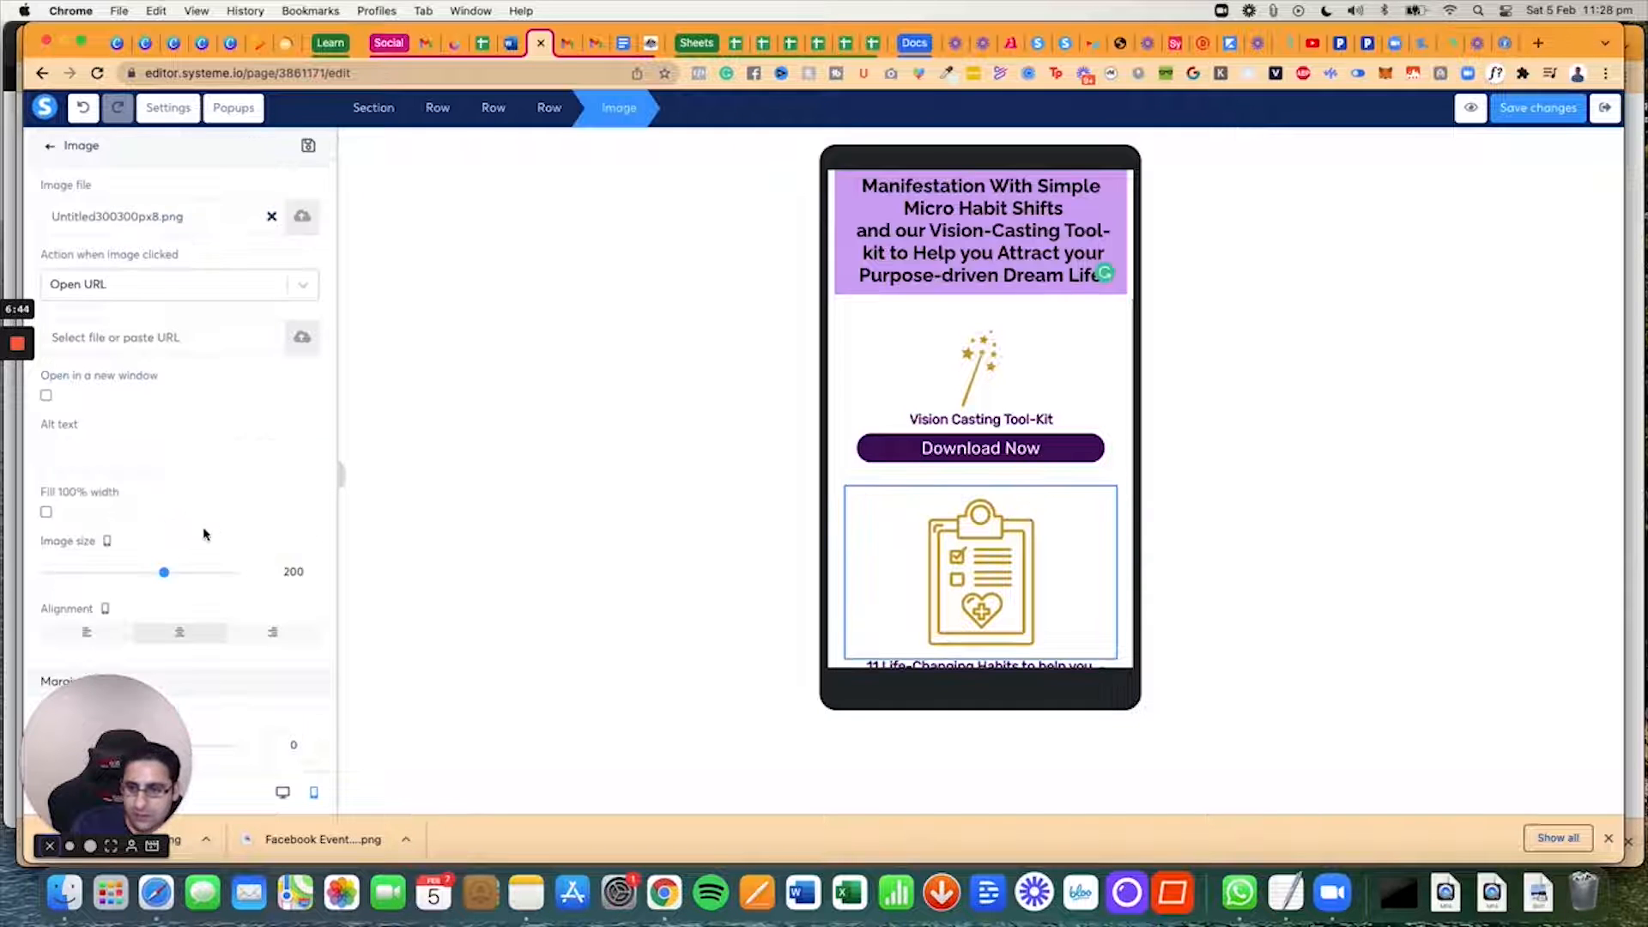
{"action": "left_click_drag", "start_coordinate": [163, 571], "coordinate": [115, 571]}
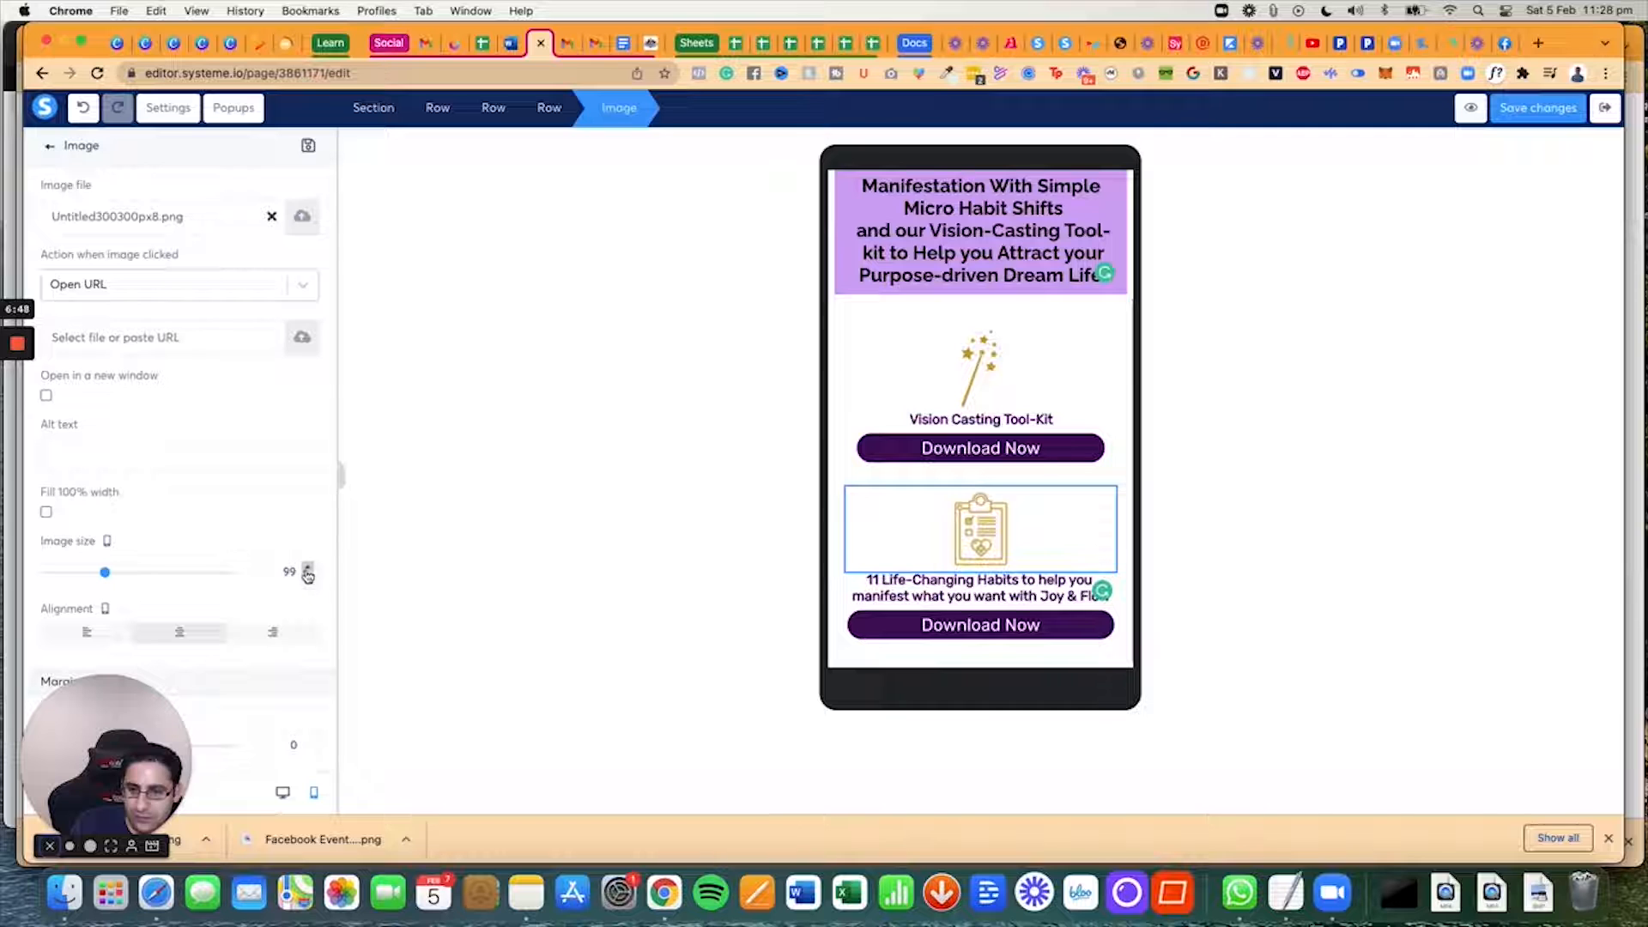
{"action": "left_click", "coordinate": [309, 566]}
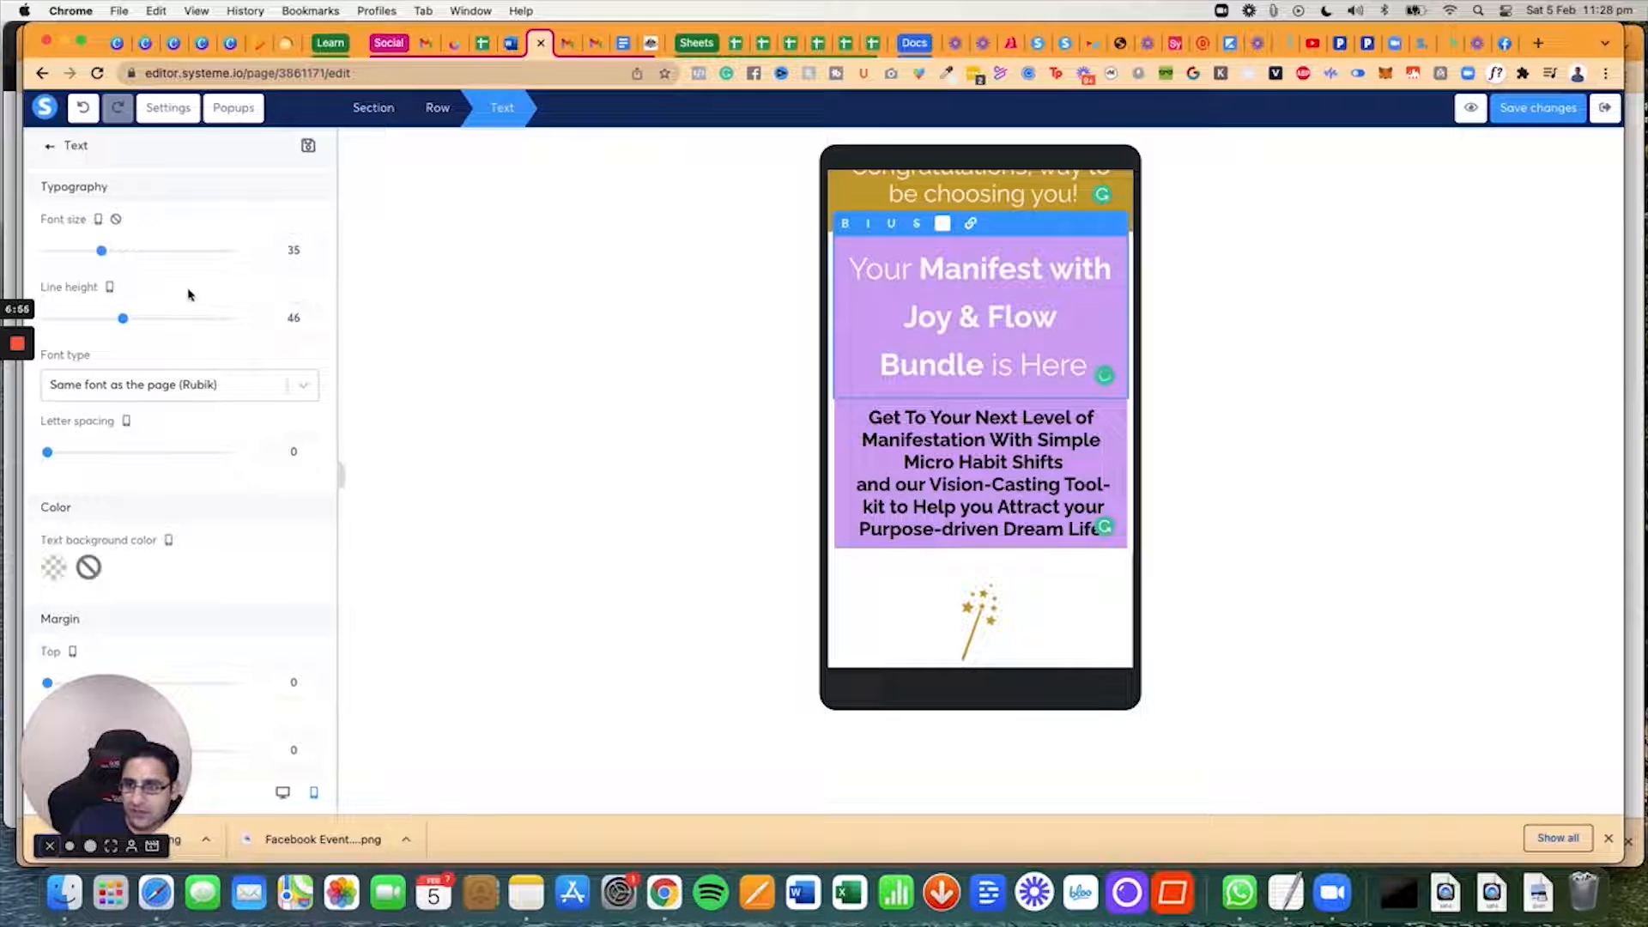
Step: Shrink the bundle headline's font size and tighten its line height on mobile
{"action": "left_click_drag", "start_coordinate": [122, 317], "coordinate": [114, 318]}
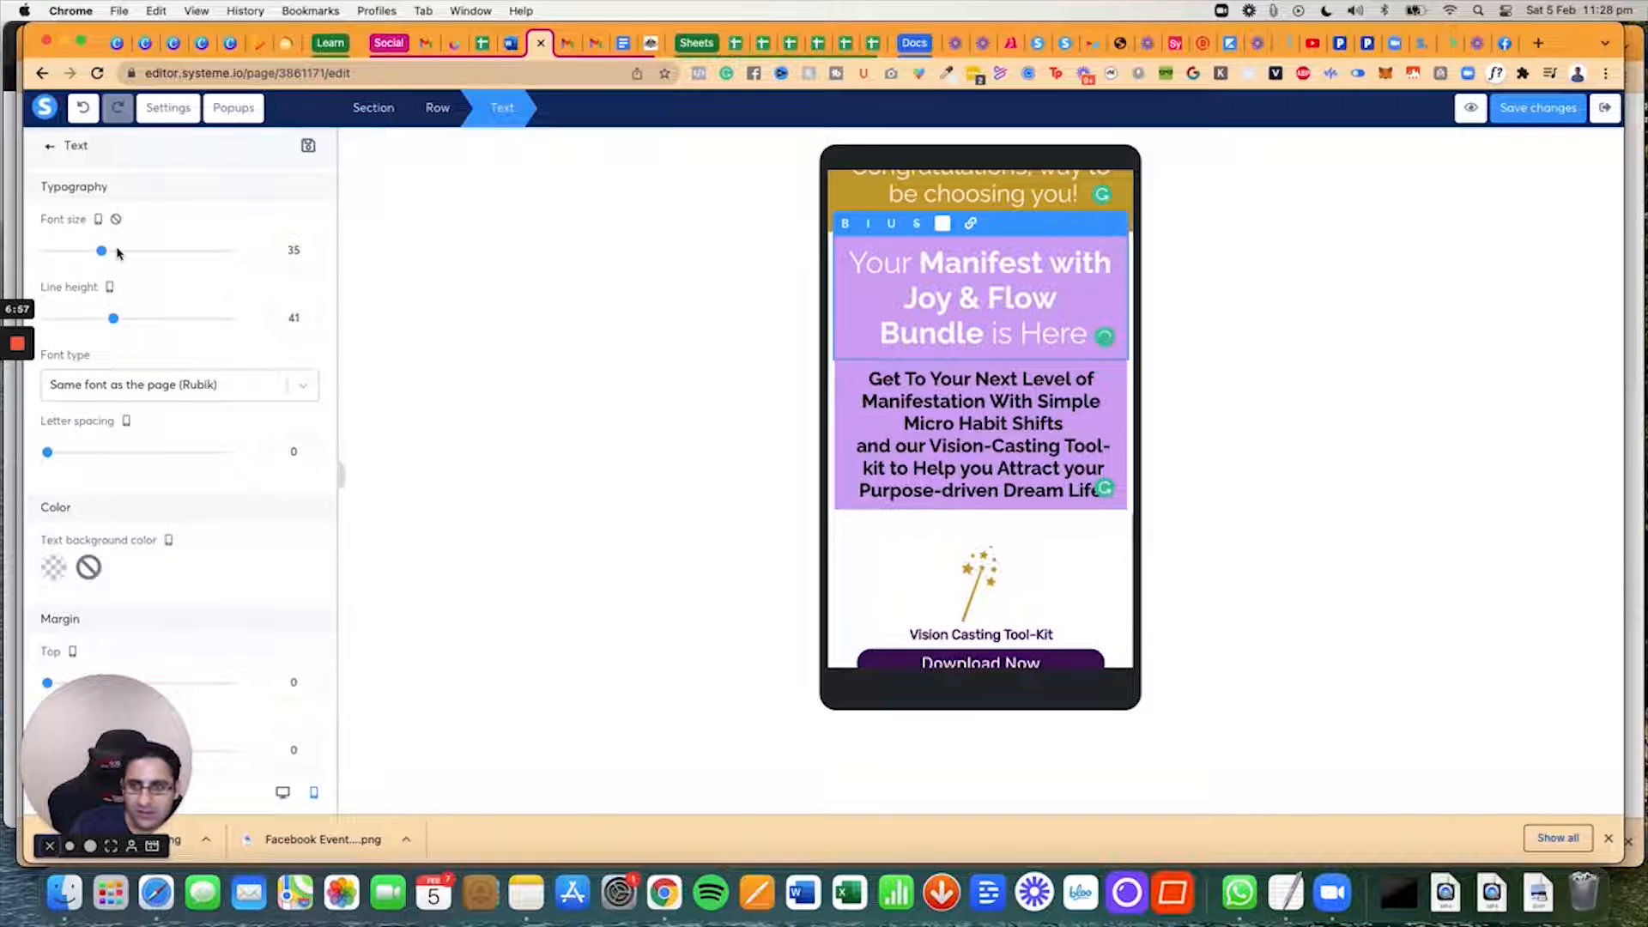
{"action": "left_click_drag", "start_coordinate": [101, 250], "coordinate": [85, 250]}
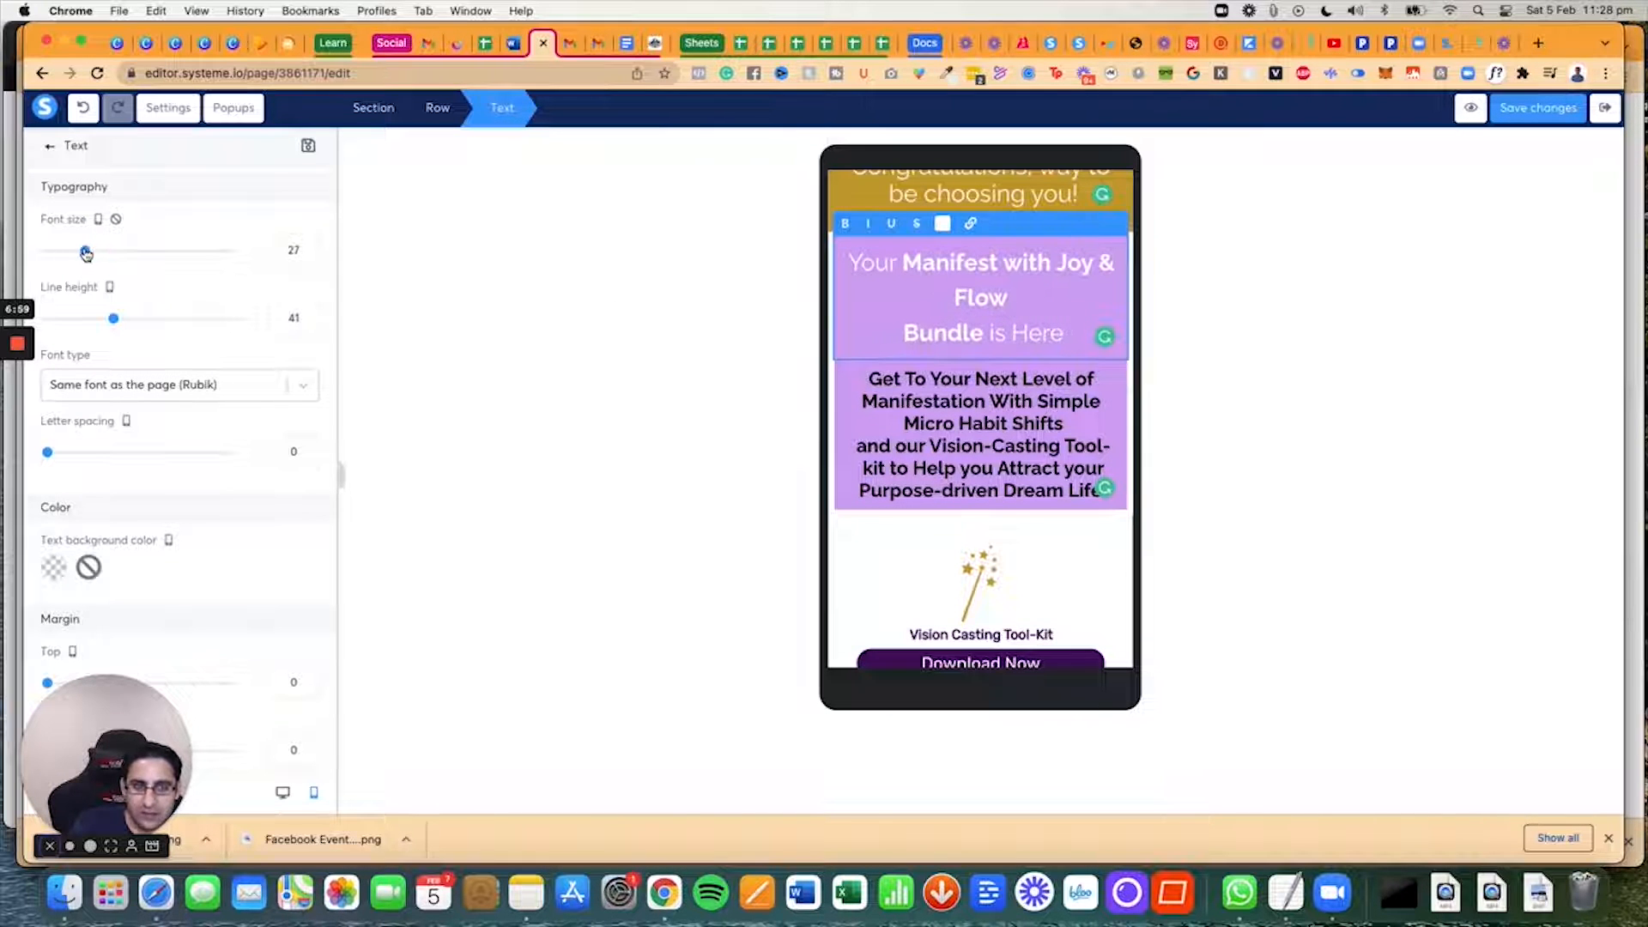
{"action": "left_click_drag", "start_coordinate": [86, 253], "coordinate": [77, 252]}
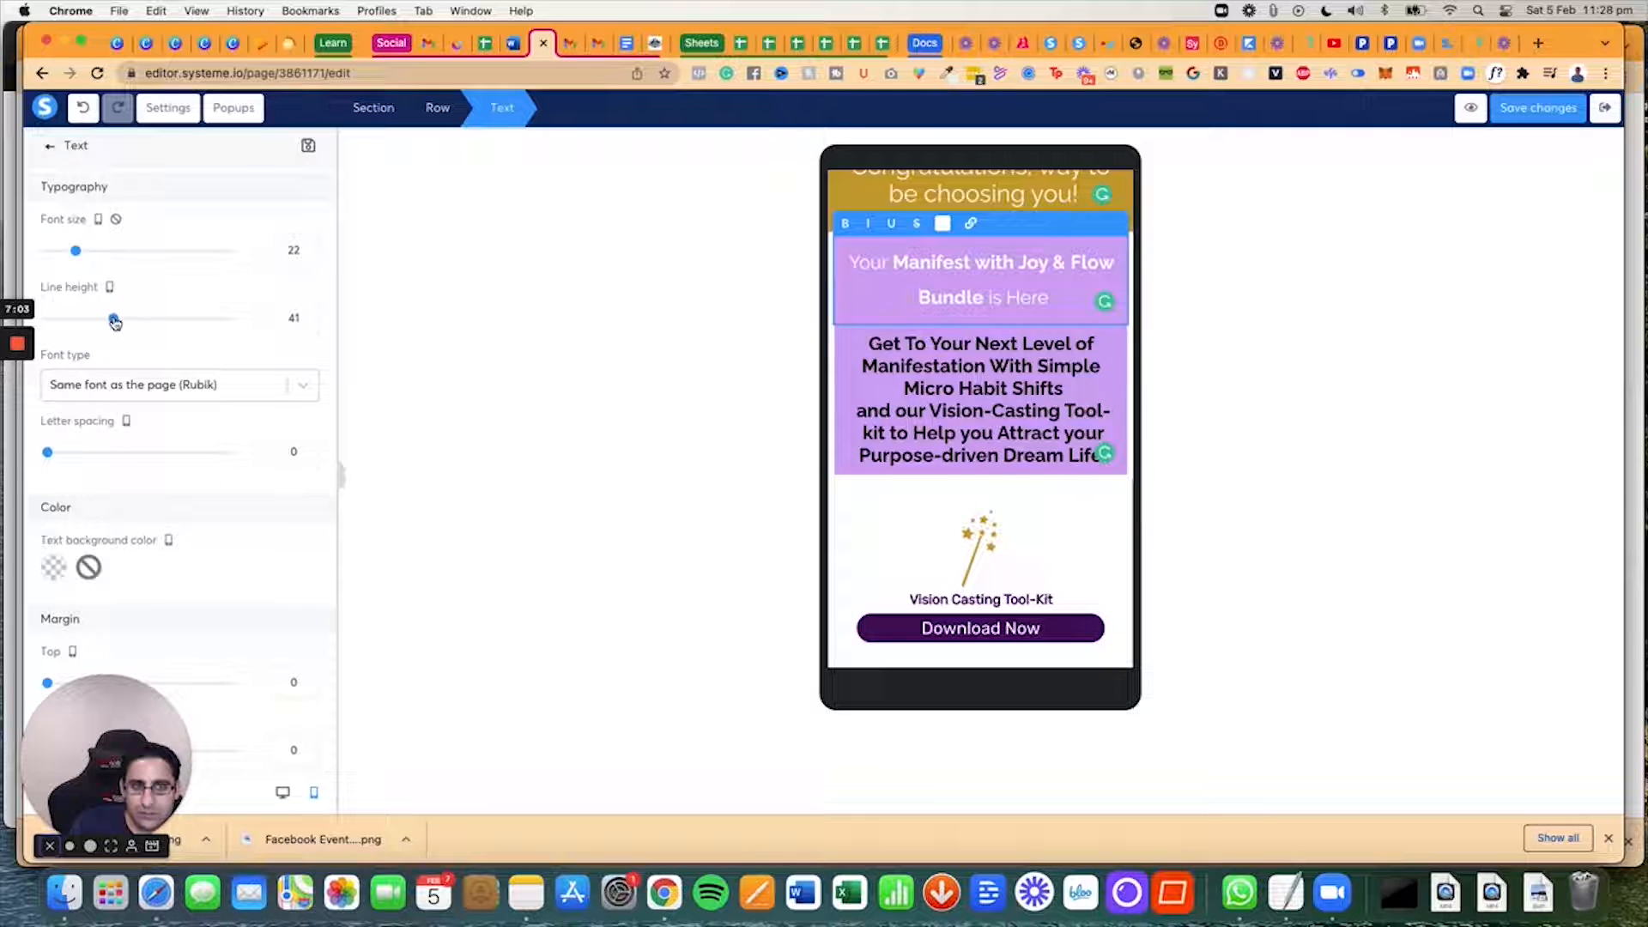
{"action": "left_click_drag", "start_coordinate": [114, 318], "coordinate": [90, 317]}
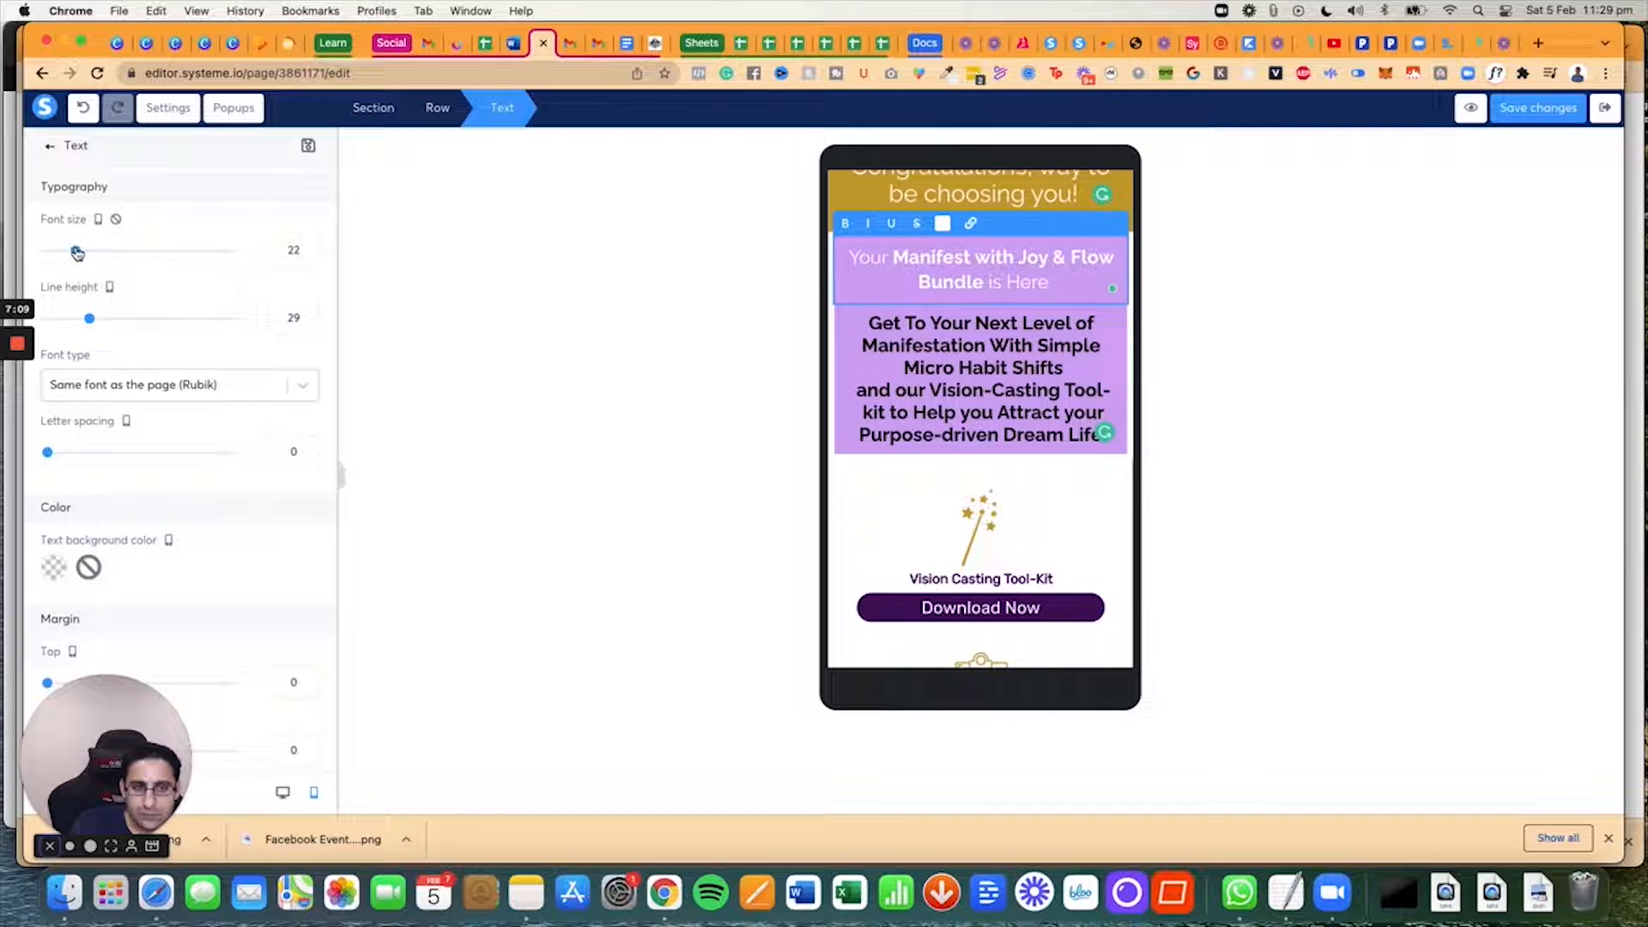
{"action": "left_click_drag", "start_coordinate": [71, 250], "coordinate": [76, 249]}
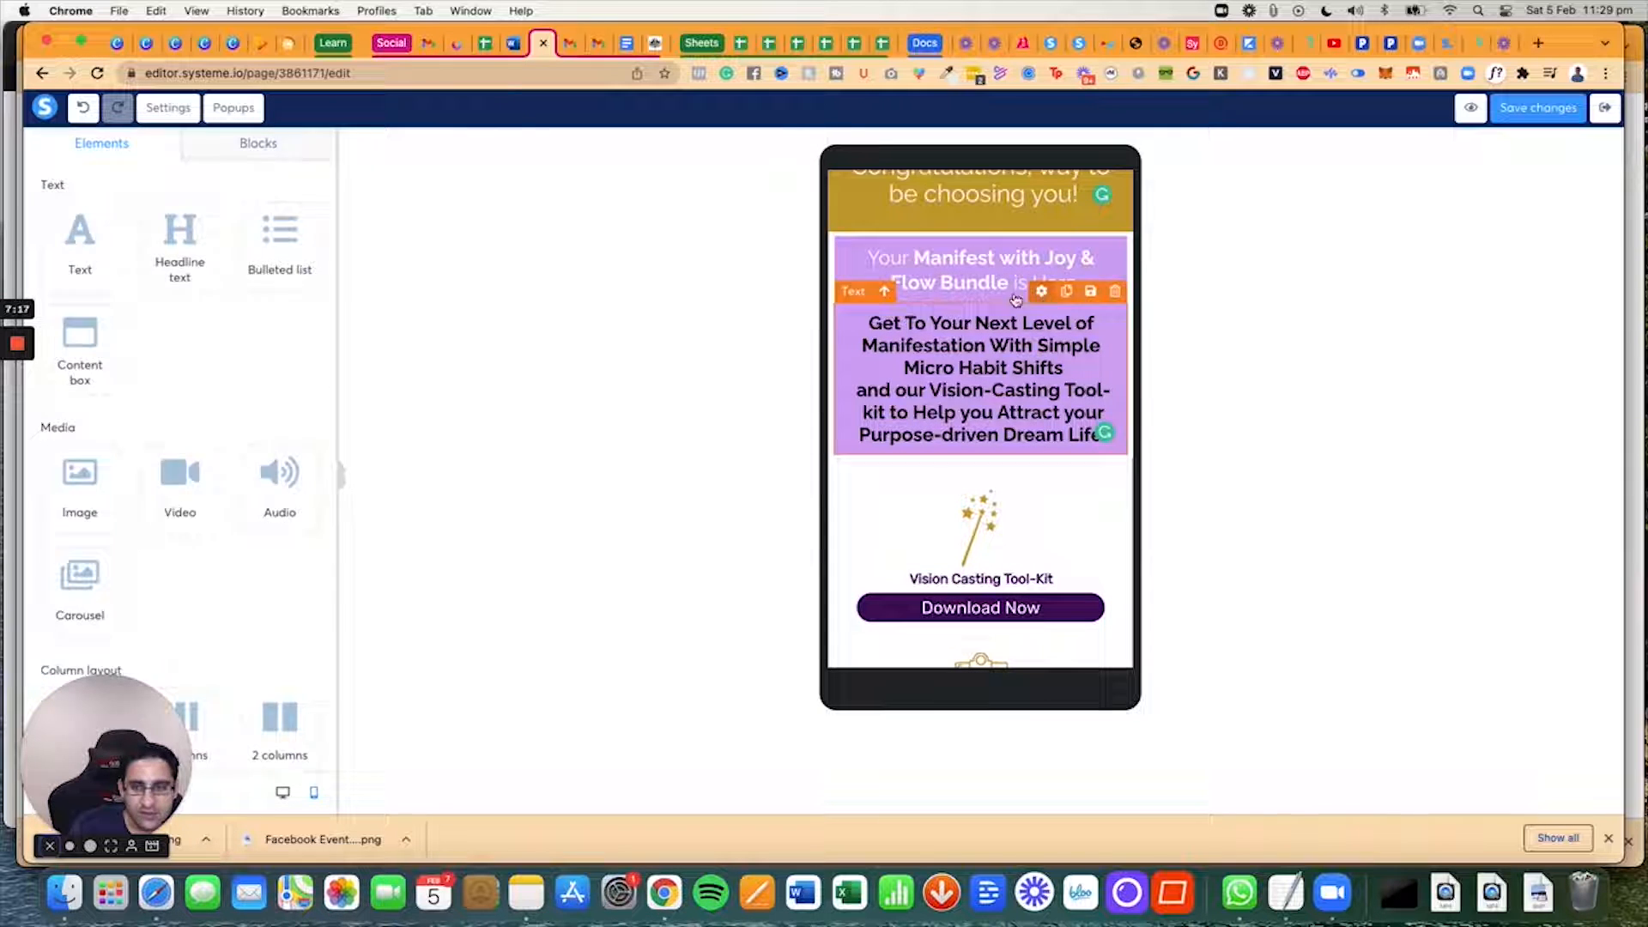
Step: Reduce the font size and line spacing of the paragraph beneath the headline
{"action": "left_click", "coordinate": [978, 282]}
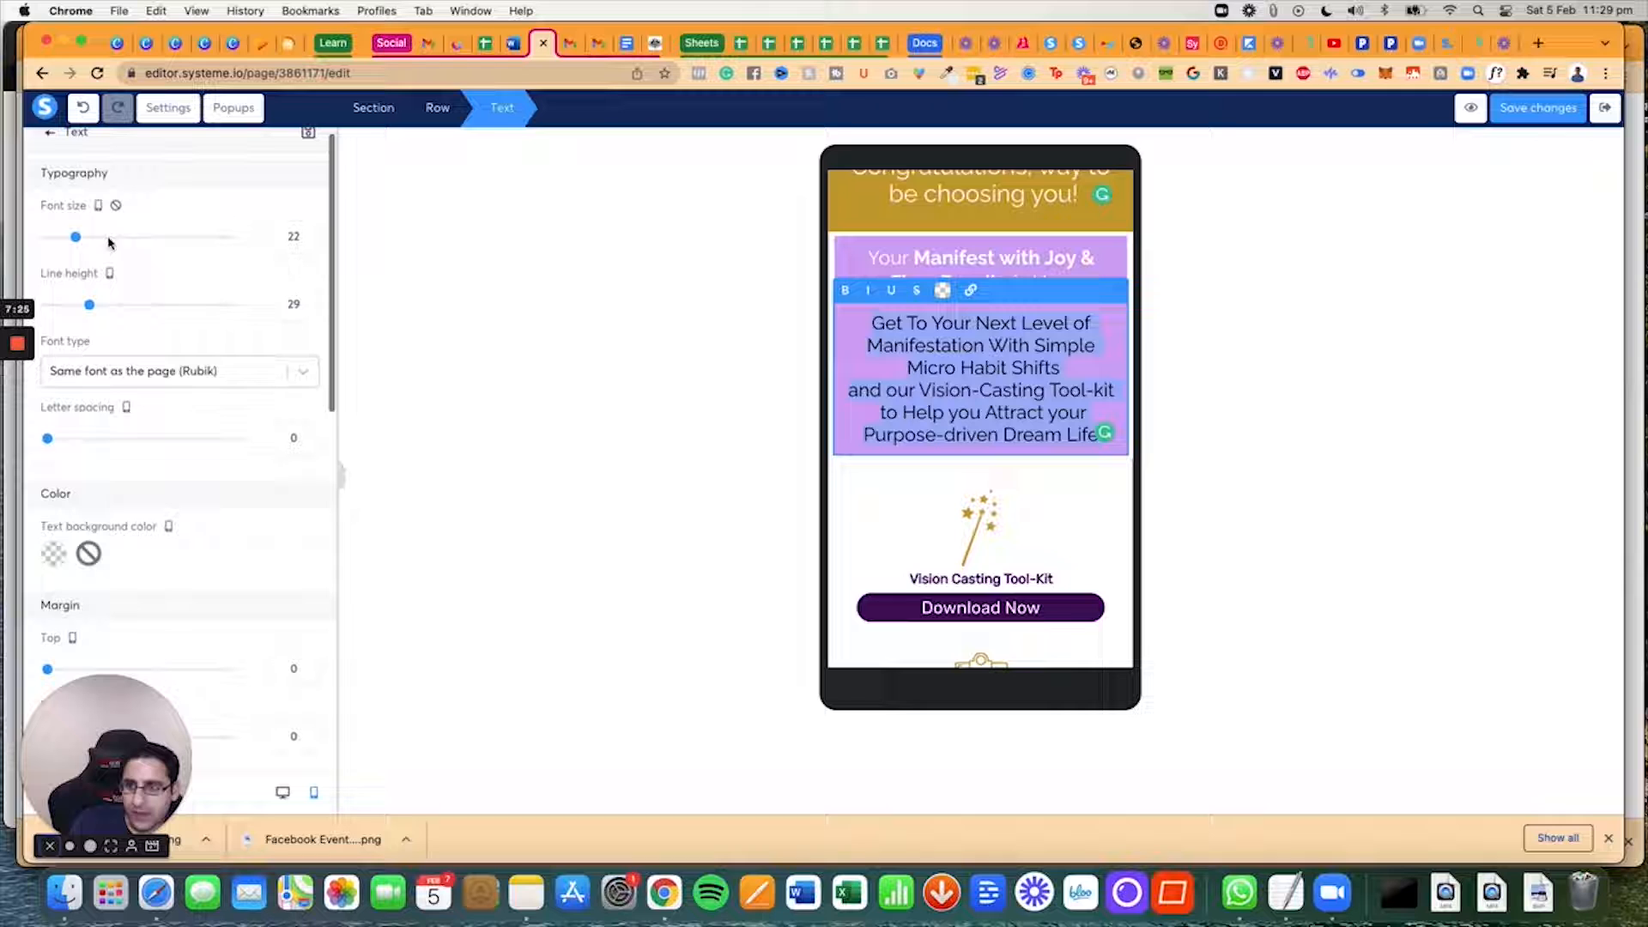
{"action": "left_click_drag", "start_coordinate": [75, 237], "coordinate": [71, 237]}
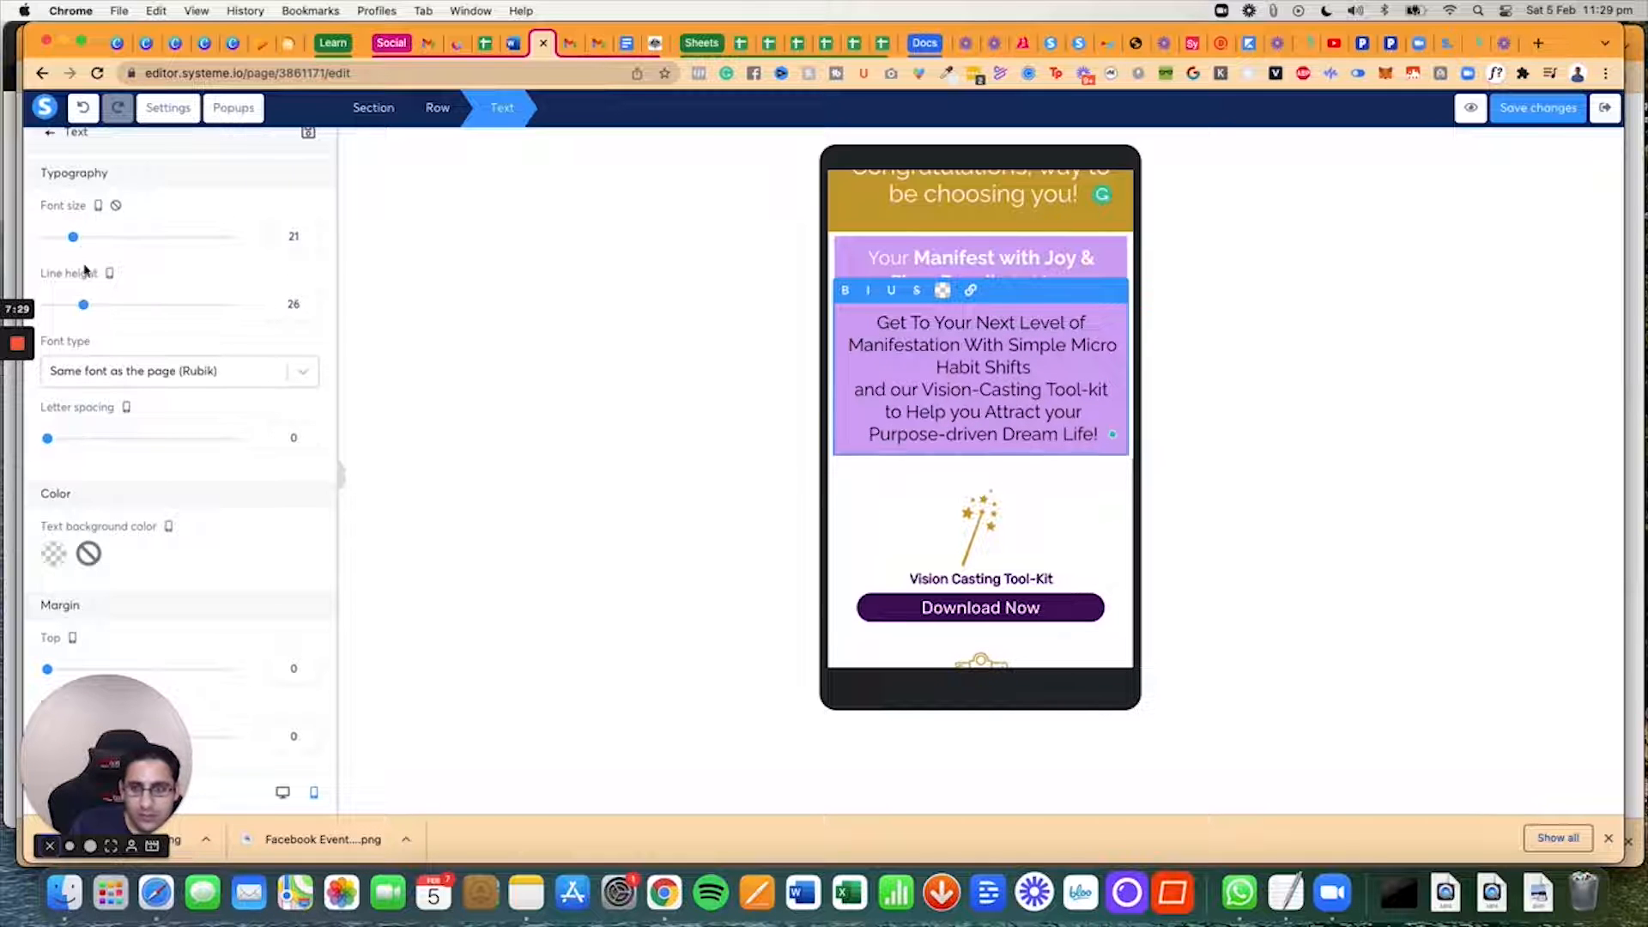
{"action": "left_click", "coordinate": [308, 242]}
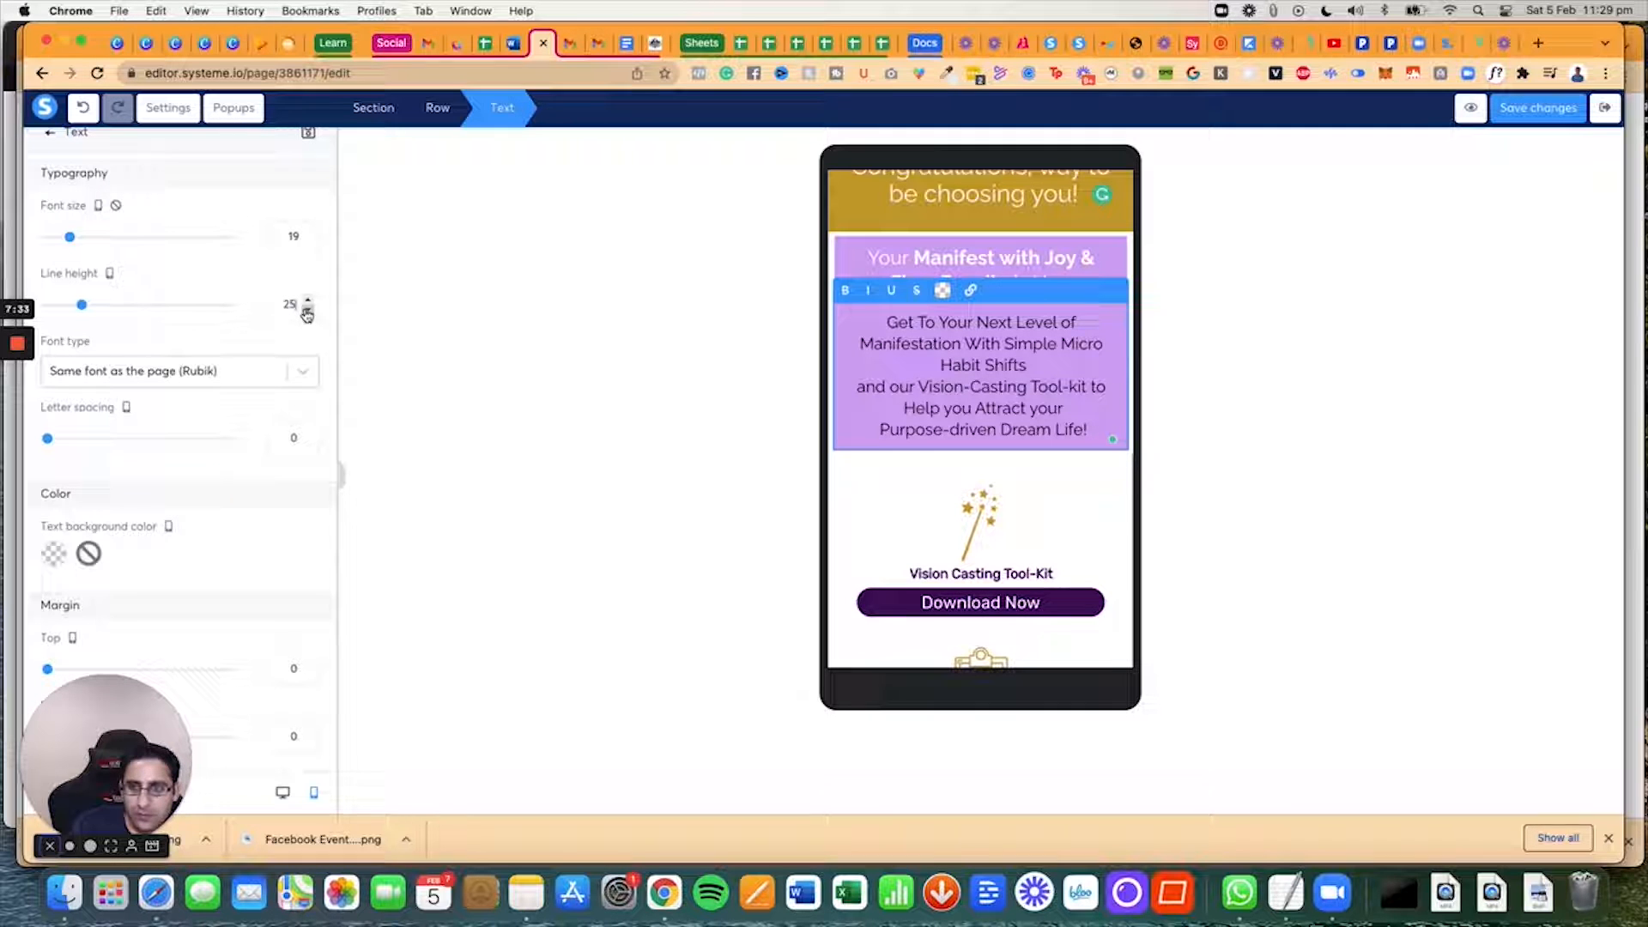
{"action": "left_click", "coordinate": [308, 310]}
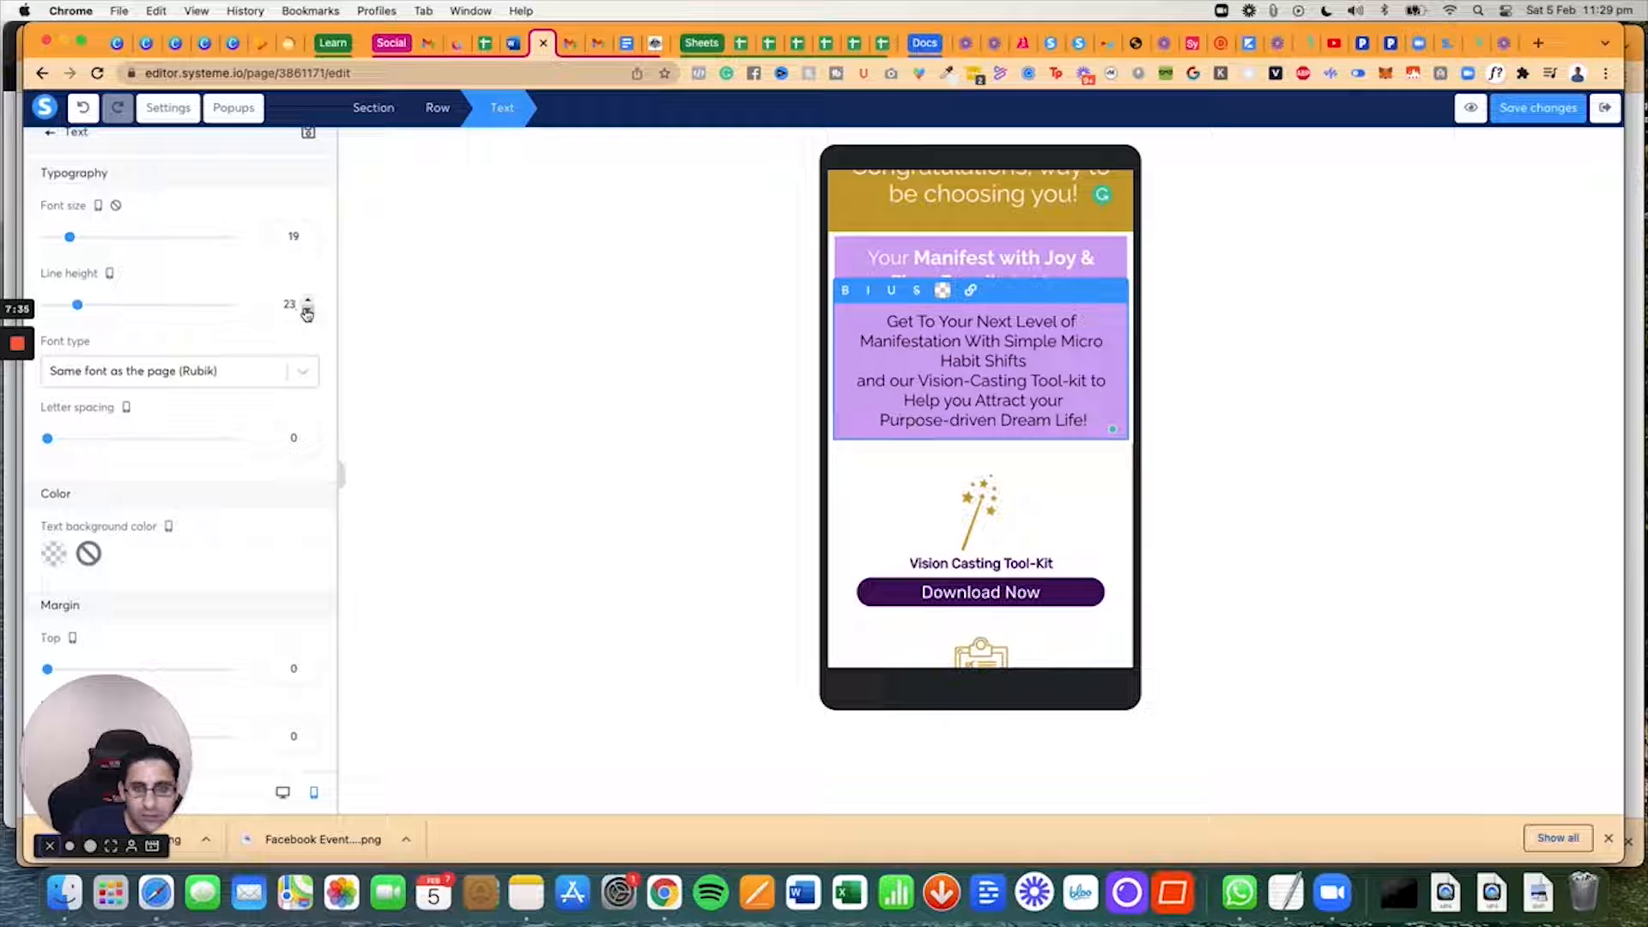
{"action": "left_click", "coordinate": [309, 230]}
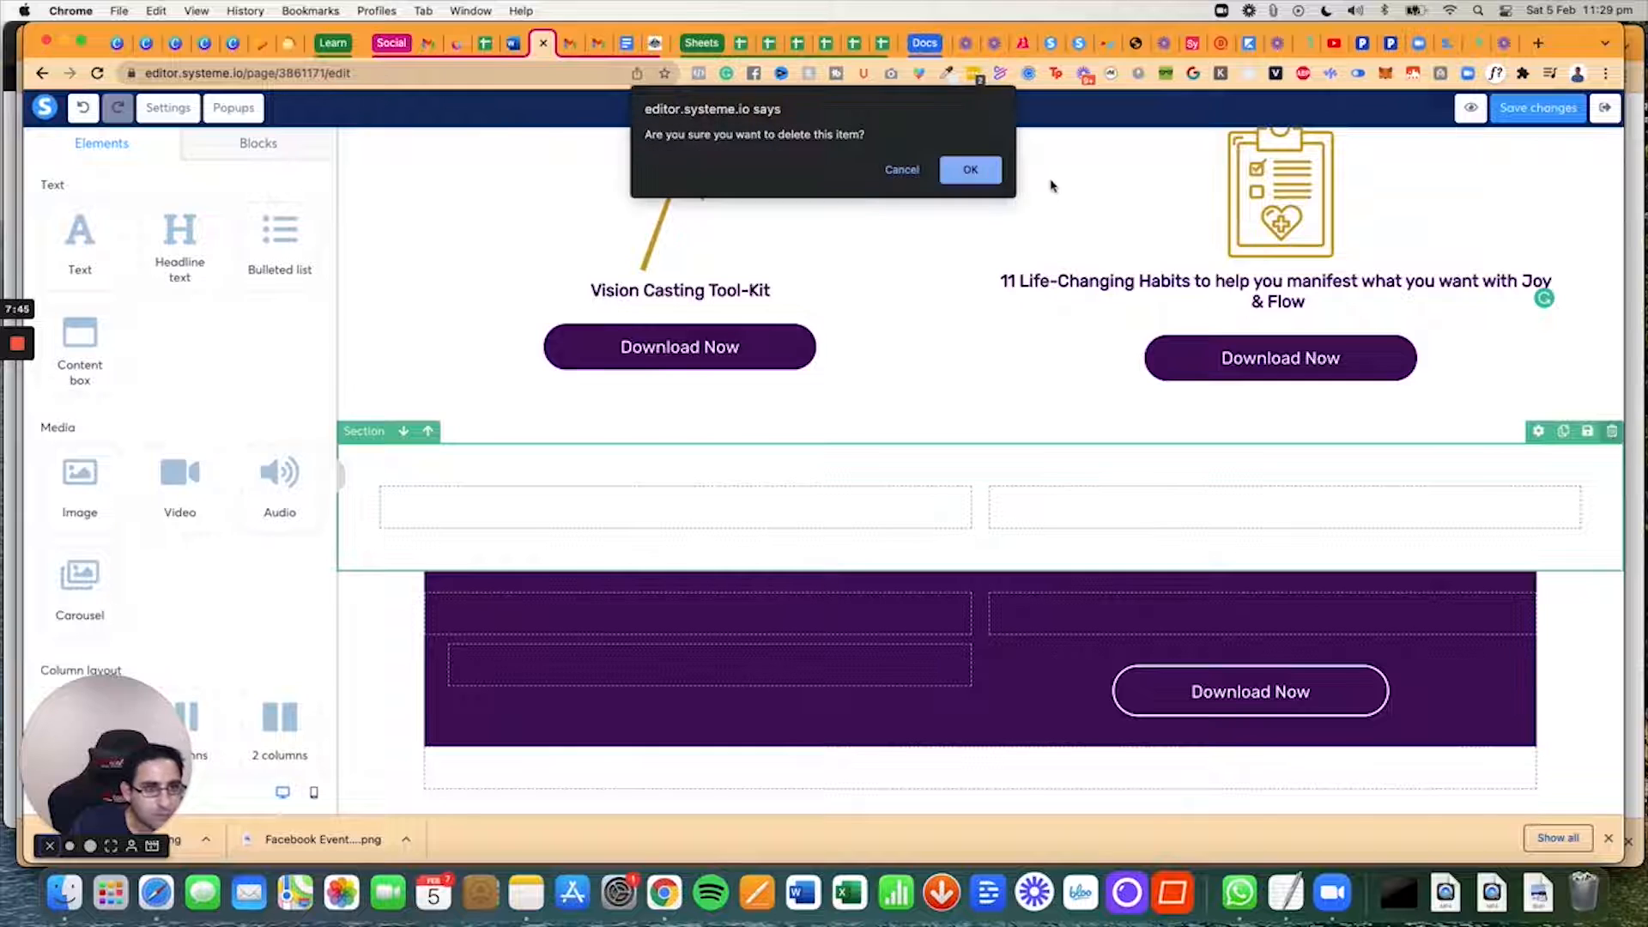
Step: Confirm deleting the empty section and the leftover section below the two download offers
{"action": "left_click", "coordinate": [969, 169]}
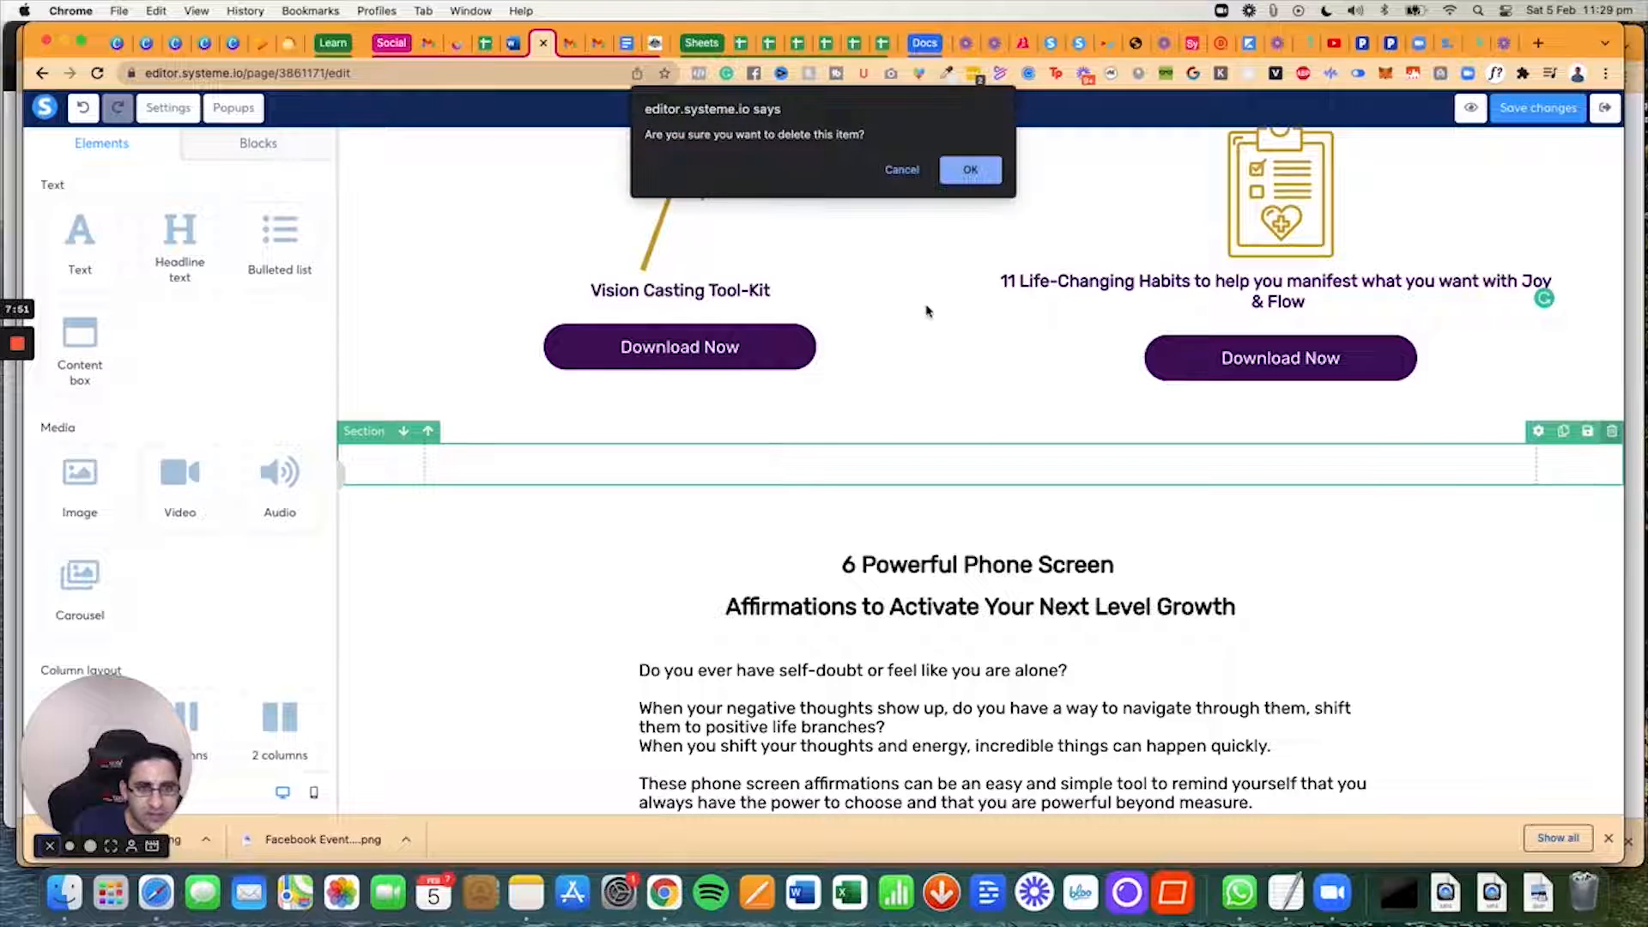
{"action": "left_click", "coordinate": [969, 169]}
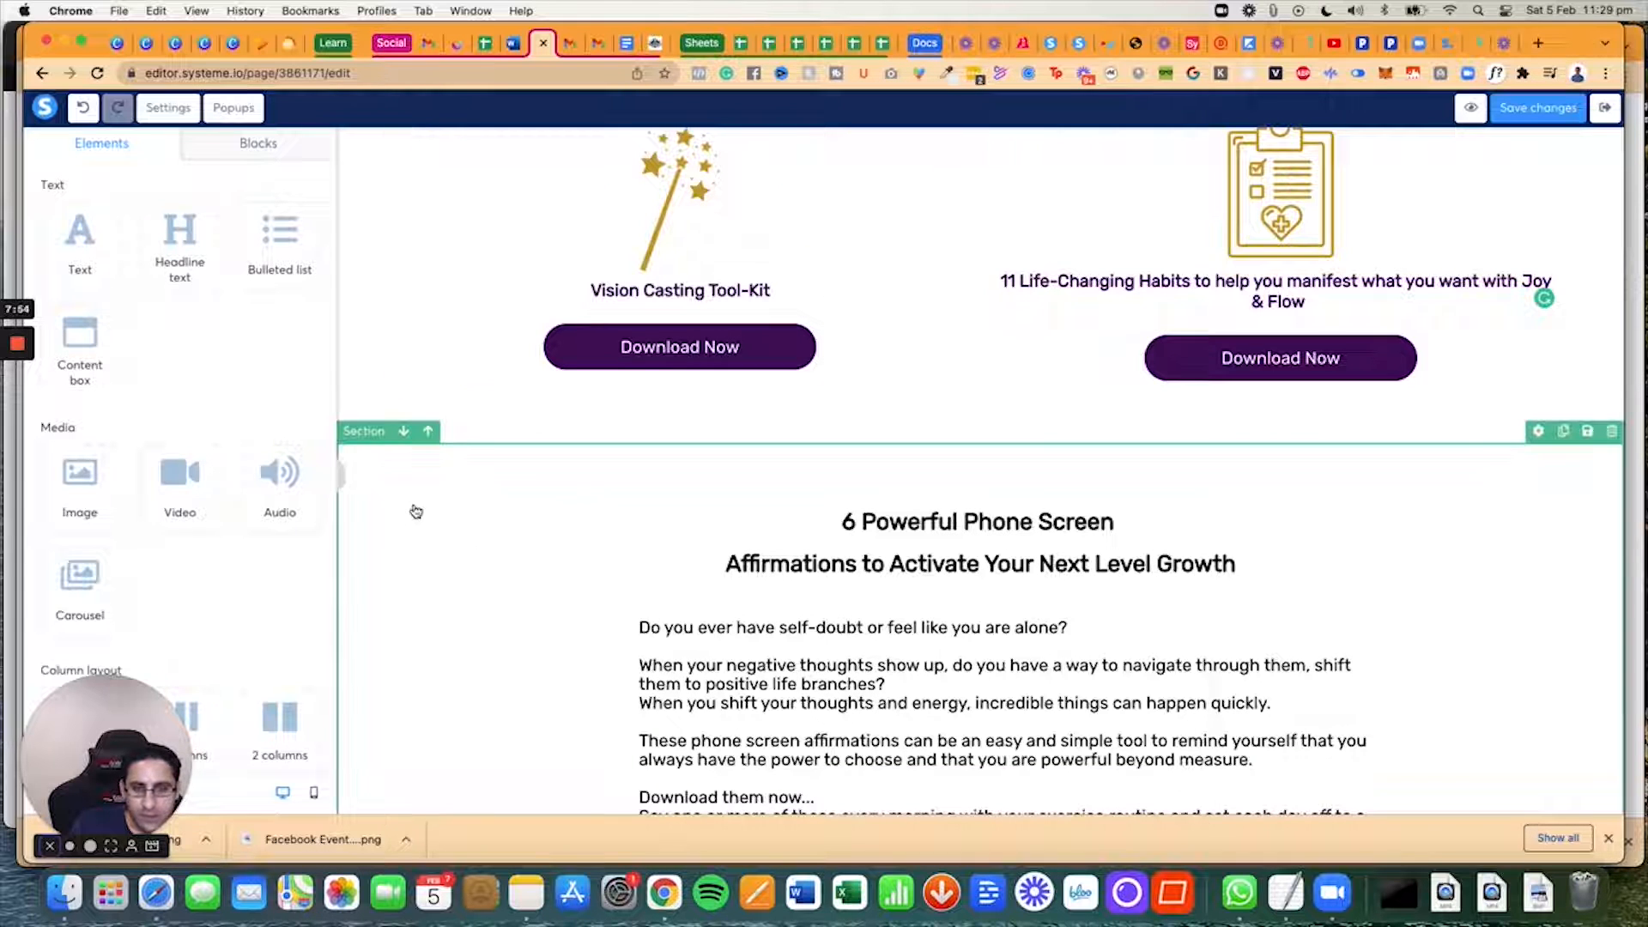
{"action": "scroll", "scroll_direction": "down", "scroll_amount": 3}
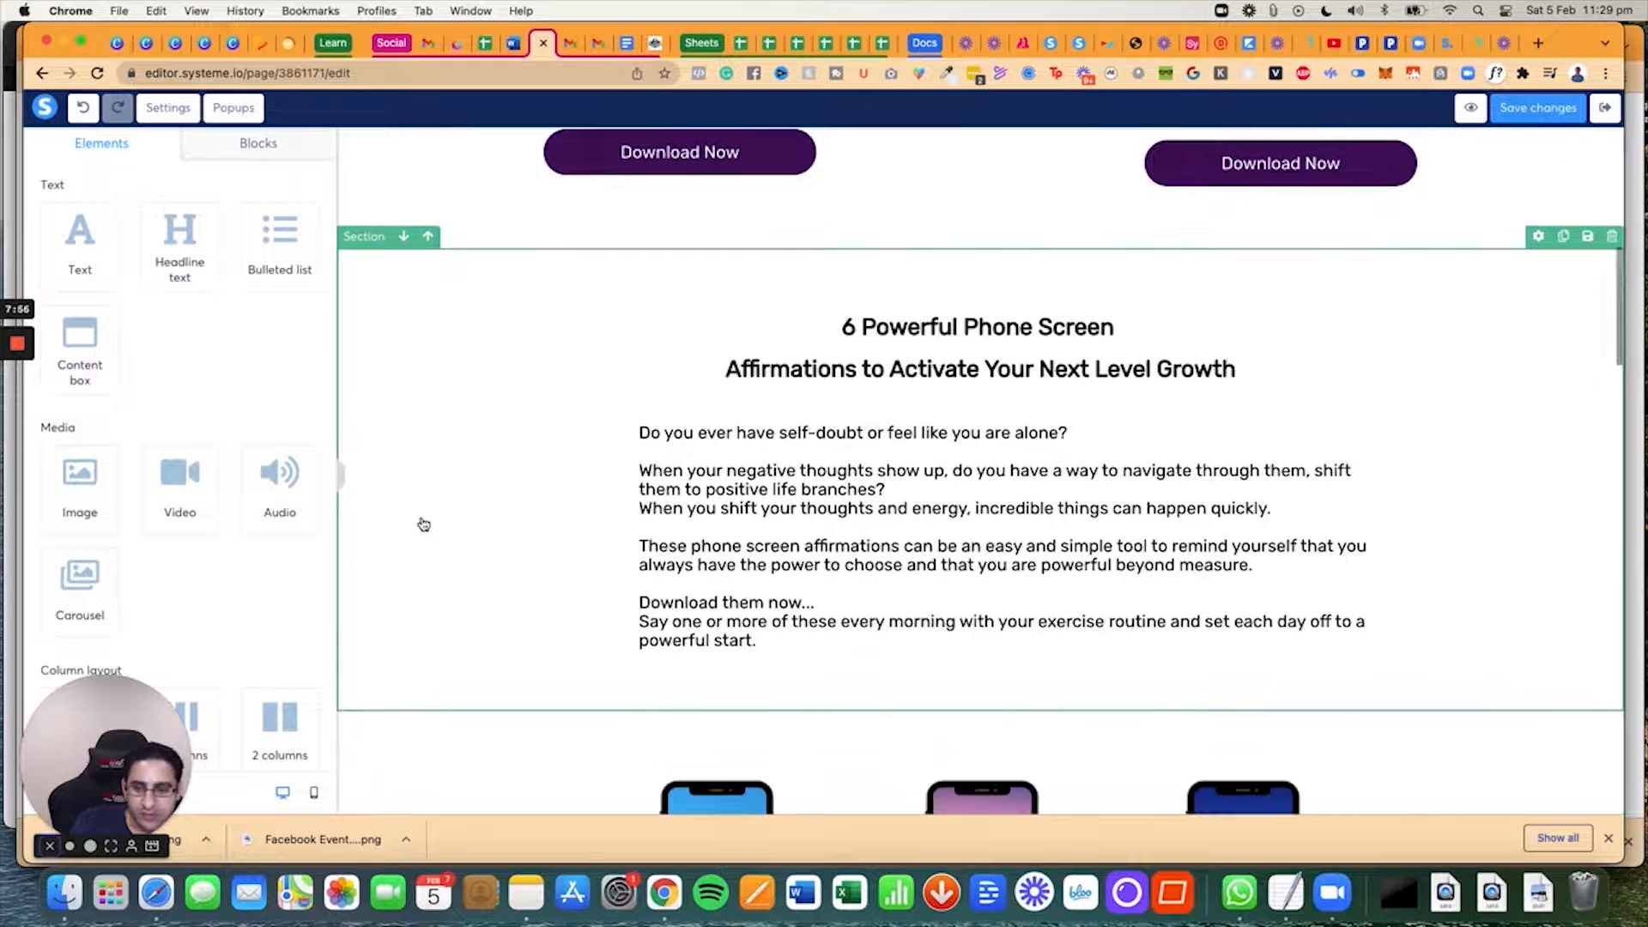
{"action": "left_click", "coordinate": [1538, 108]}
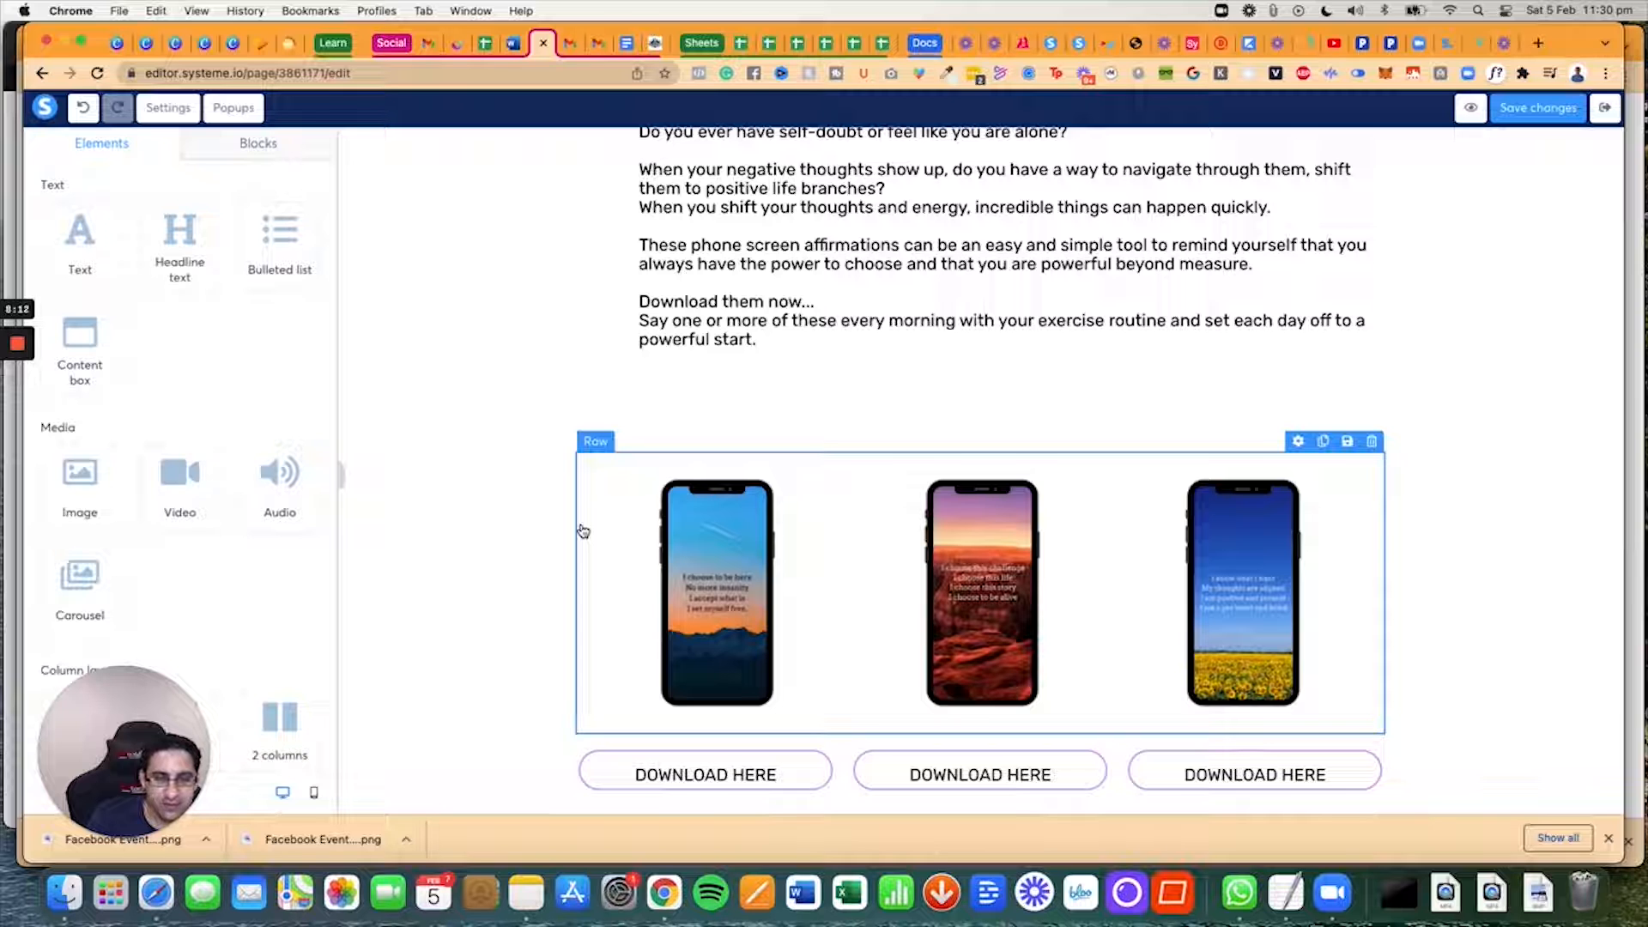
Step: Delete the empty three-column row under the second phone images and download buttons
{"action": "left_click", "coordinate": [704, 774]}
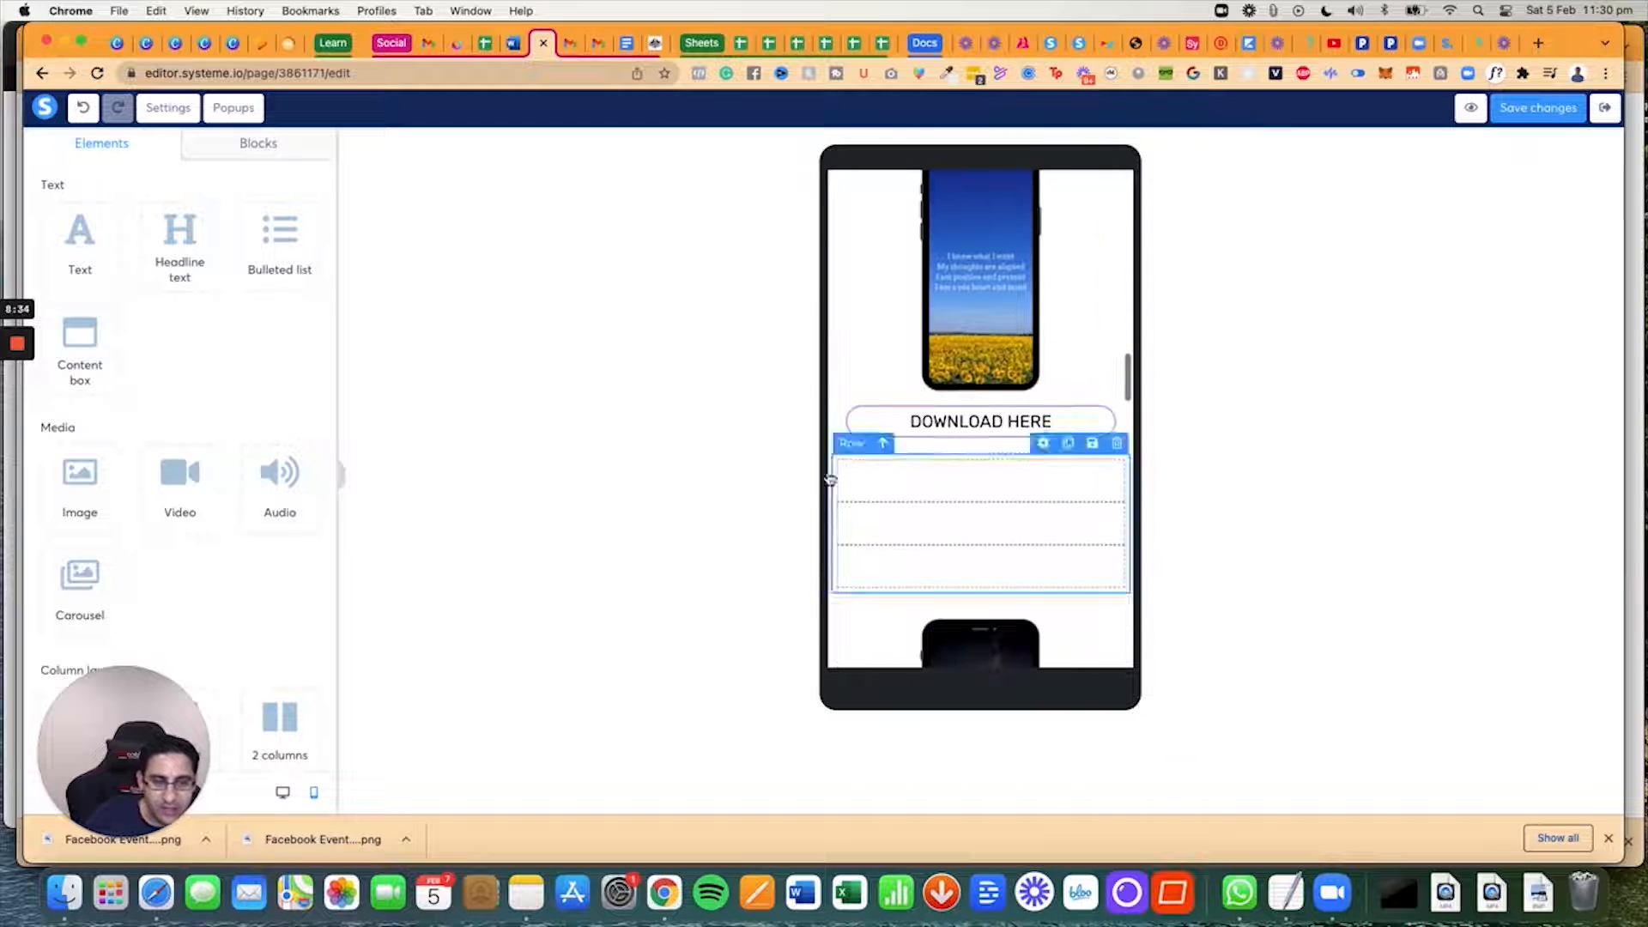
{"action": "scroll", "scroll_direction": "down", "scroll_amount": 3}
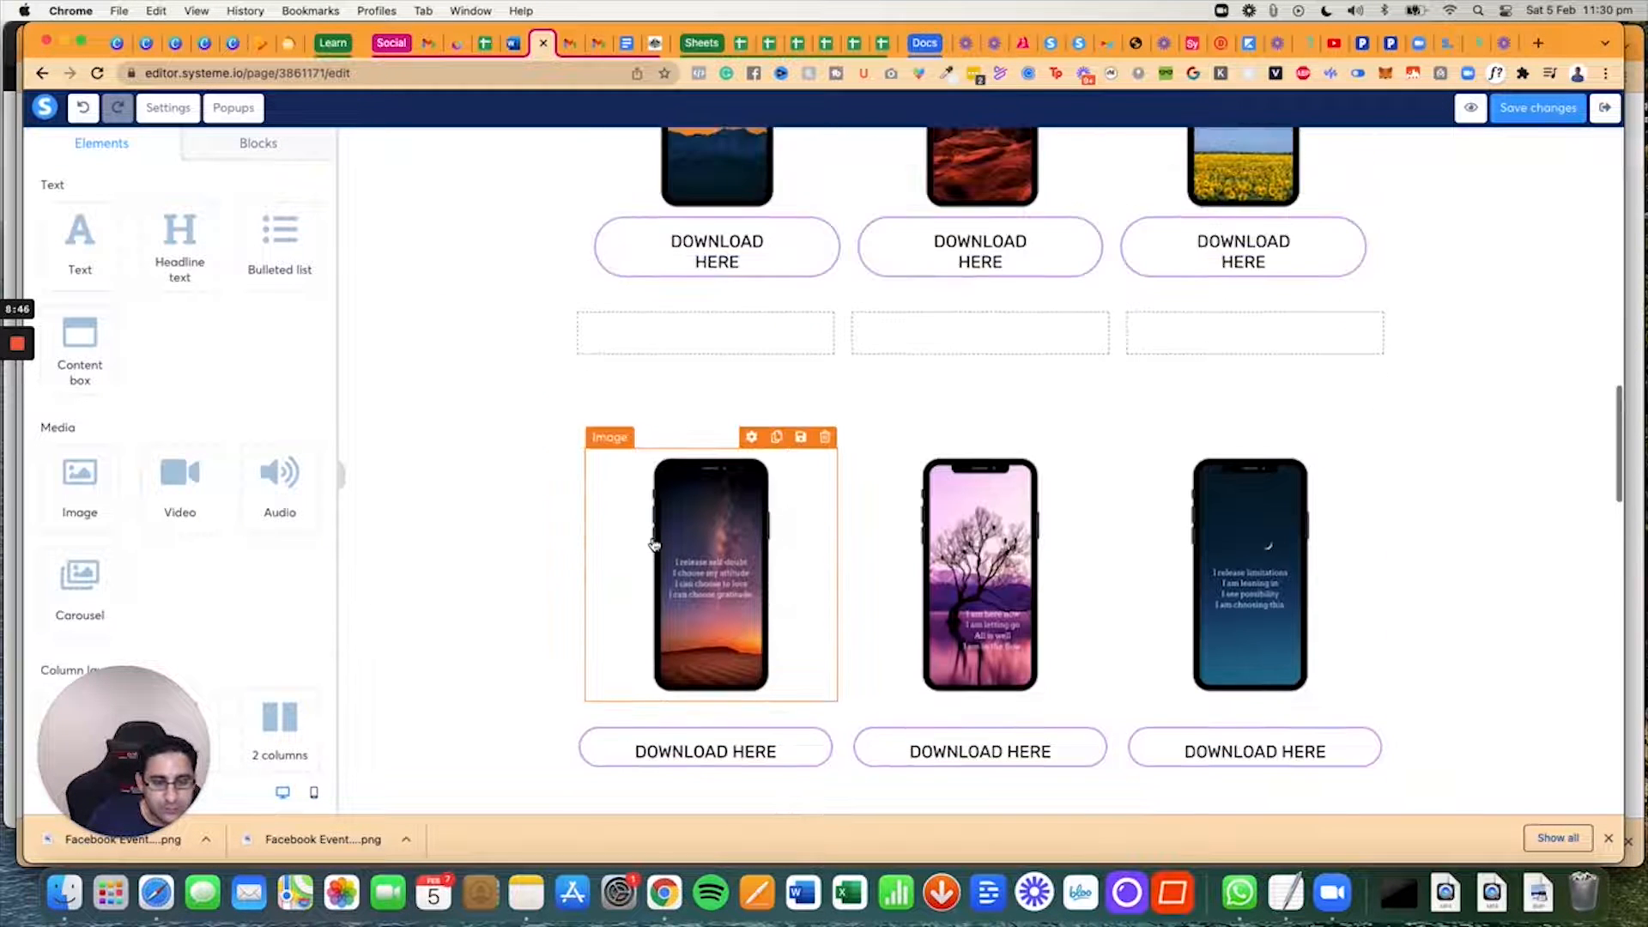
{"action": "scroll", "scroll_direction": "down", "scroll_amount": 3}
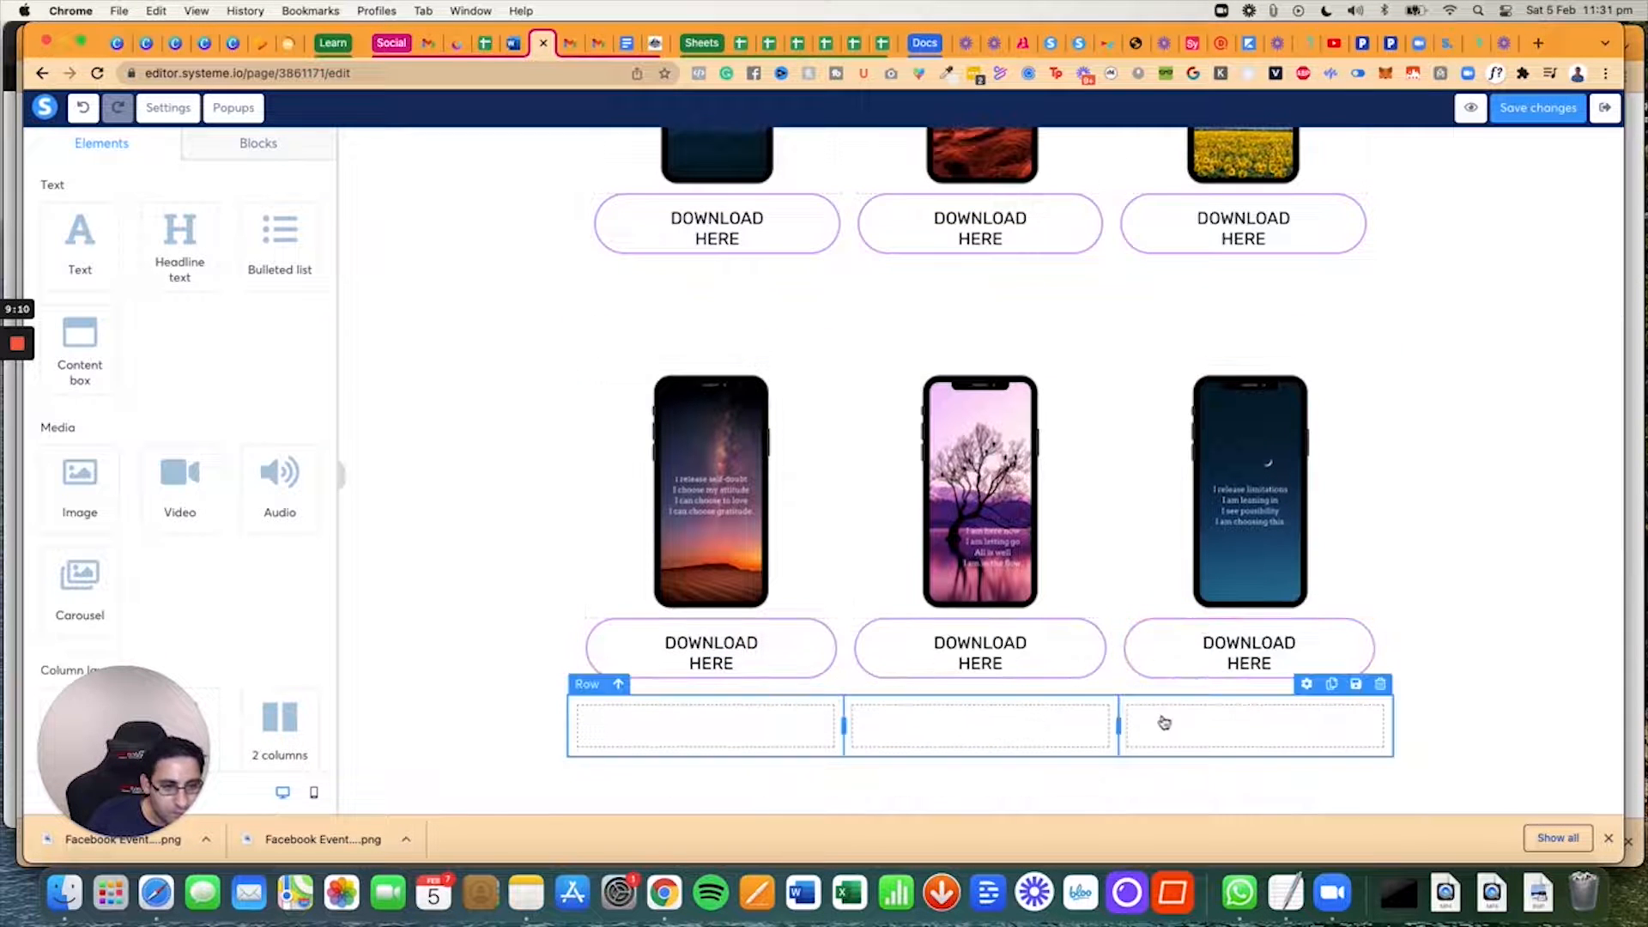
{"action": "left_click", "coordinate": [1381, 684]}
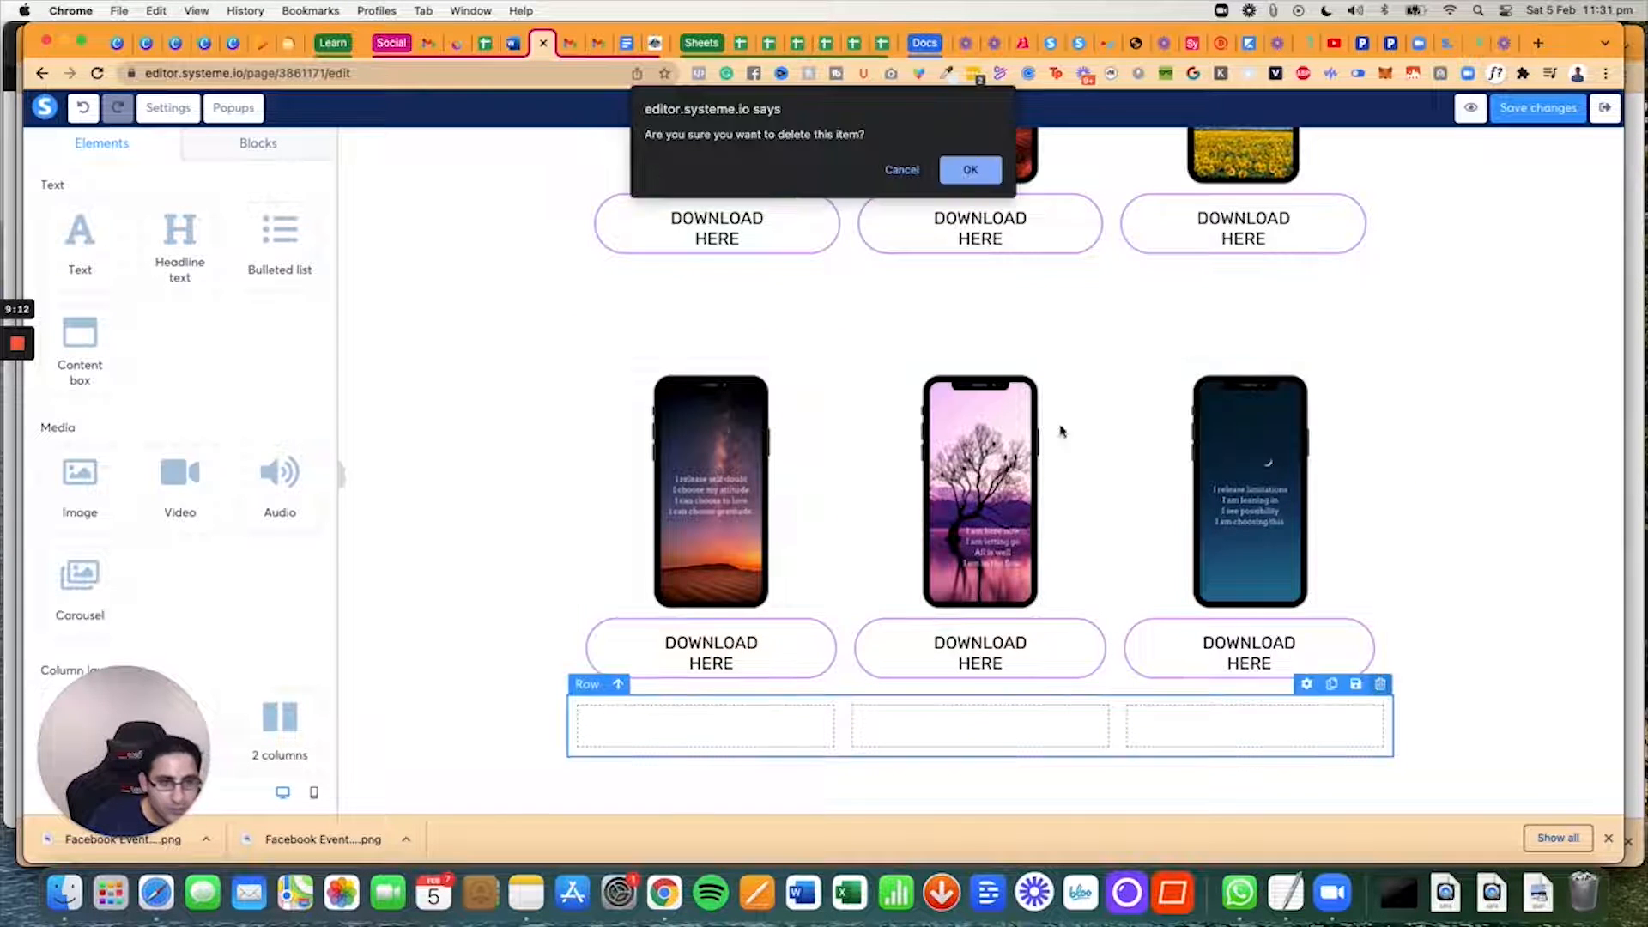
{"action": "left_click", "coordinate": [968, 169]}
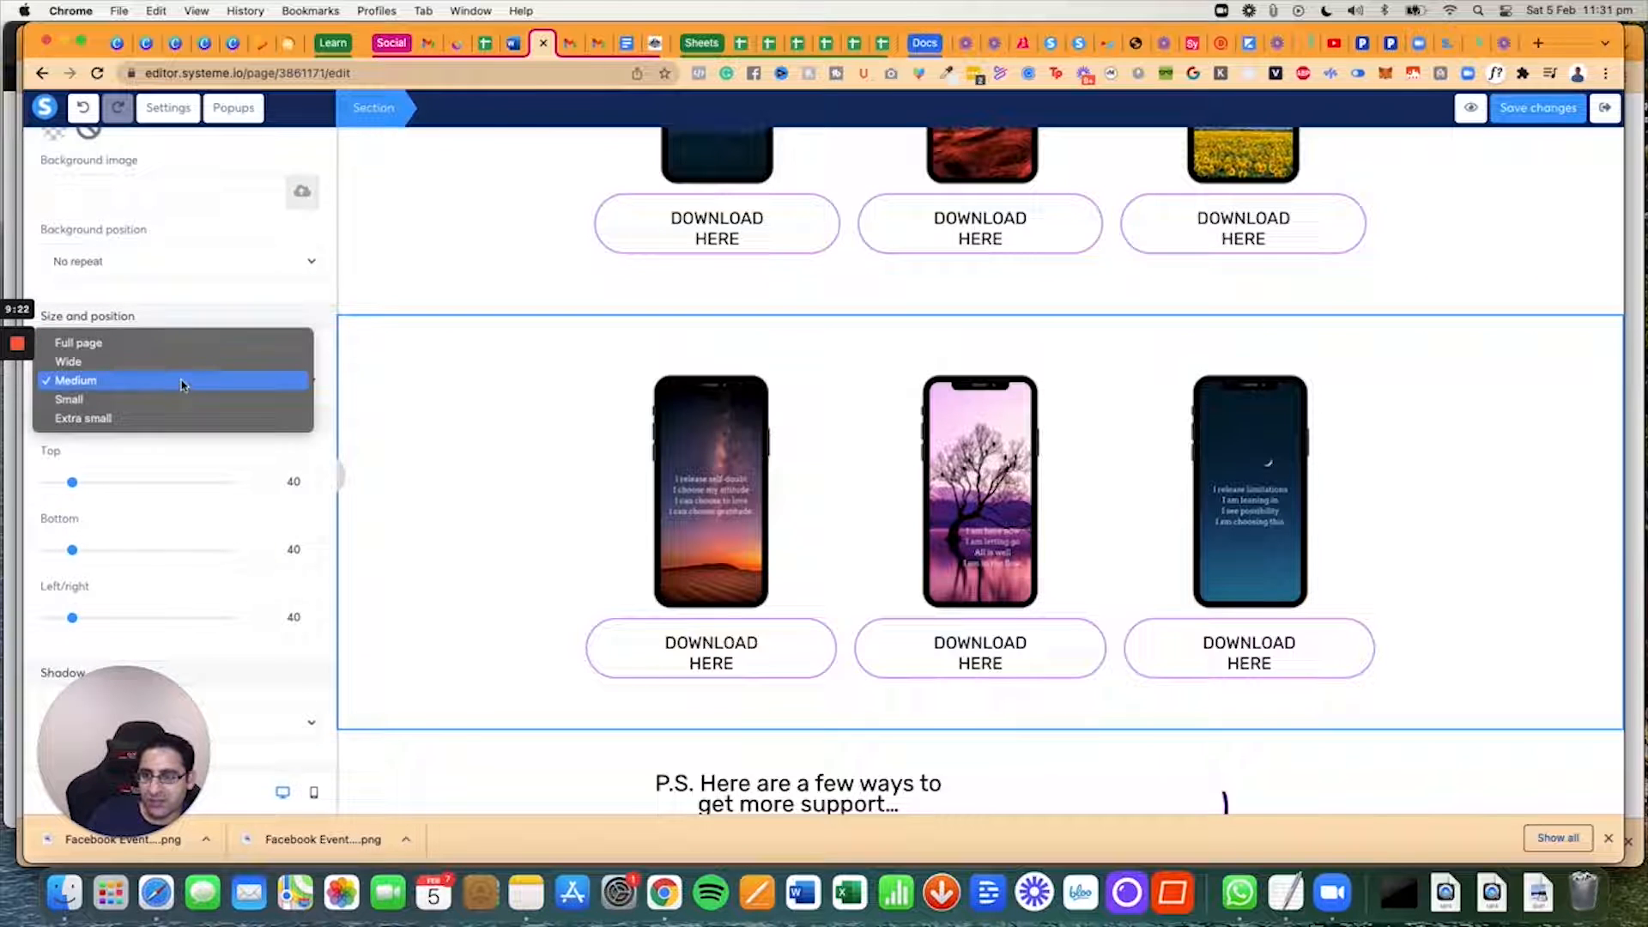
Step: Set the upper phone-image section's content width to Wide instead of Medium
{"action": "left_click", "coordinate": [69, 362]}
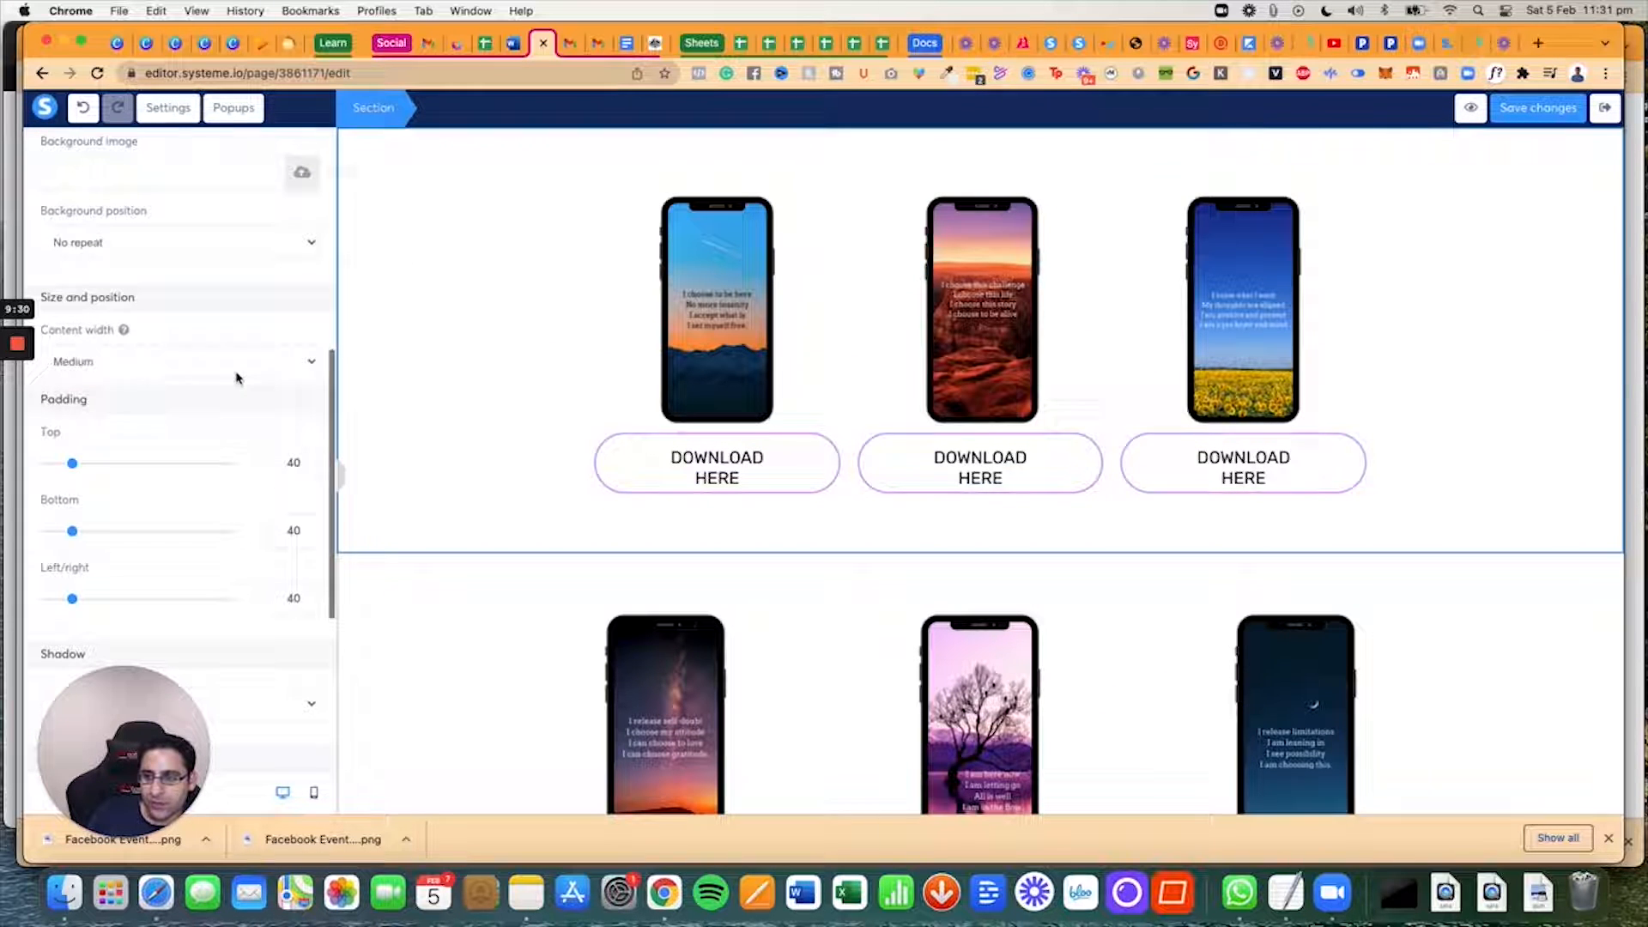
{"action": "left_click", "coordinate": [178, 361]}
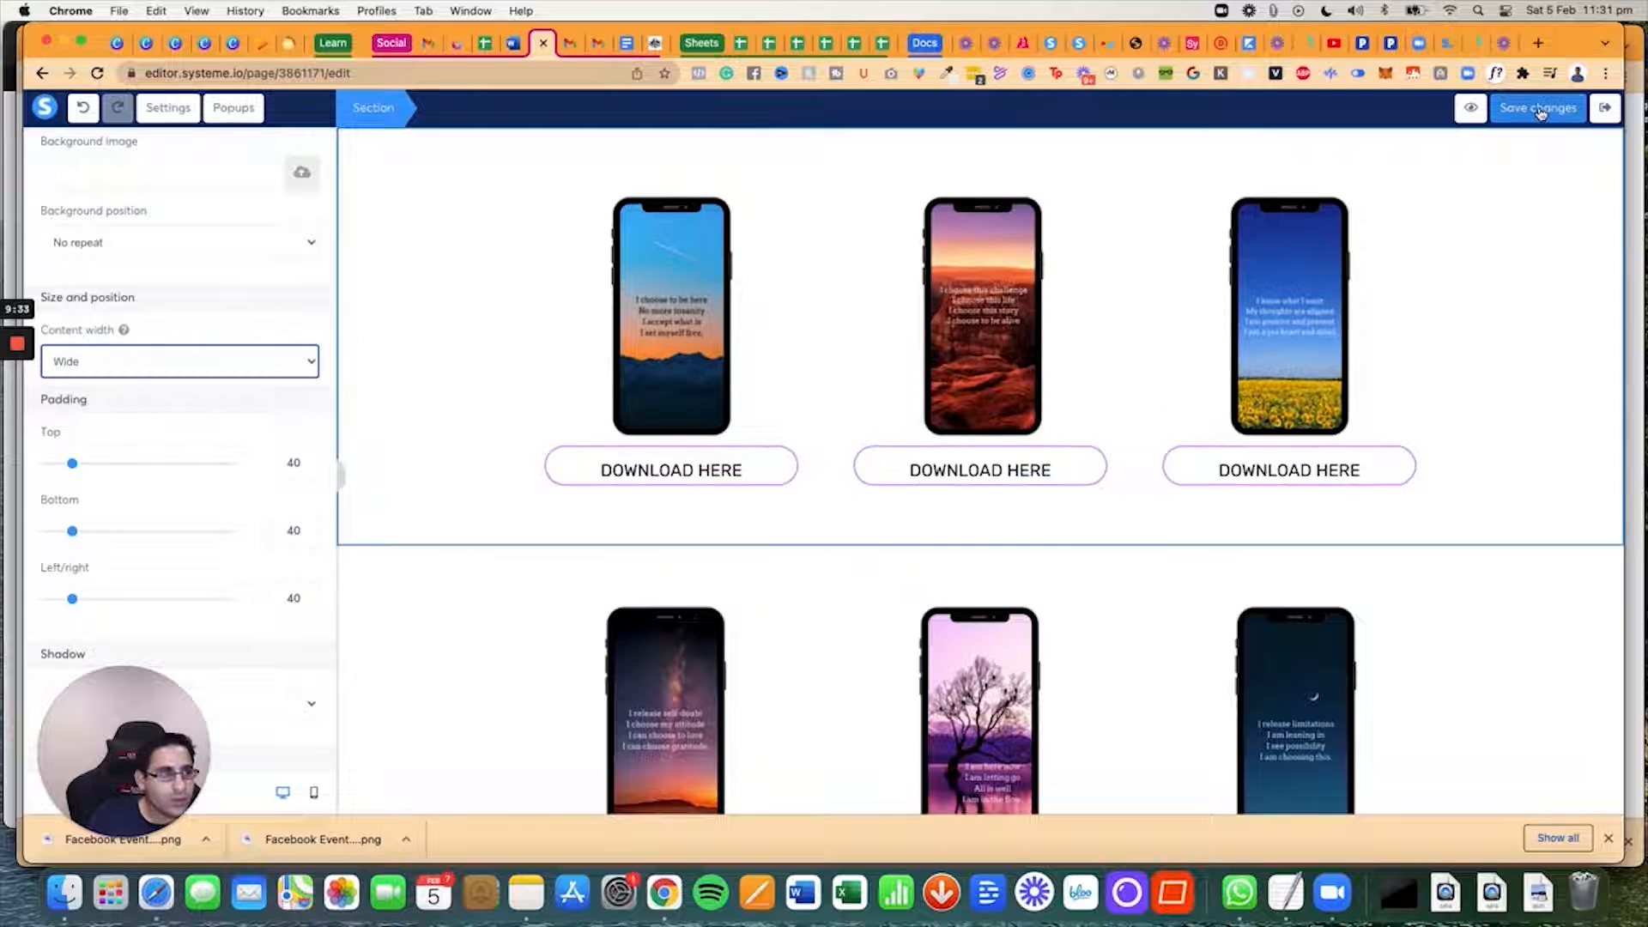
{"action": "scroll", "scroll_direction": "down", "scroll_amount": 3}
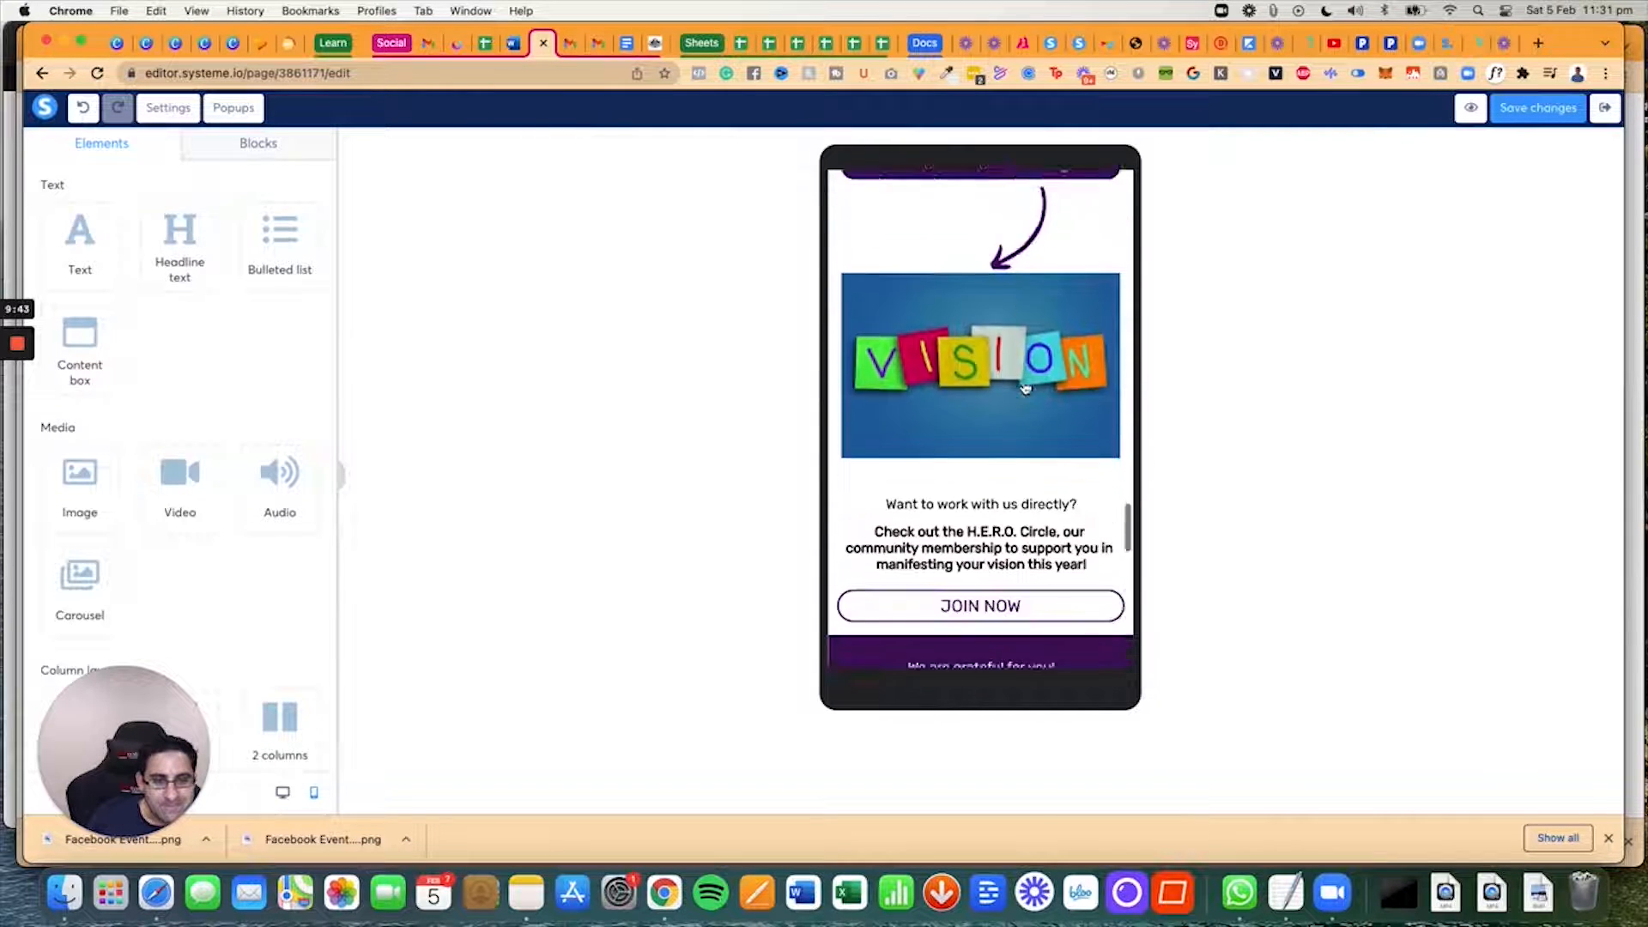
Step: Scroll the mobile layout through the vision, signature and phone wallpaper sections
{"action": "scroll", "scroll_direction": "down", "scroll_amount": 3}
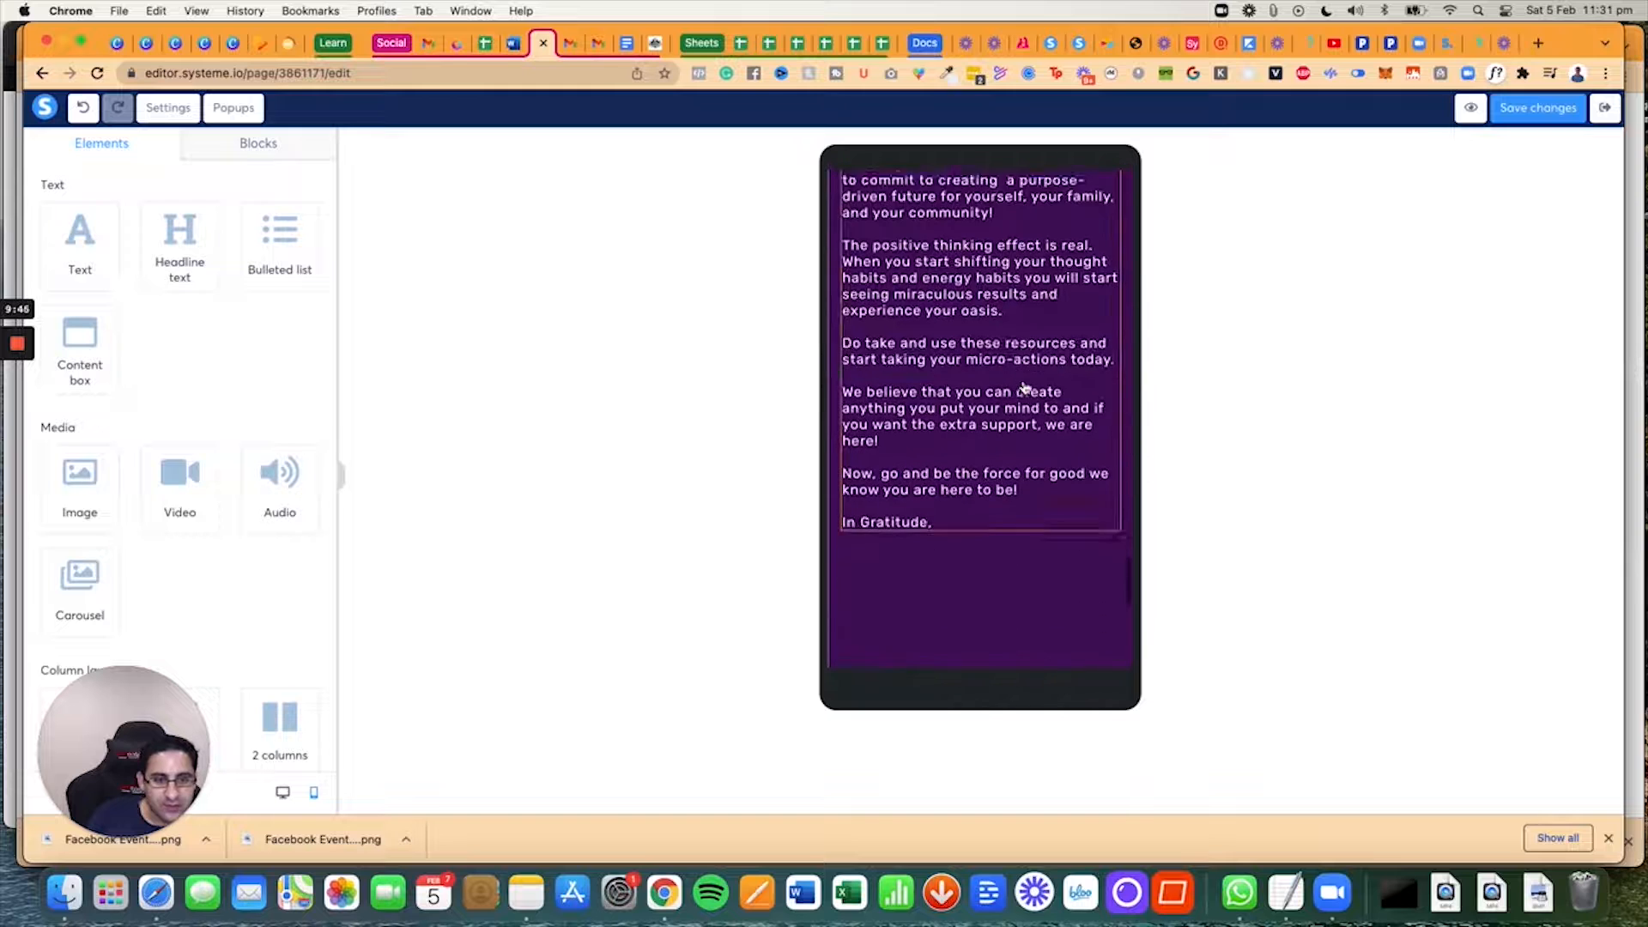
{"action": "scroll", "scroll_direction": "down", "scroll_amount": 3}
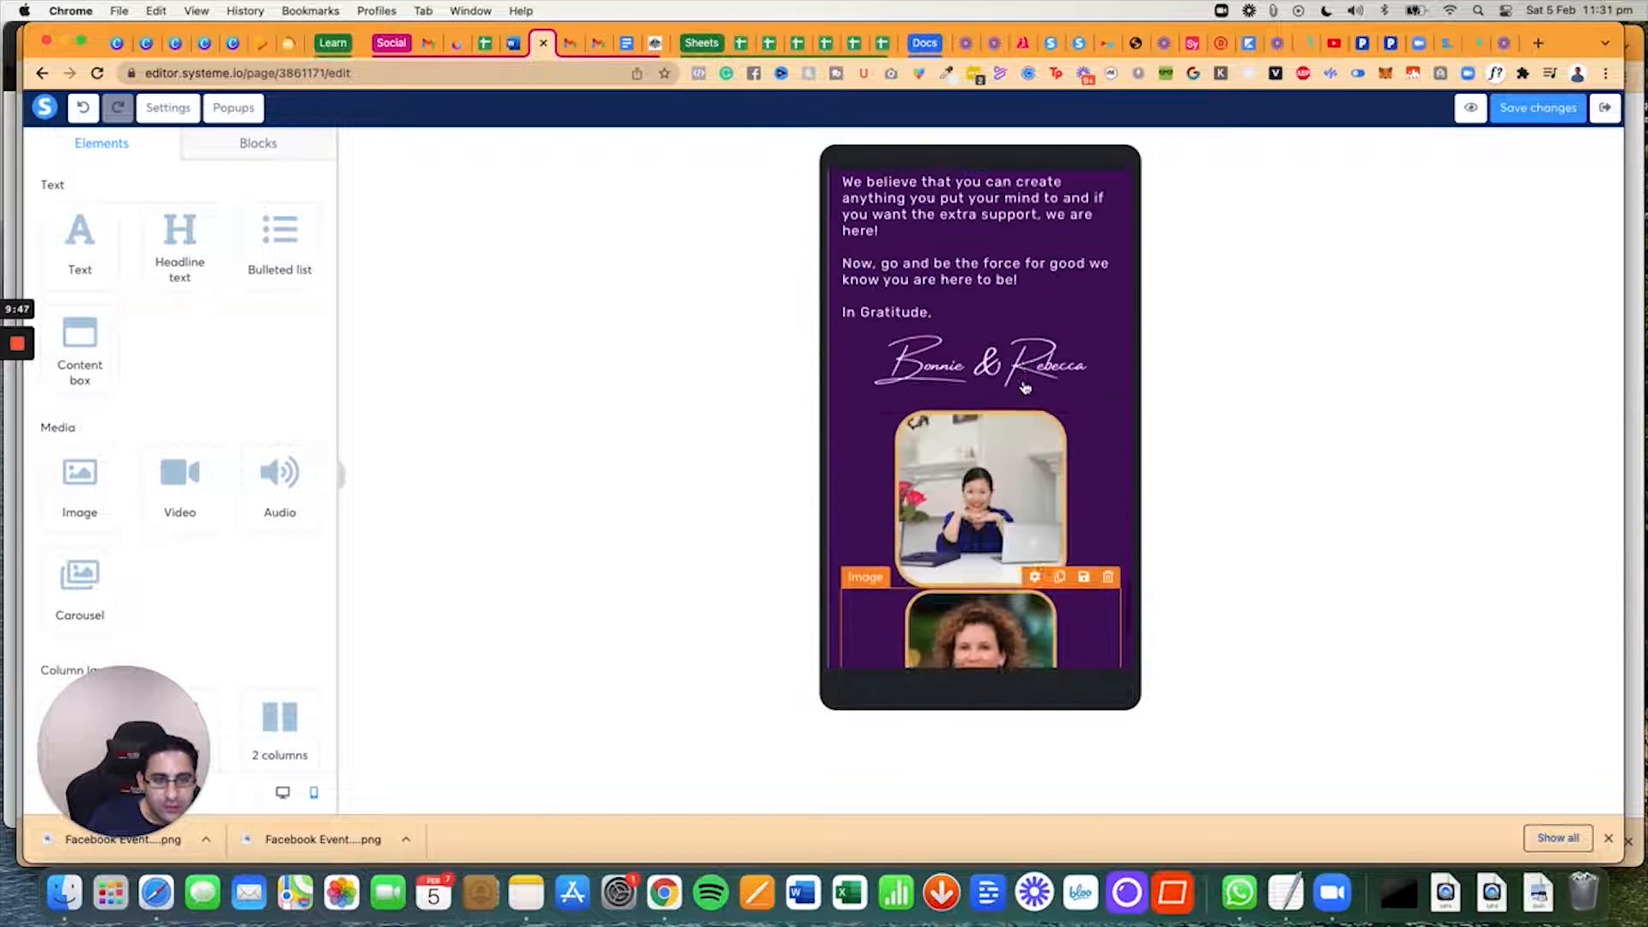
{"action": "scroll", "scroll_direction": "down", "scroll_amount": 3}
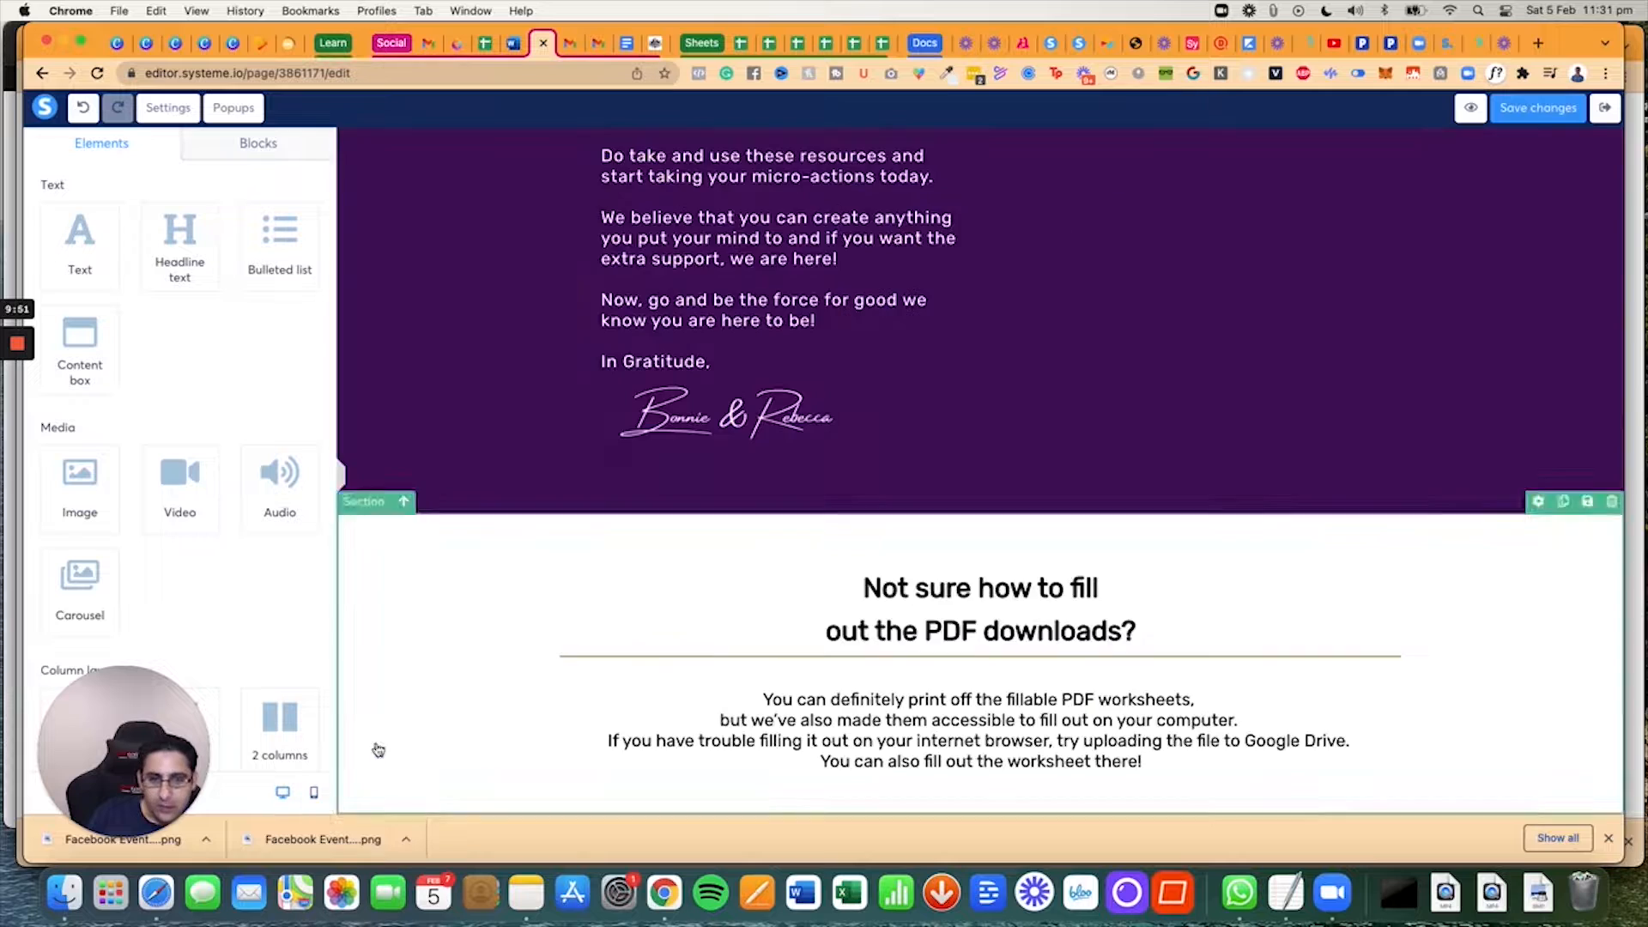
{"action": "scroll", "scroll_direction": "down", "scroll_amount": 3}
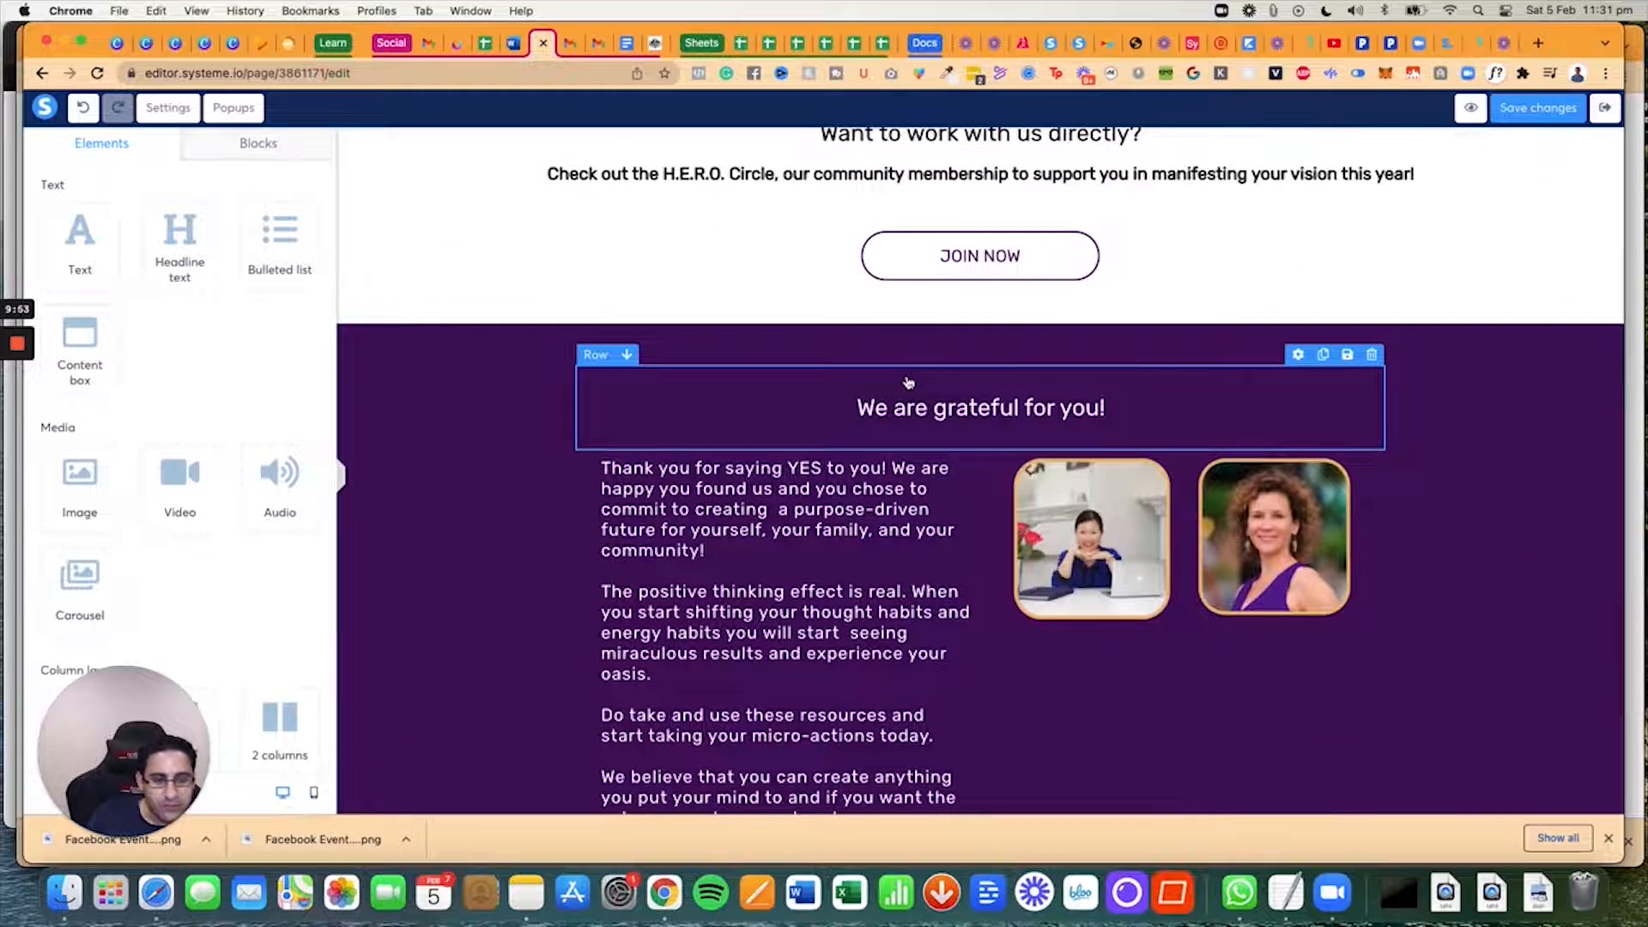
{"action": "scroll", "scroll_direction": "down", "scroll_amount": 3}
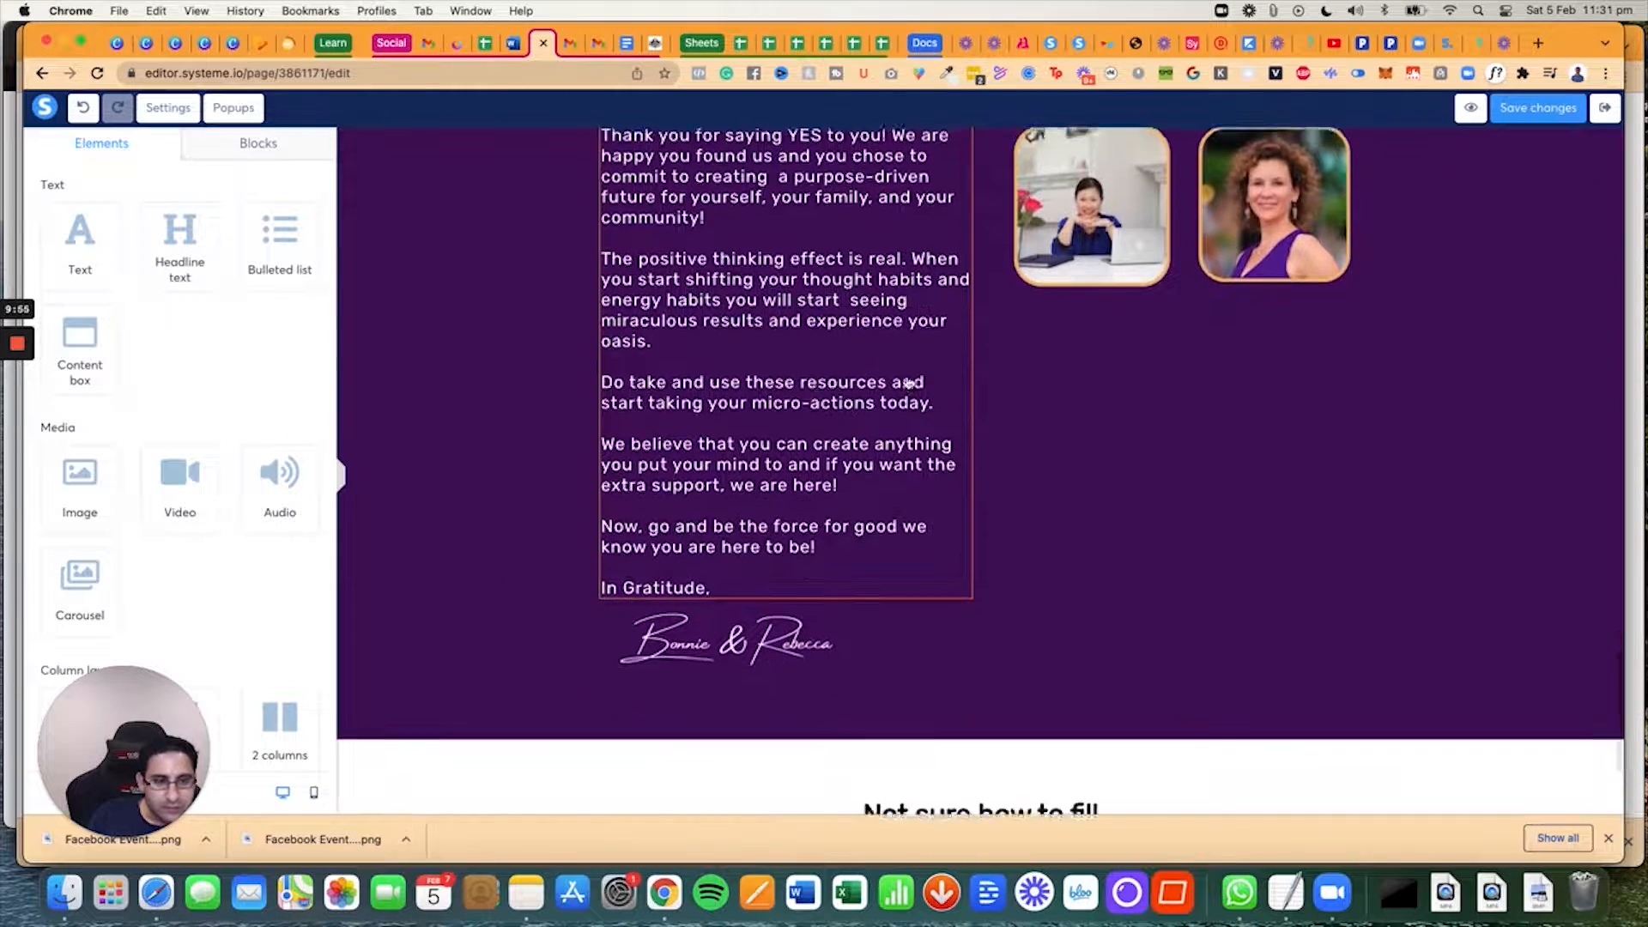
{"action": "scroll", "scroll_direction": "down", "scroll_amount": 3}
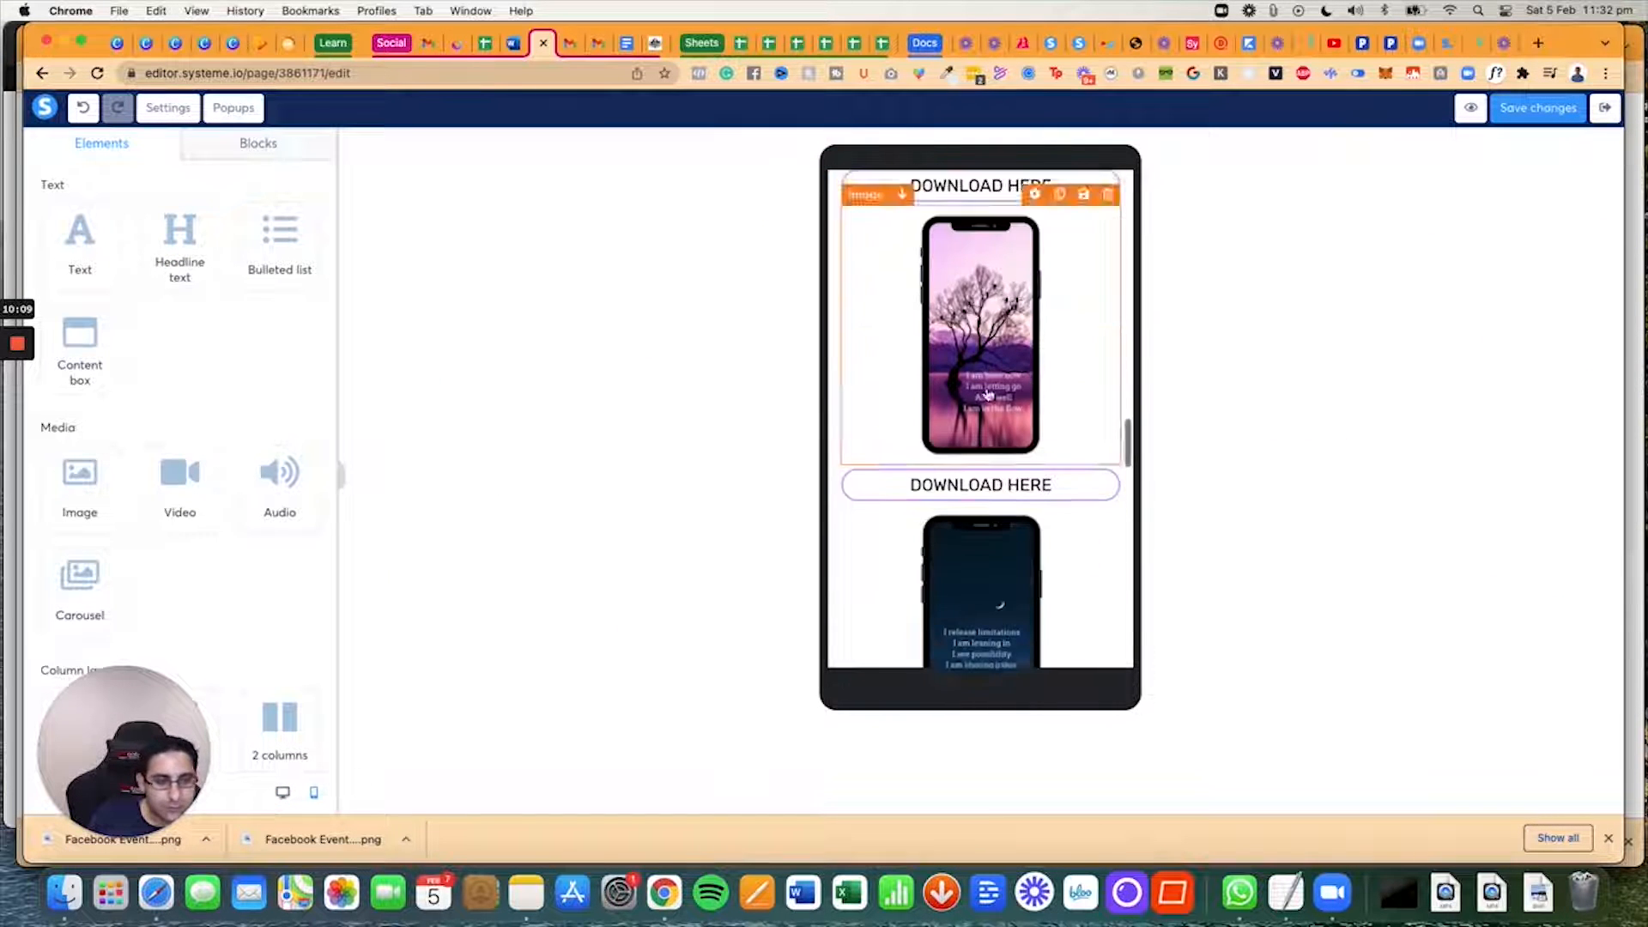
{"action": "scroll", "scroll_direction": "down", "scroll_amount": 3}
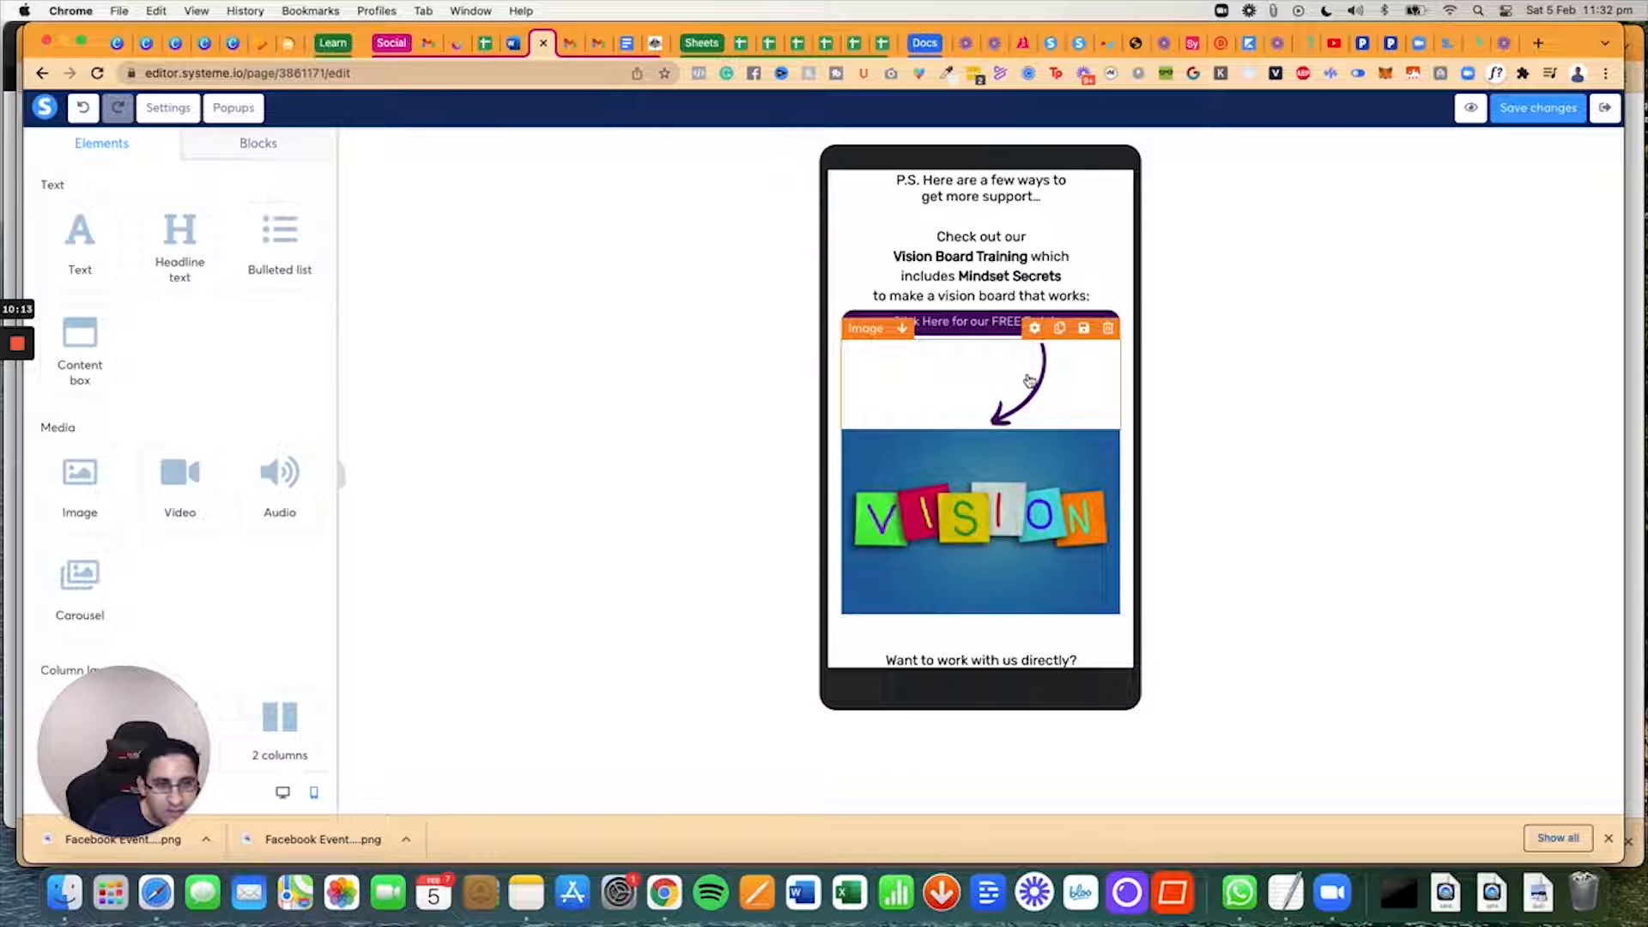
Step: Delete the arrow graphic and shrink the VISION image's size for mobile
{"action": "left_click", "coordinate": [1108, 328]}
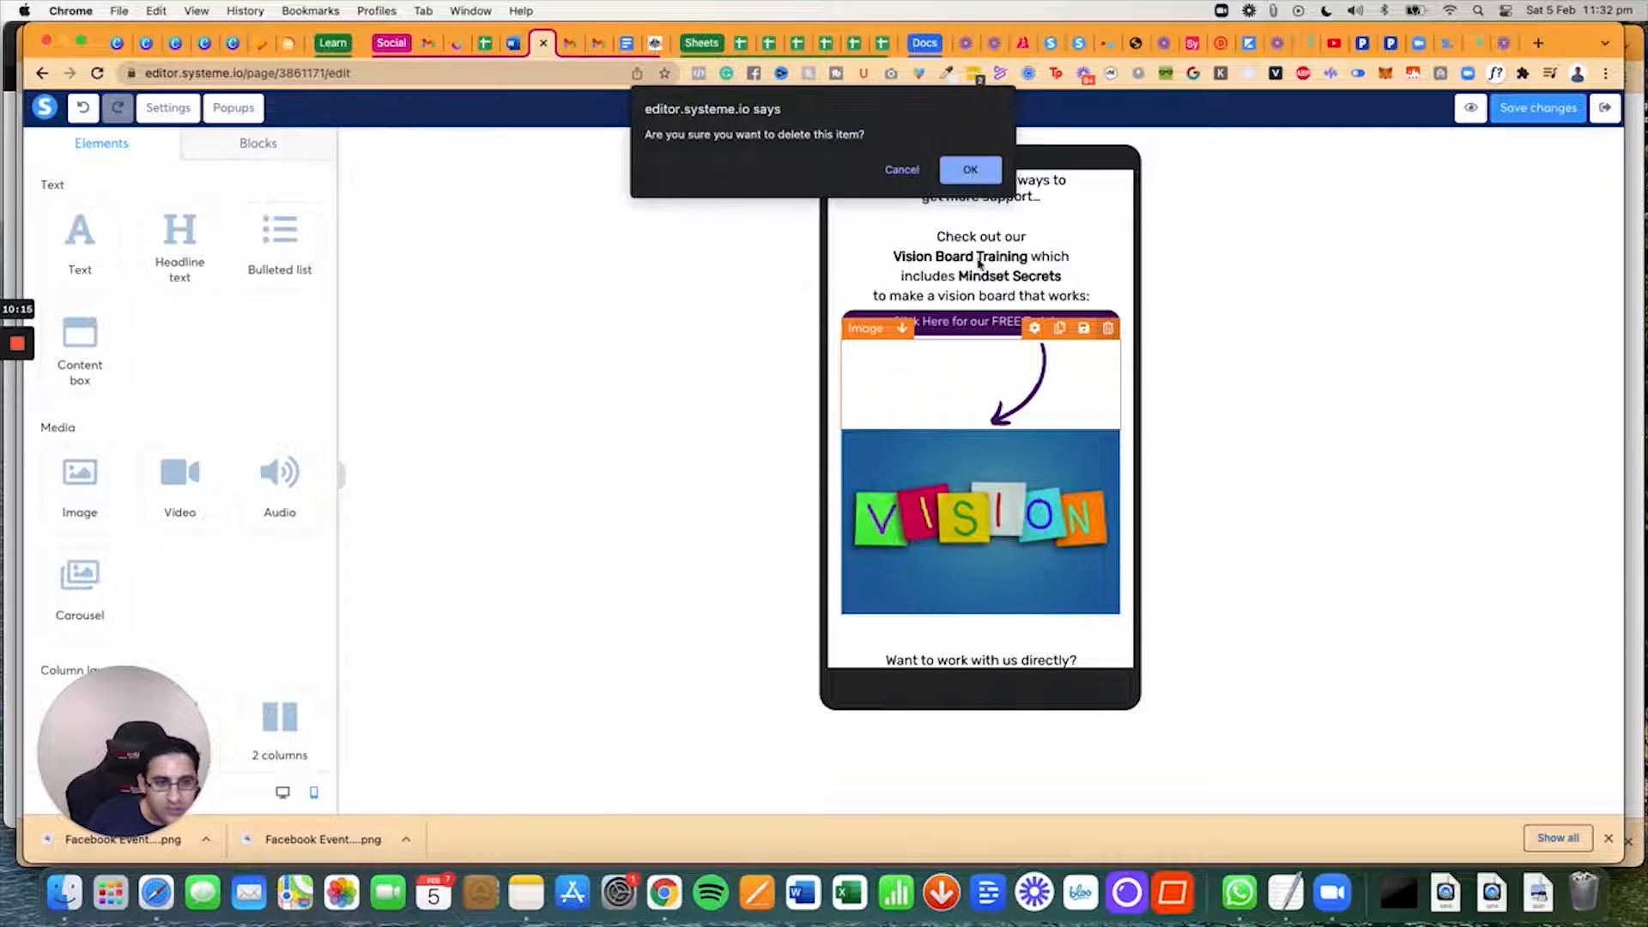
{"action": "left_click", "coordinate": [969, 169]}
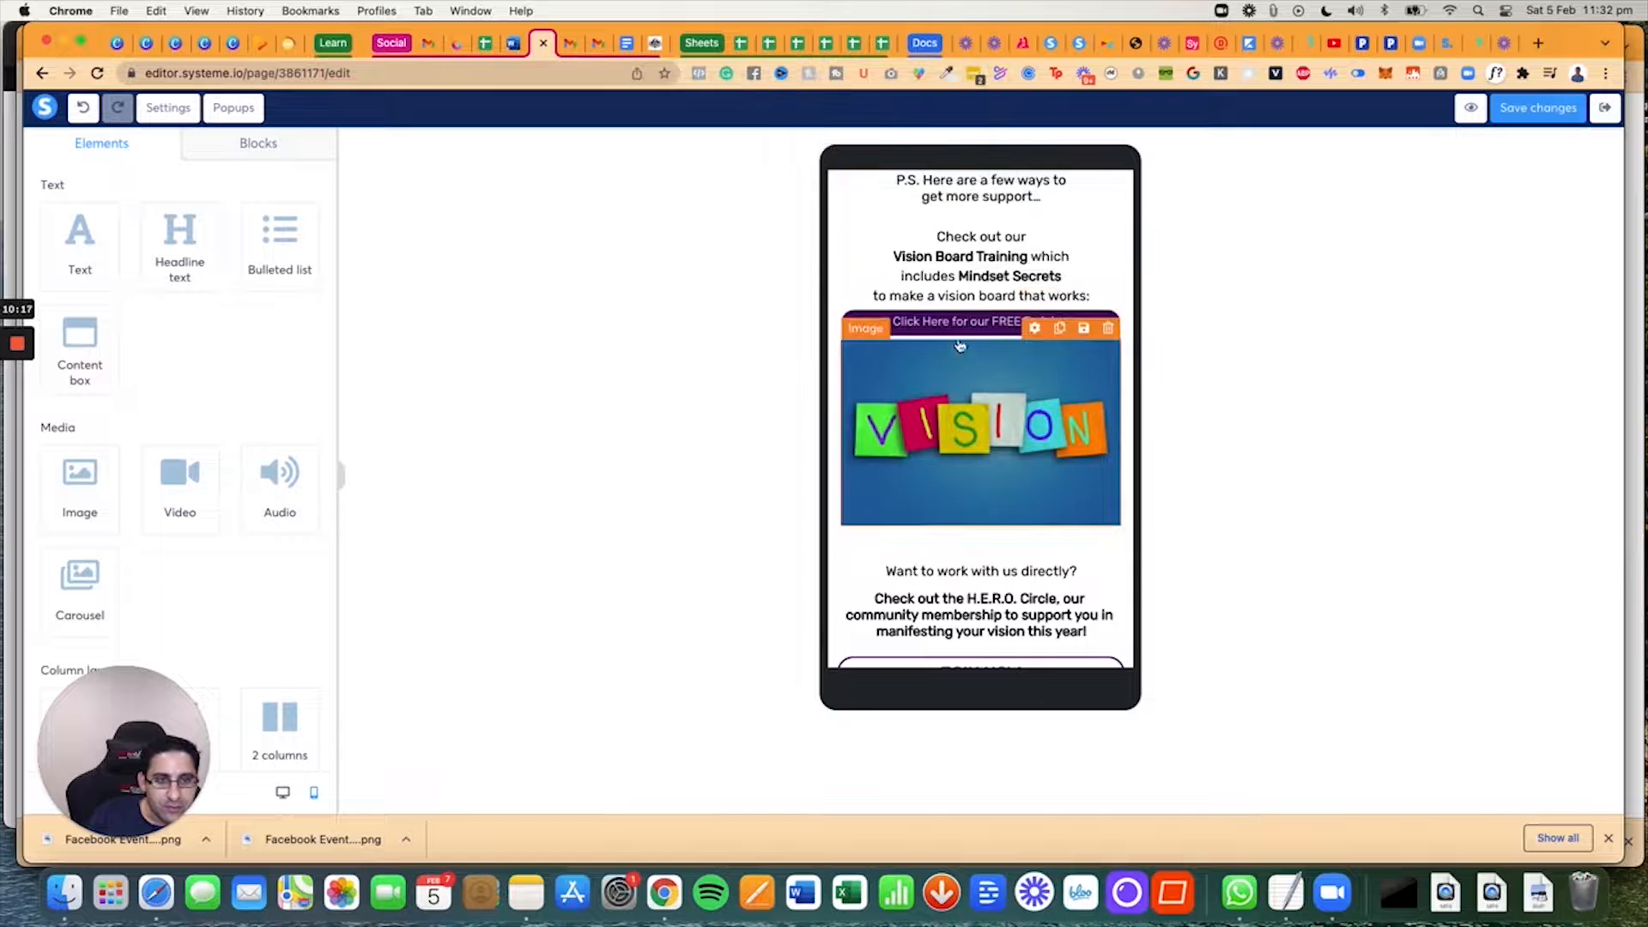
{"action": "mouse_move", "coordinate": [913, 350]}
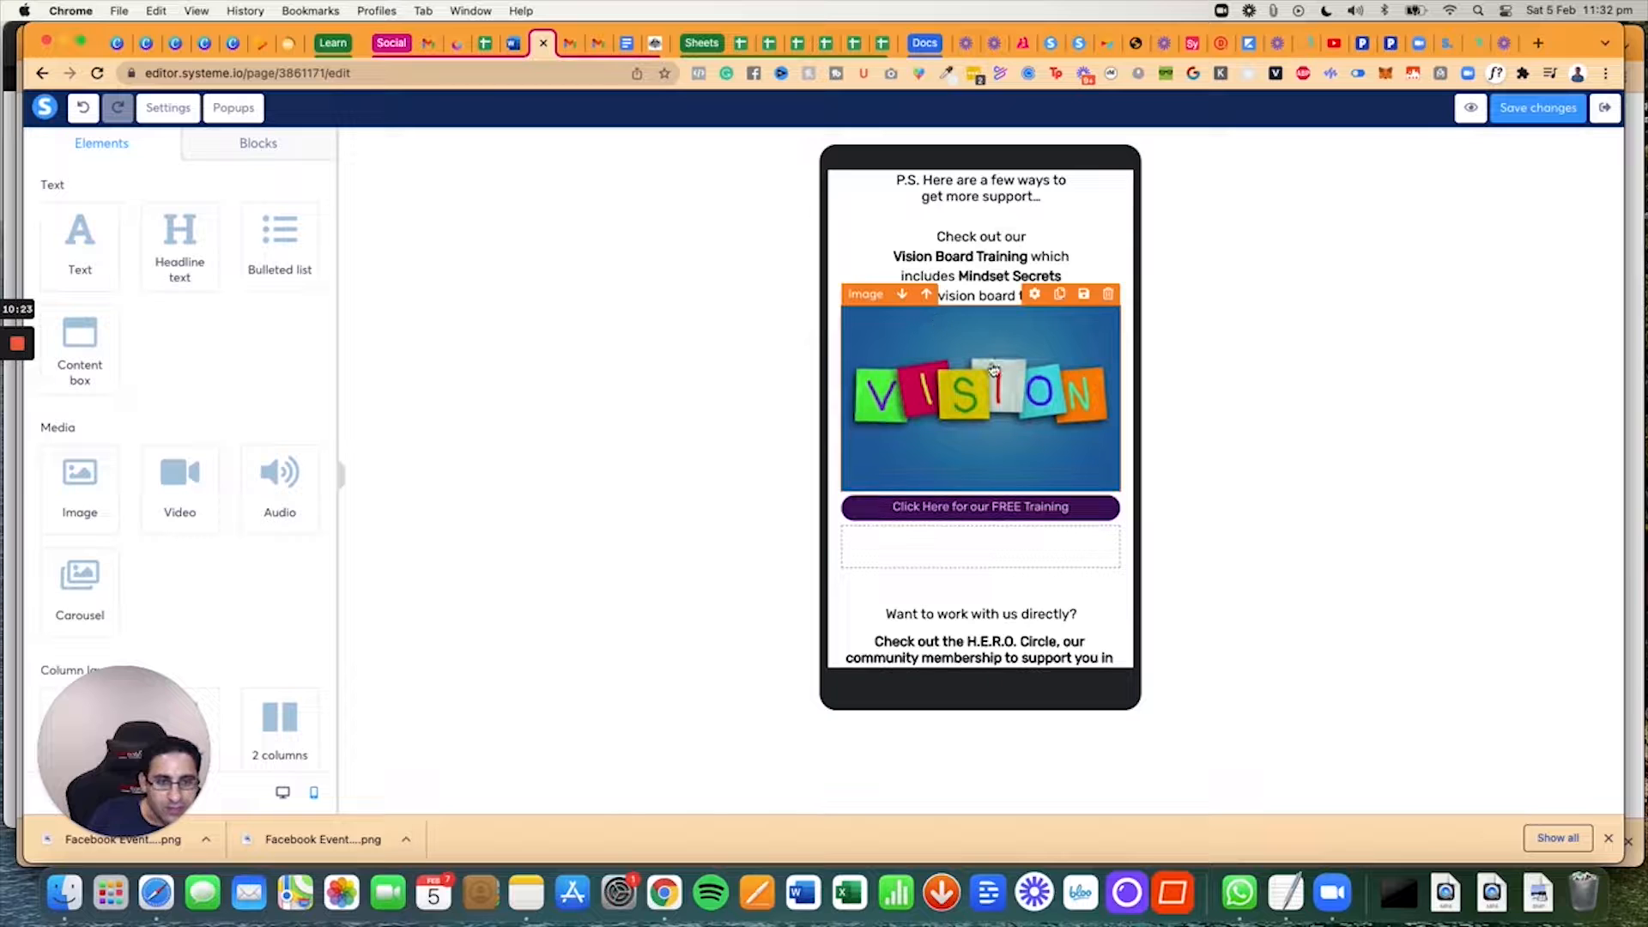
{"action": "left_click", "coordinate": [979, 394]}
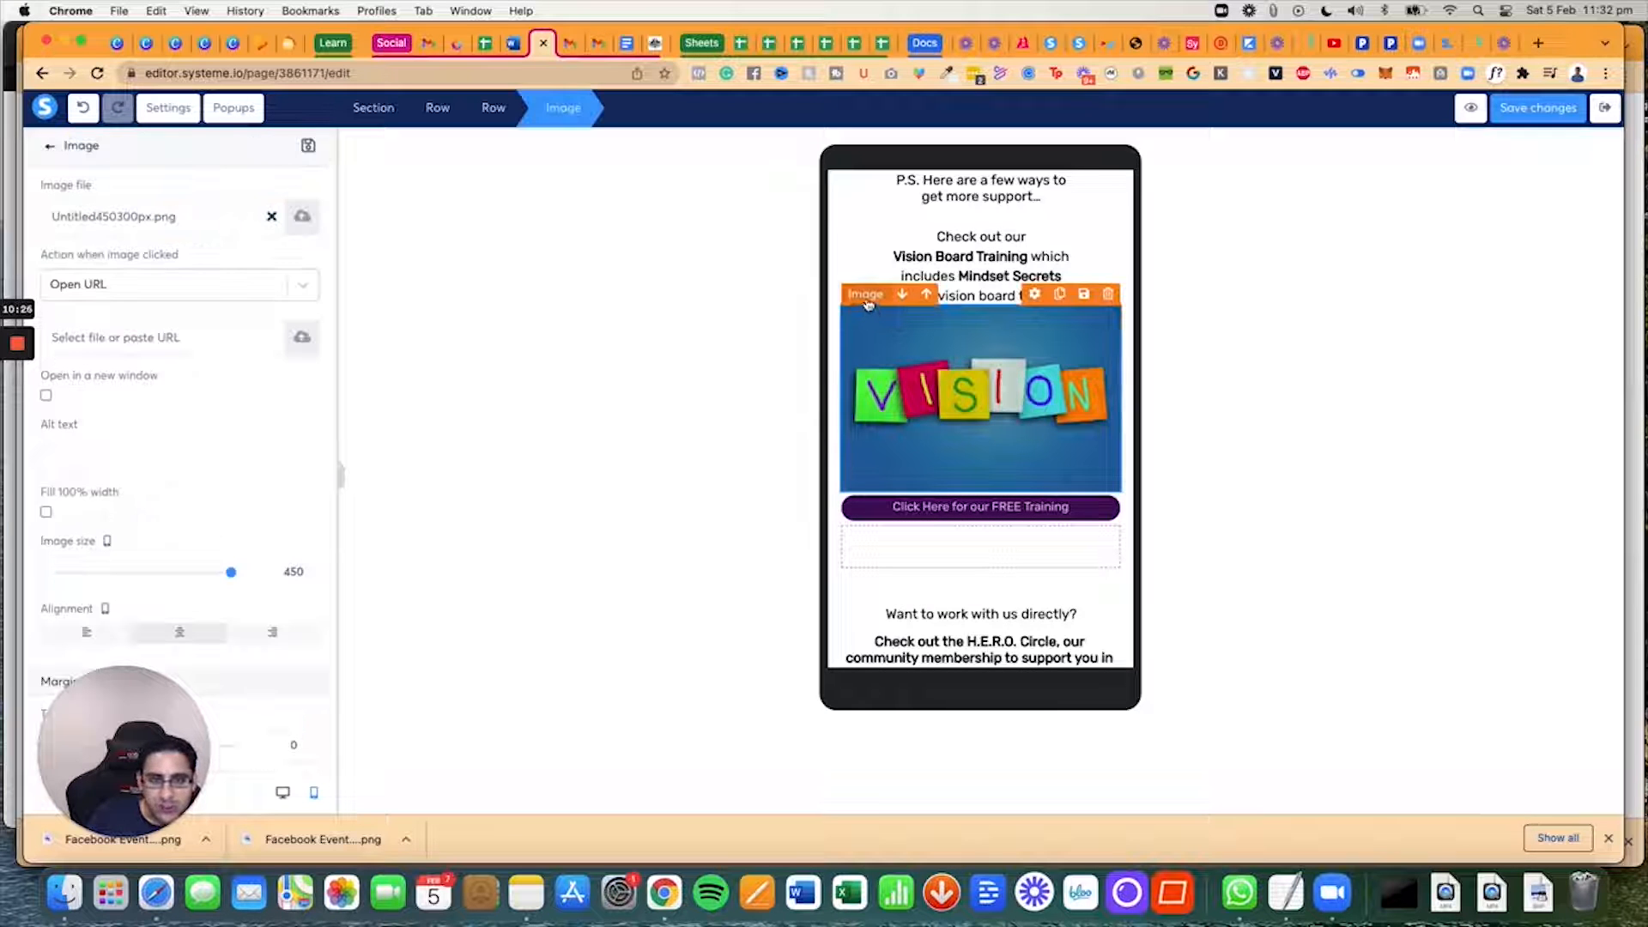
{"action": "left_click_drag", "start_coordinate": [231, 571], "coordinate": [217, 572]}
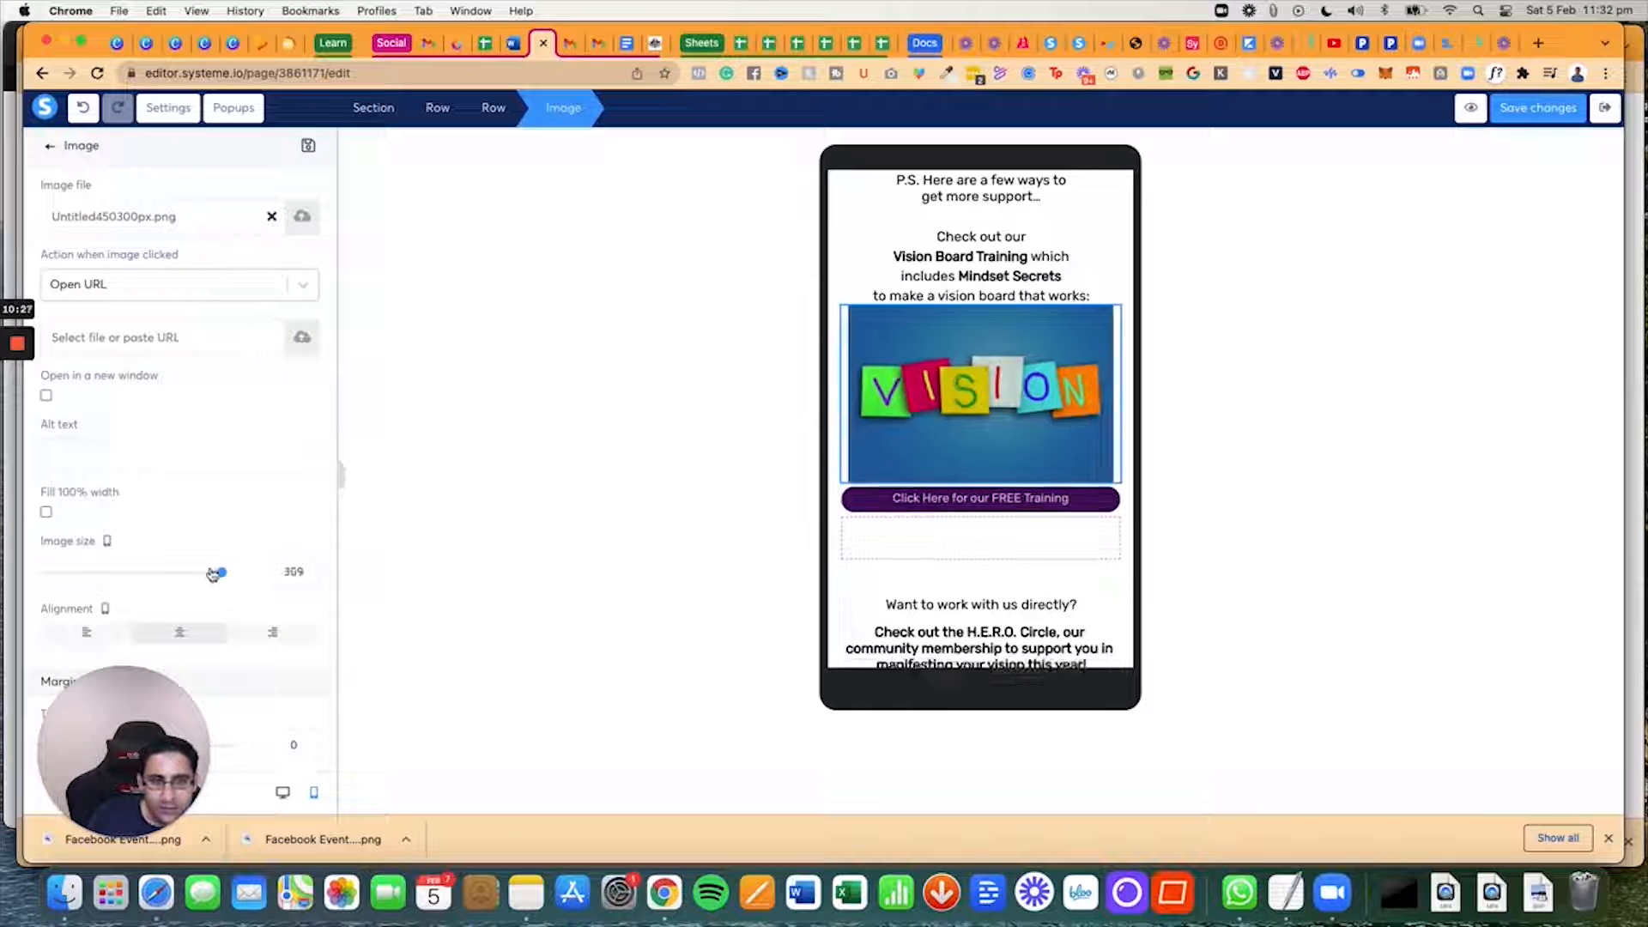
{"action": "left_click_drag", "start_coordinate": [219, 572], "coordinate": [163, 572]}
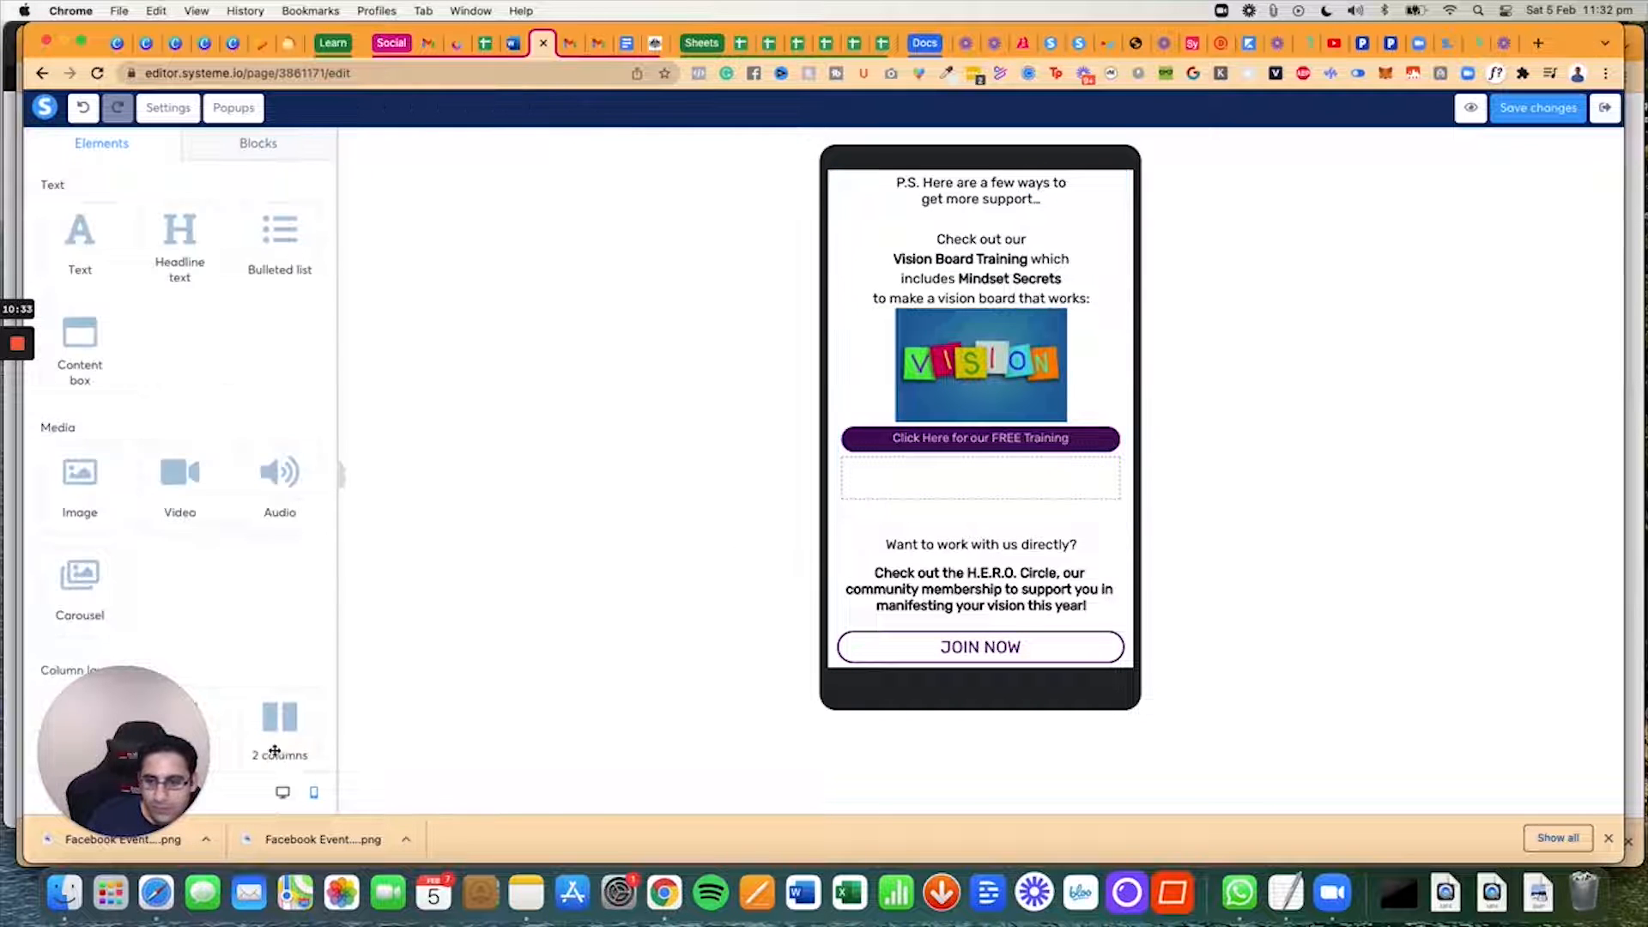
Step: Browse the Canva thank-you template's slides to compare against the page
{"action": "scroll", "scroll_direction": "down", "scroll_amount": 3}
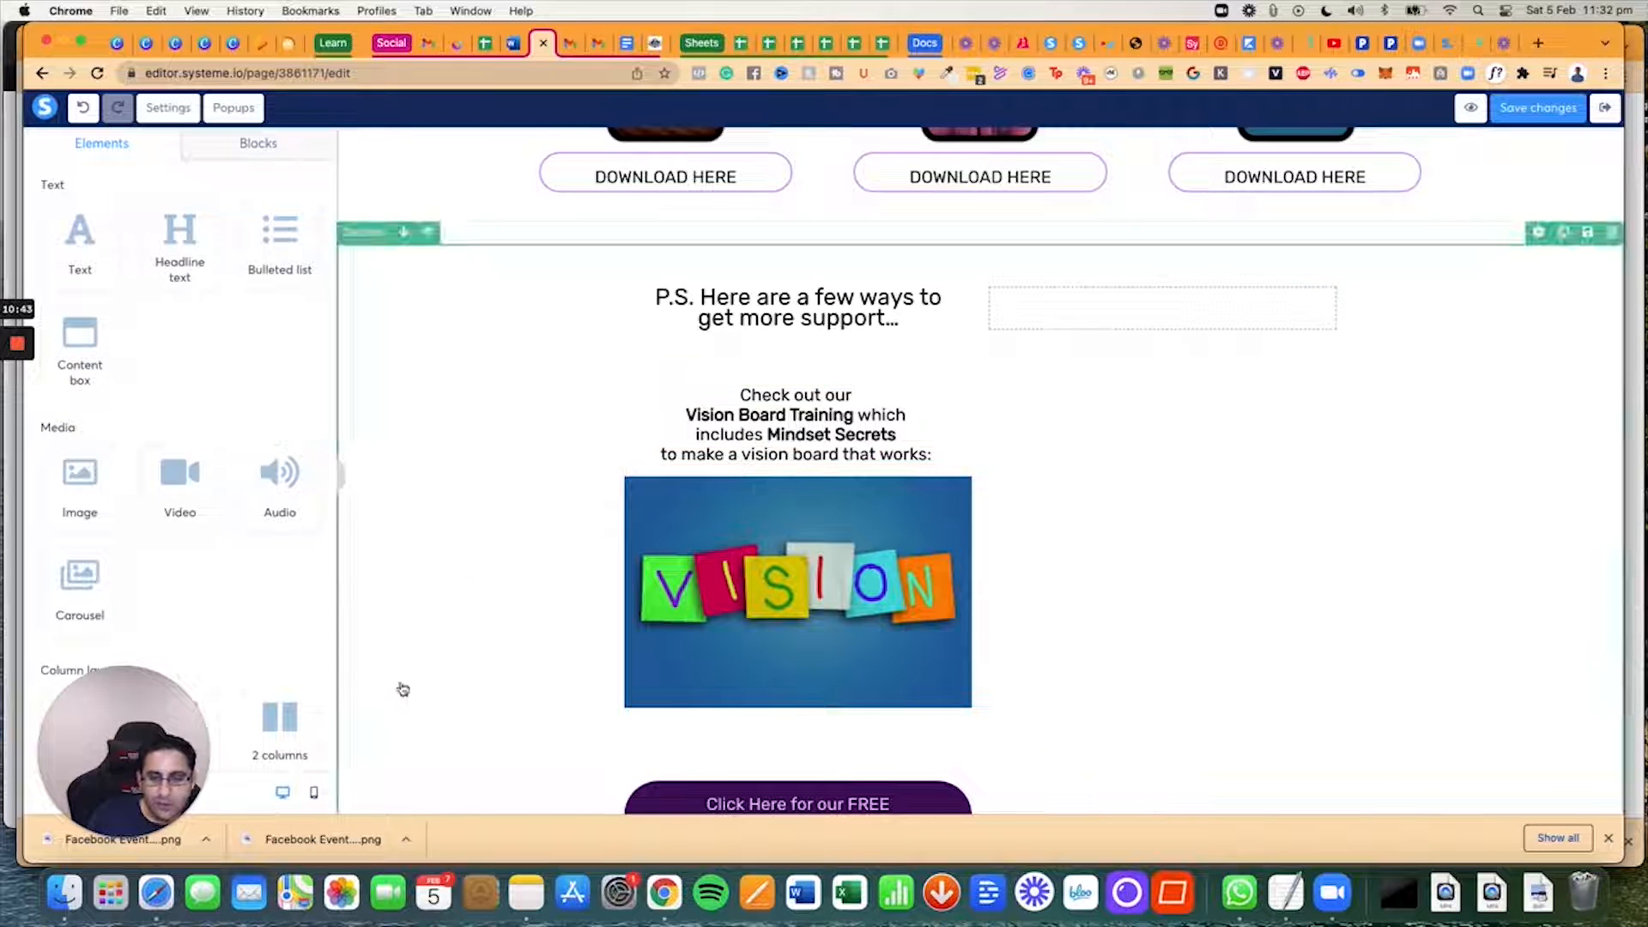
{"action": "left_click", "coordinate": [797, 307]}
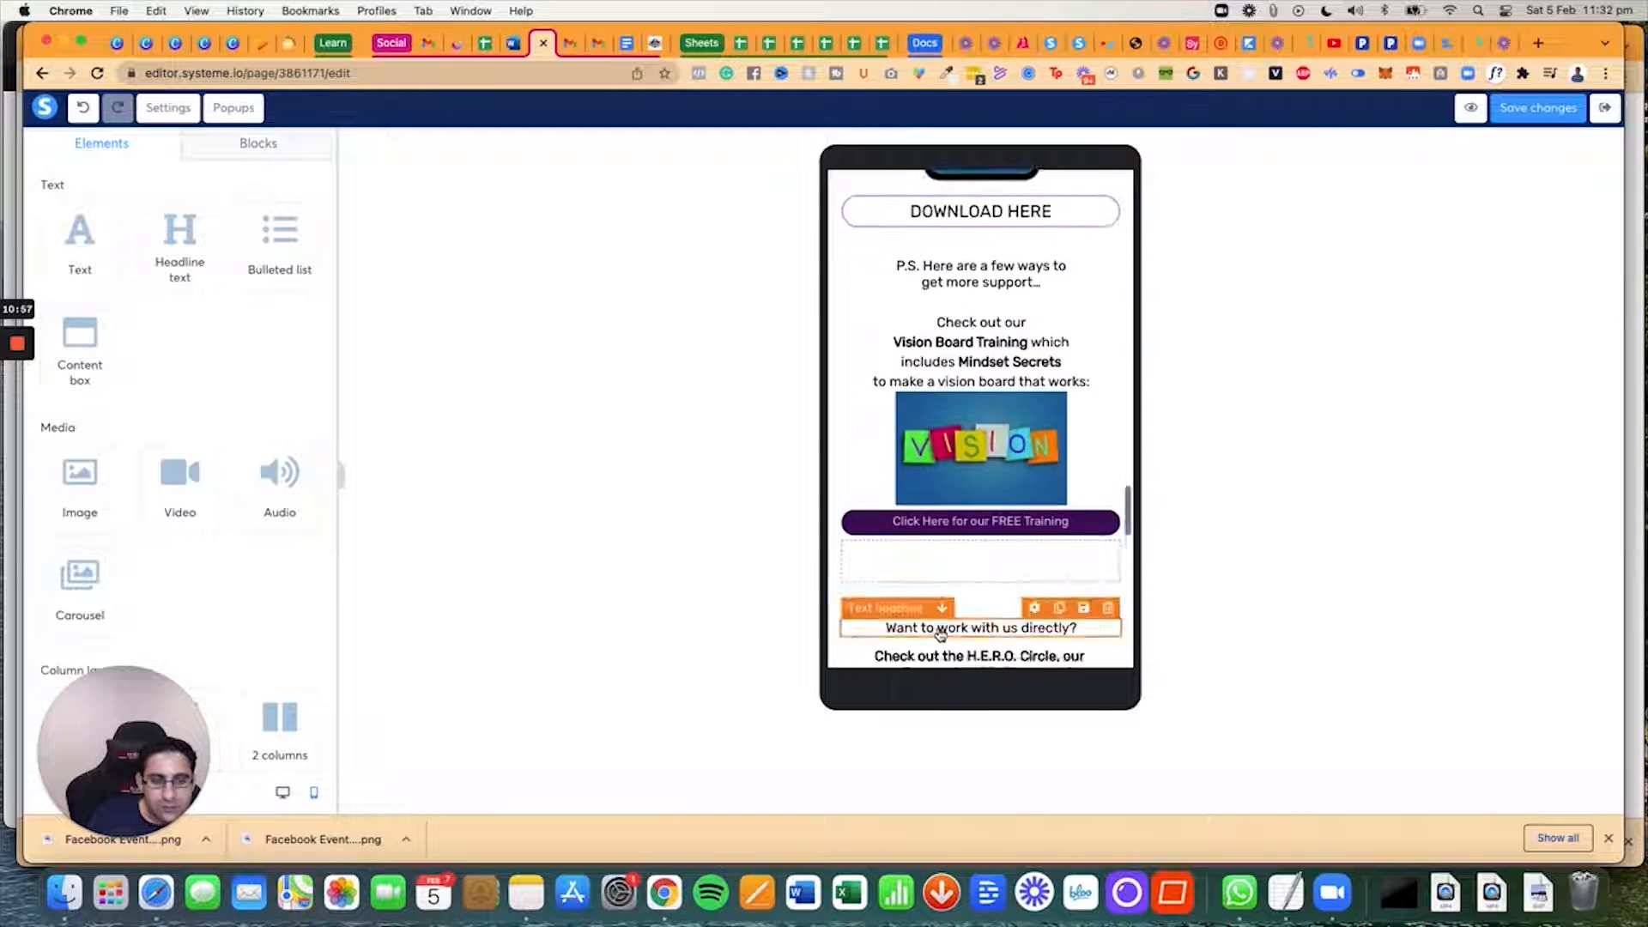
{"action": "scroll", "scroll_direction": "down", "scroll_amount": 3}
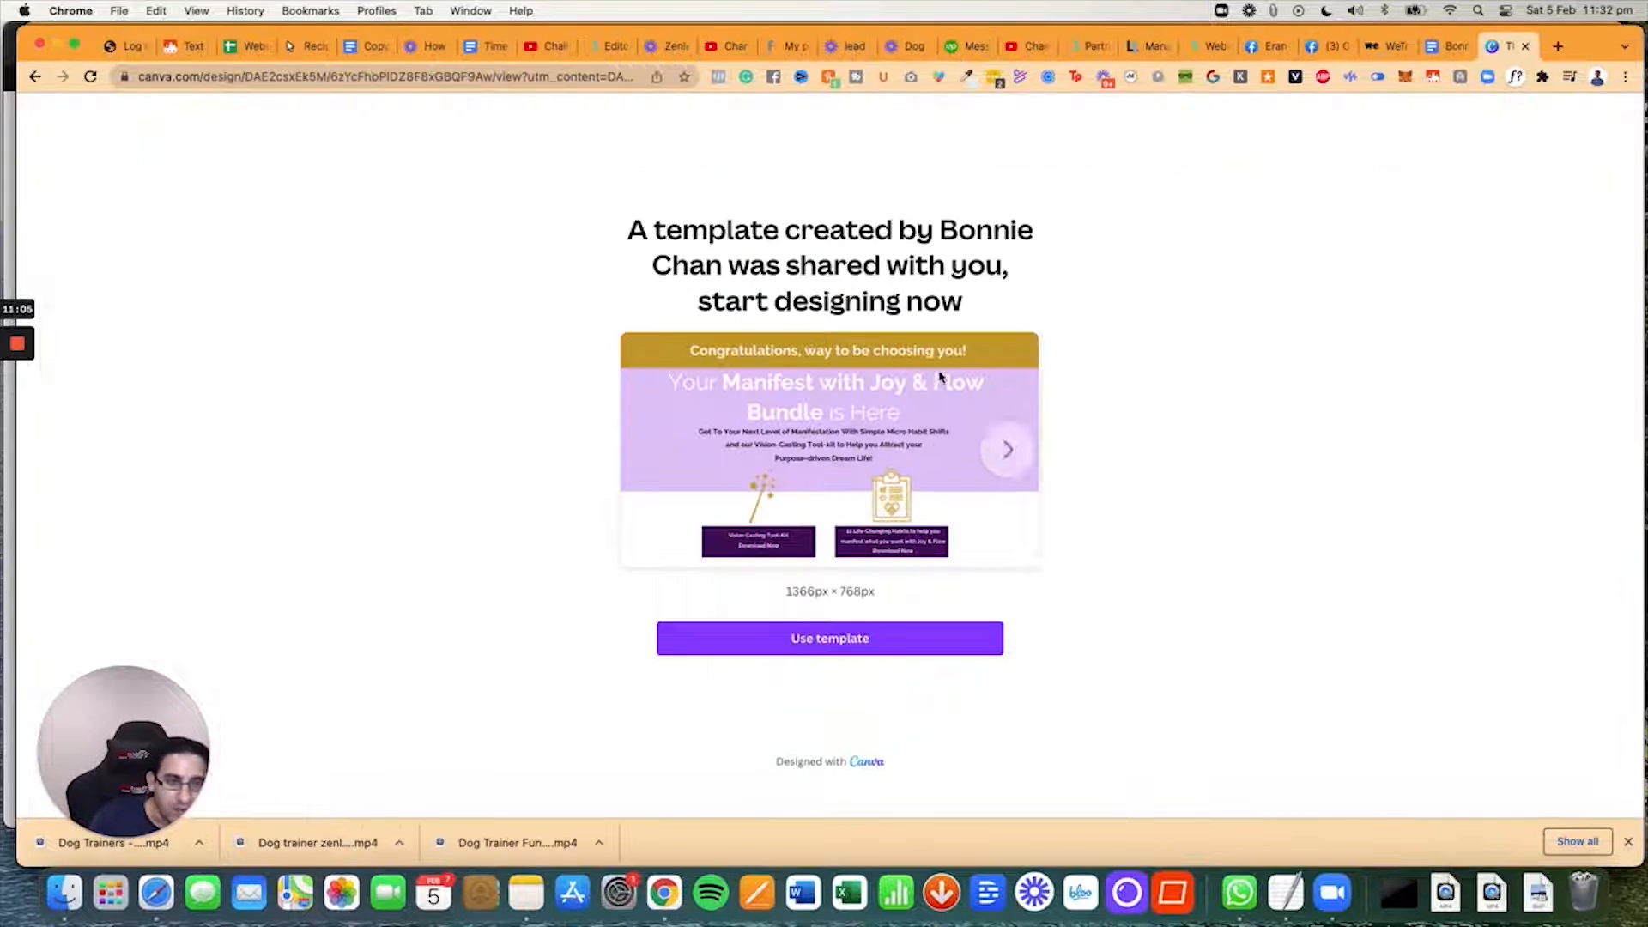
{"action": "left_click", "coordinate": [1006, 450]}
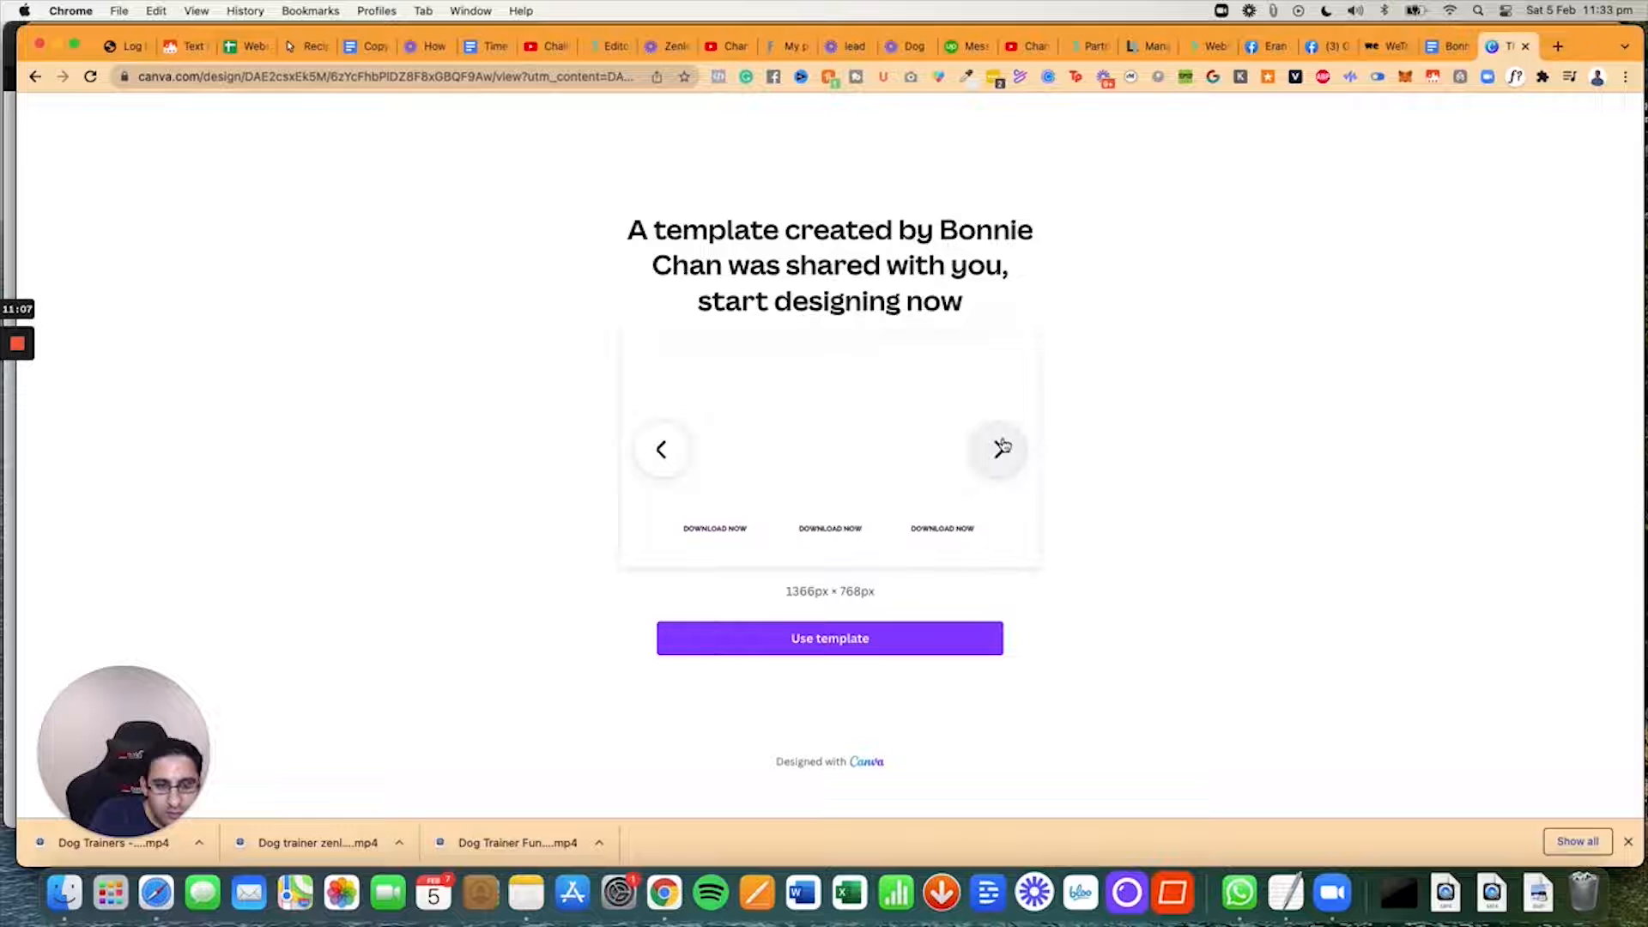
{"action": "left_click", "coordinate": [997, 449]}
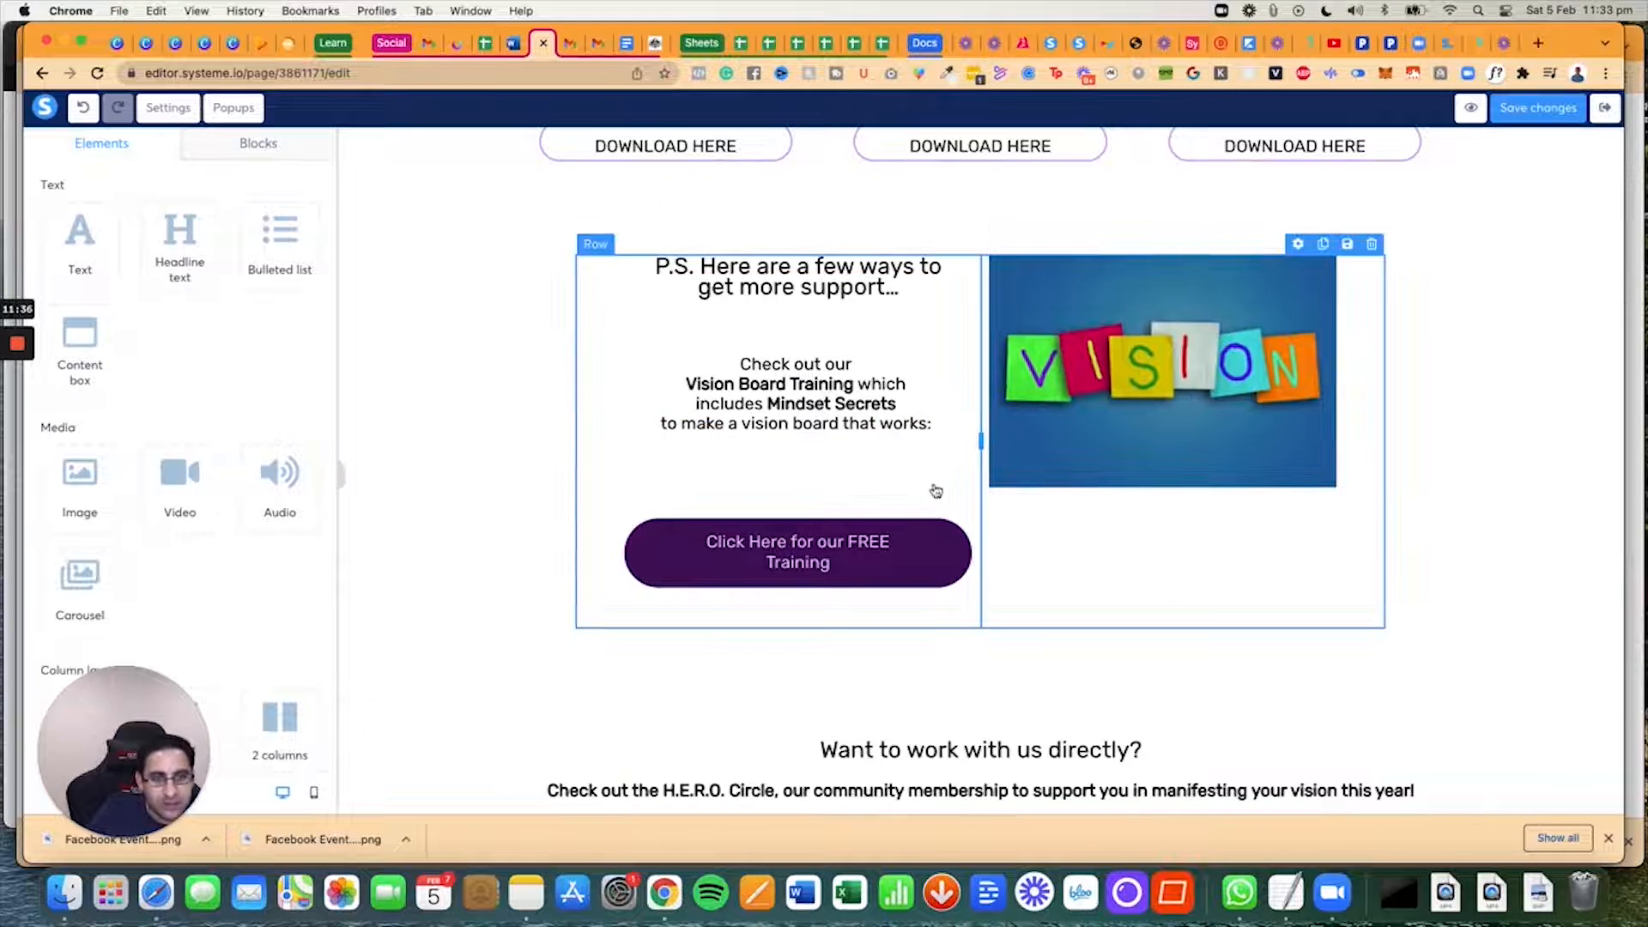
Step: Pull the free-training button toward the training text by reducing spacing and the text's top margin
{"action": "left_click", "coordinate": [796, 553]}
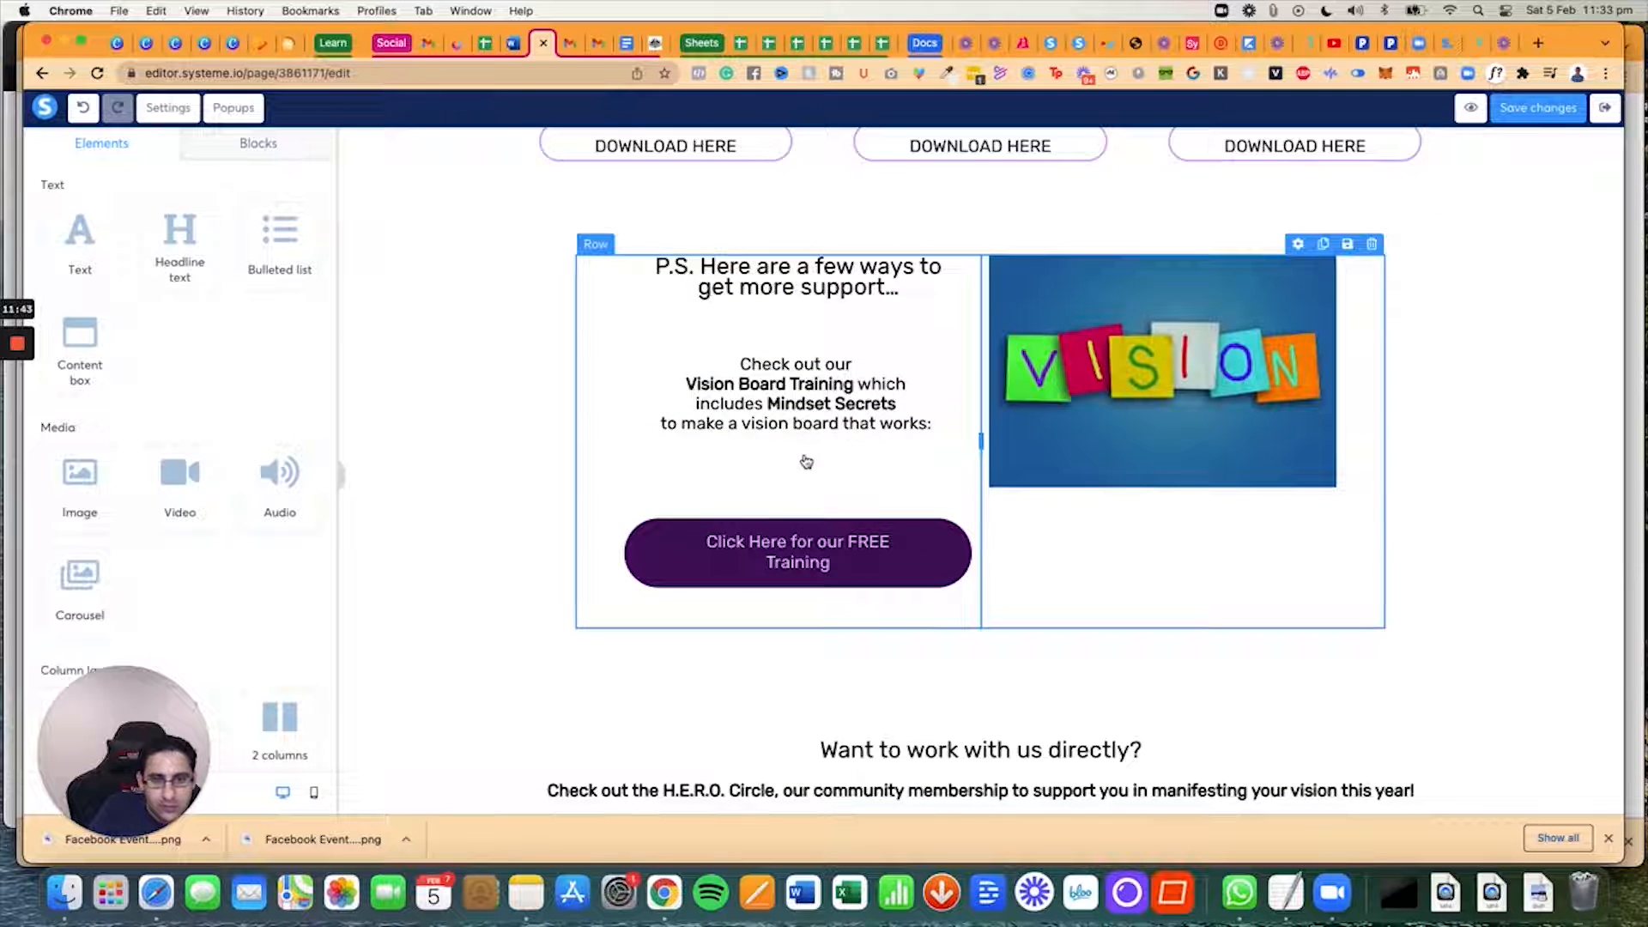
{"action": "left_click", "coordinate": [797, 552]}
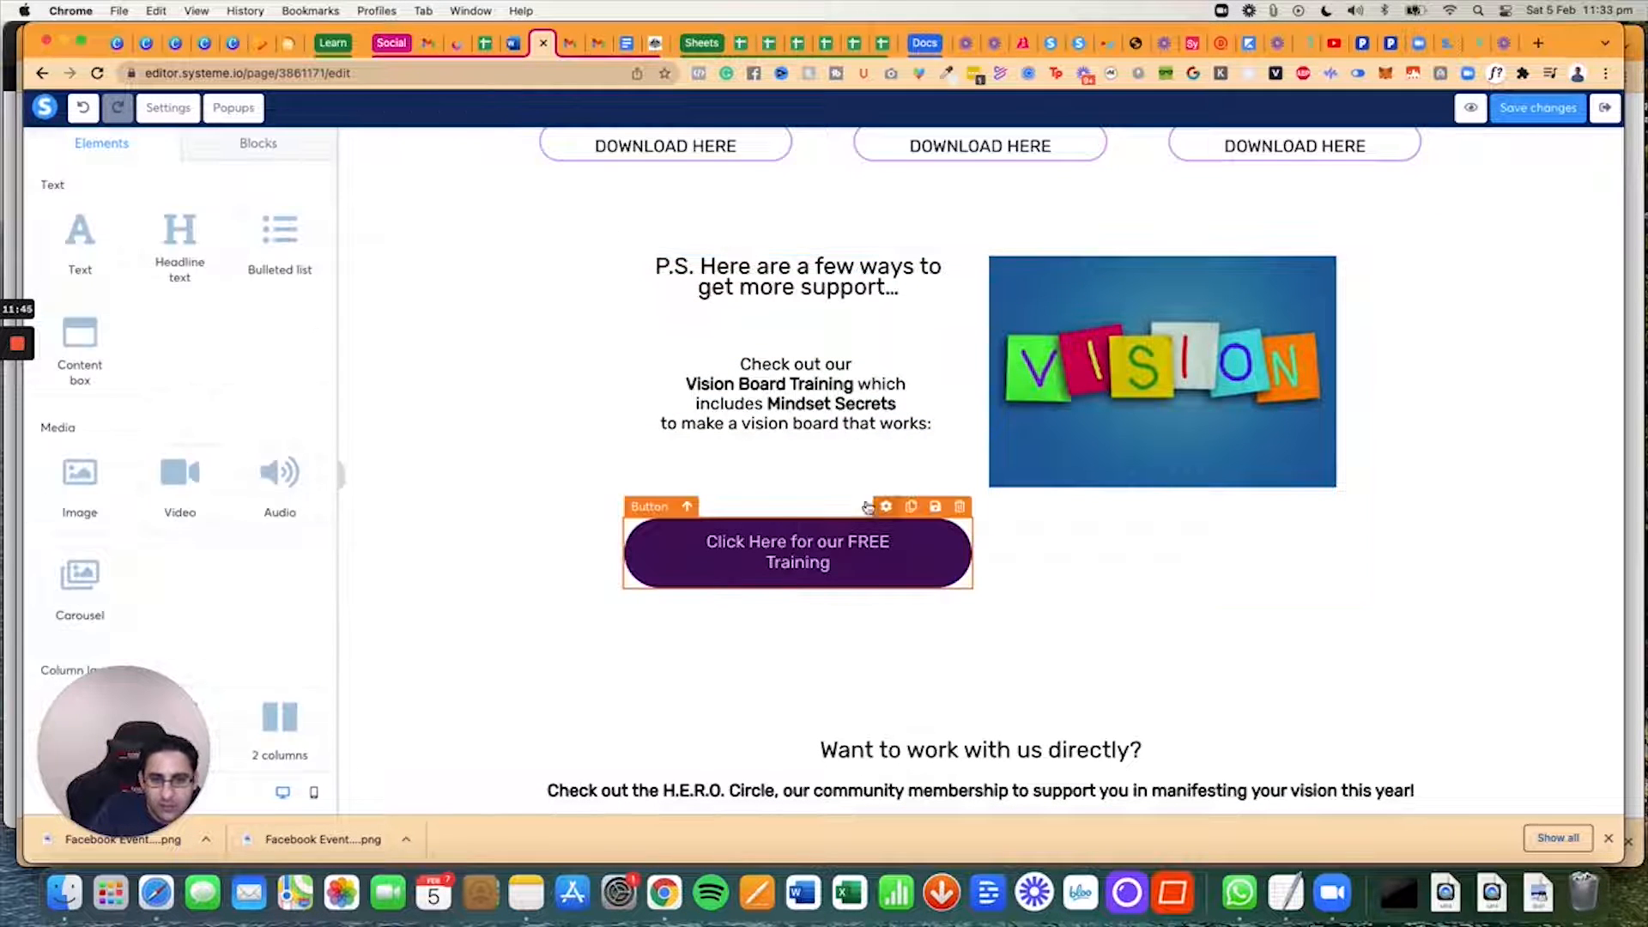
{"action": "left_click", "coordinate": [797, 552]}
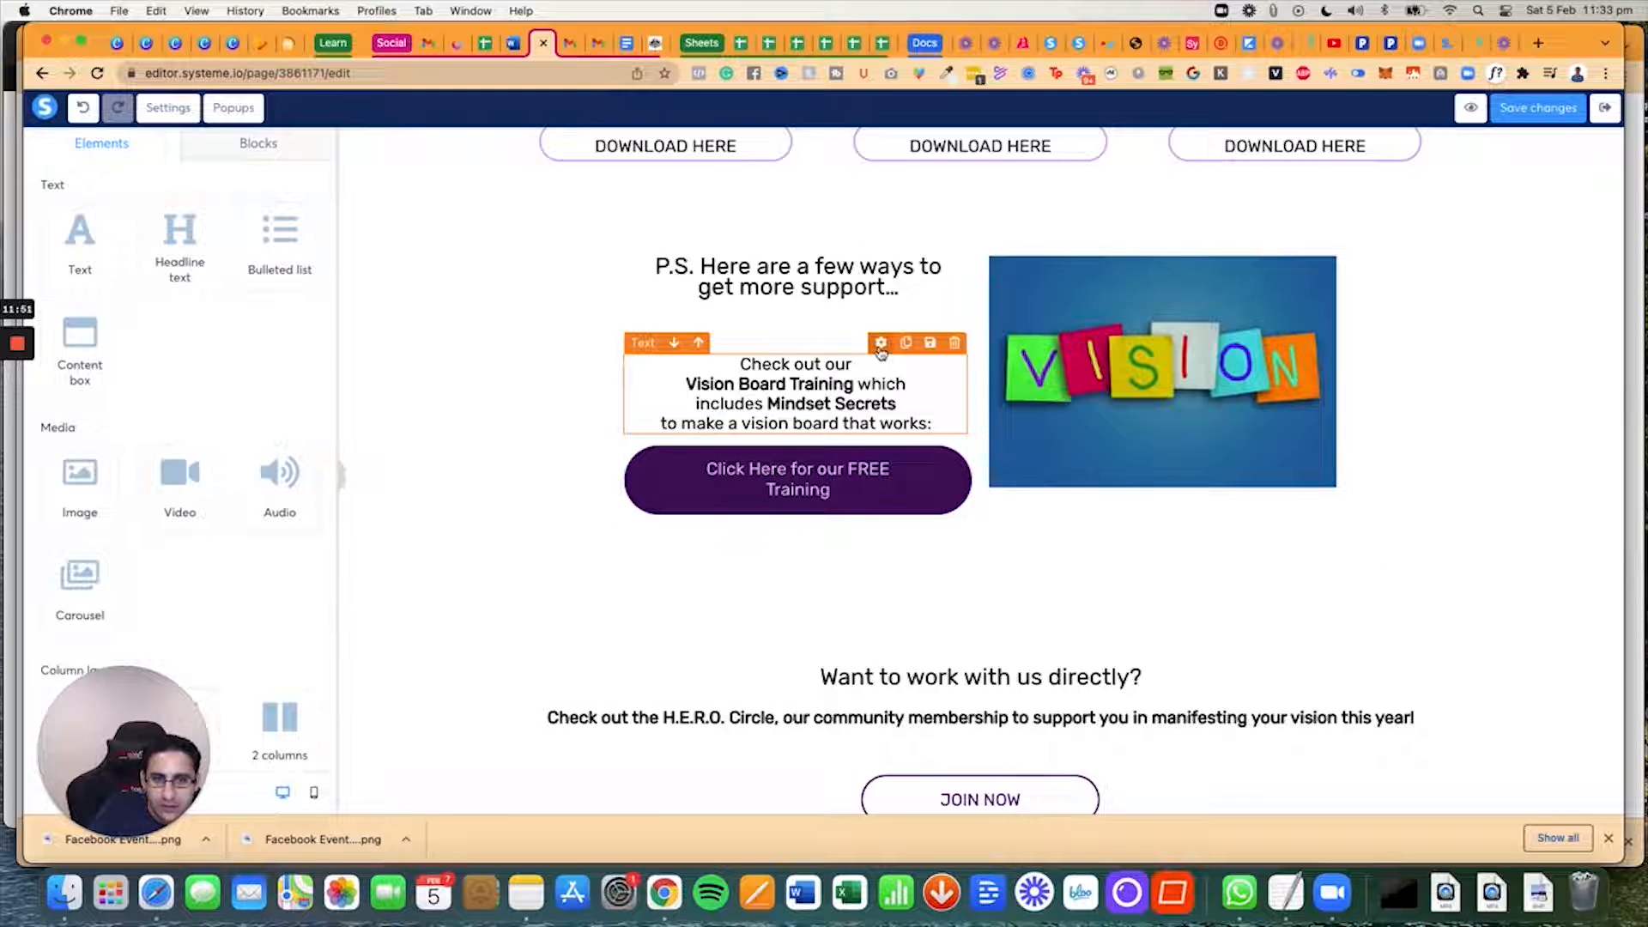
{"action": "left_click", "coordinate": [880, 343]}
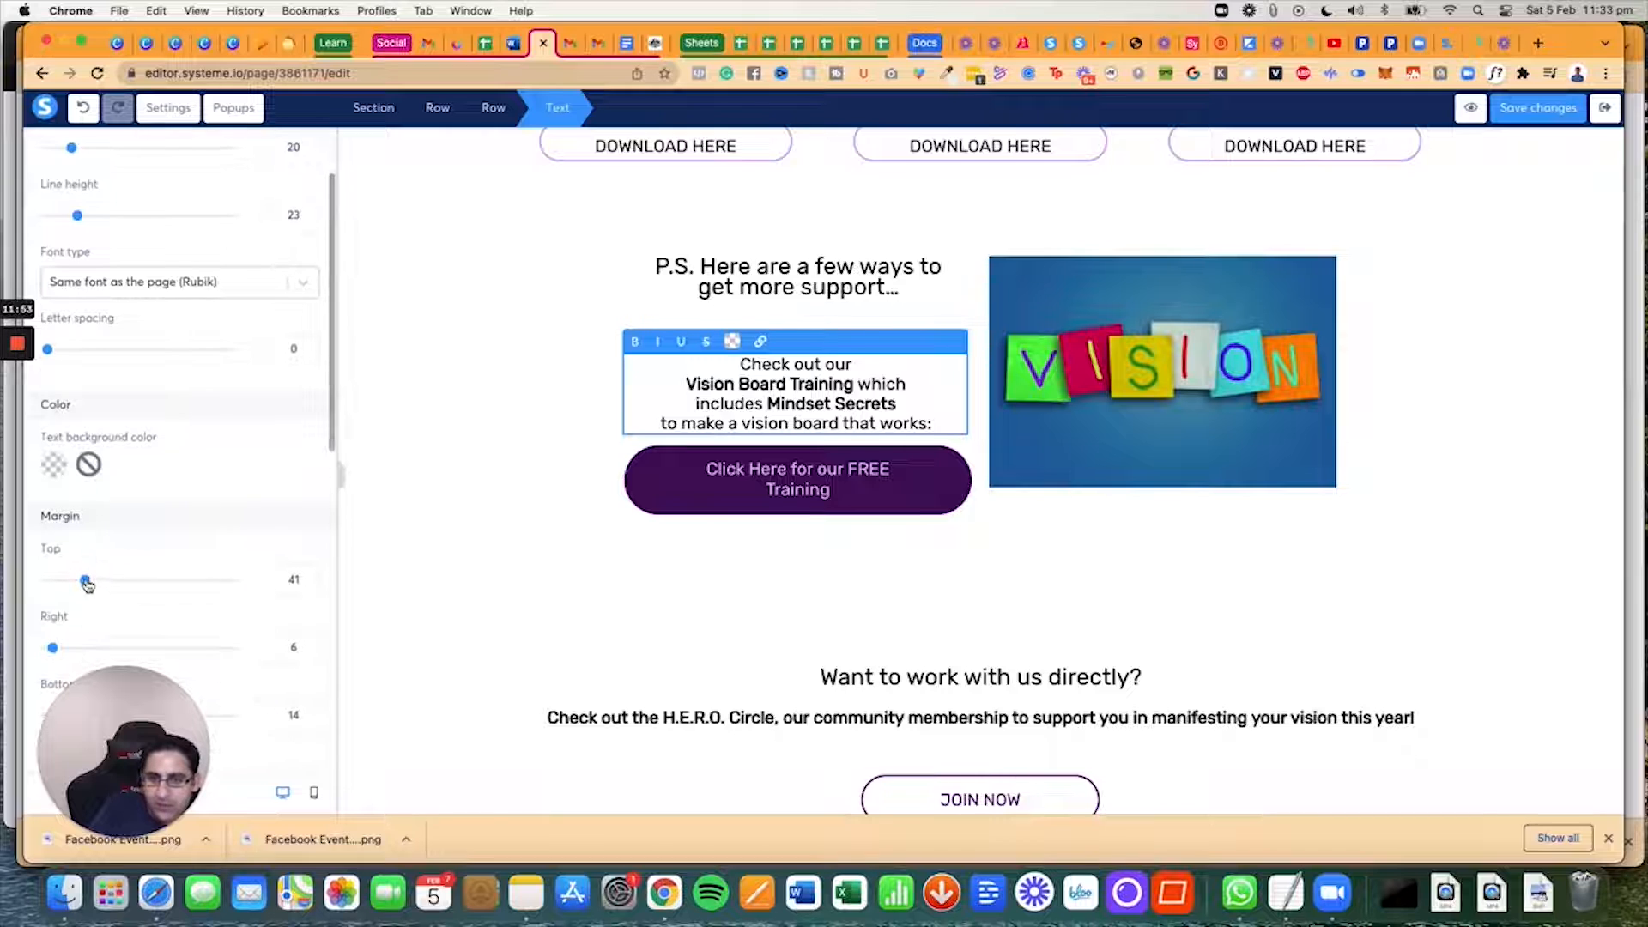
{"action": "left_click_drag", "start_coordinate": [87, 580], "coordinate": [55, 580]}
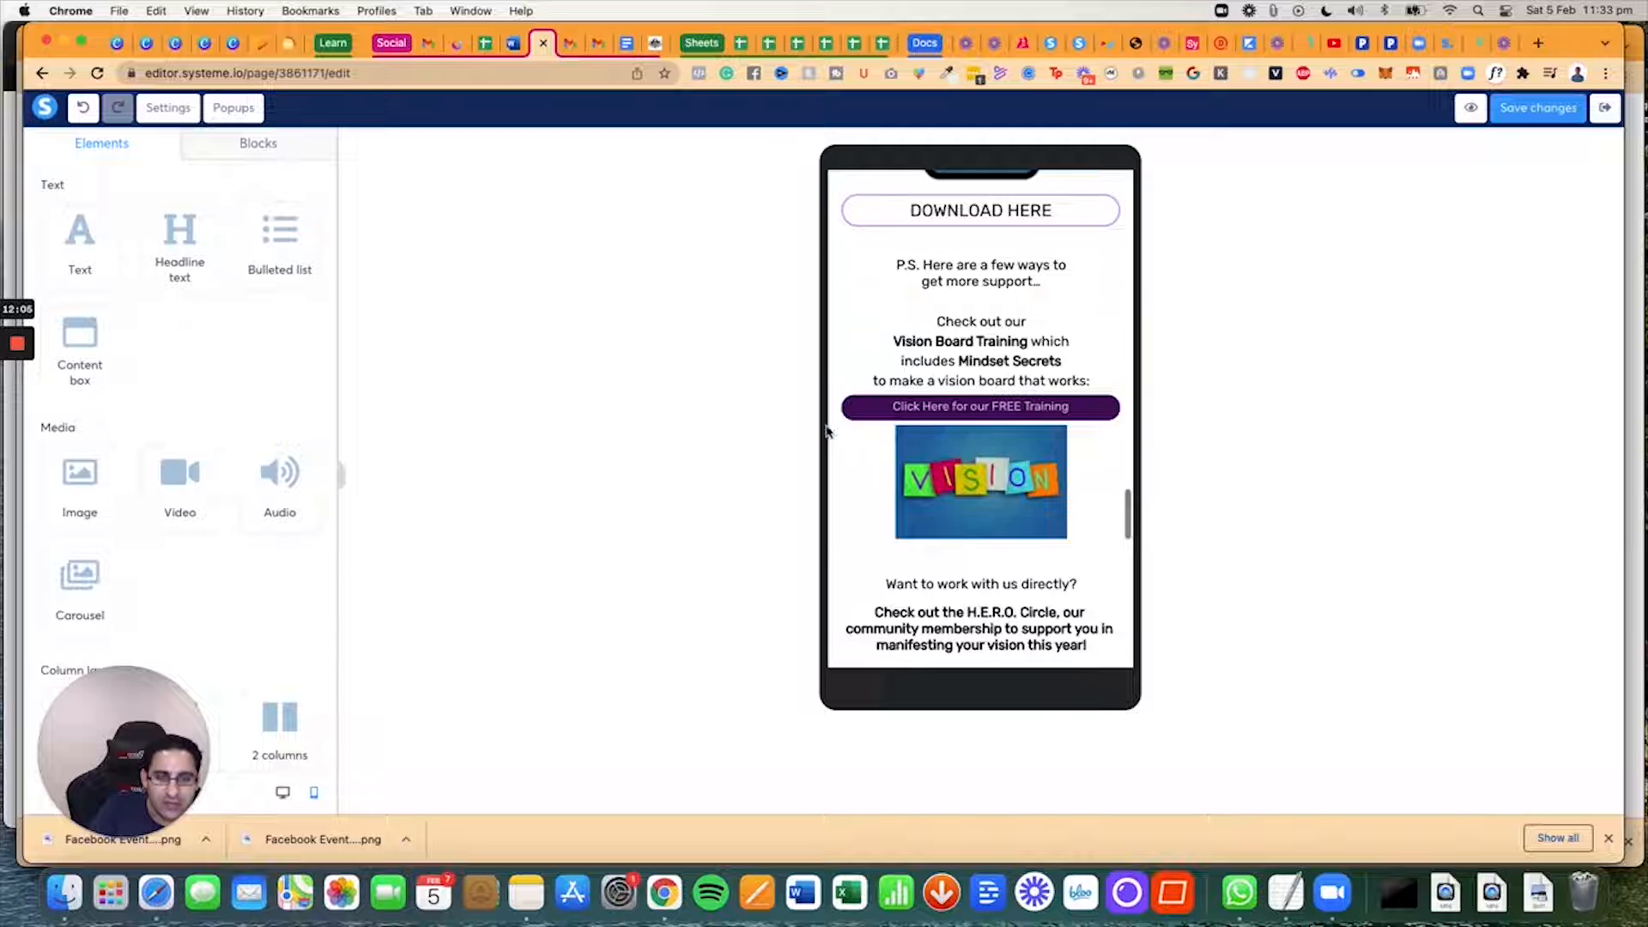
Step: Lower the Image size of both founder photos on mobile, then return to desktop view
{"action": "scroll", "scroll_direction": "down", "scroll_amount": 3}
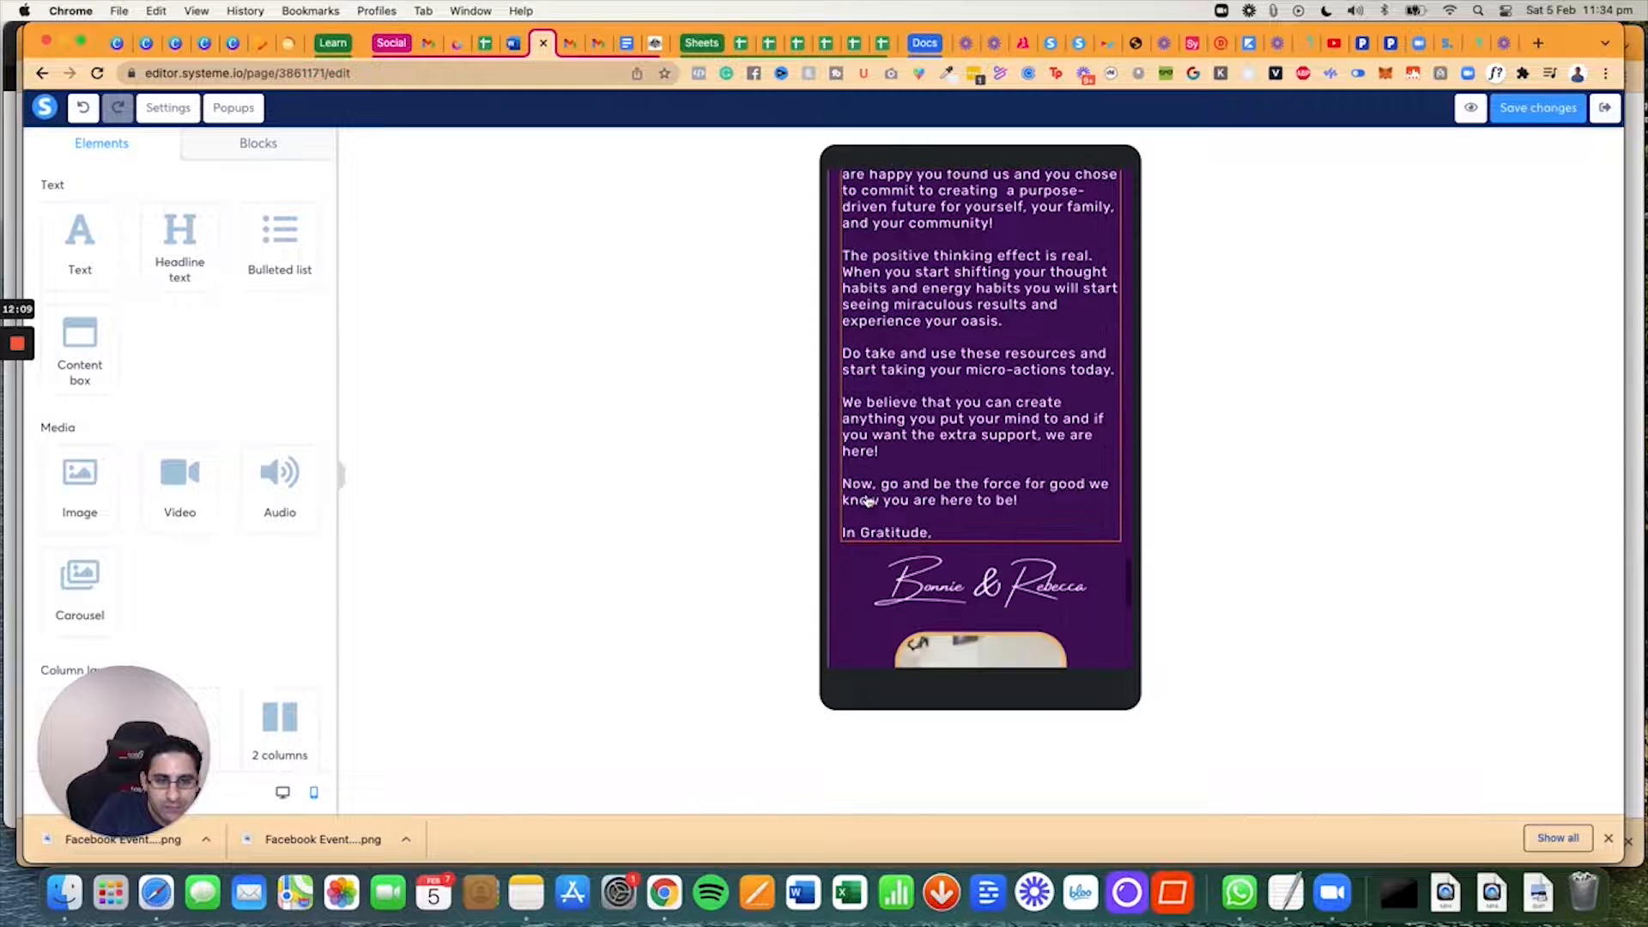
{"action": "scroll", "scroll_direction": "down", "scroll_amount": 3}
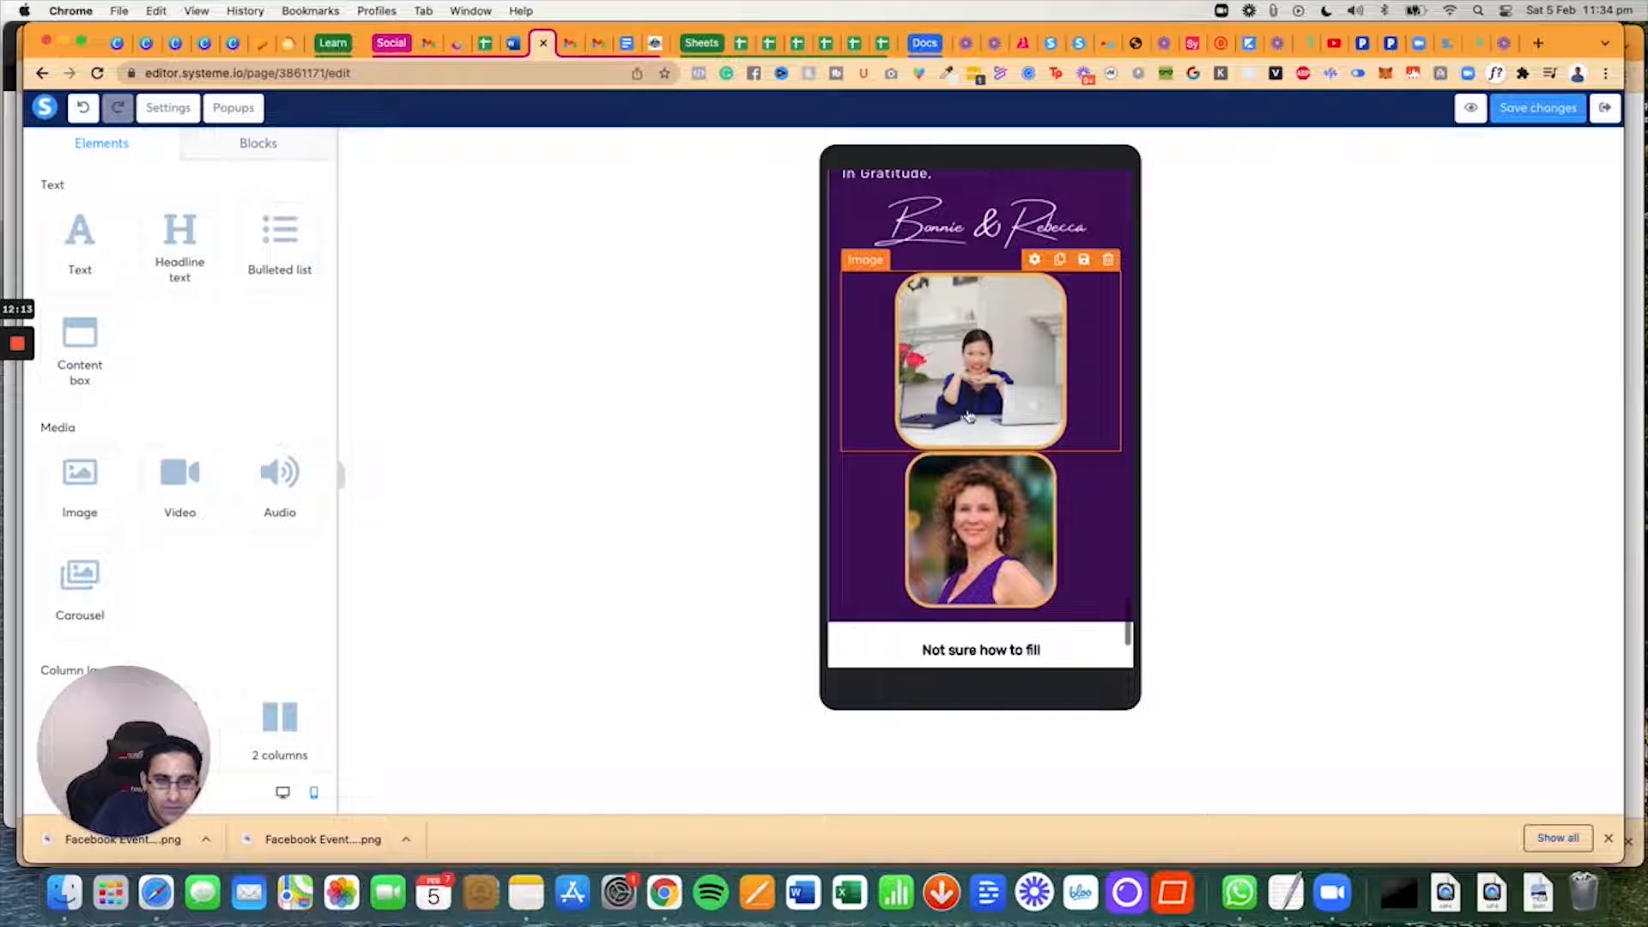
{"action": "left_click", "coordinate": [978, 360]}
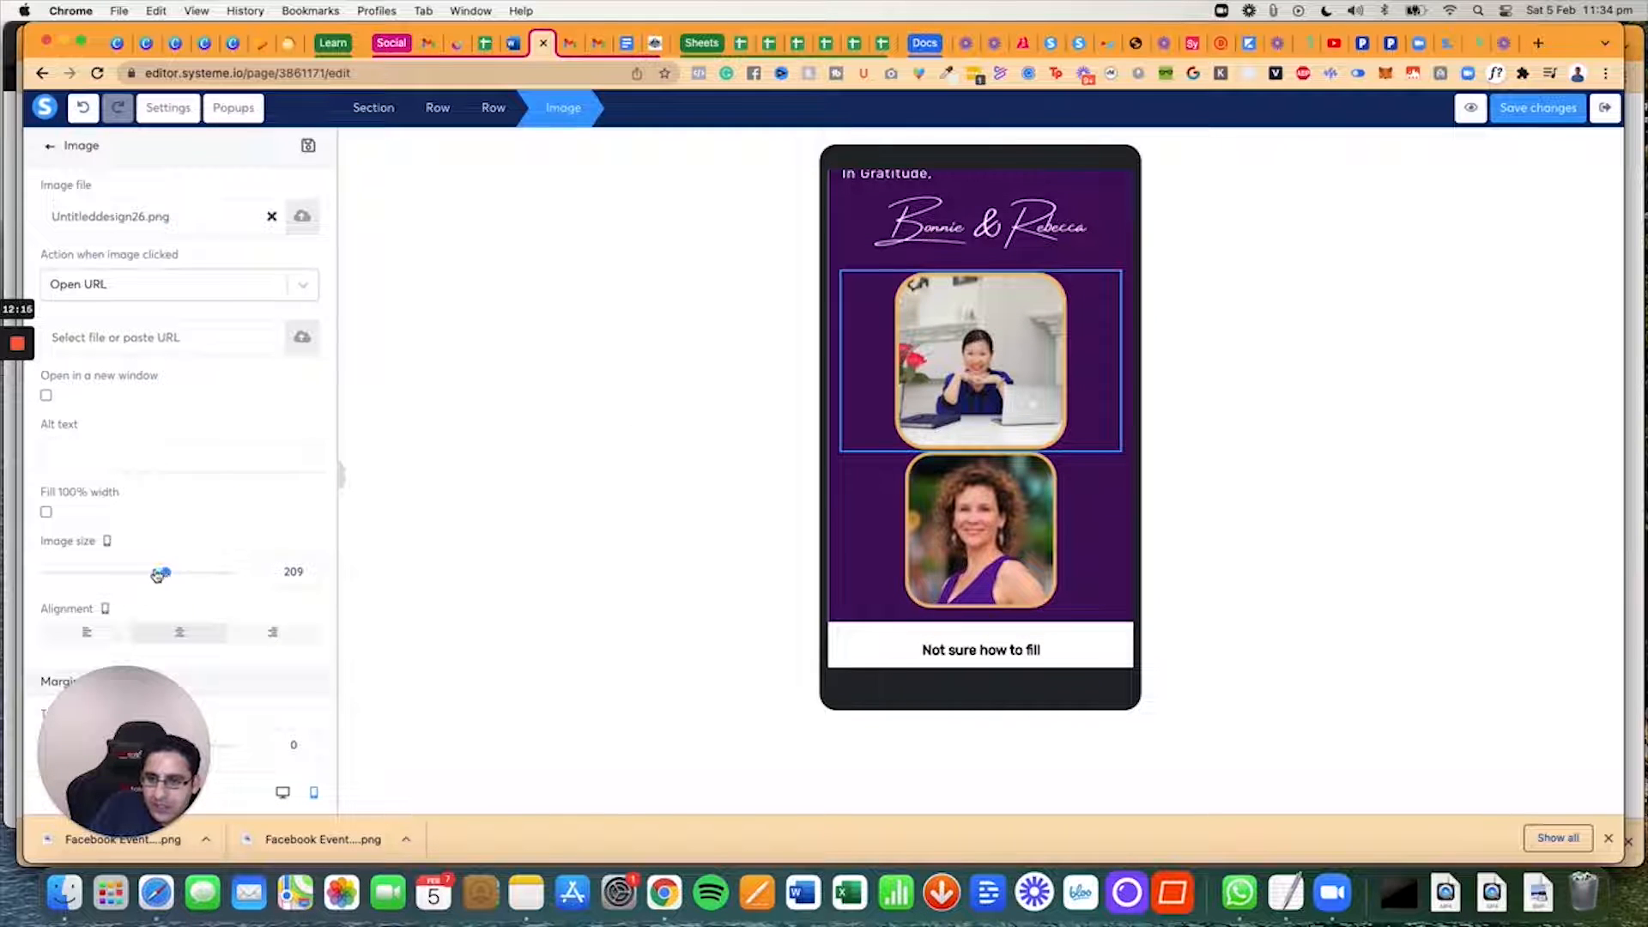
{"action": "left_click_drag", "start_coordinate": [163, 572], "coordinate": [134, 575]}
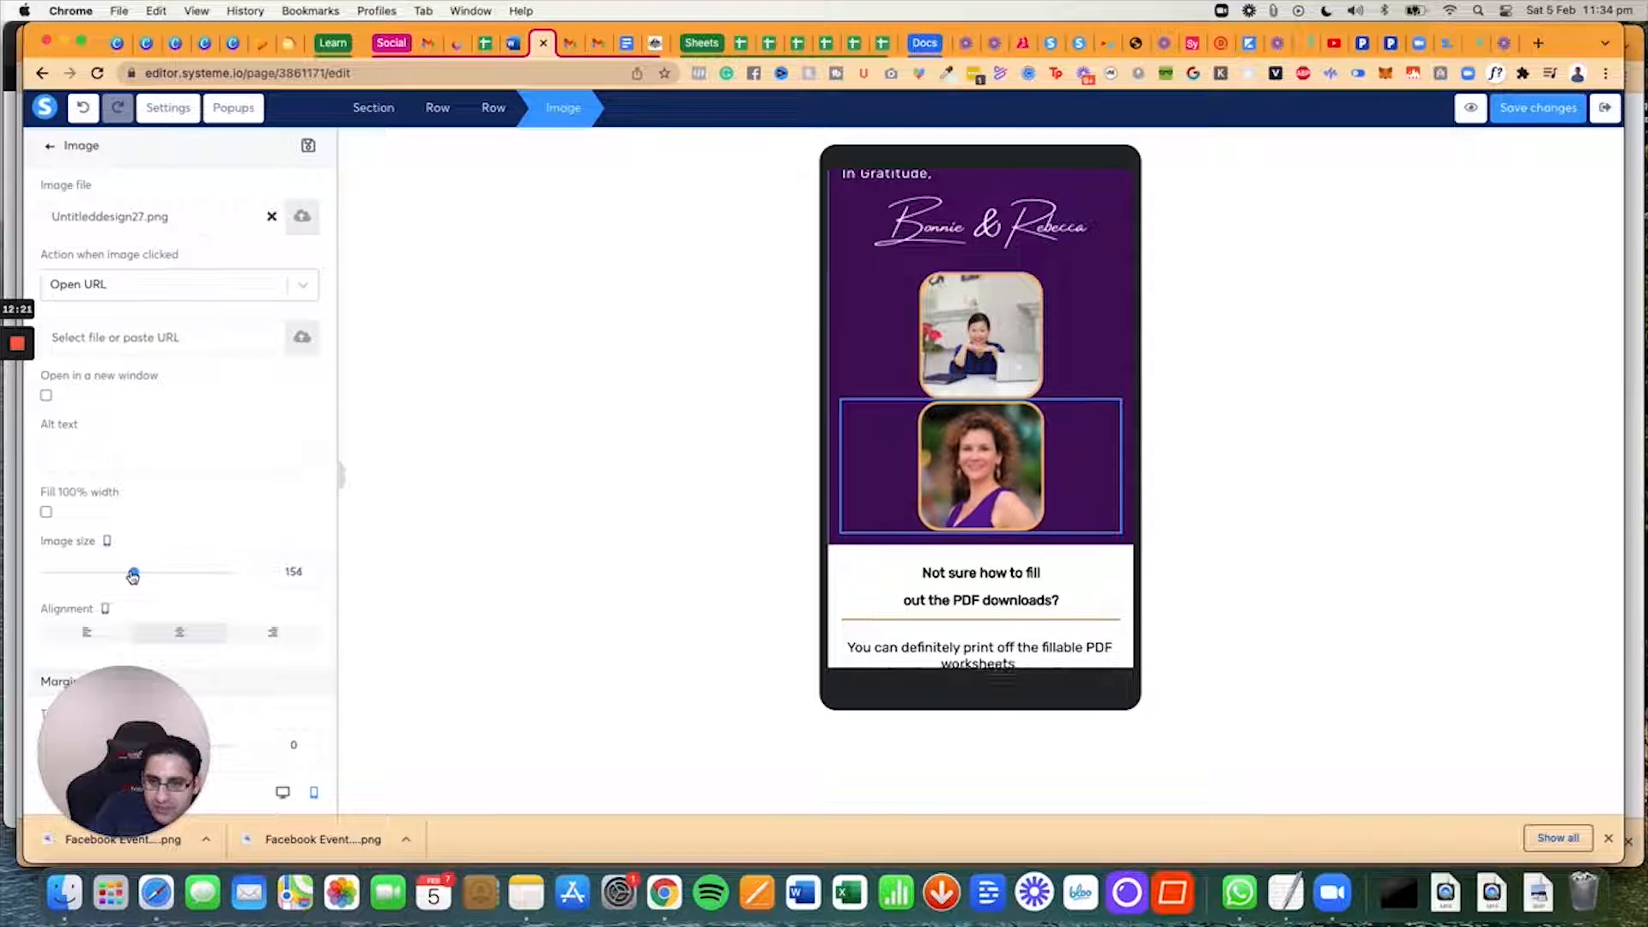
{"action": "left_click_drag", "start_coordinate": [134, 571], "coordinate": [131, 571]}
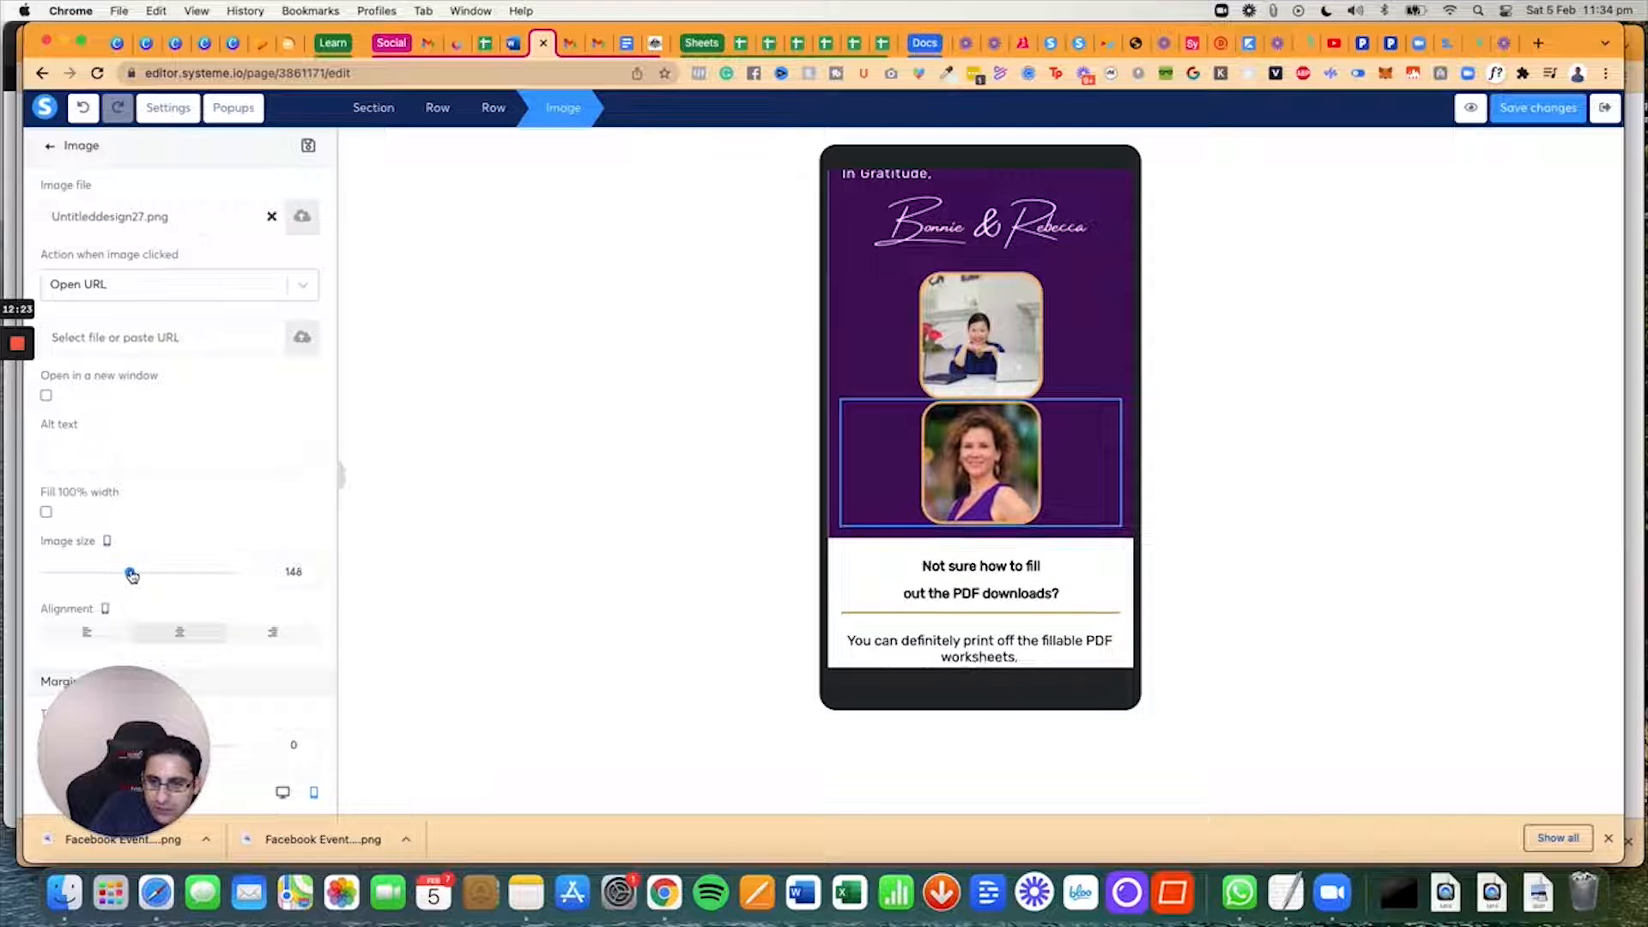
{"action": "left_click", "coordinate": [980, 581]}
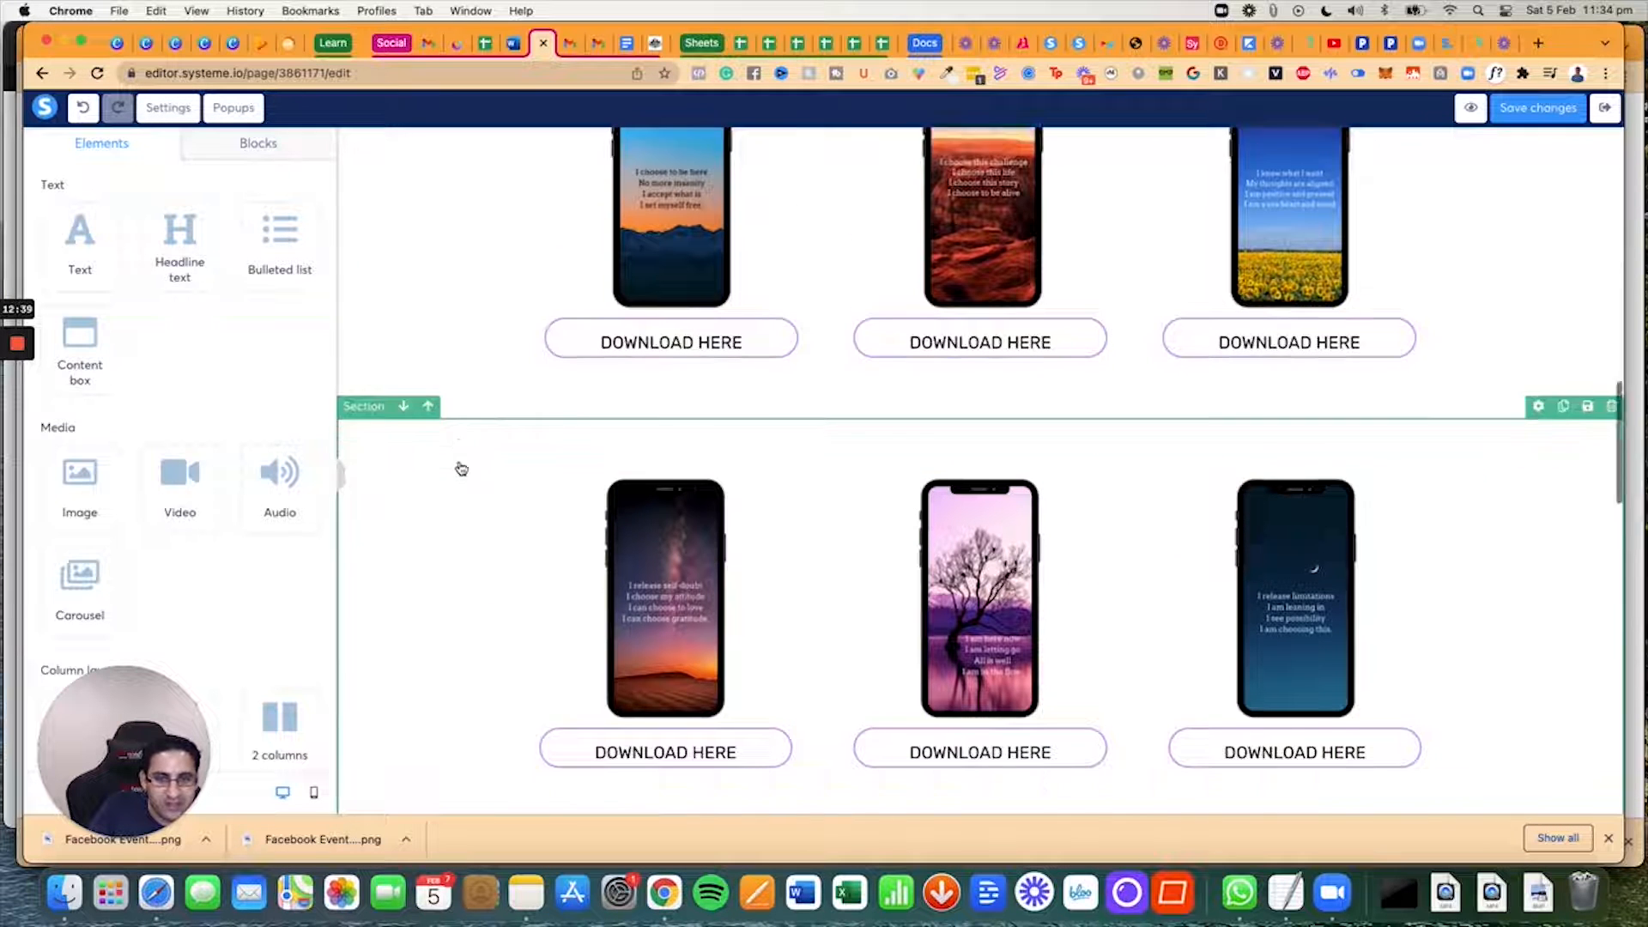
Step: Set the purple banner's content width to Small and remove the subheading's break after 'Shifts'
{"action": "scroll", "scroll_direction": "down", "scroll_amount": 3}
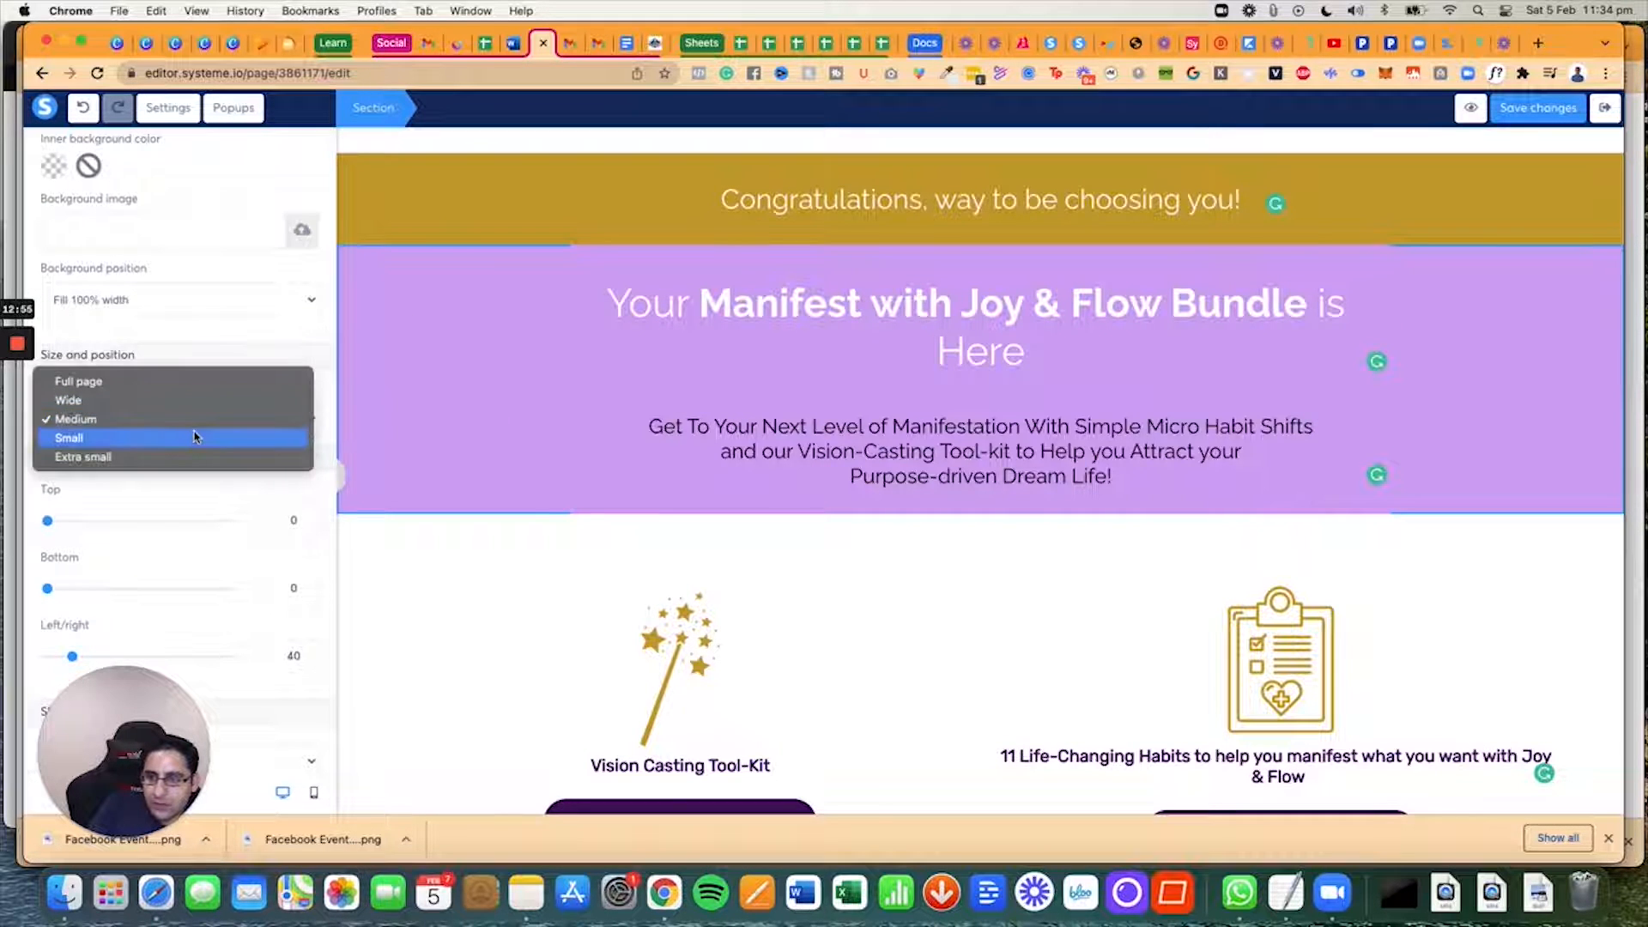
{"action": "left_click", "coordinate": [70, 437]}
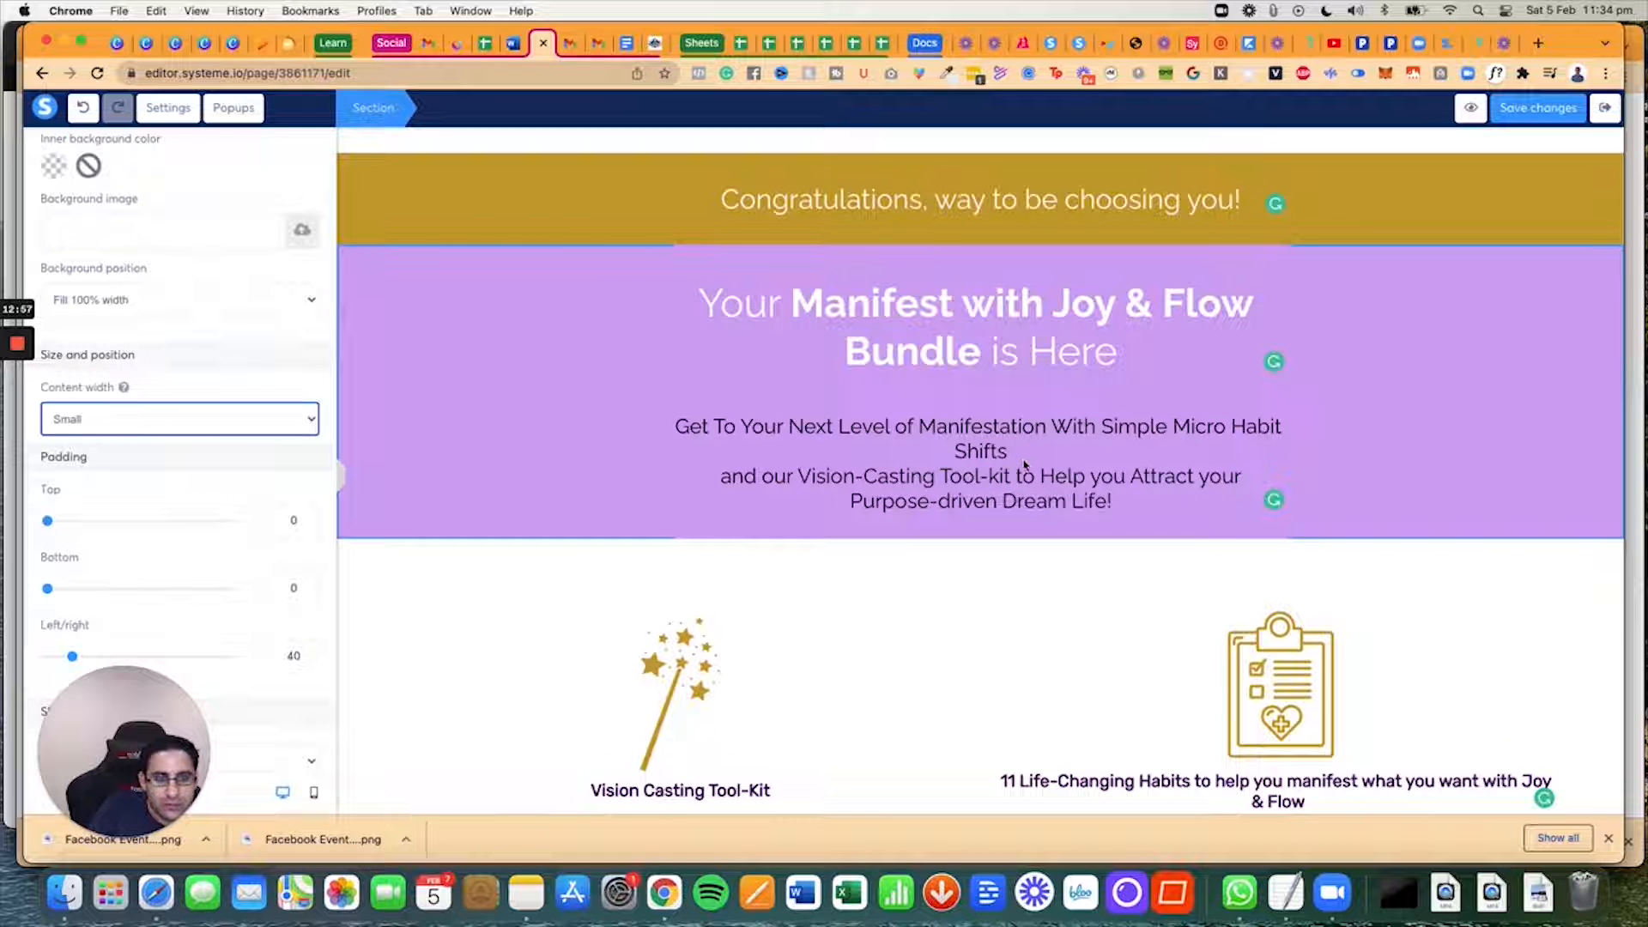
{"action": "left_click", "coordinate": [978, 463]}
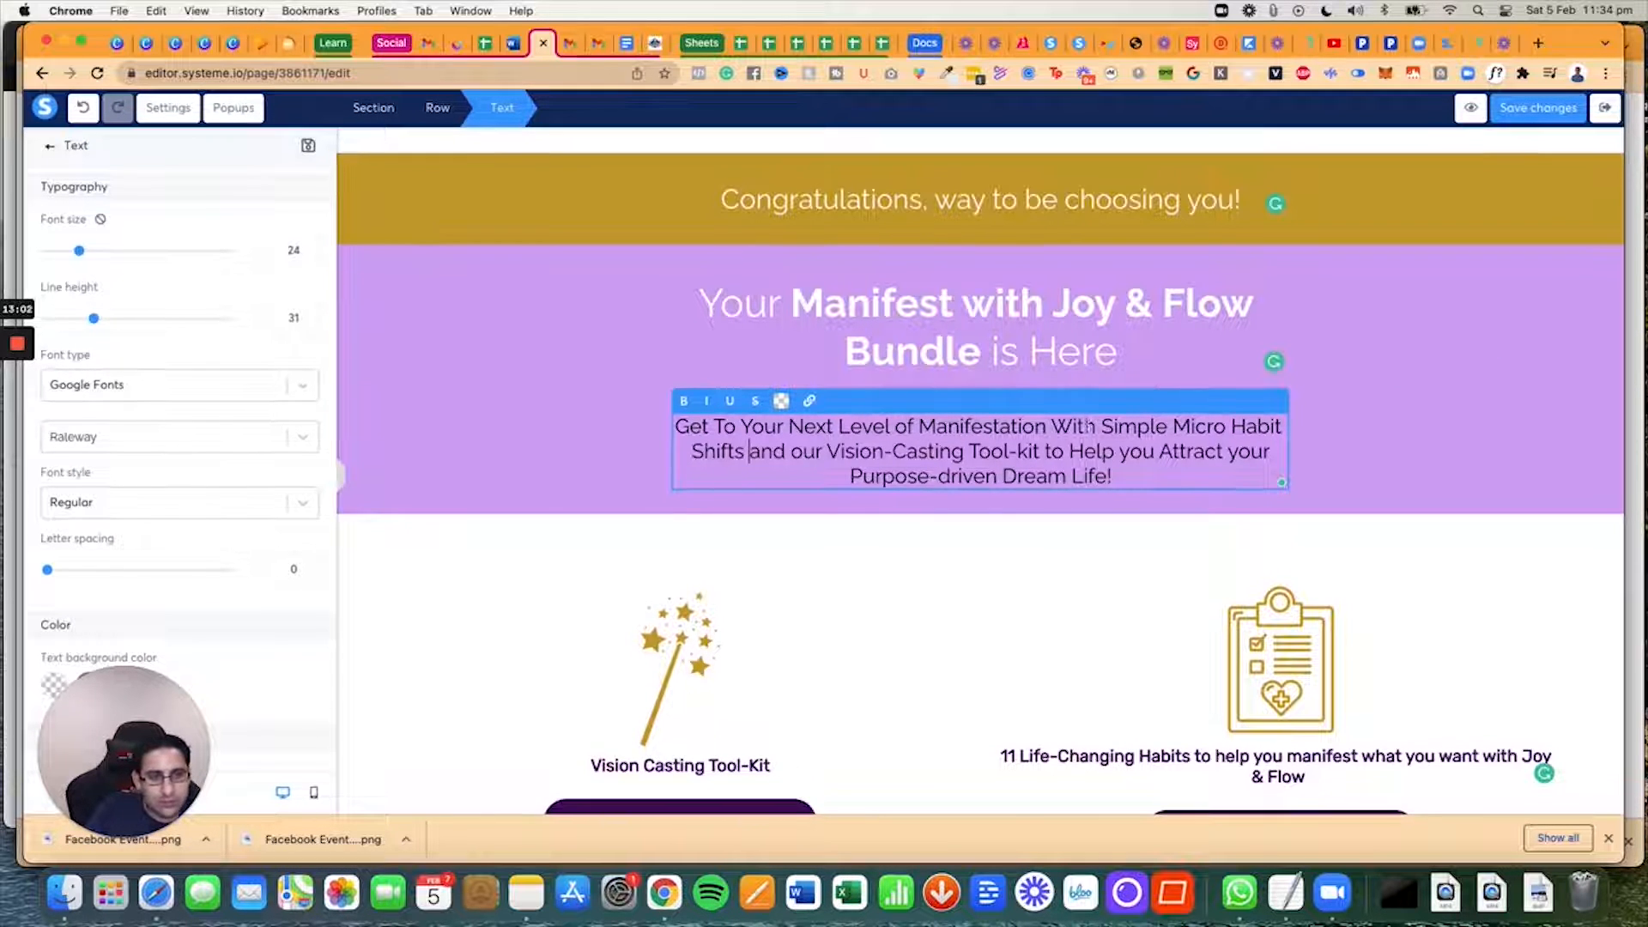
{"action": "left_click", "coordinate": [1537, 107]}
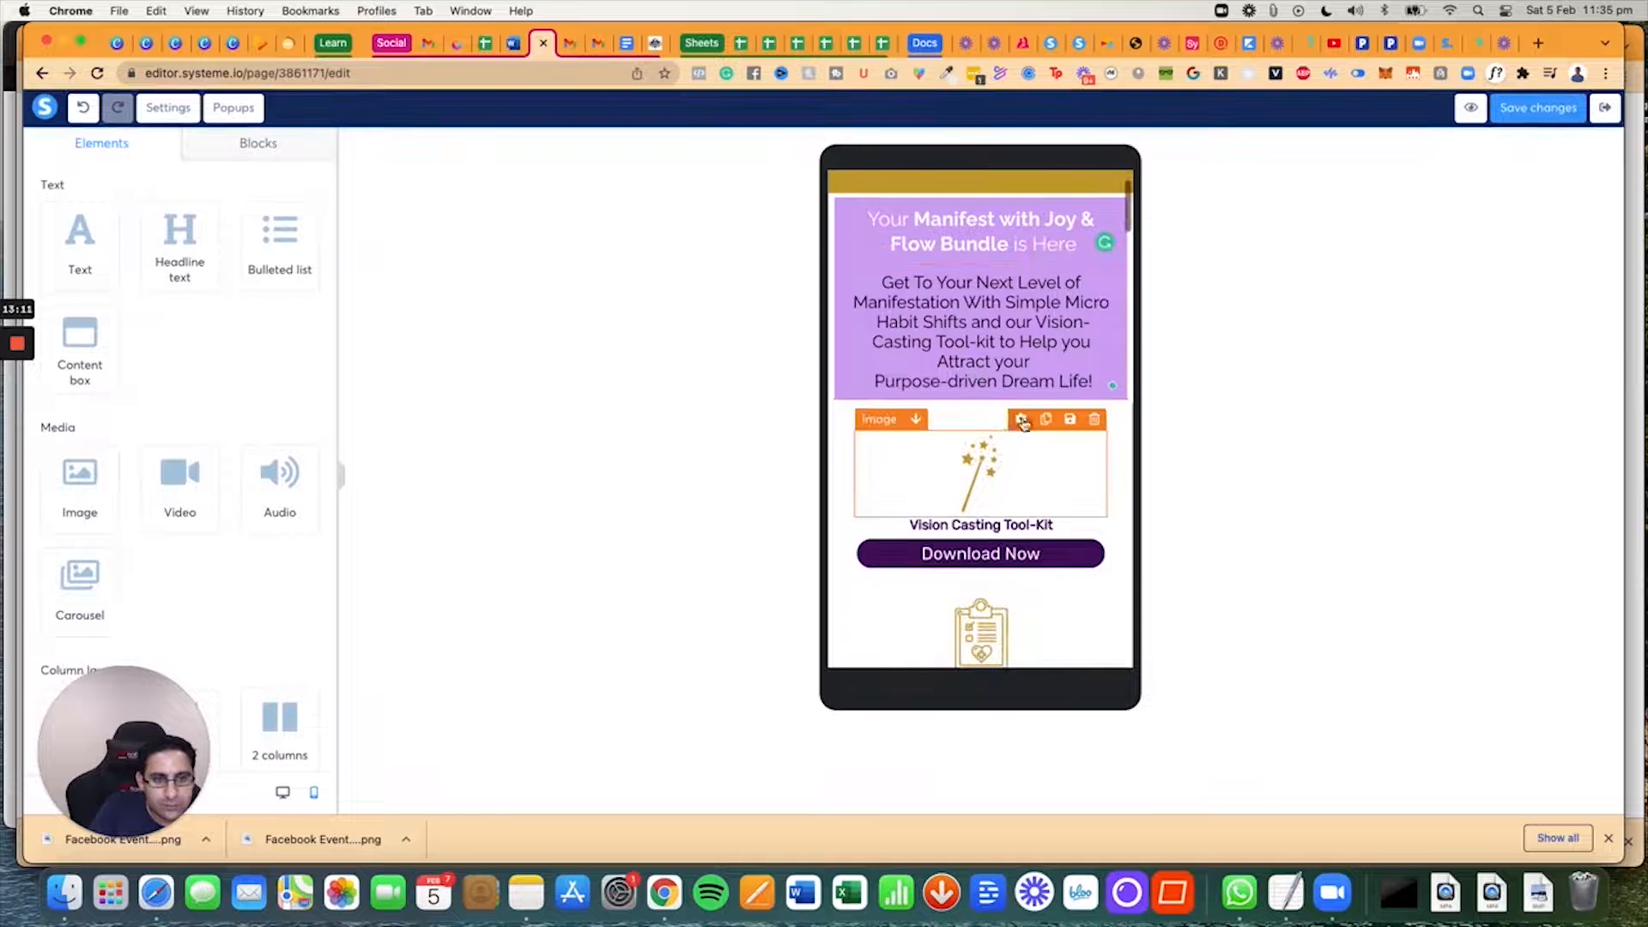
Step: Scroll the desktop preview from the top banner down to the PDF downloads help section
{"action": "left_click", "coordinate": [978, 331]}
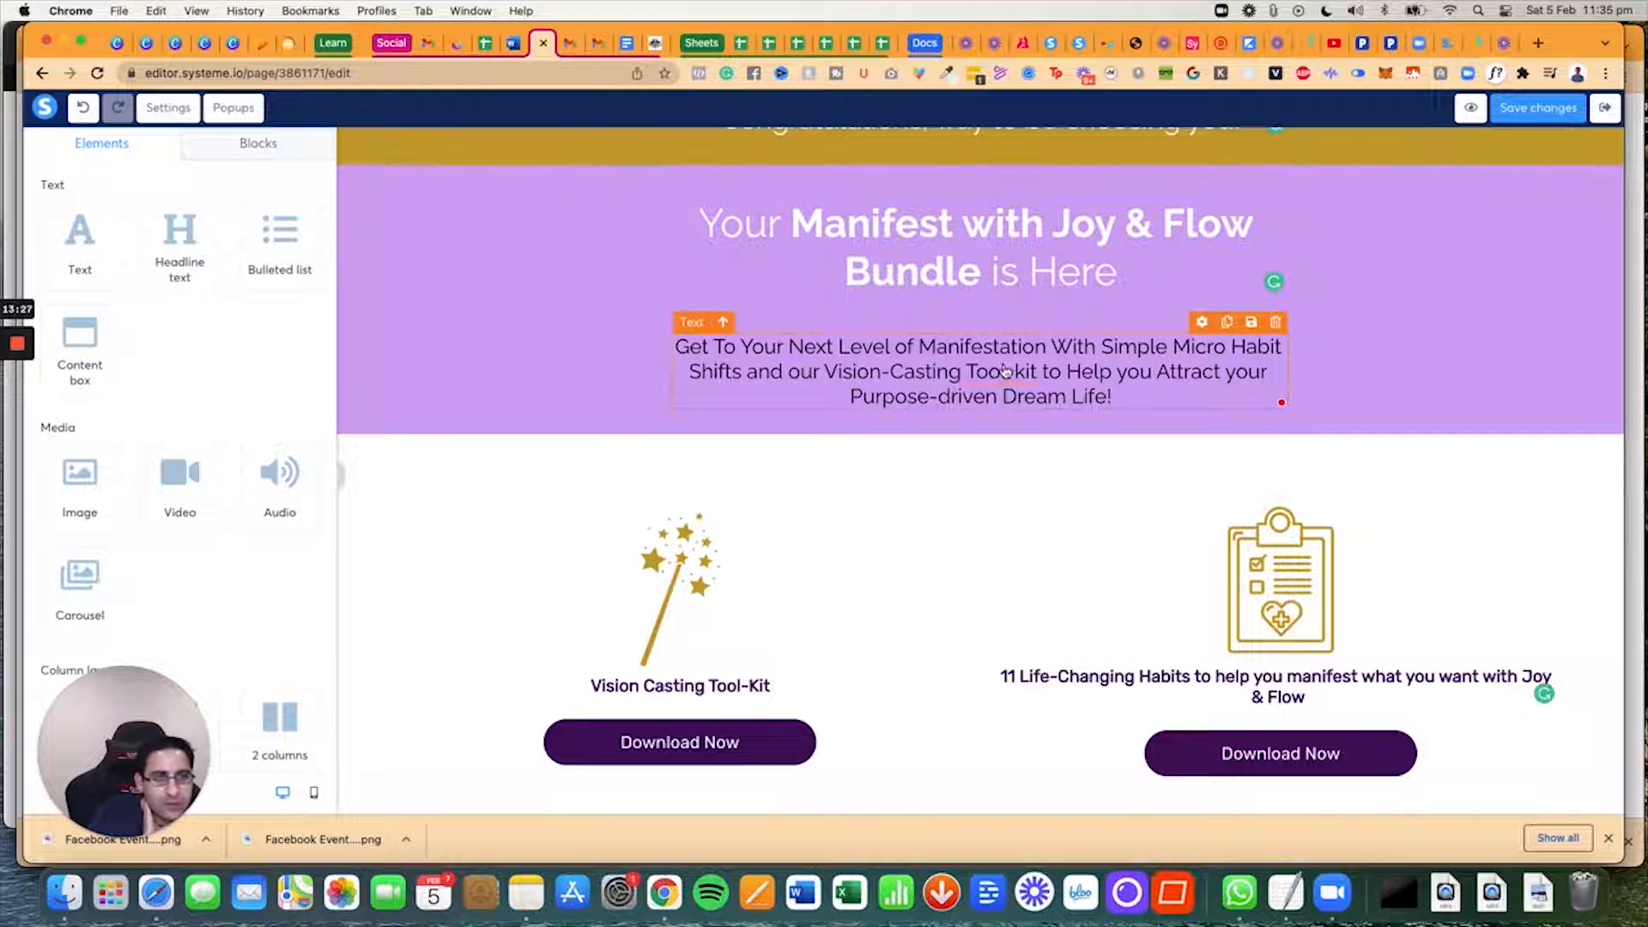
{"action": "scroll", "scroll_direction": "down", "scroll_amount": 3}
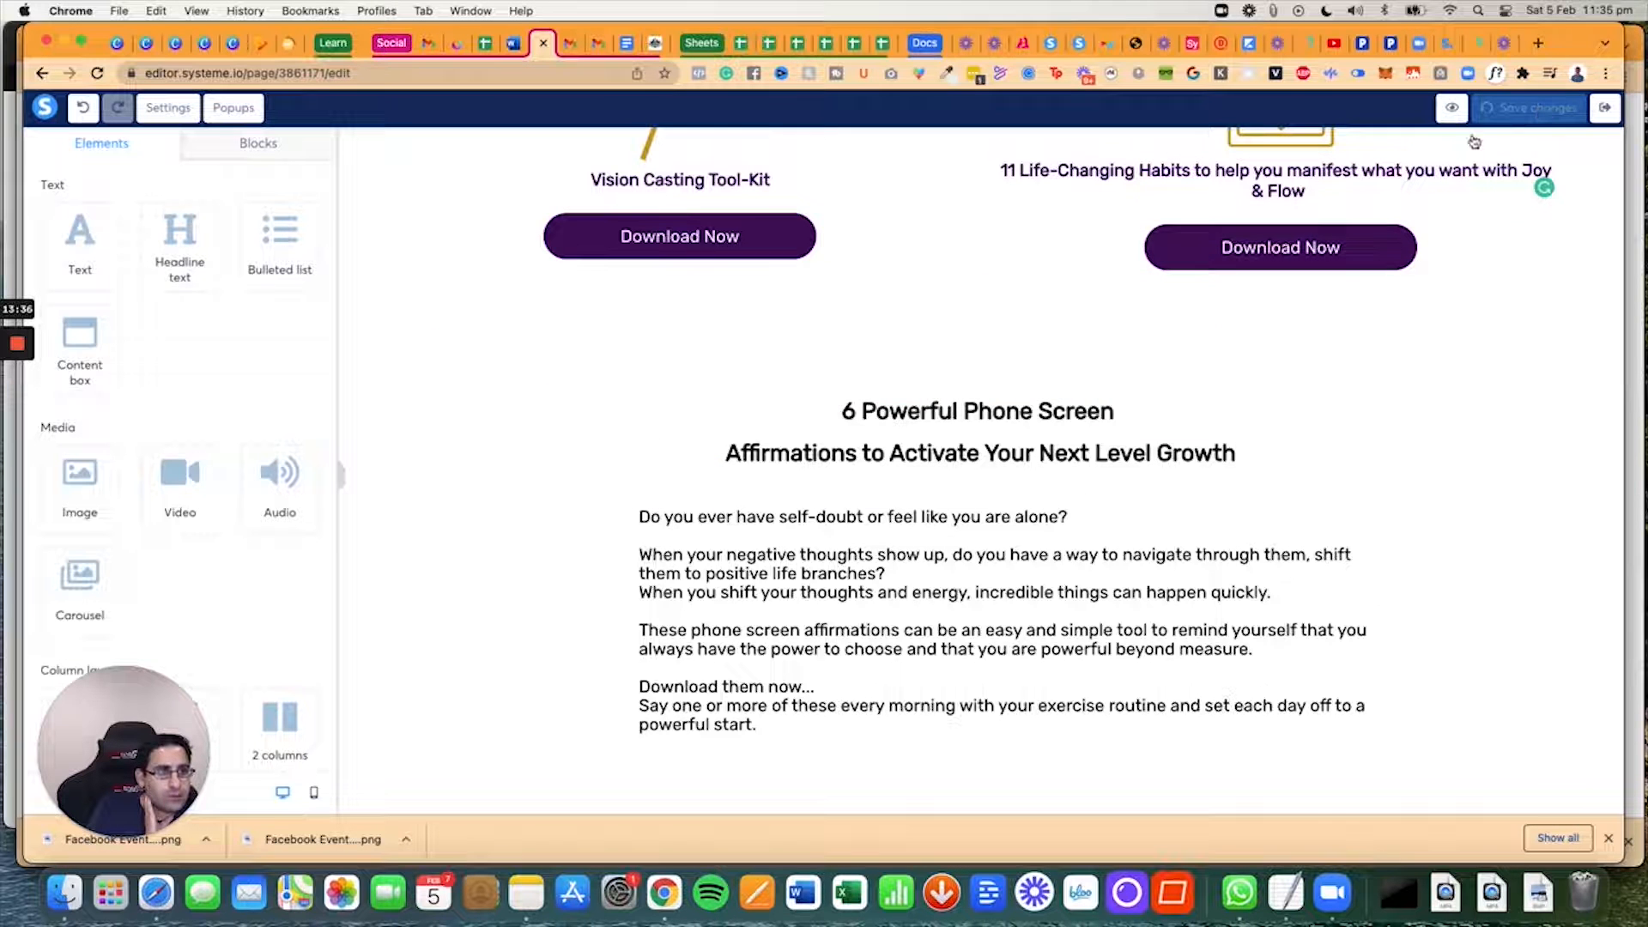
{"action": "scroll", "scroll_direction": "down", "scroll_amount": 3}
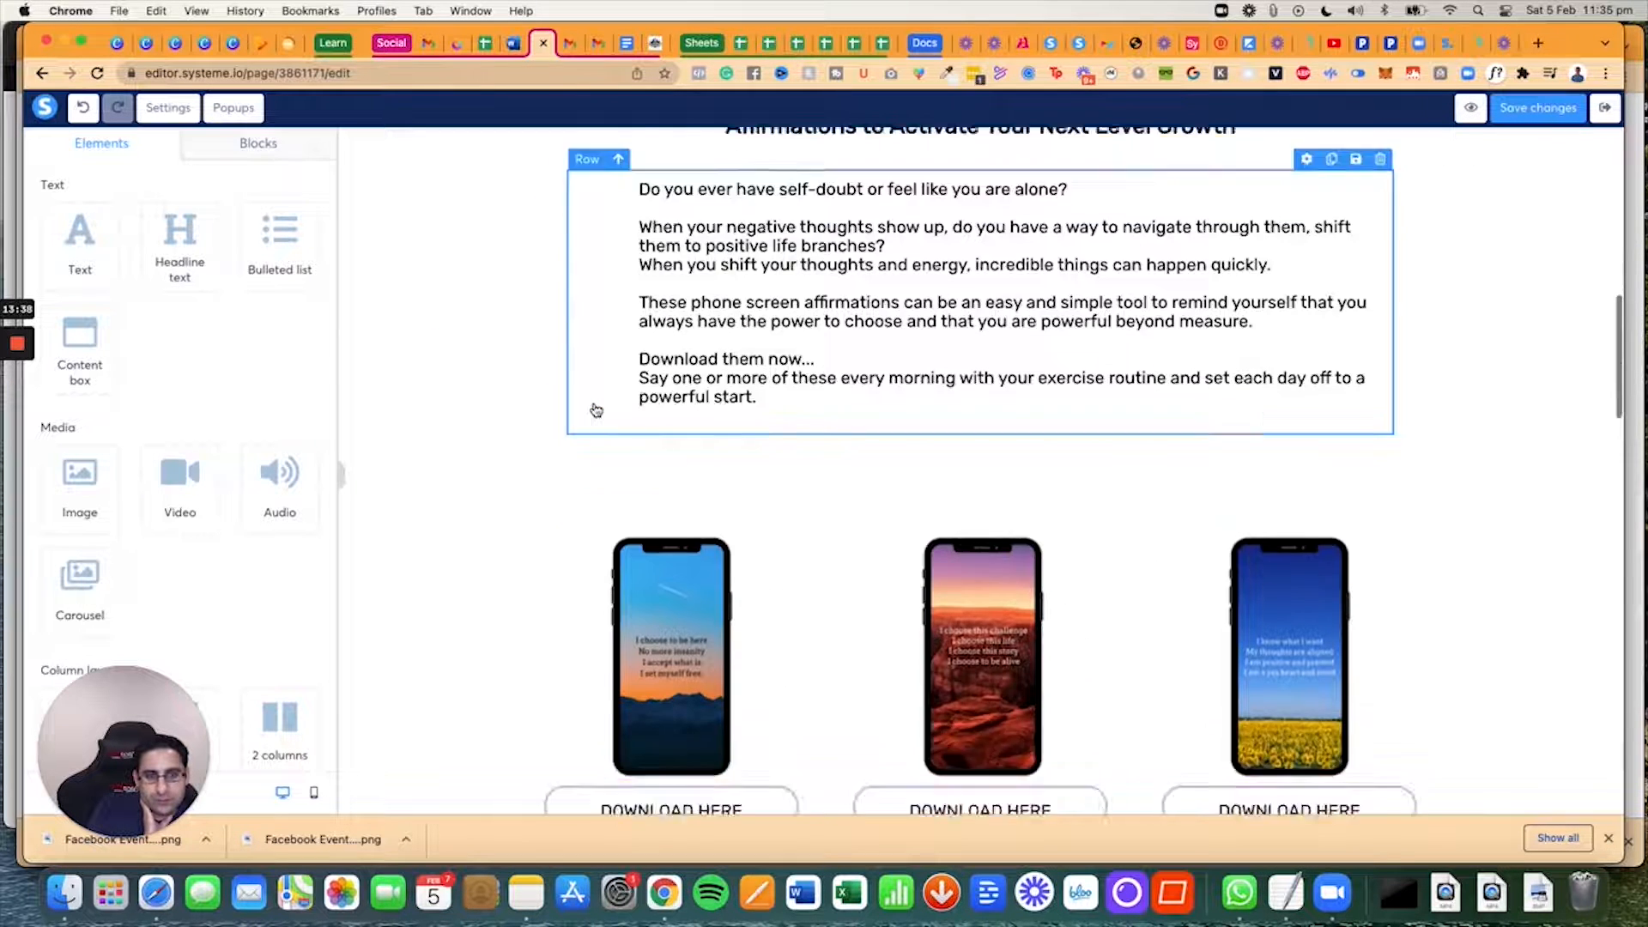
{"action": "scroll", "scroll_direction": "down", "scroll_amount": 3}
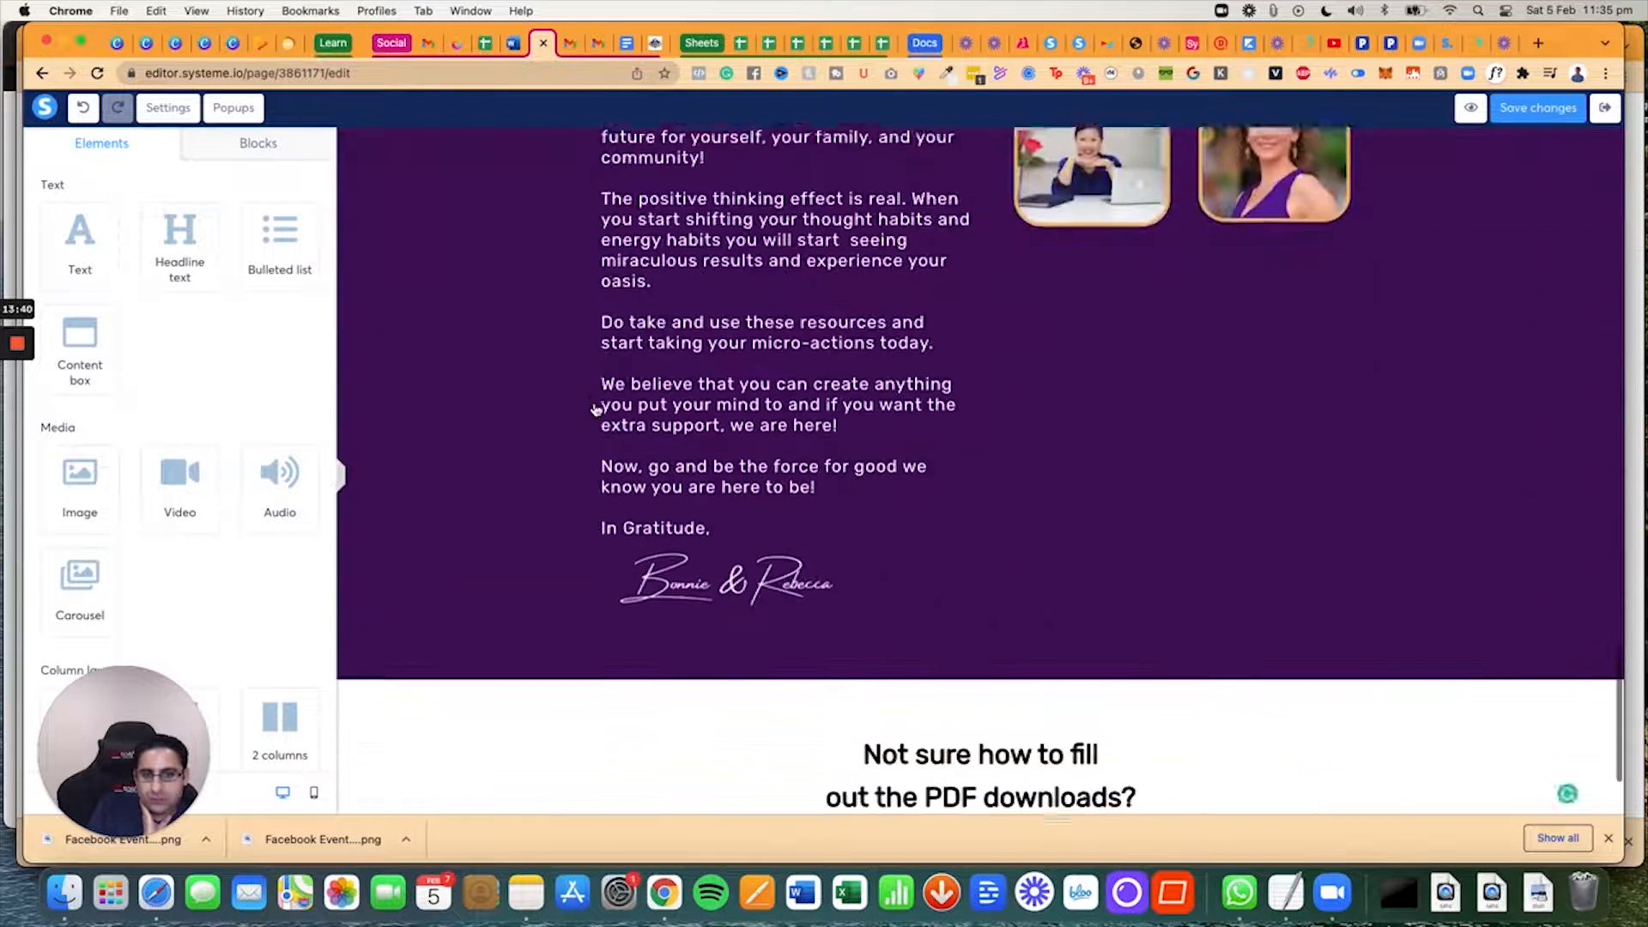
{"action": "scroll", "scroll_direction": "down", "scroll_amount": 3}
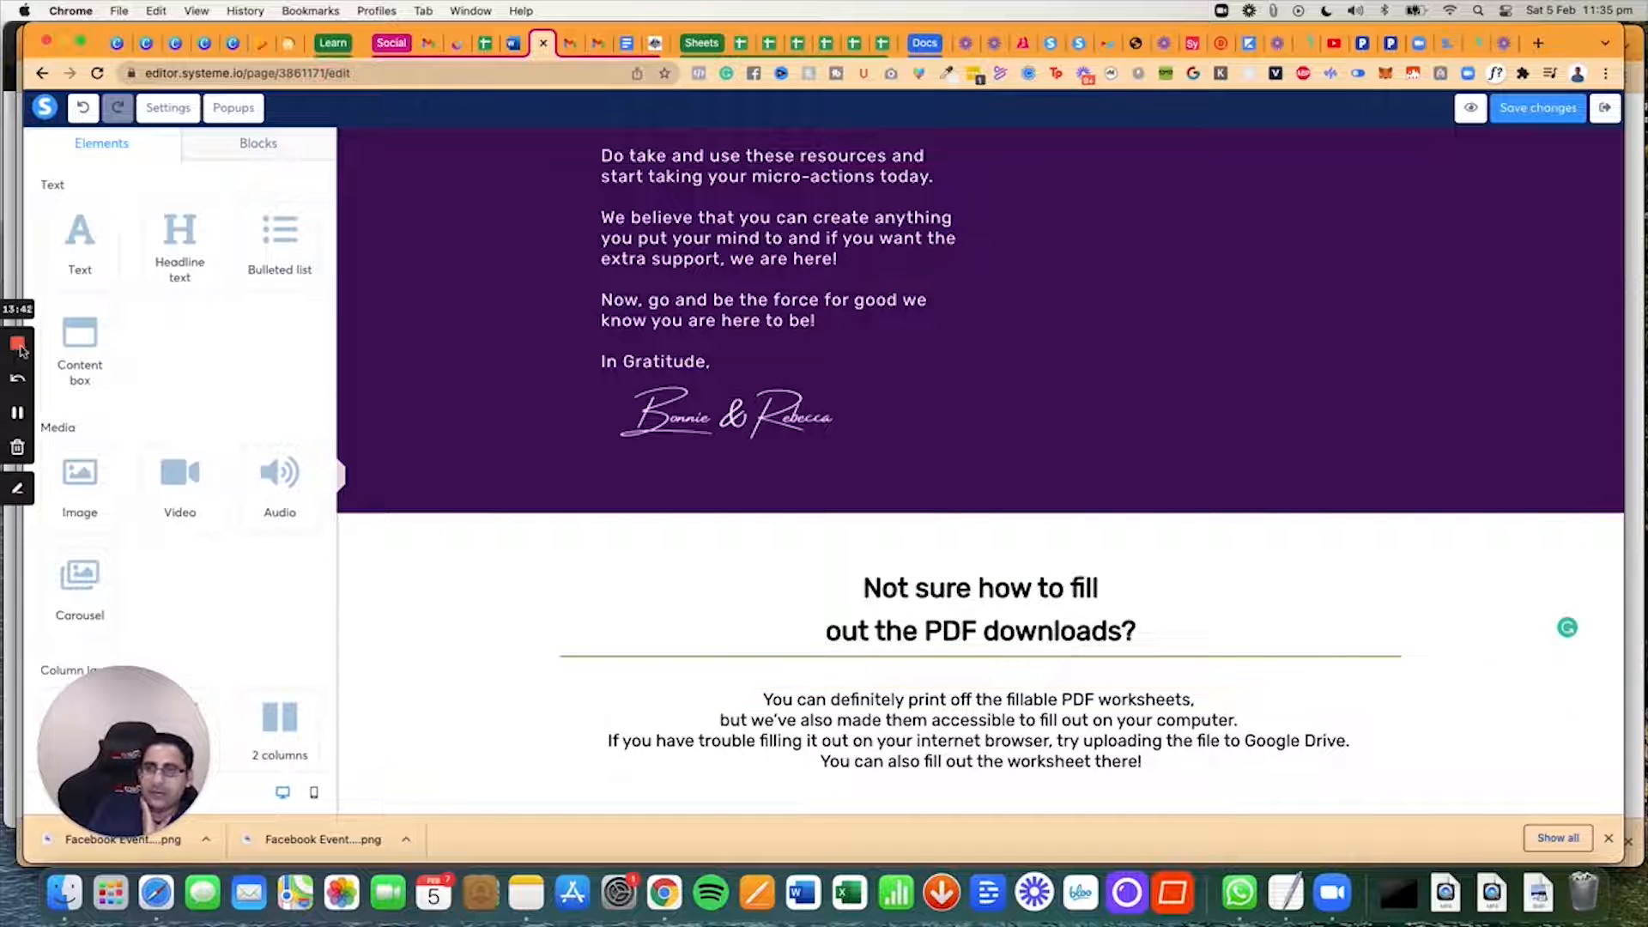
{"action": "mouse_move", "coordinate": [19, 345]}
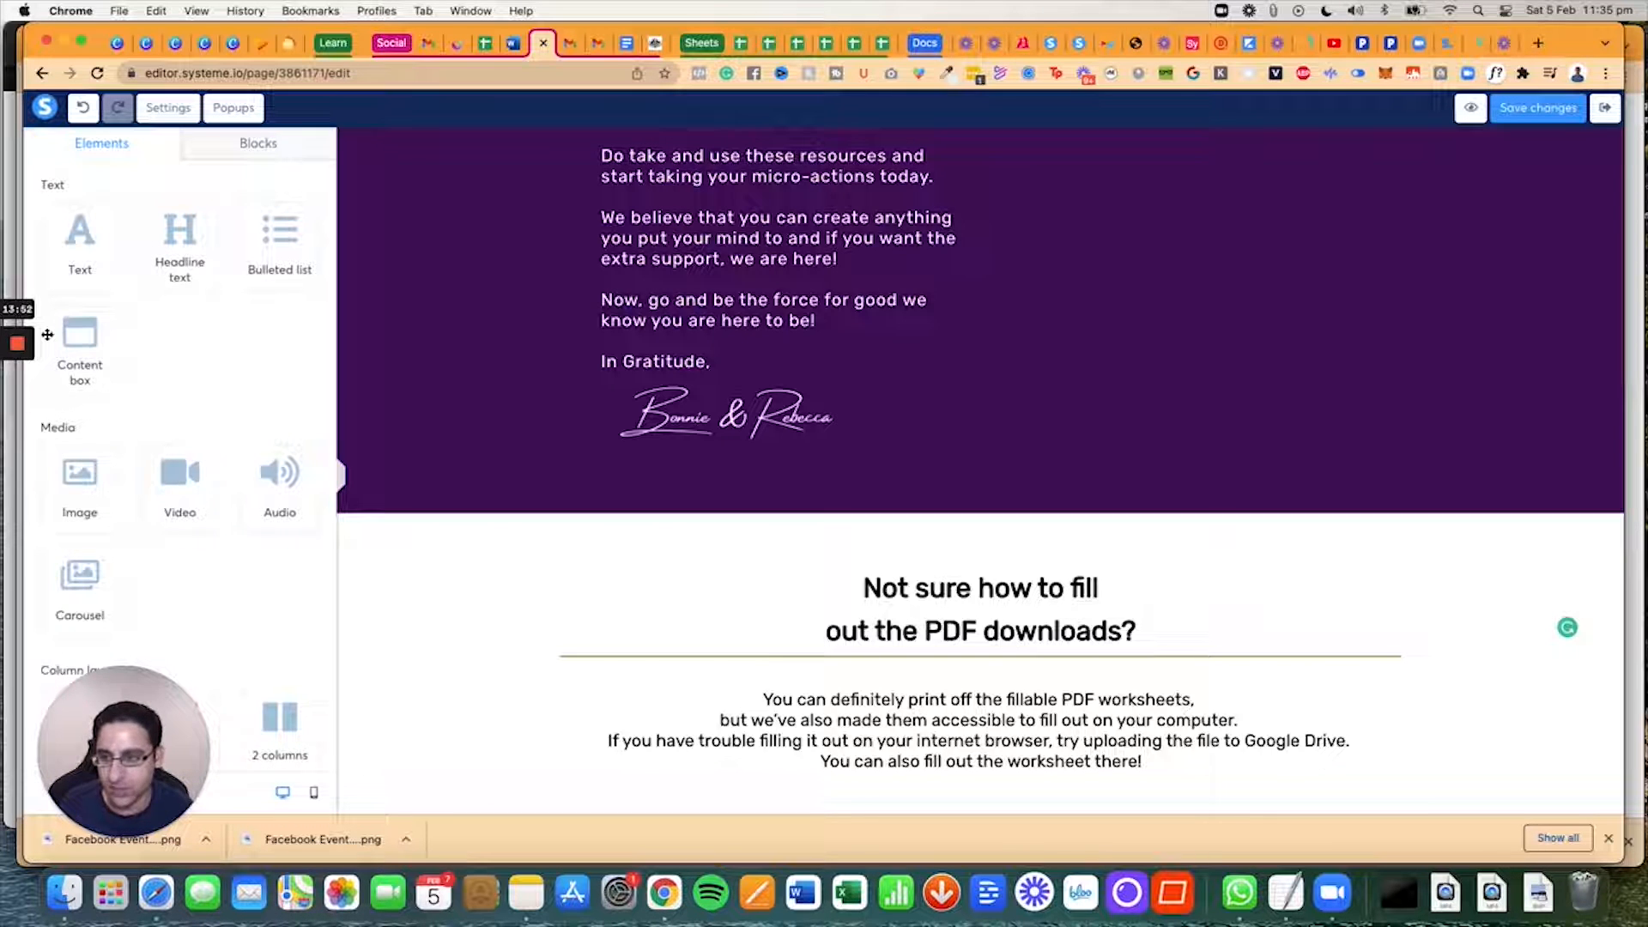
{"action": "mouse_move", "coordinate": [17, 343]}
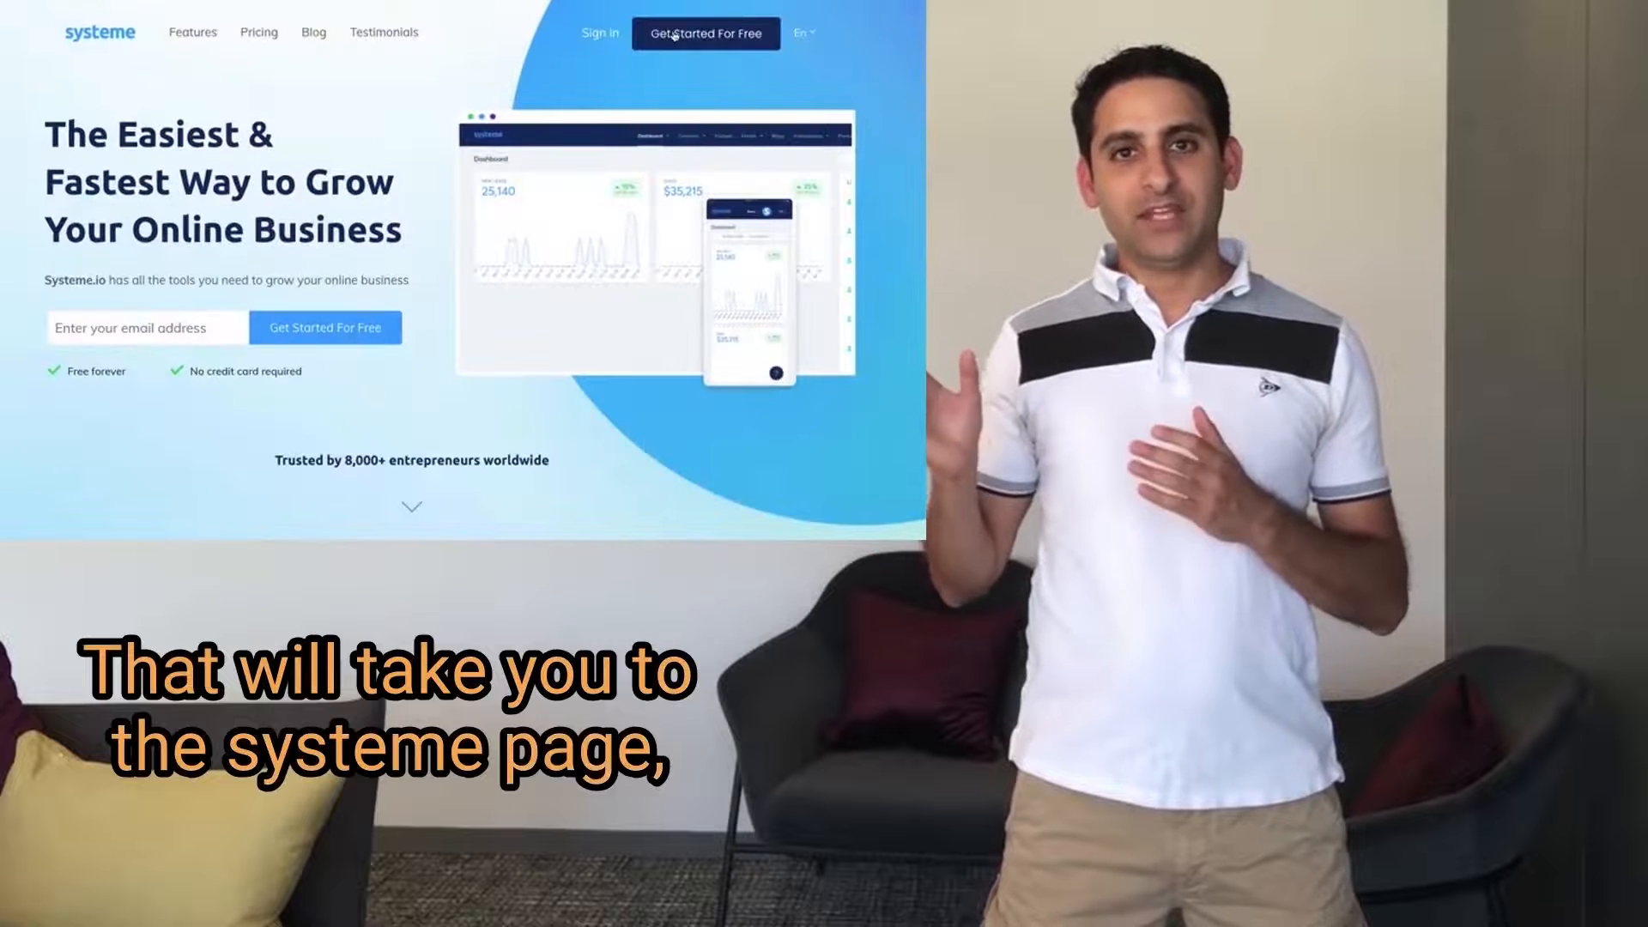
Step: Open the free-account sign-up form and fill the email field with the suggested address
{"action": "left_click", "coordinate": [705, 32]}
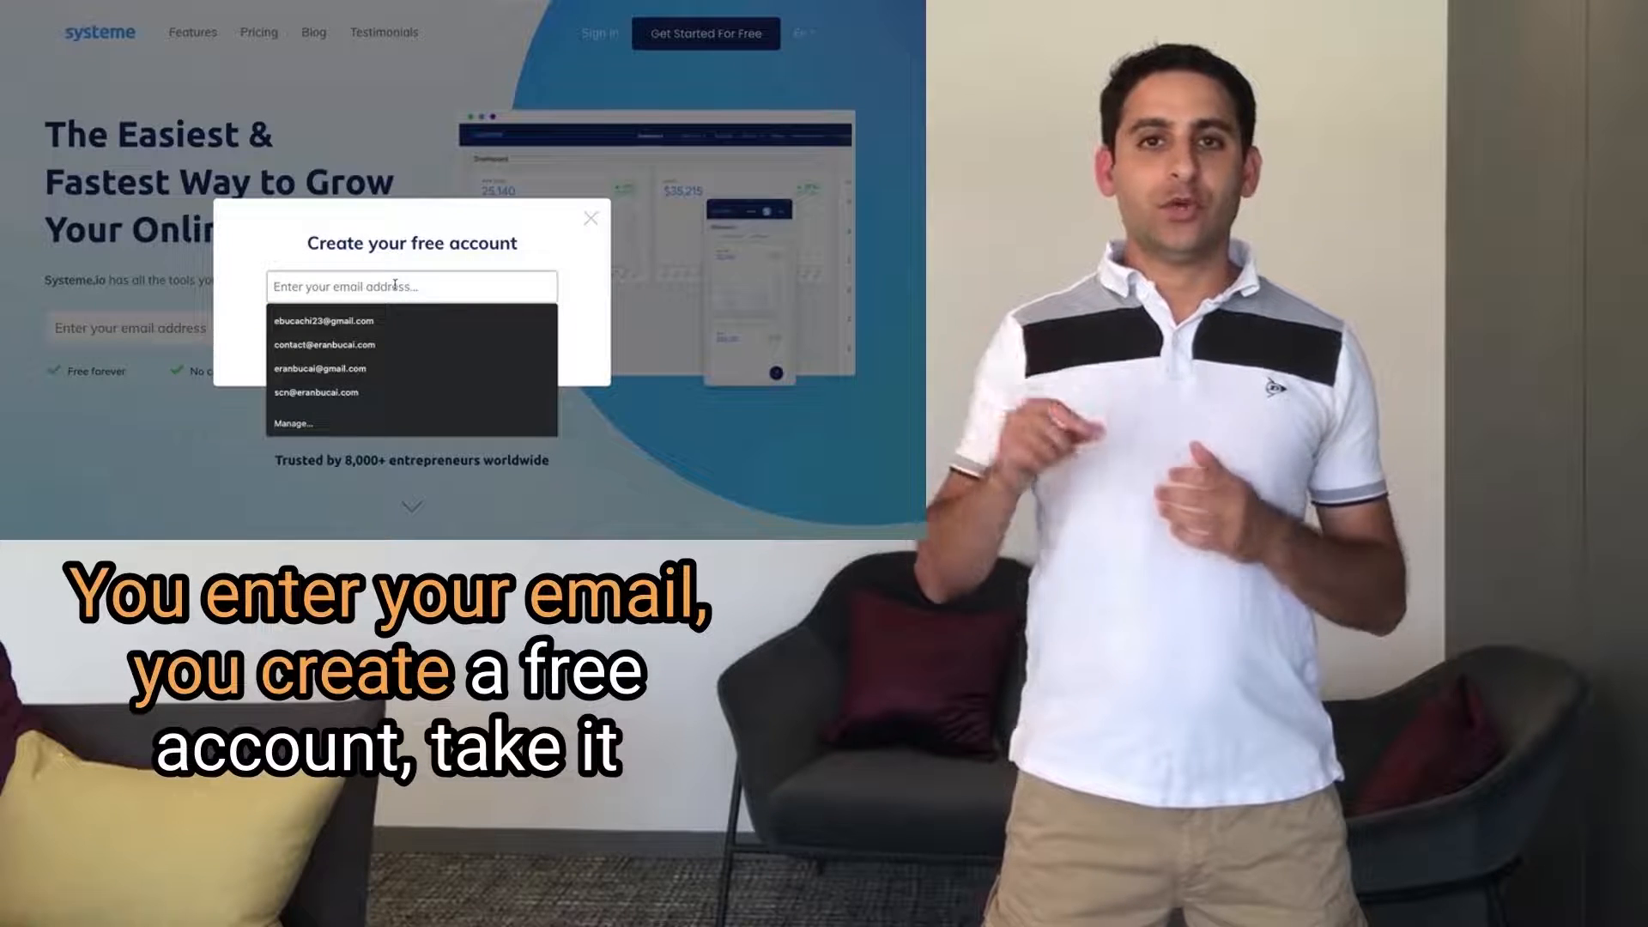
{"action": "type", "text": "funnel"}
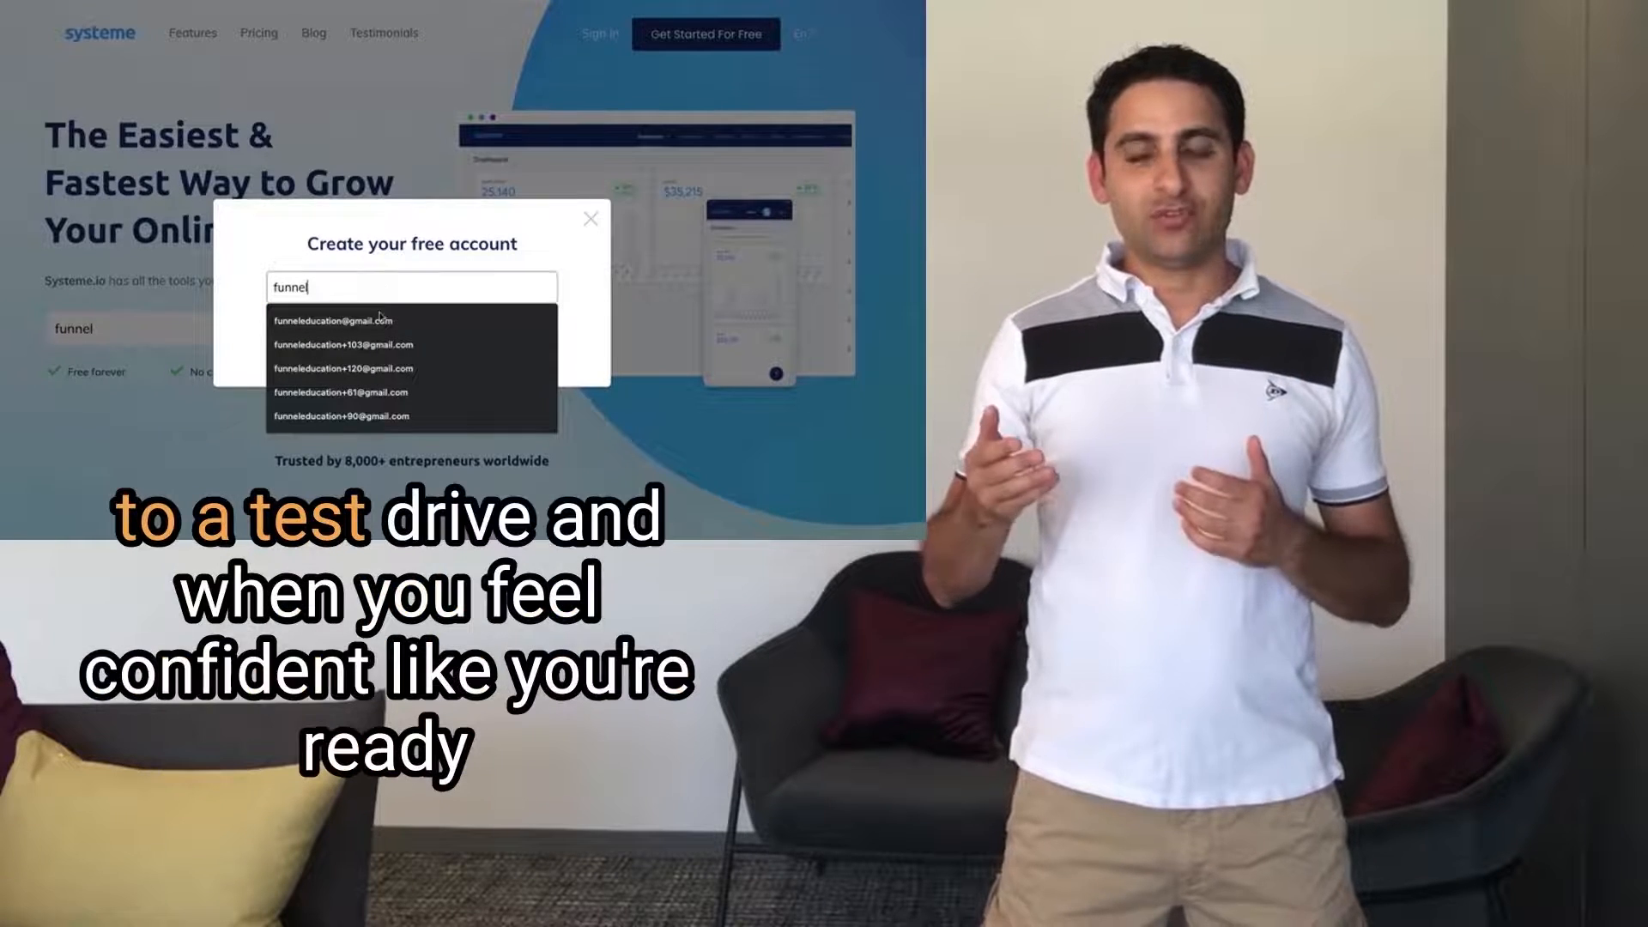
{"action": "left_click", "coordinate": [329, 320]}
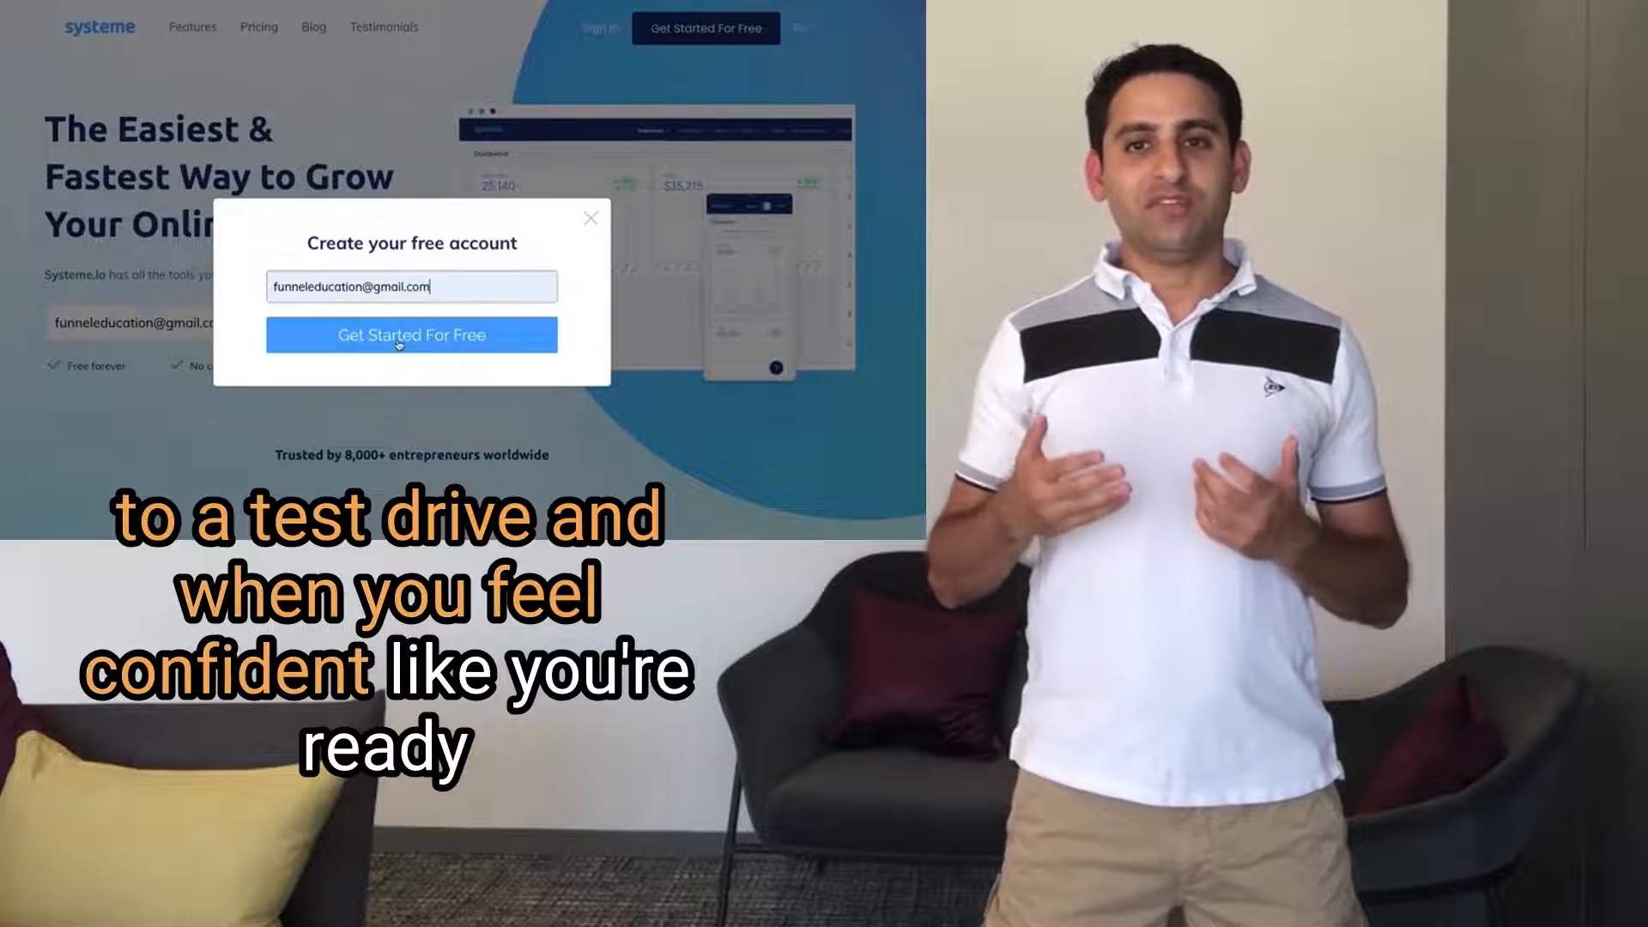